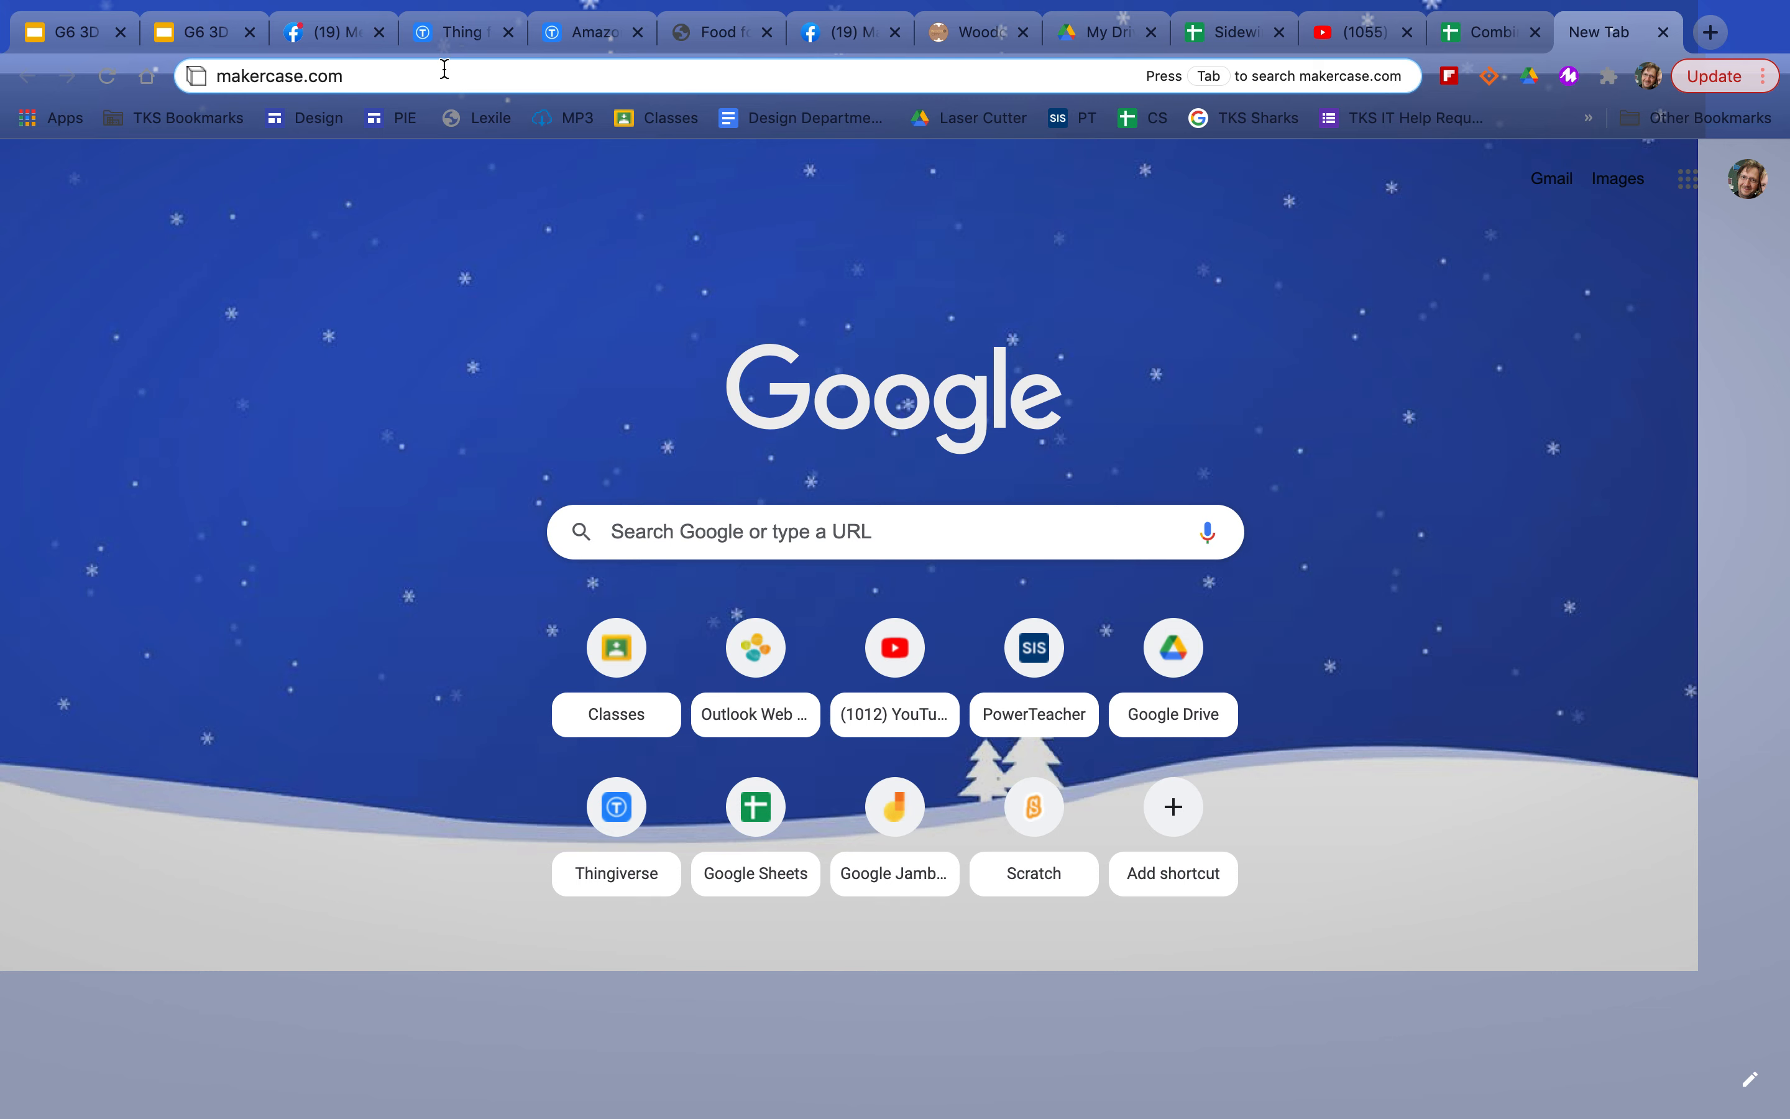
- Load the MakerCase website in Chrome
{"action": "key", "text": "Enter"}
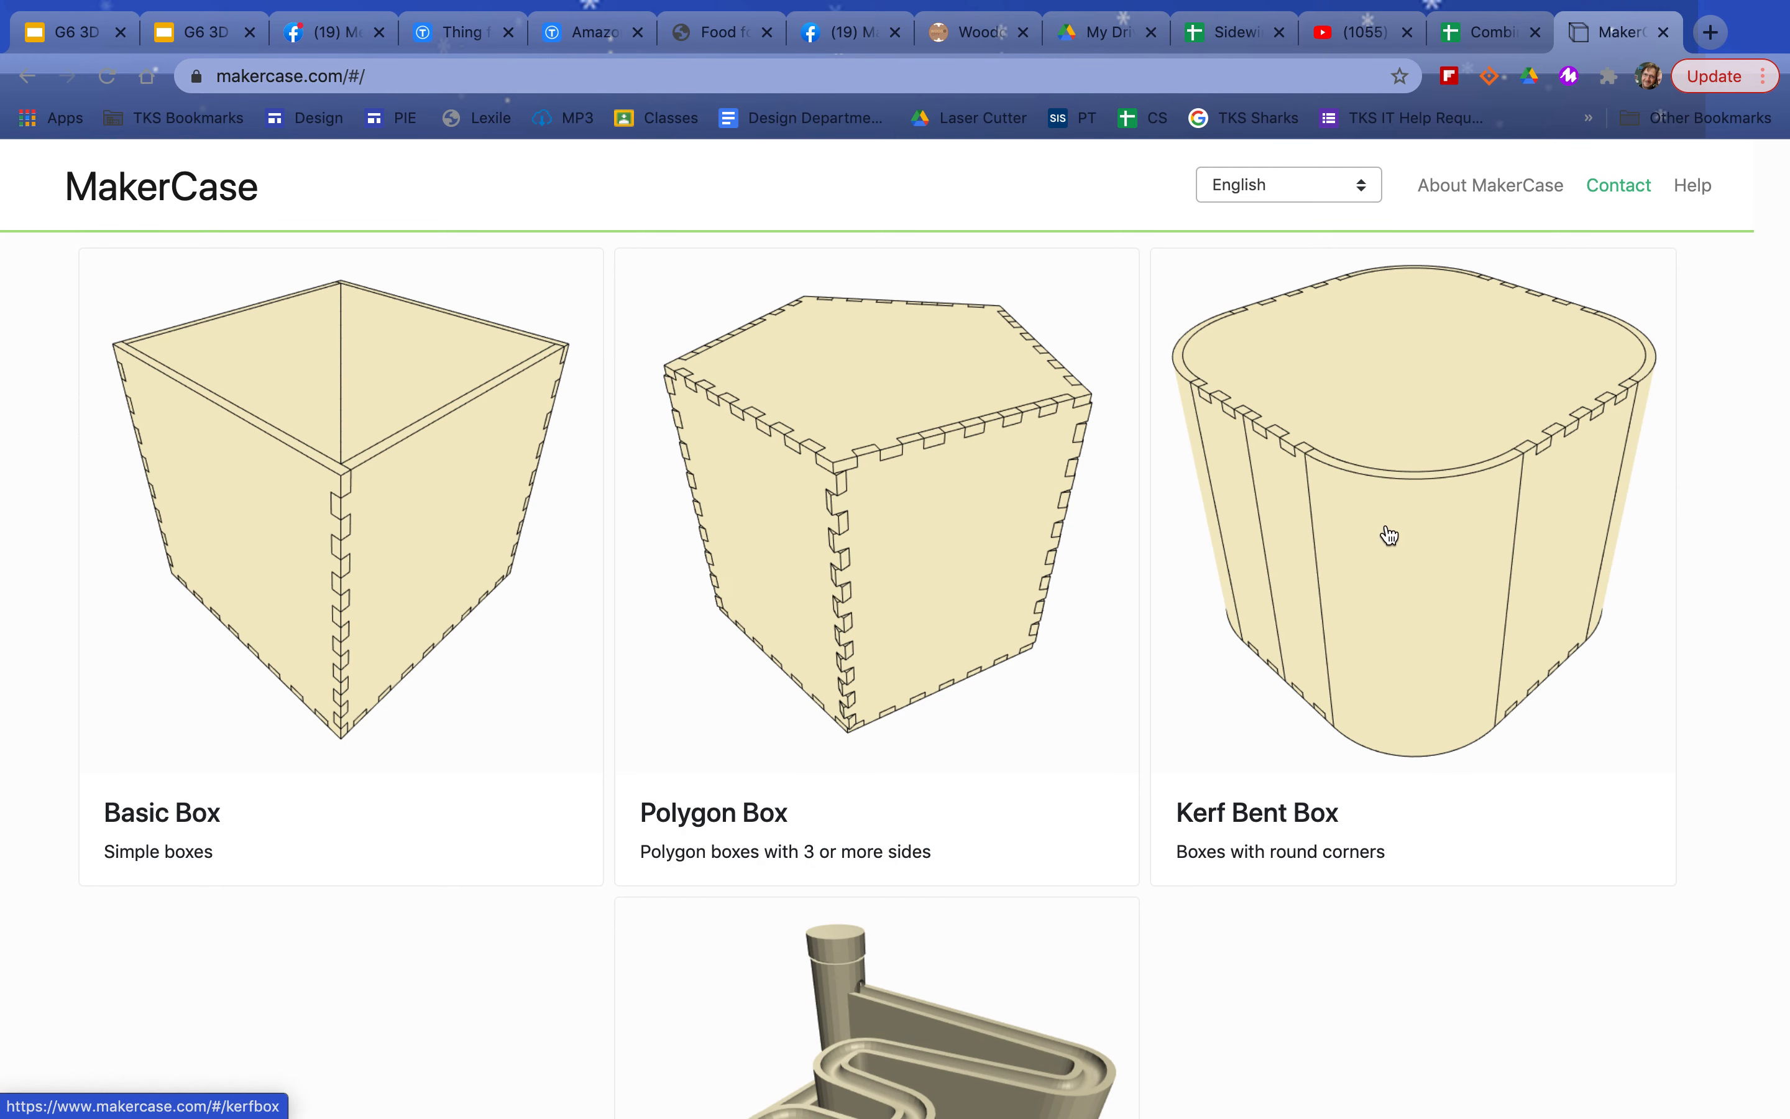
- Choose the Basic Box design with millimetre units and select the width value for editing
{"action": "left_click", "coordinate": [339, 560]}
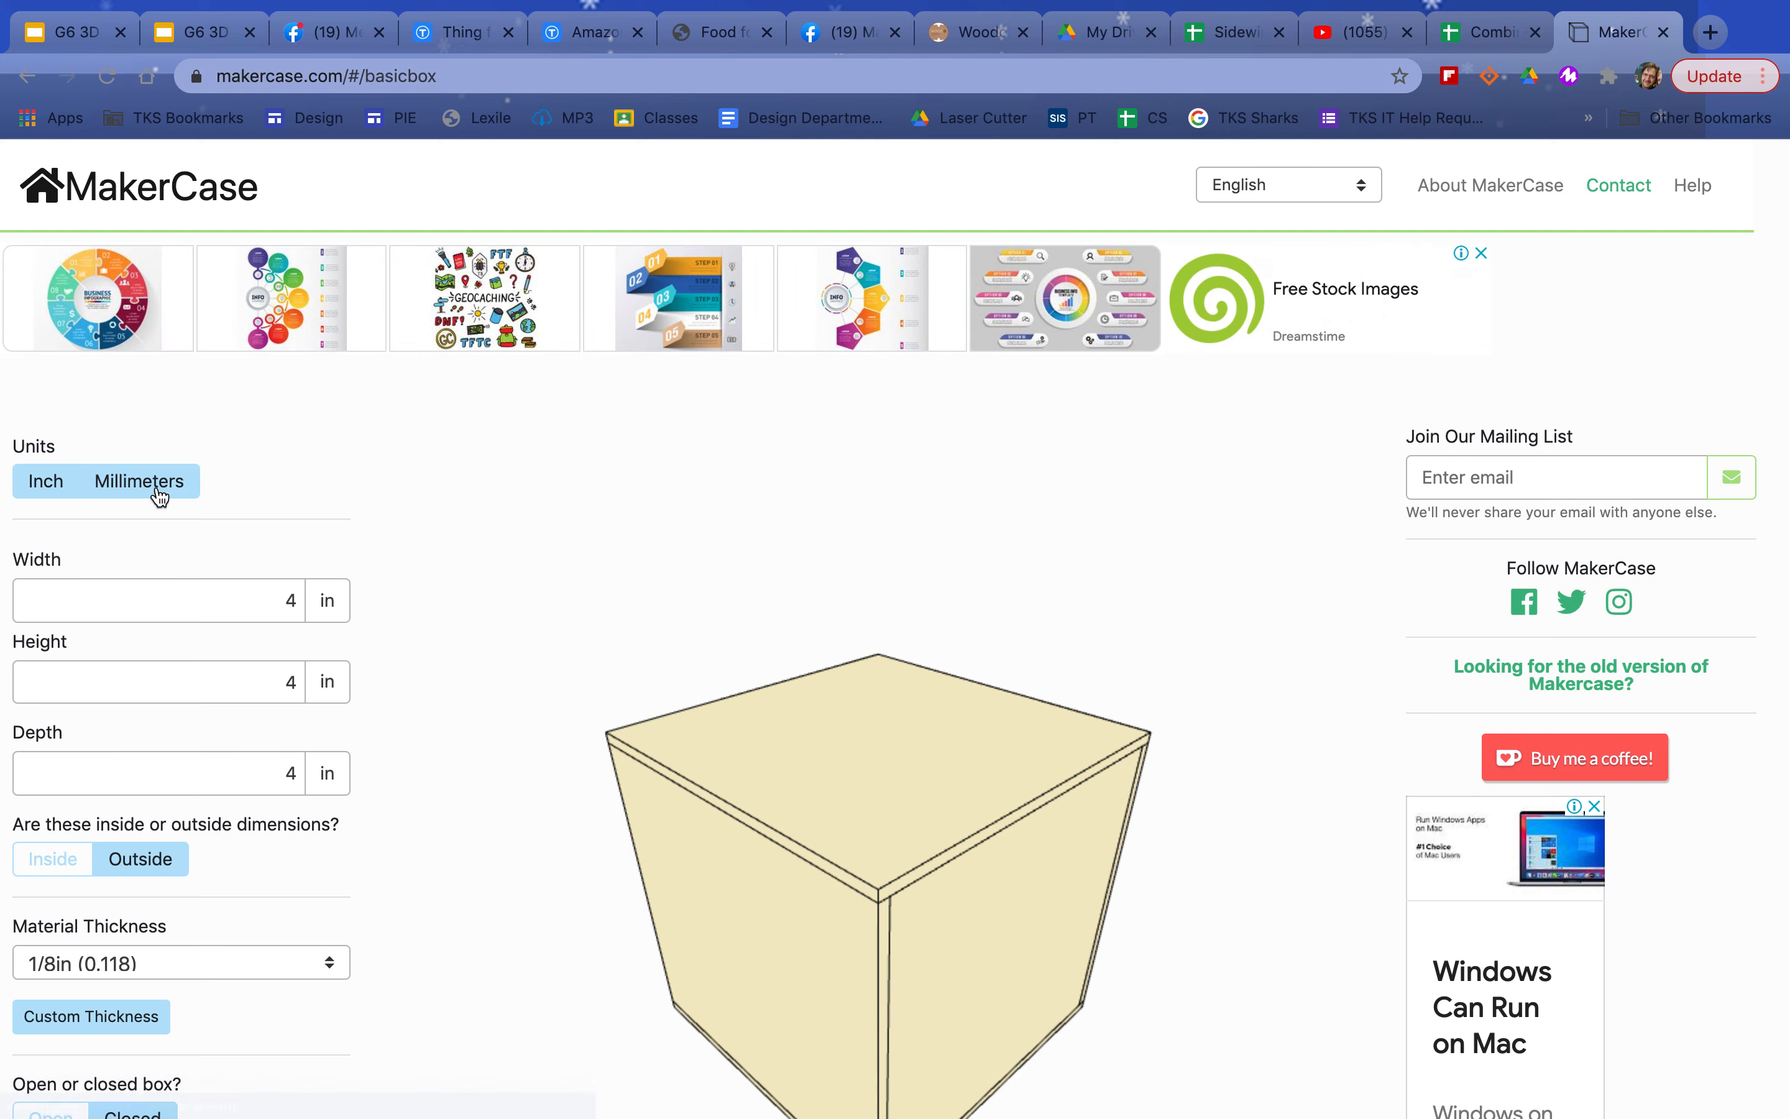
{"action": "left_click", "coordinate": [139, 481]}
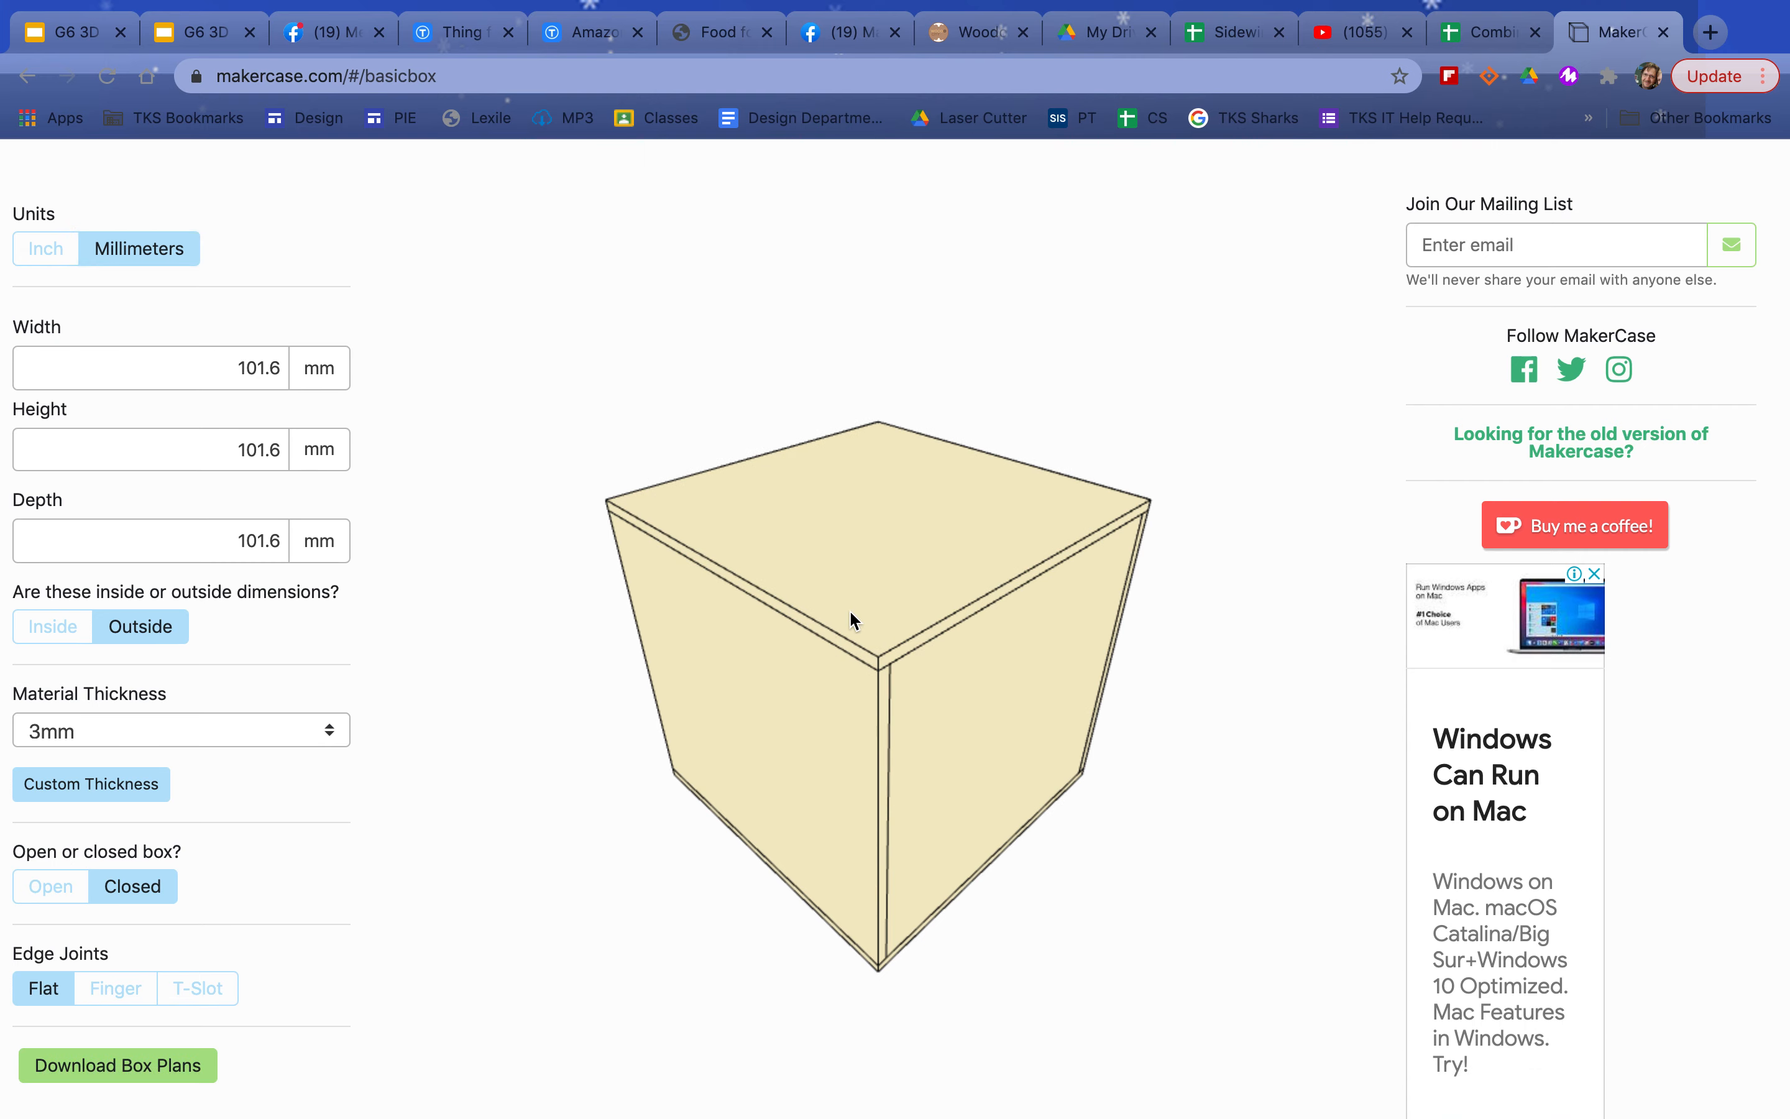
{"action": "left_click_drag", "start_coordinate": [850, 620], "coordinate": [955, 690]}
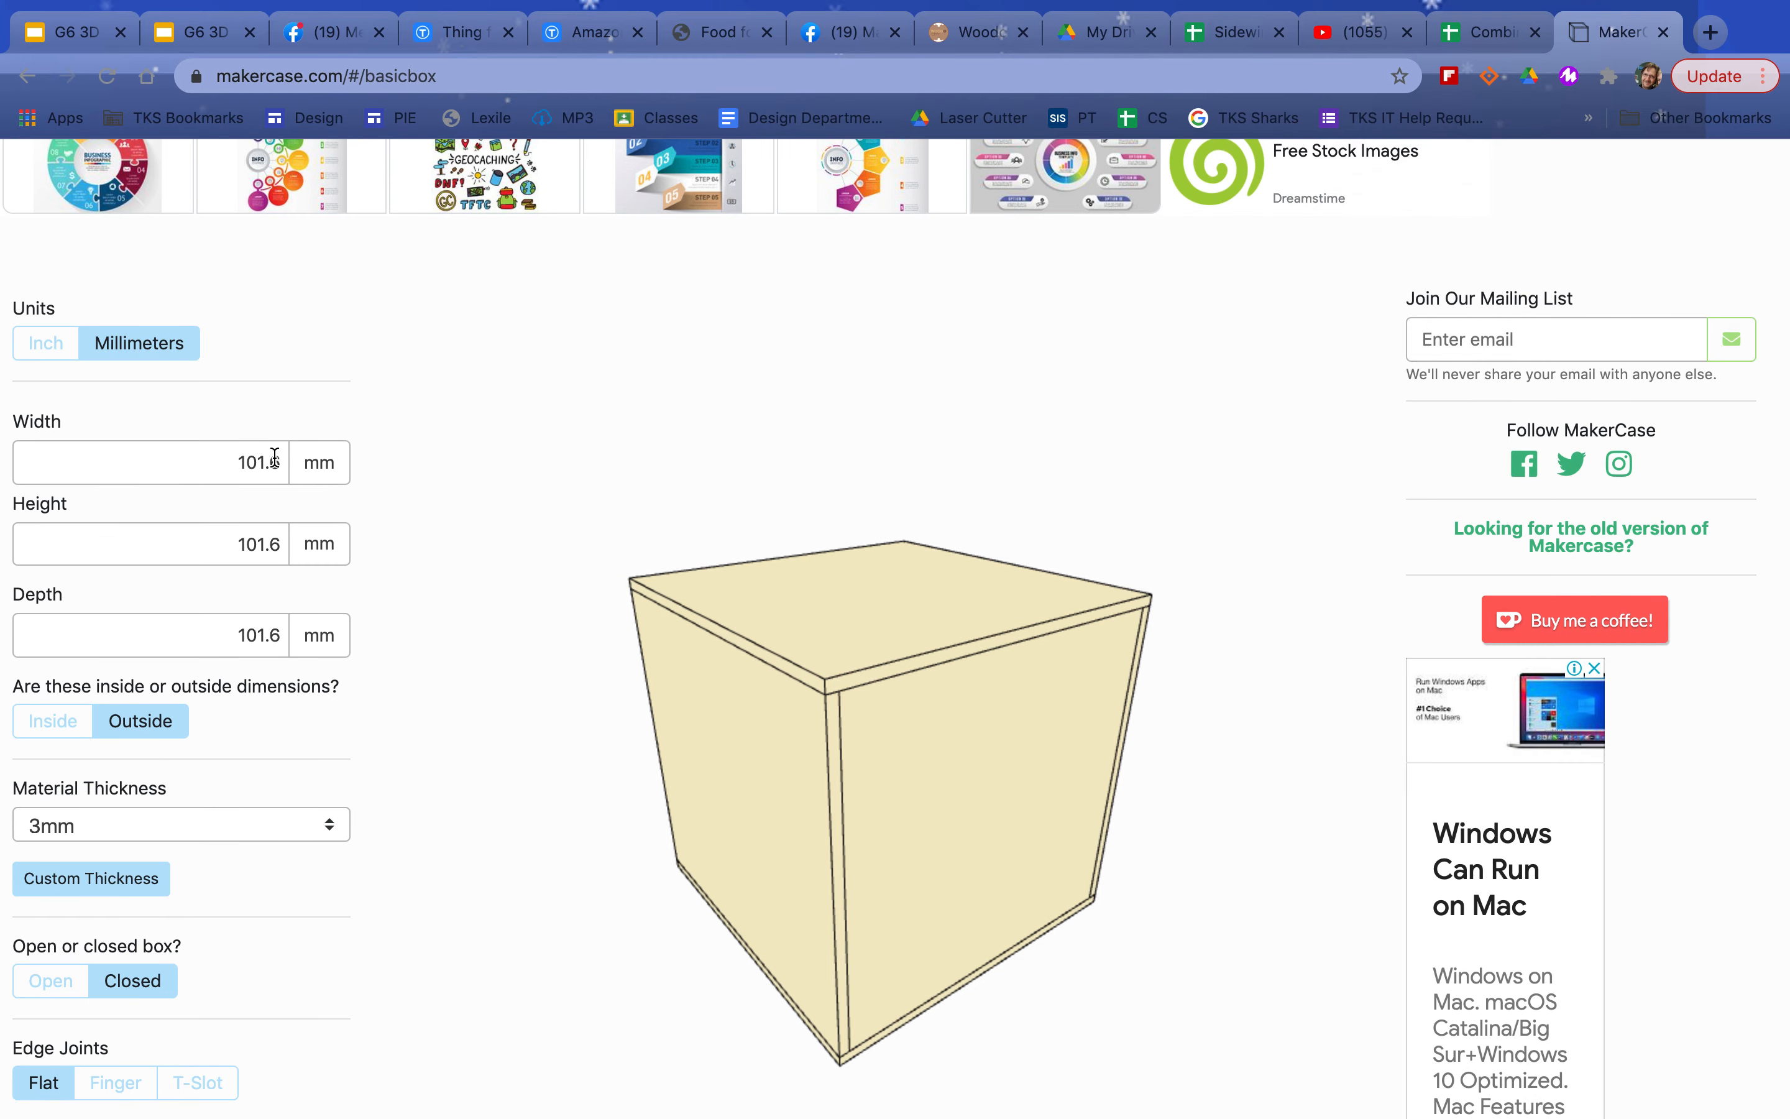
- Size the box 50 mm wide, high and deep as outside dimensions, comparing inside briefly
{"action": "type", "text": "50"}
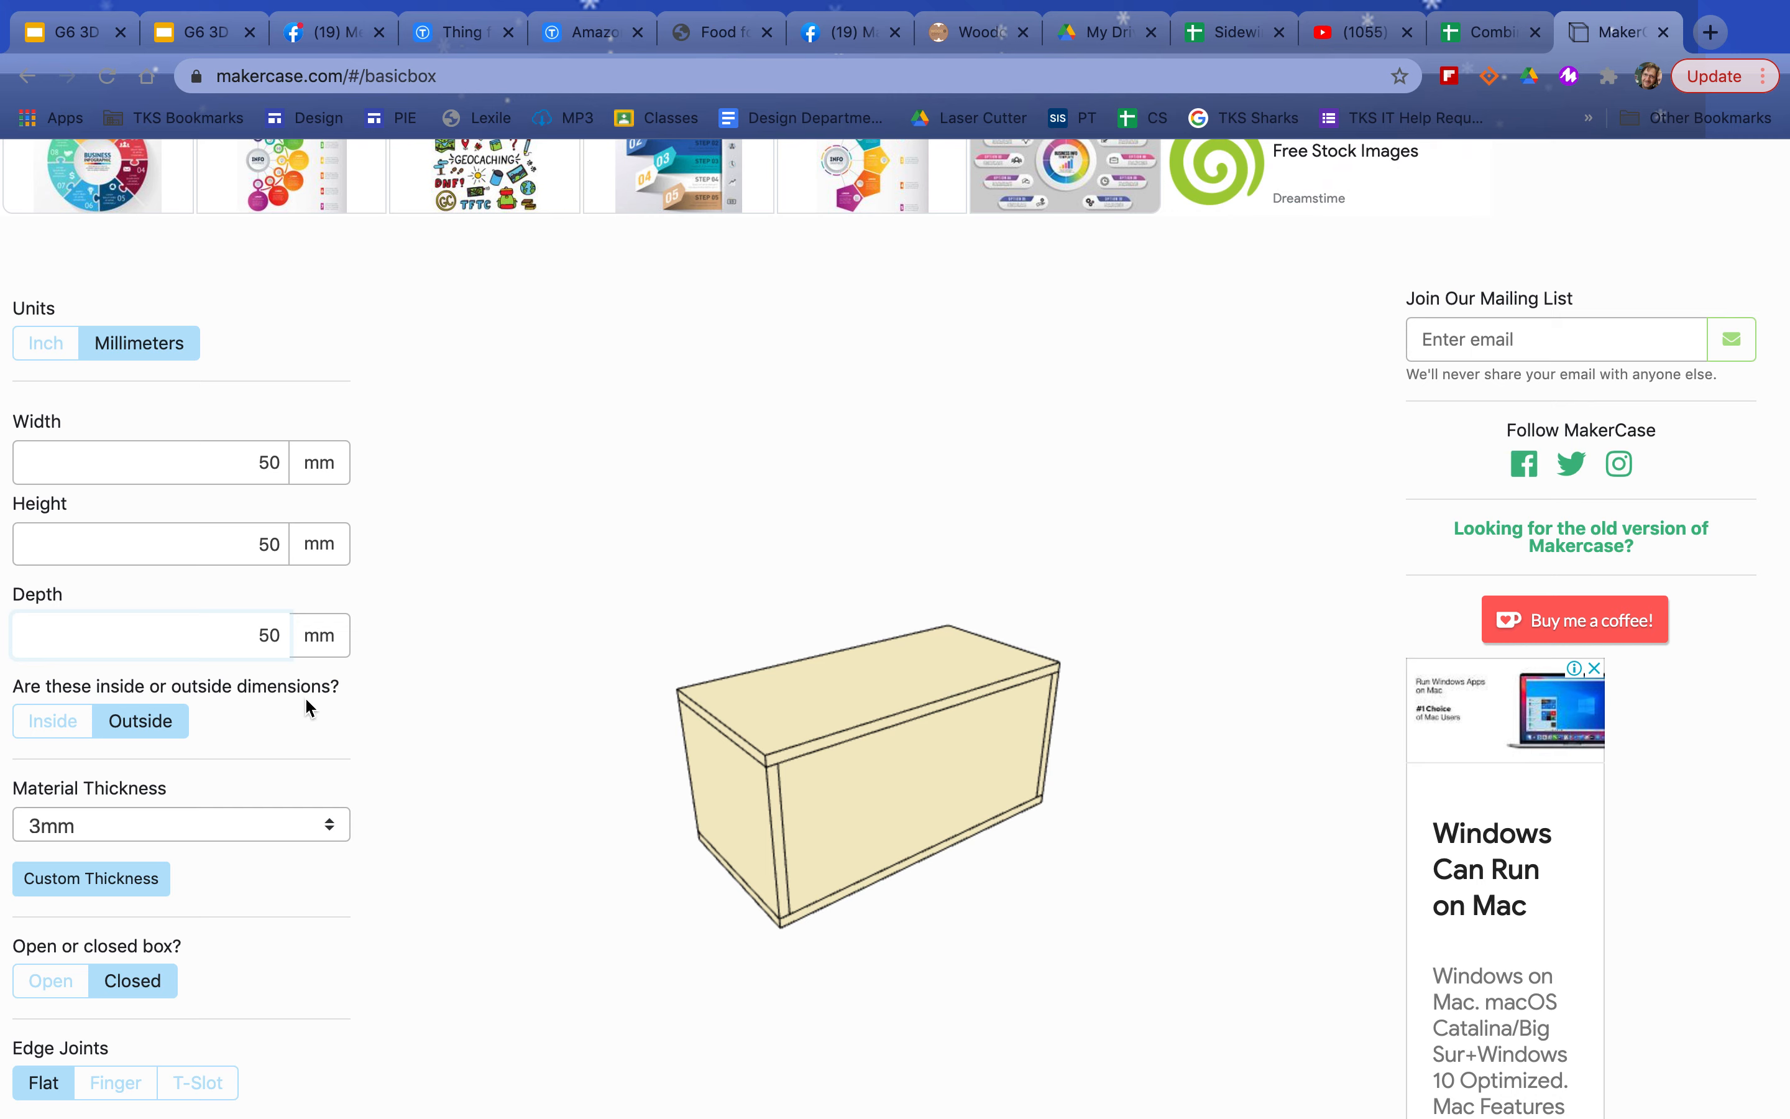
{"action": "mouse_move", "coordinate": [670, 792]}
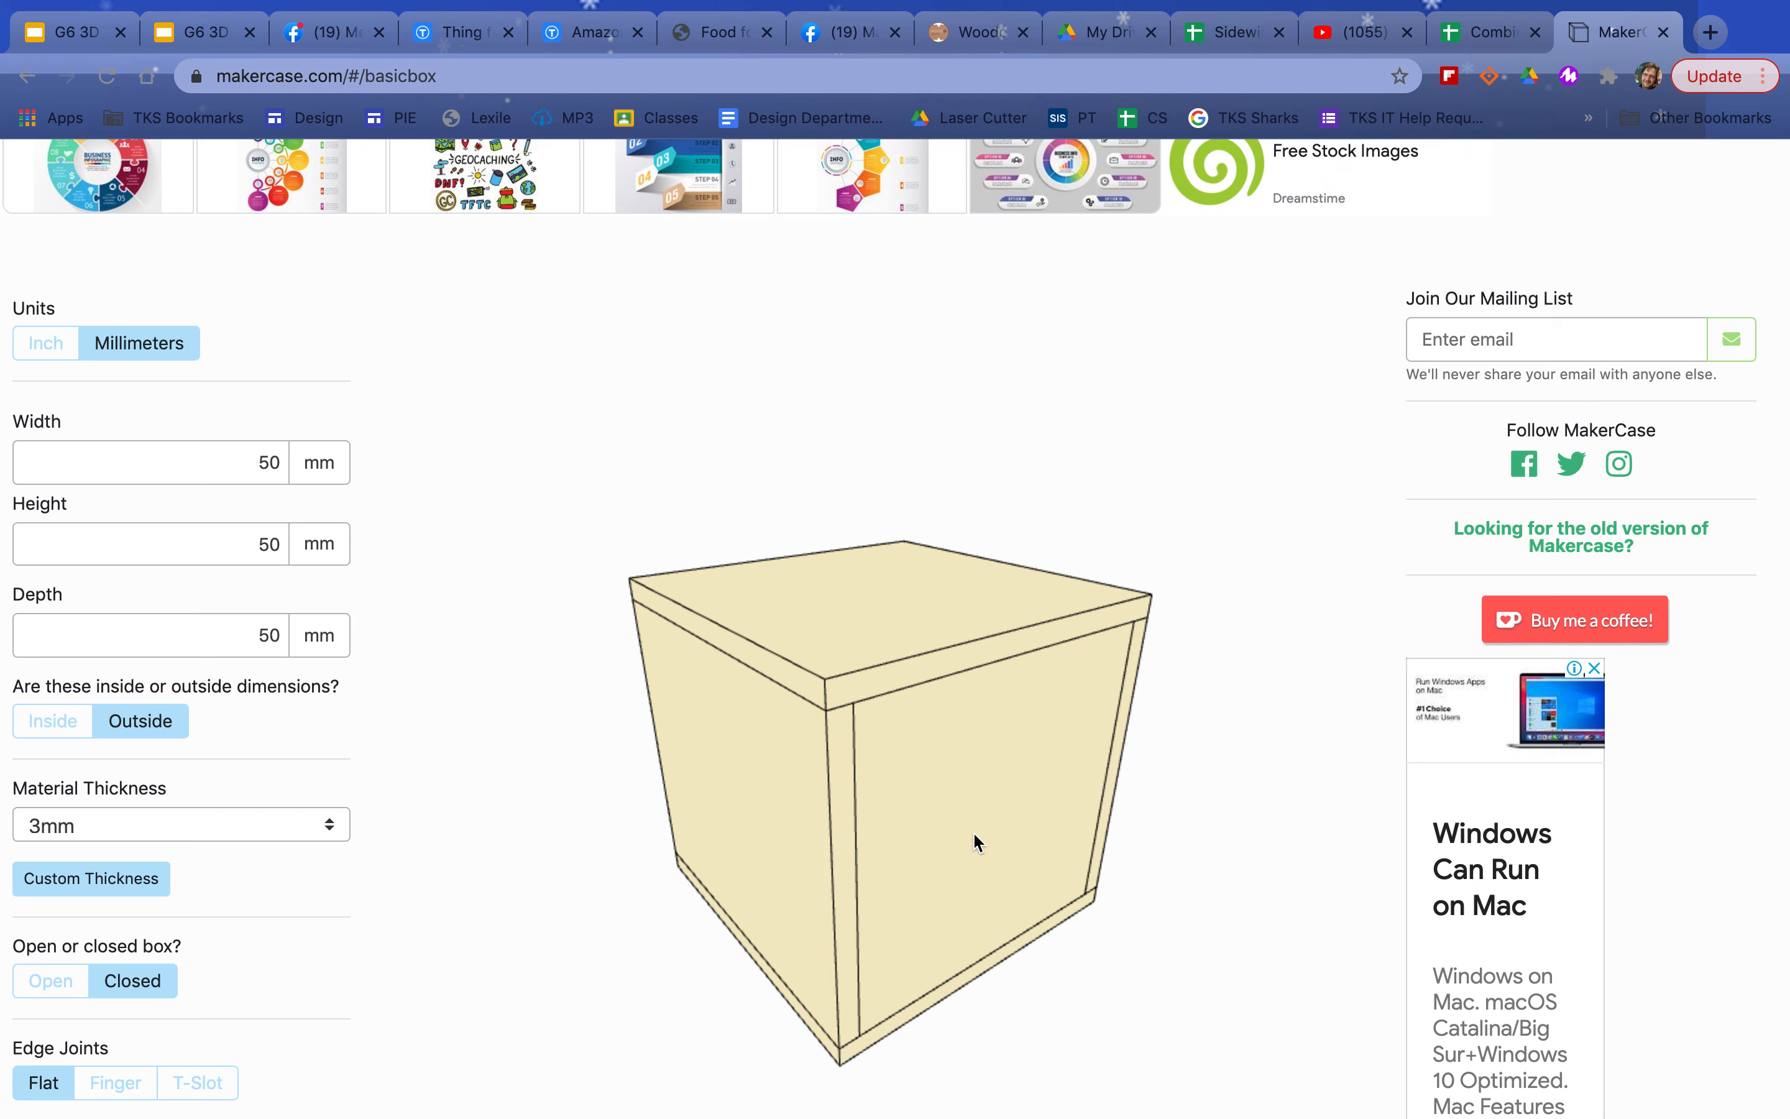
{"action": "left_click", "coordinate": [52, 719]}
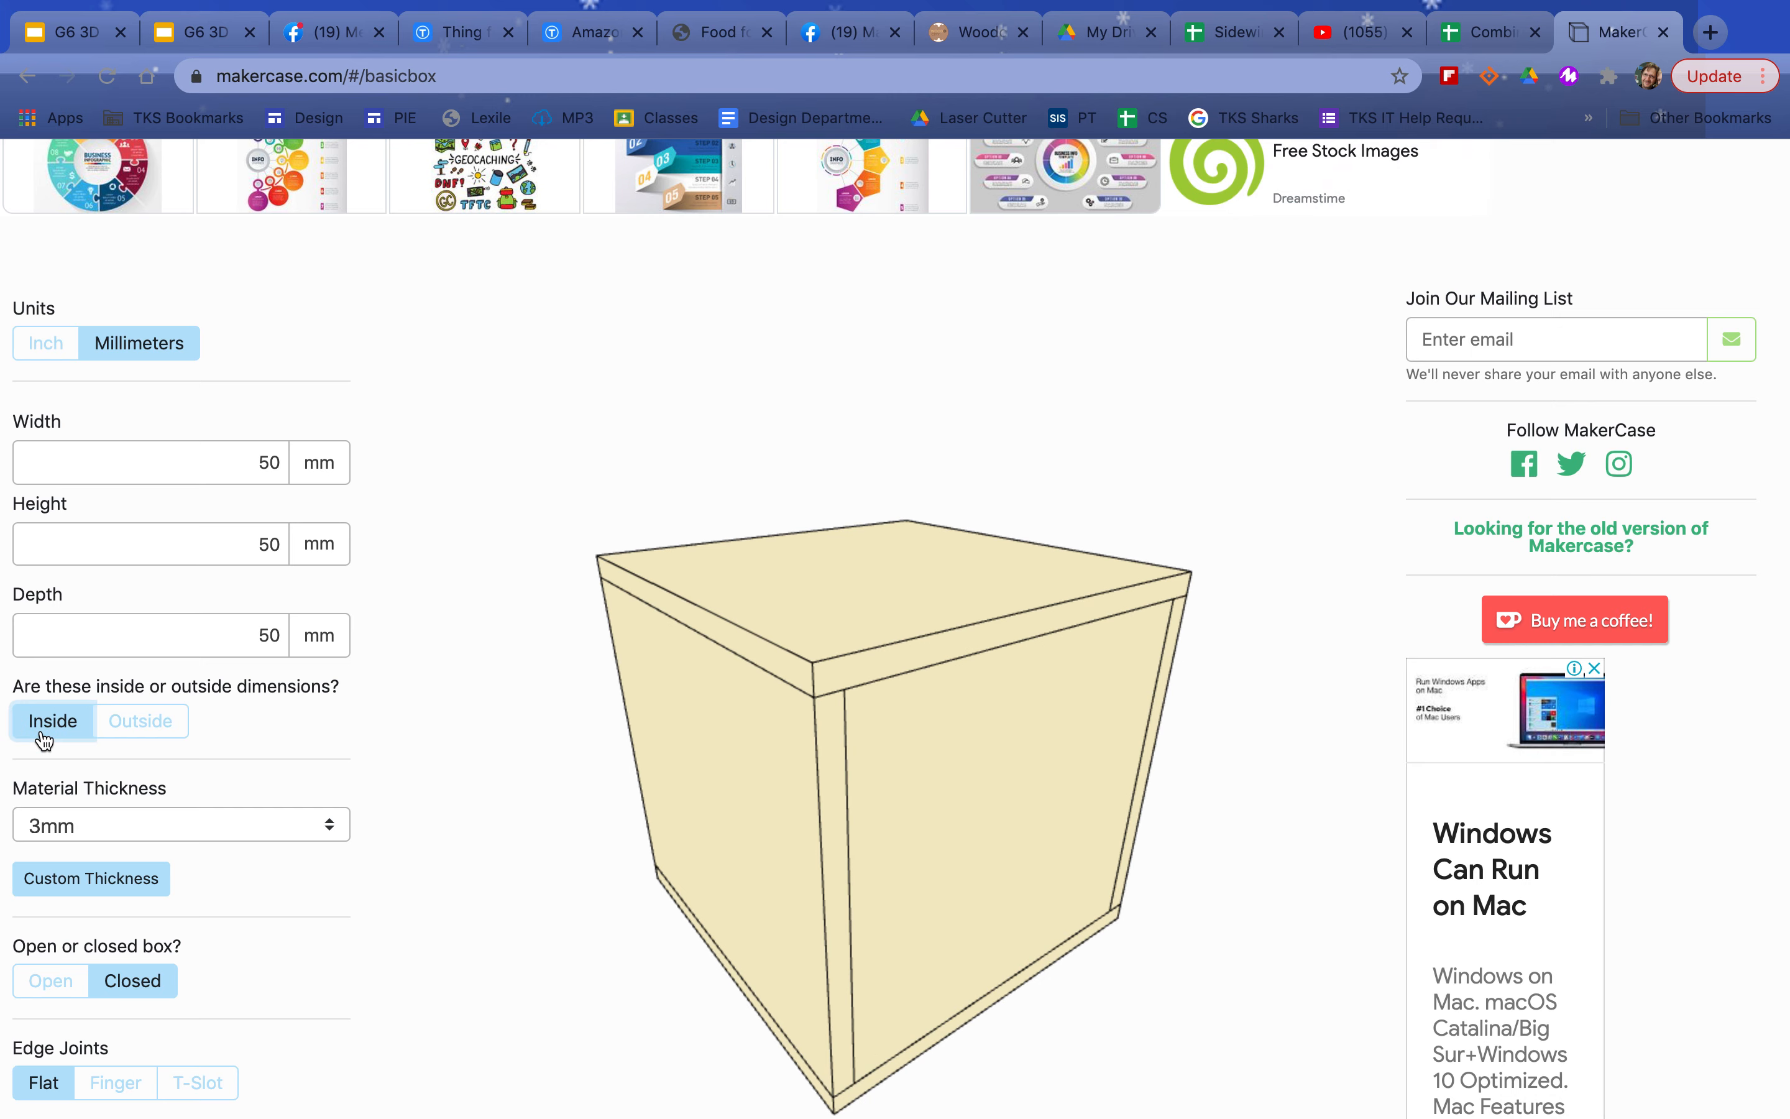
{"action": "left_click", "coordinate": [140, 720]}
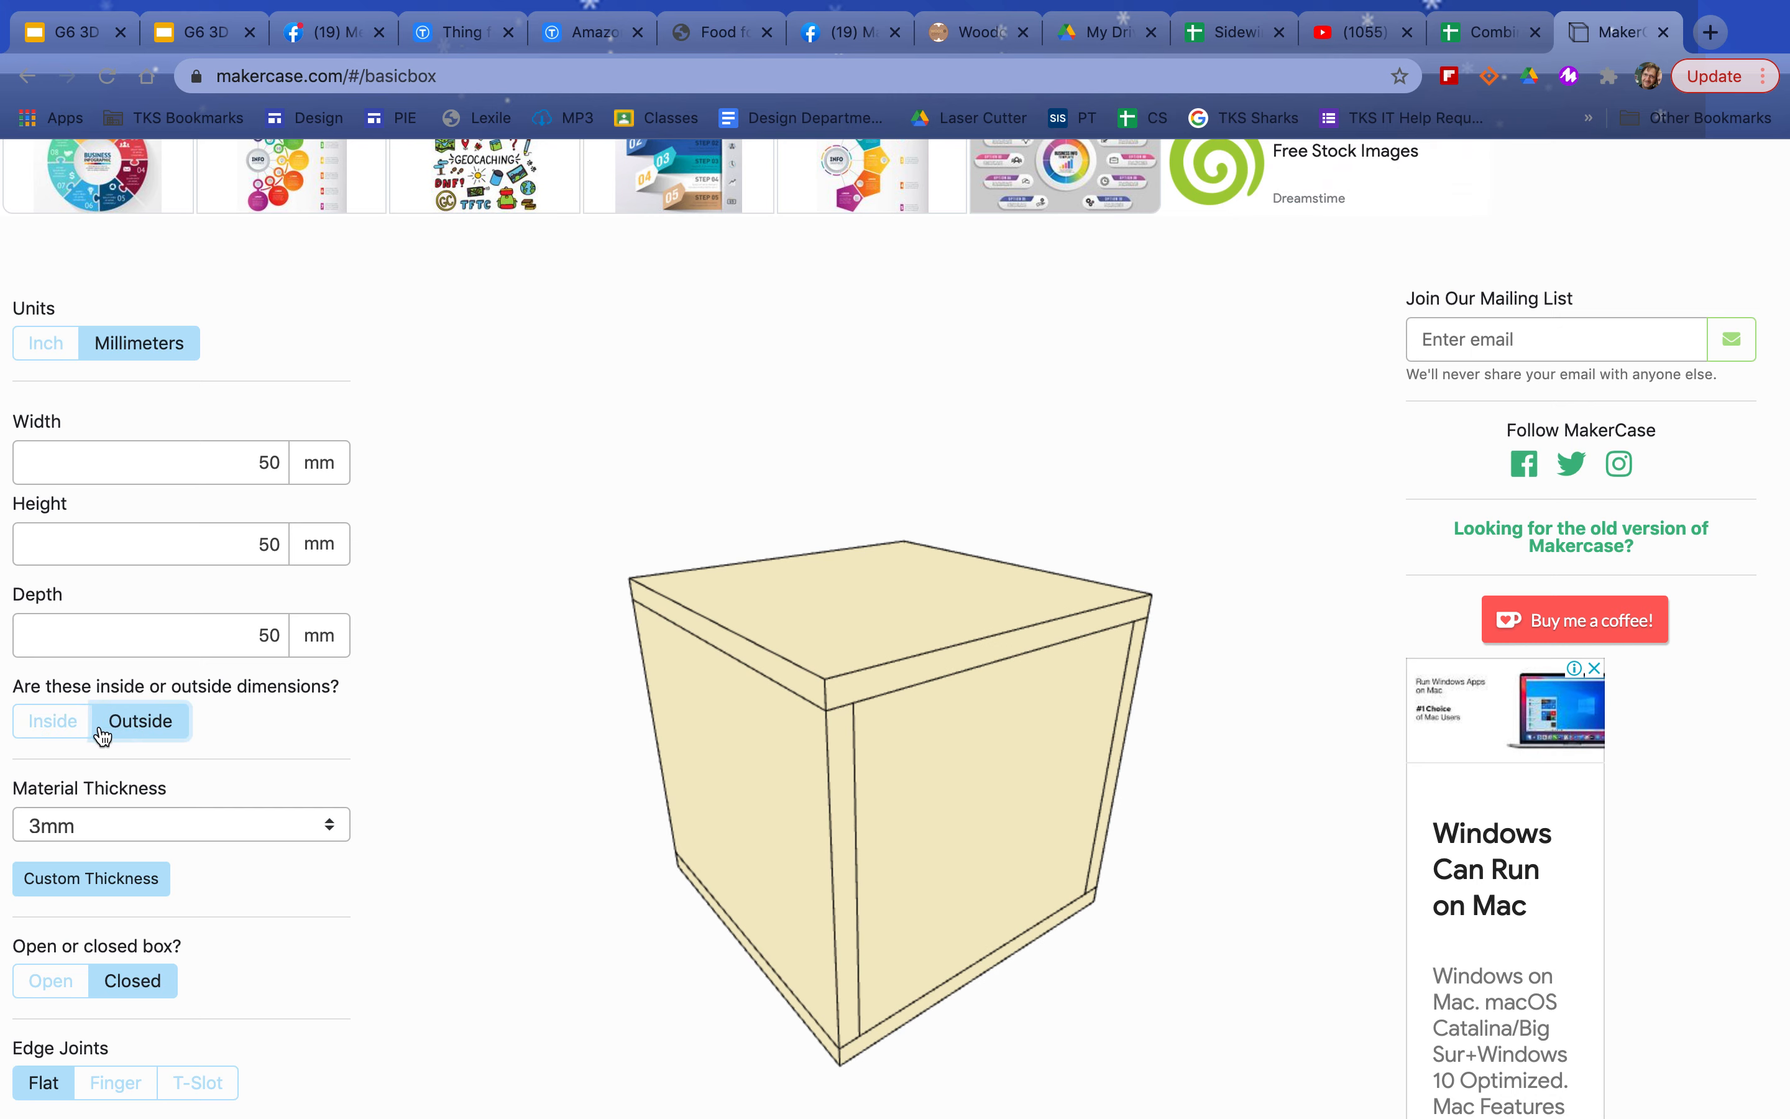
{"action": "left_click", "coordinate": [53, 720]}
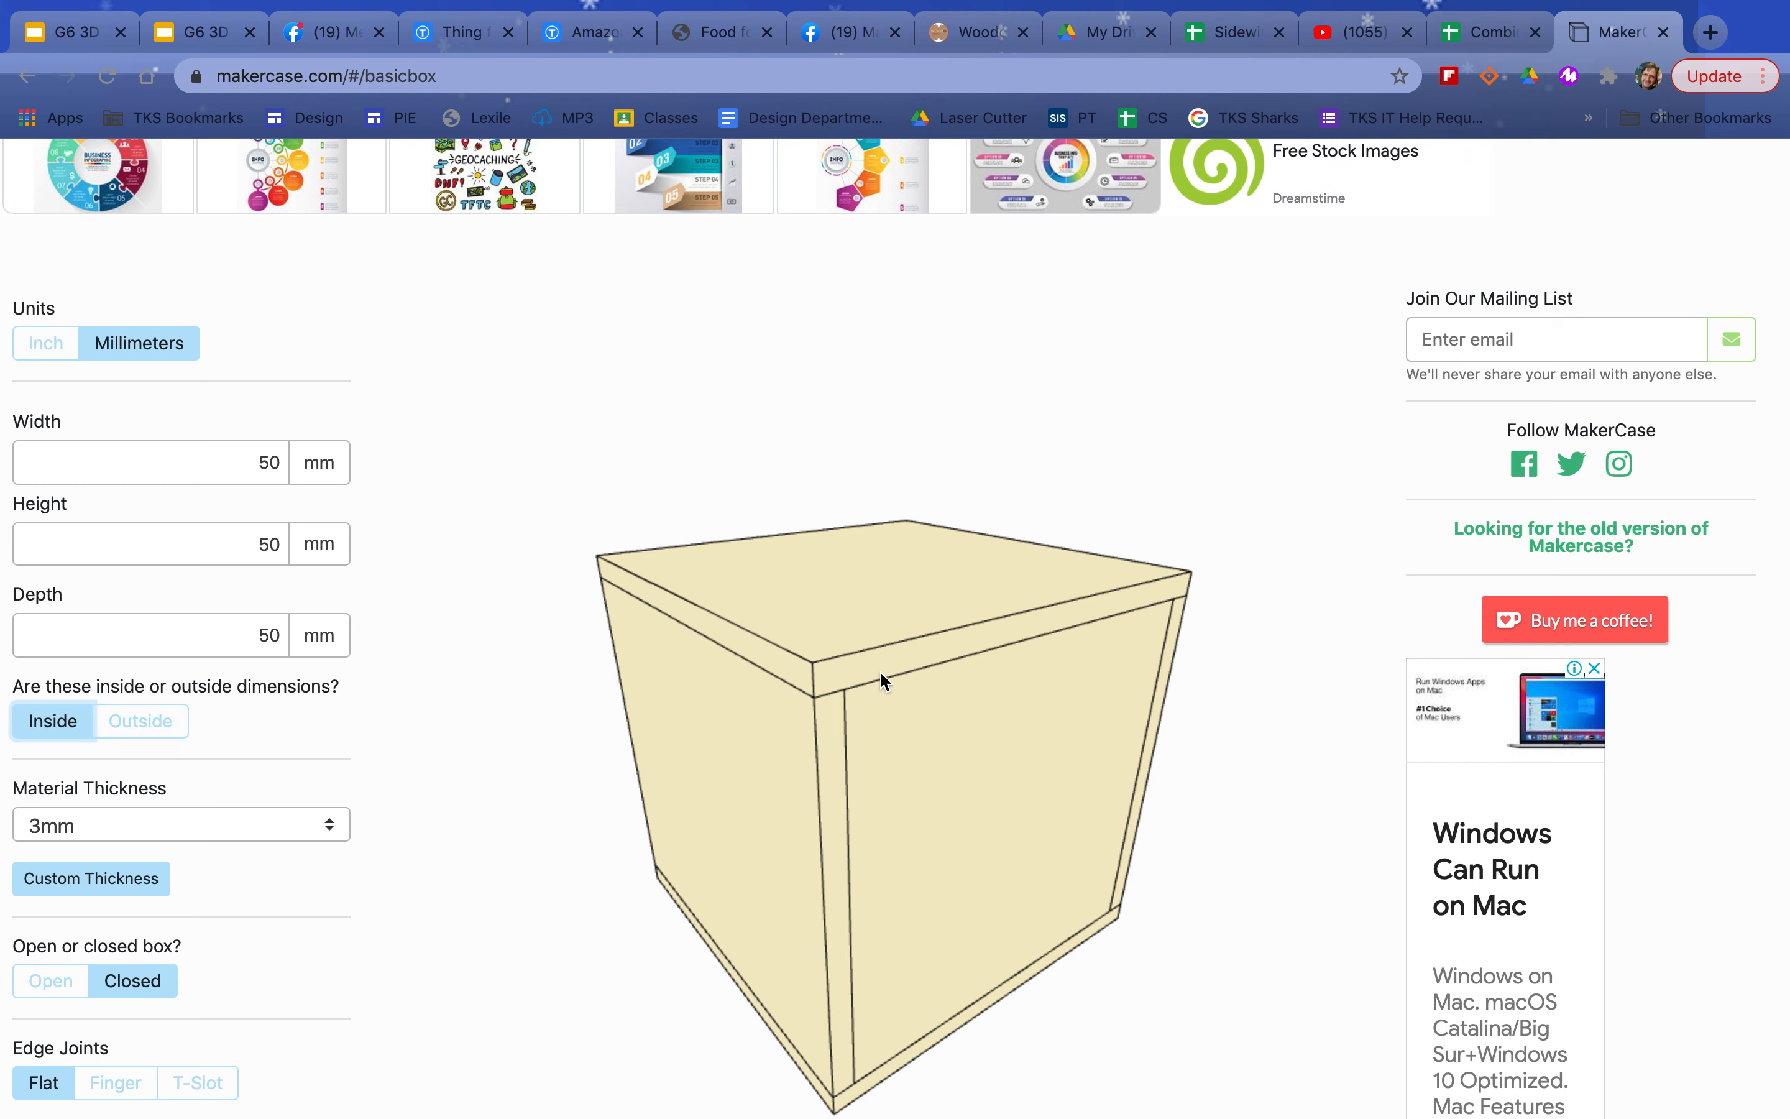
{"action": "mouse_move", "coordinate": [765, 786]}
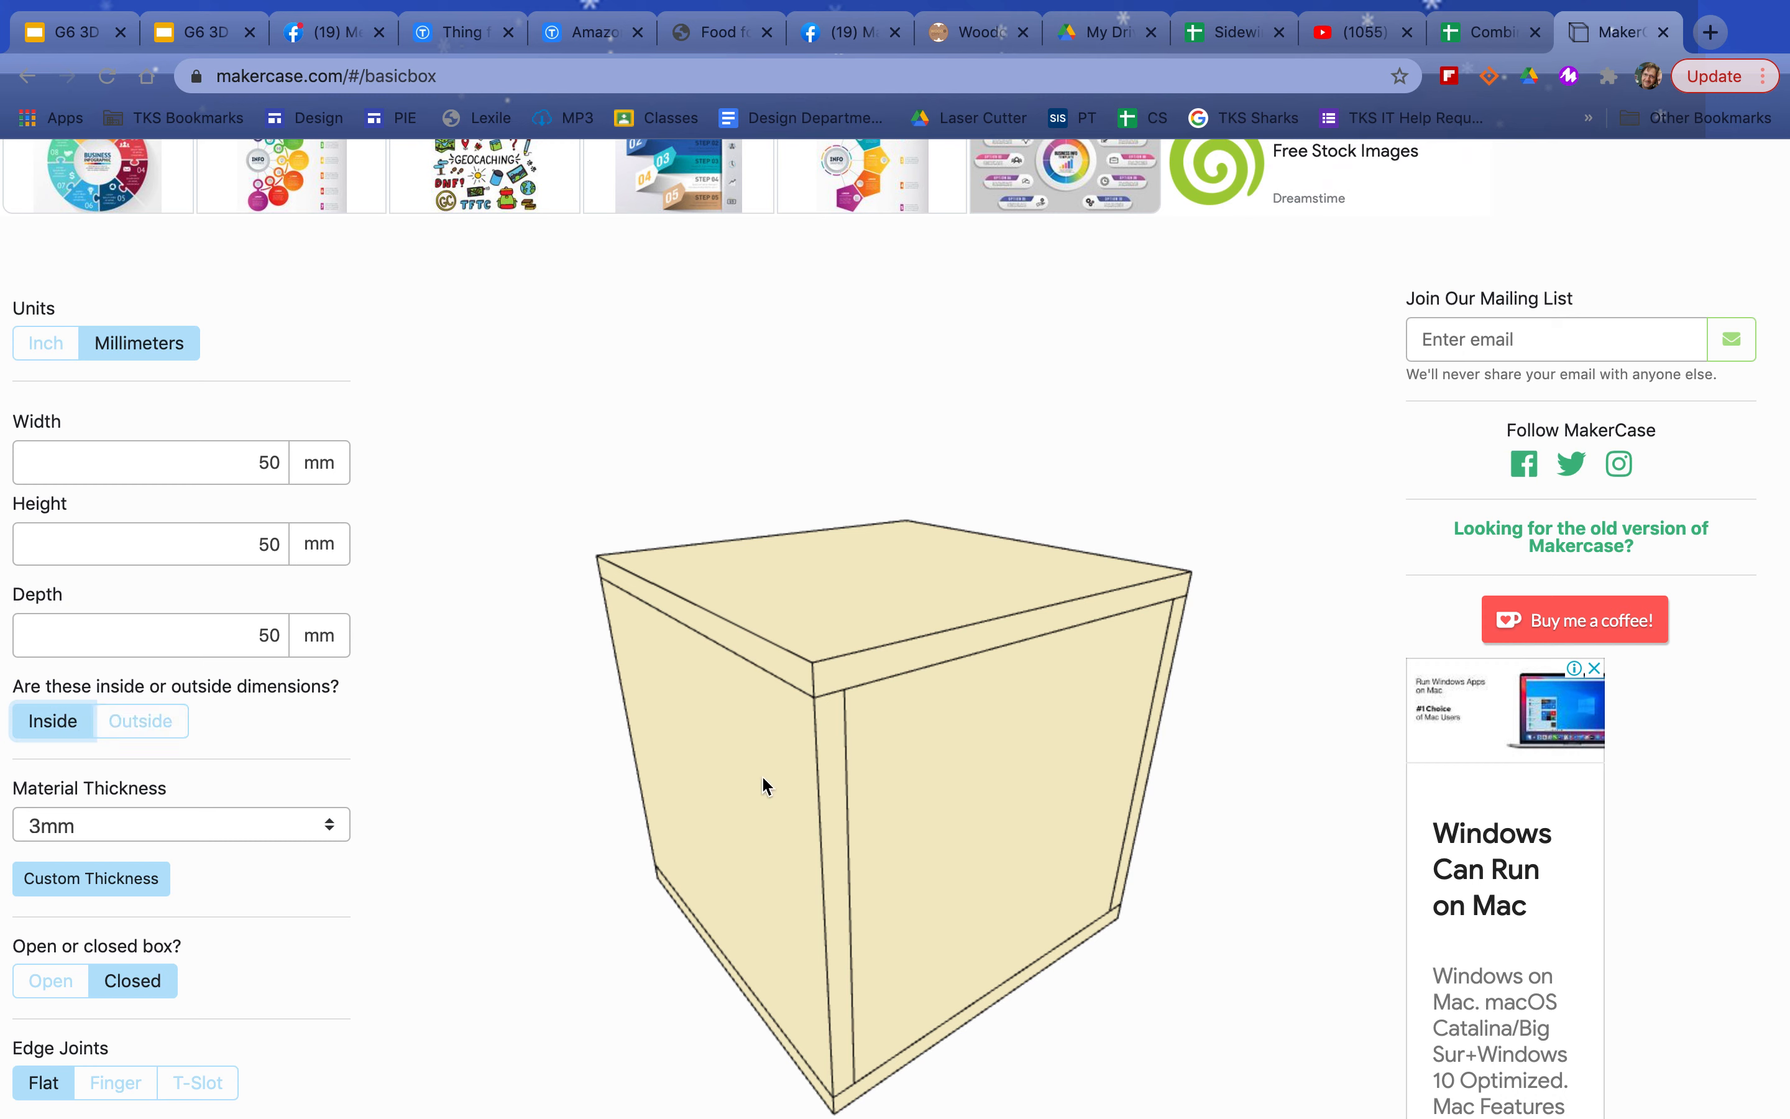
{"action": "mouse_move", "coordinate": [739, 793]}
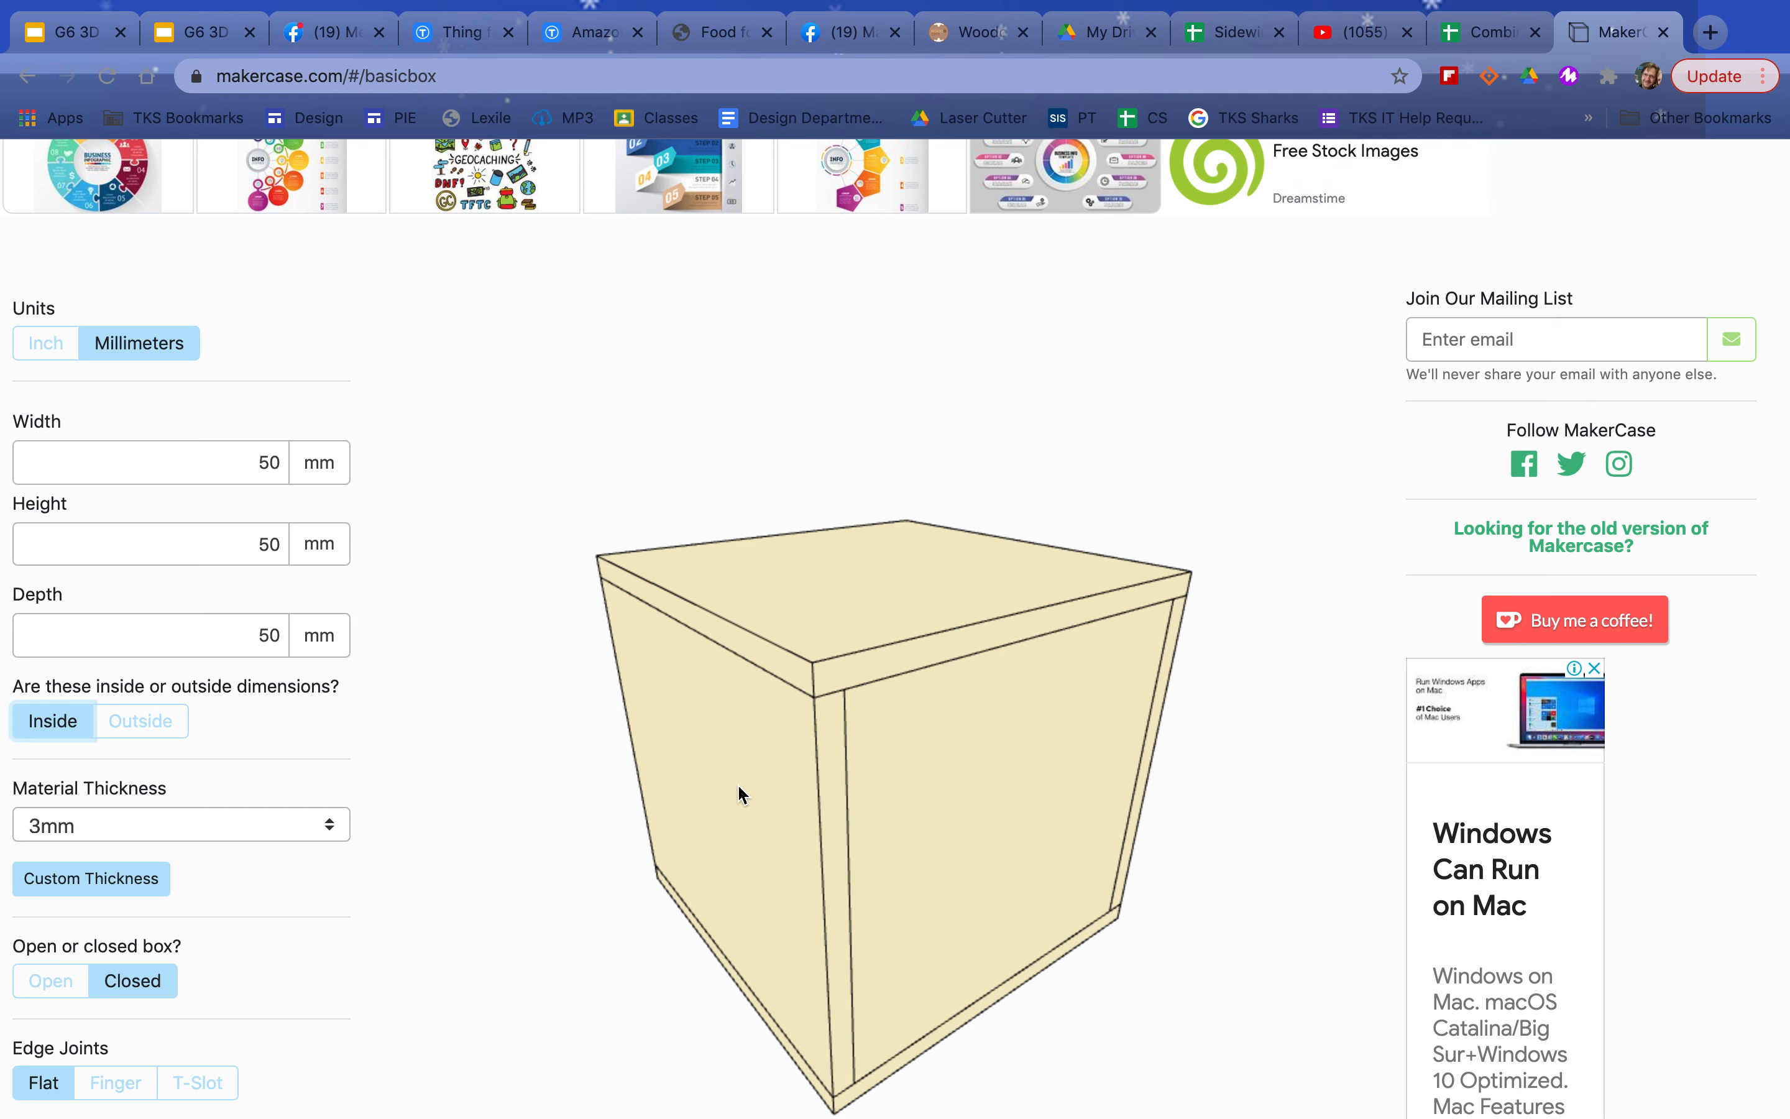
{"action": "left_click", "coordinate": [141, 720]}
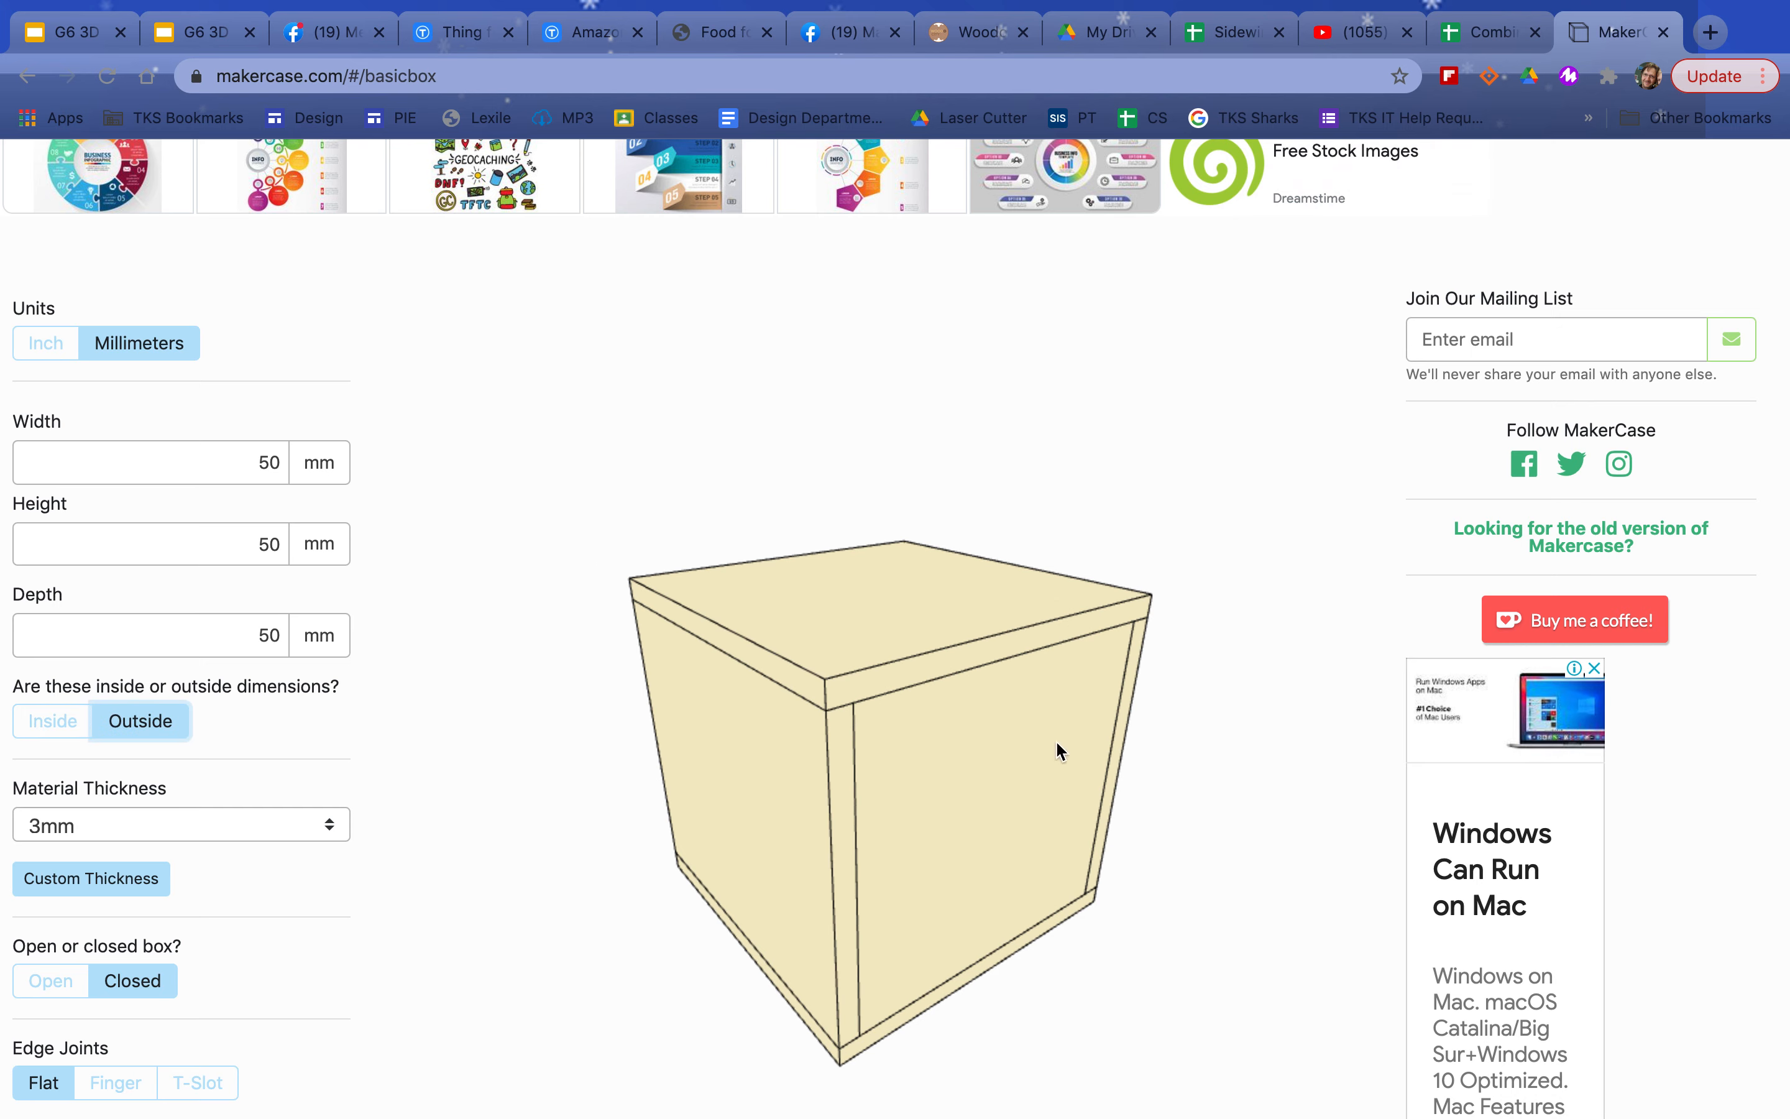
{"action": "mouse_move", "coordinate": [622, 752]}
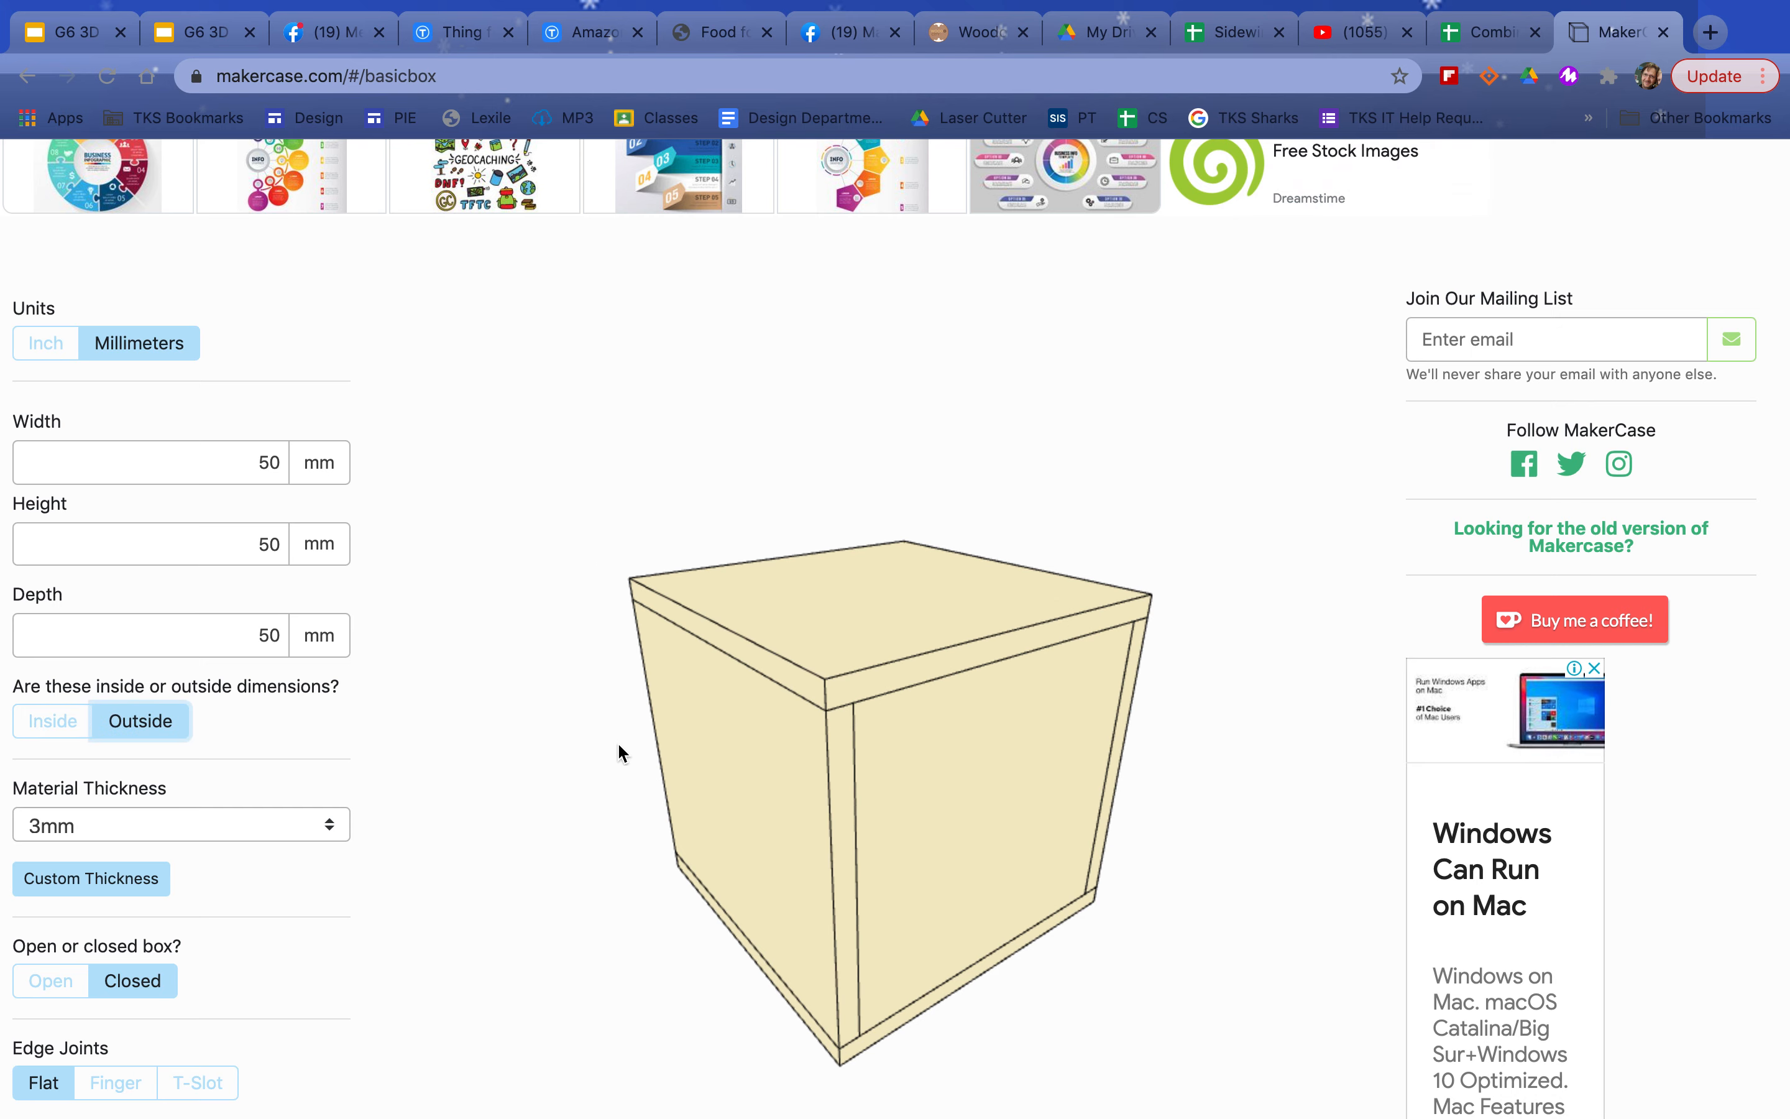
{"action": "mouse_move", "coordinate": [411, 795]}
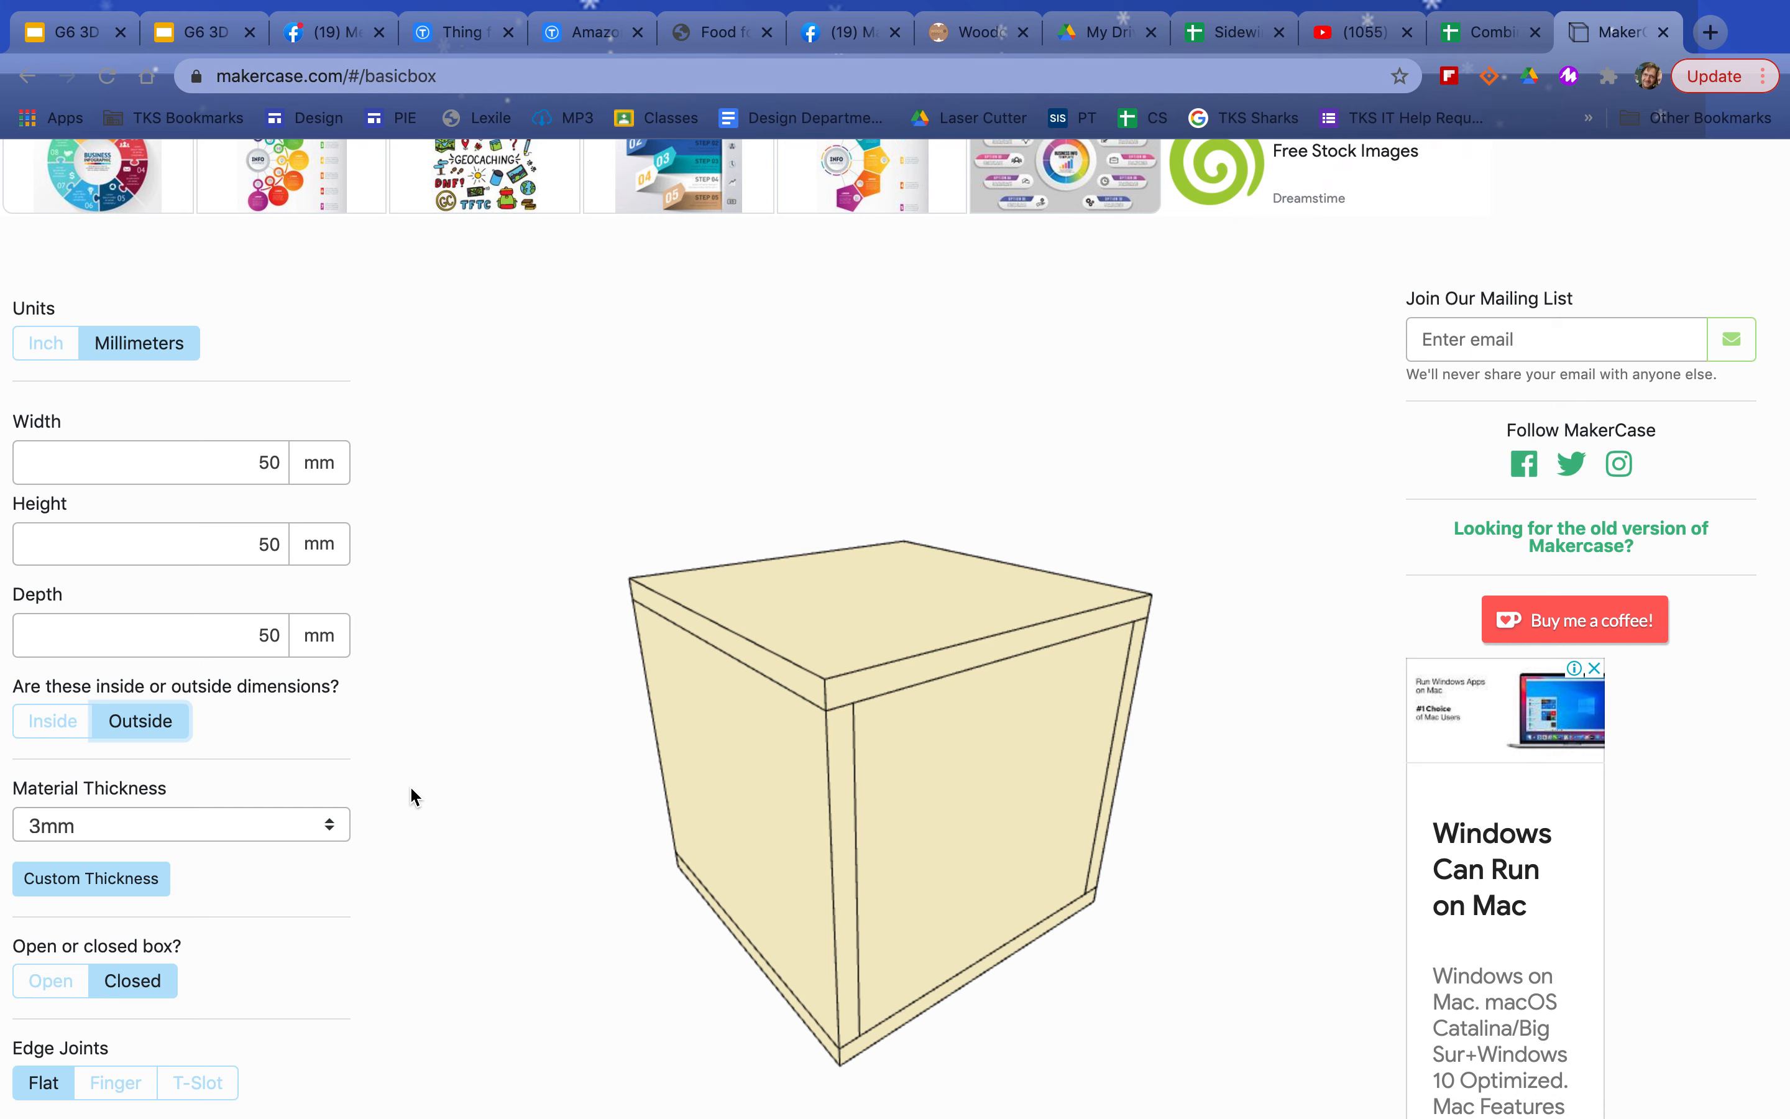
{"action": "left_click", "coordinate": [179, 825]}
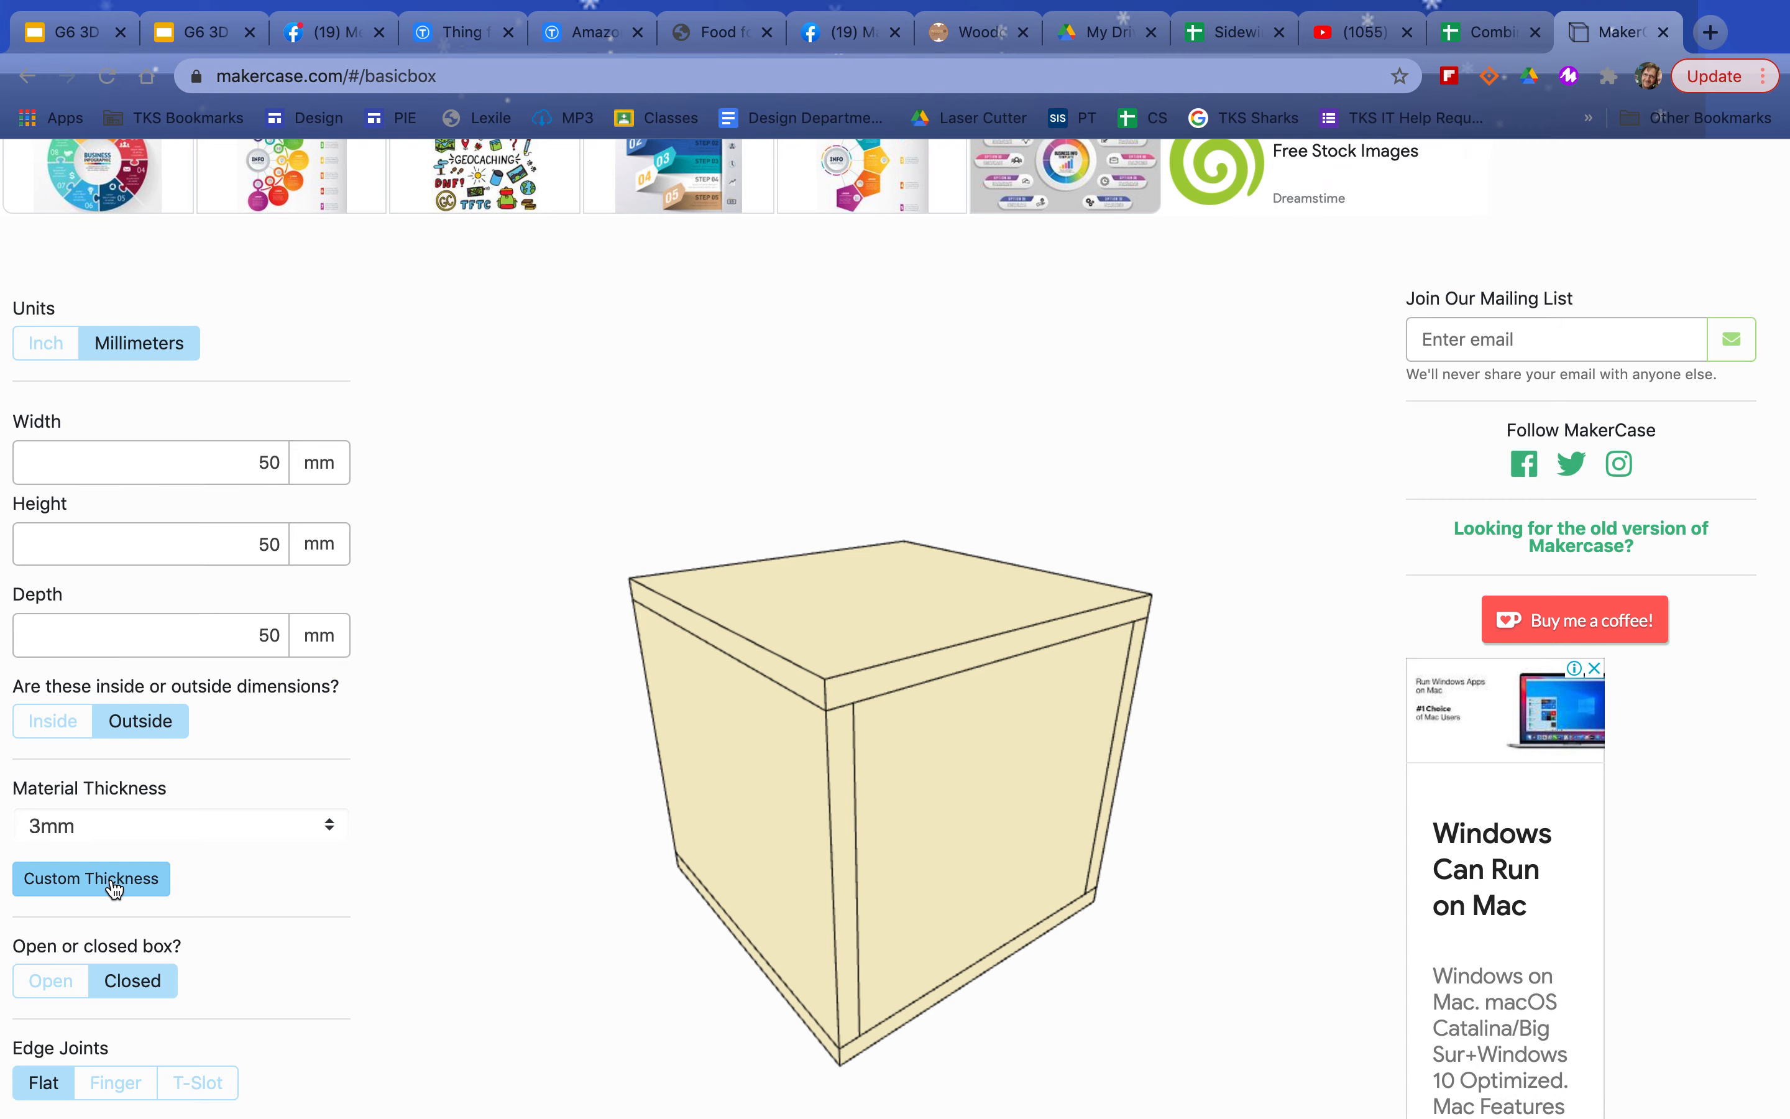
{"action": "left_click", "coordinate": [90, 877]}
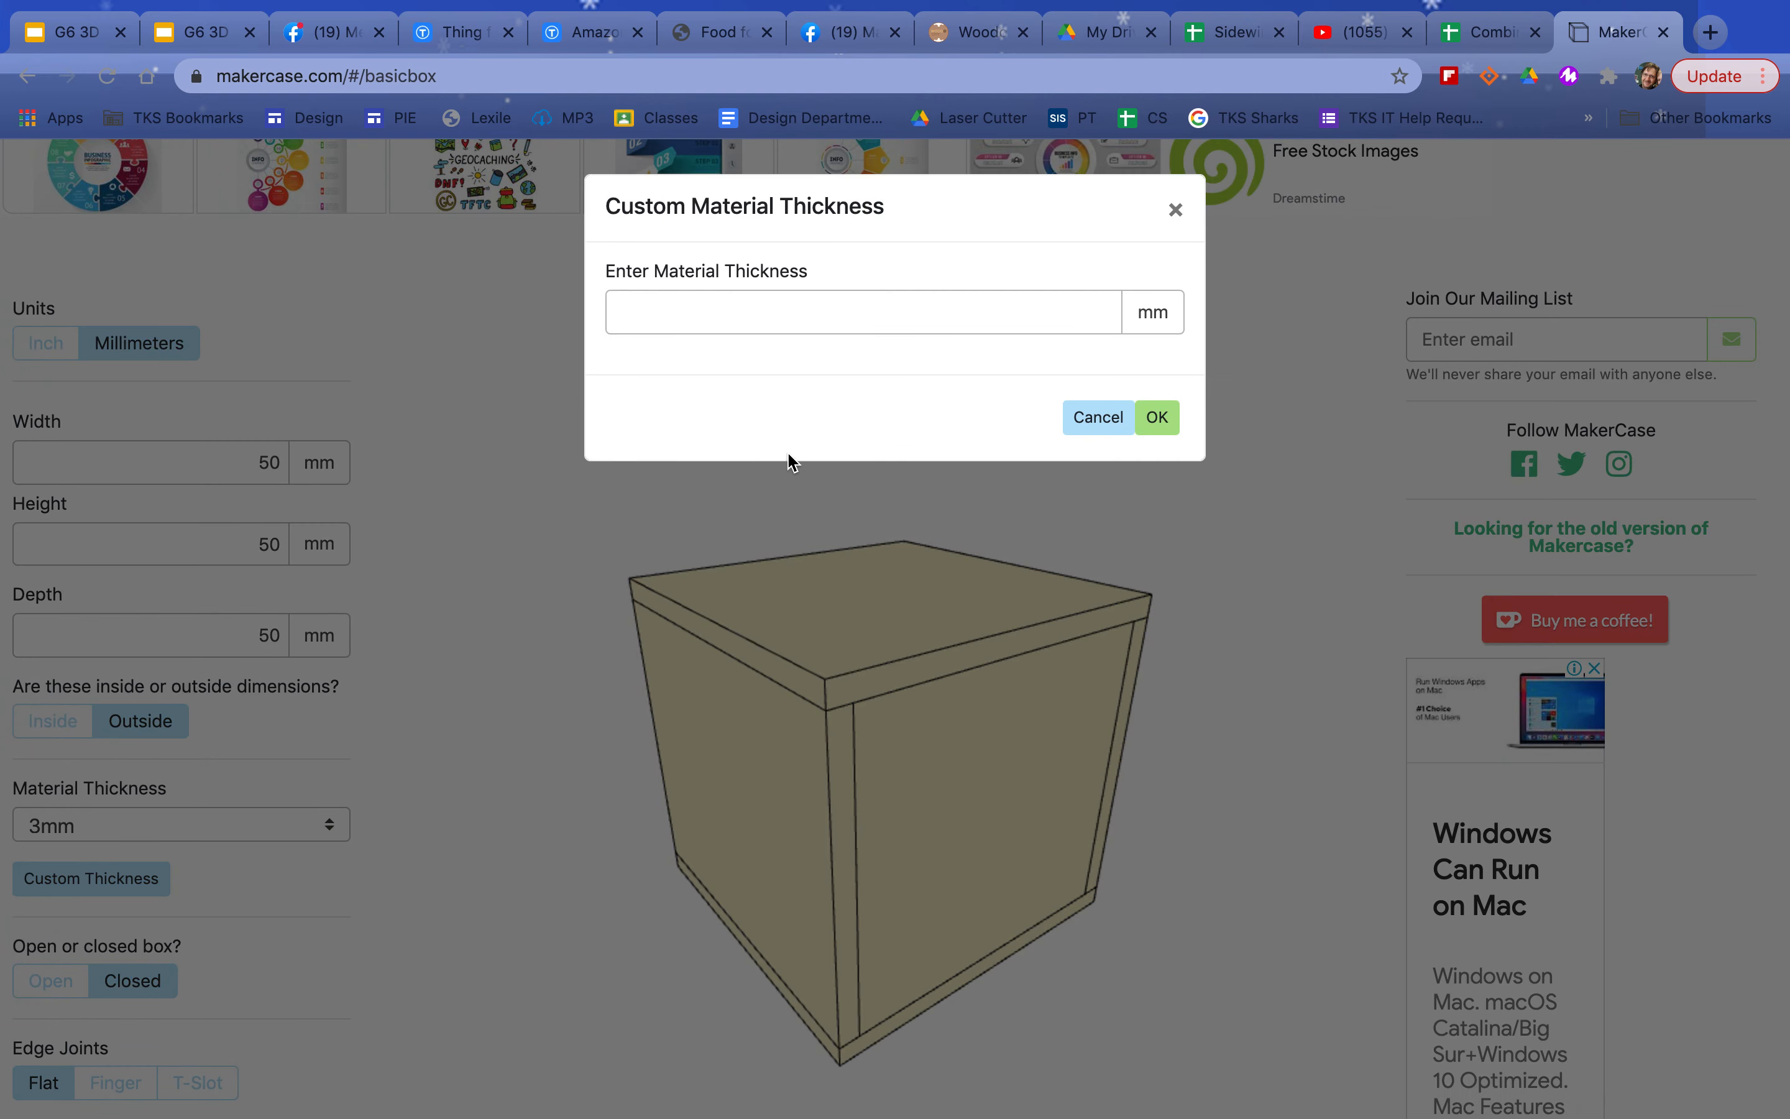
{"action": "left_click", "coordinate": [1097, 418]}
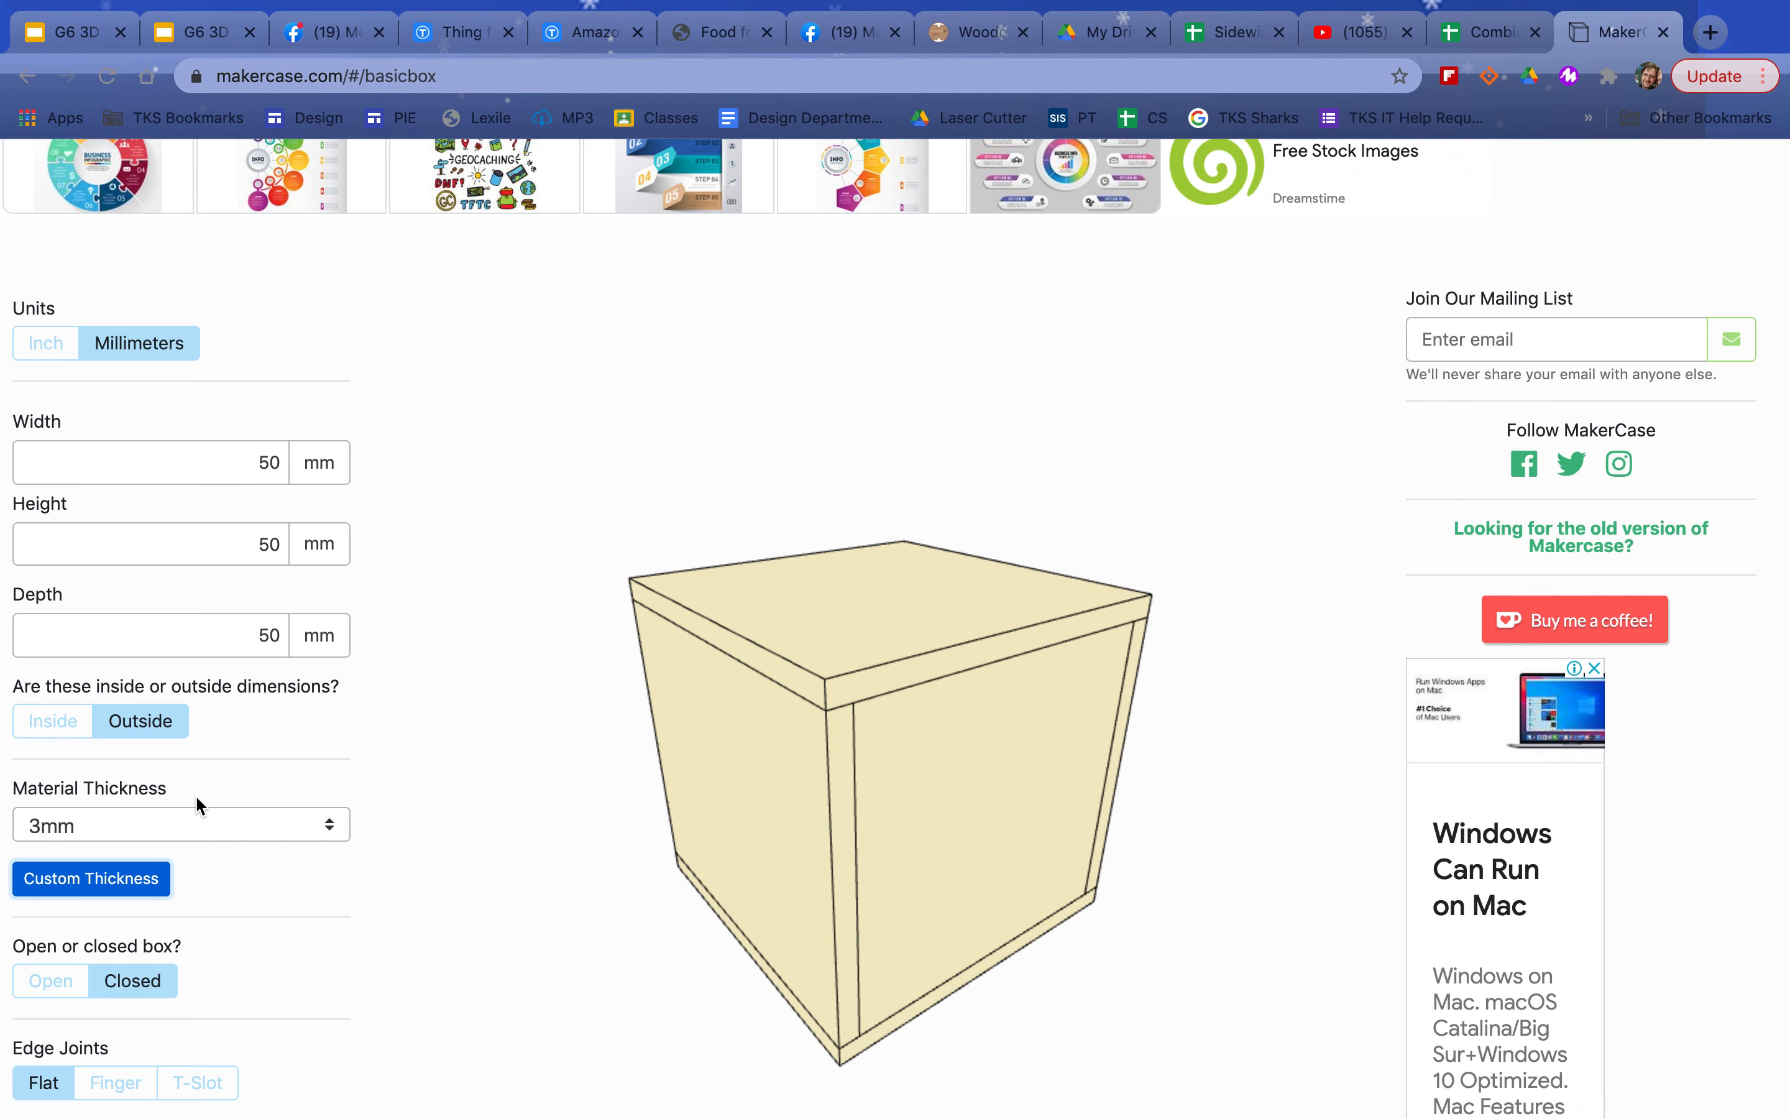
{"action": "mouse_move", "coordinate": [109, 821]}
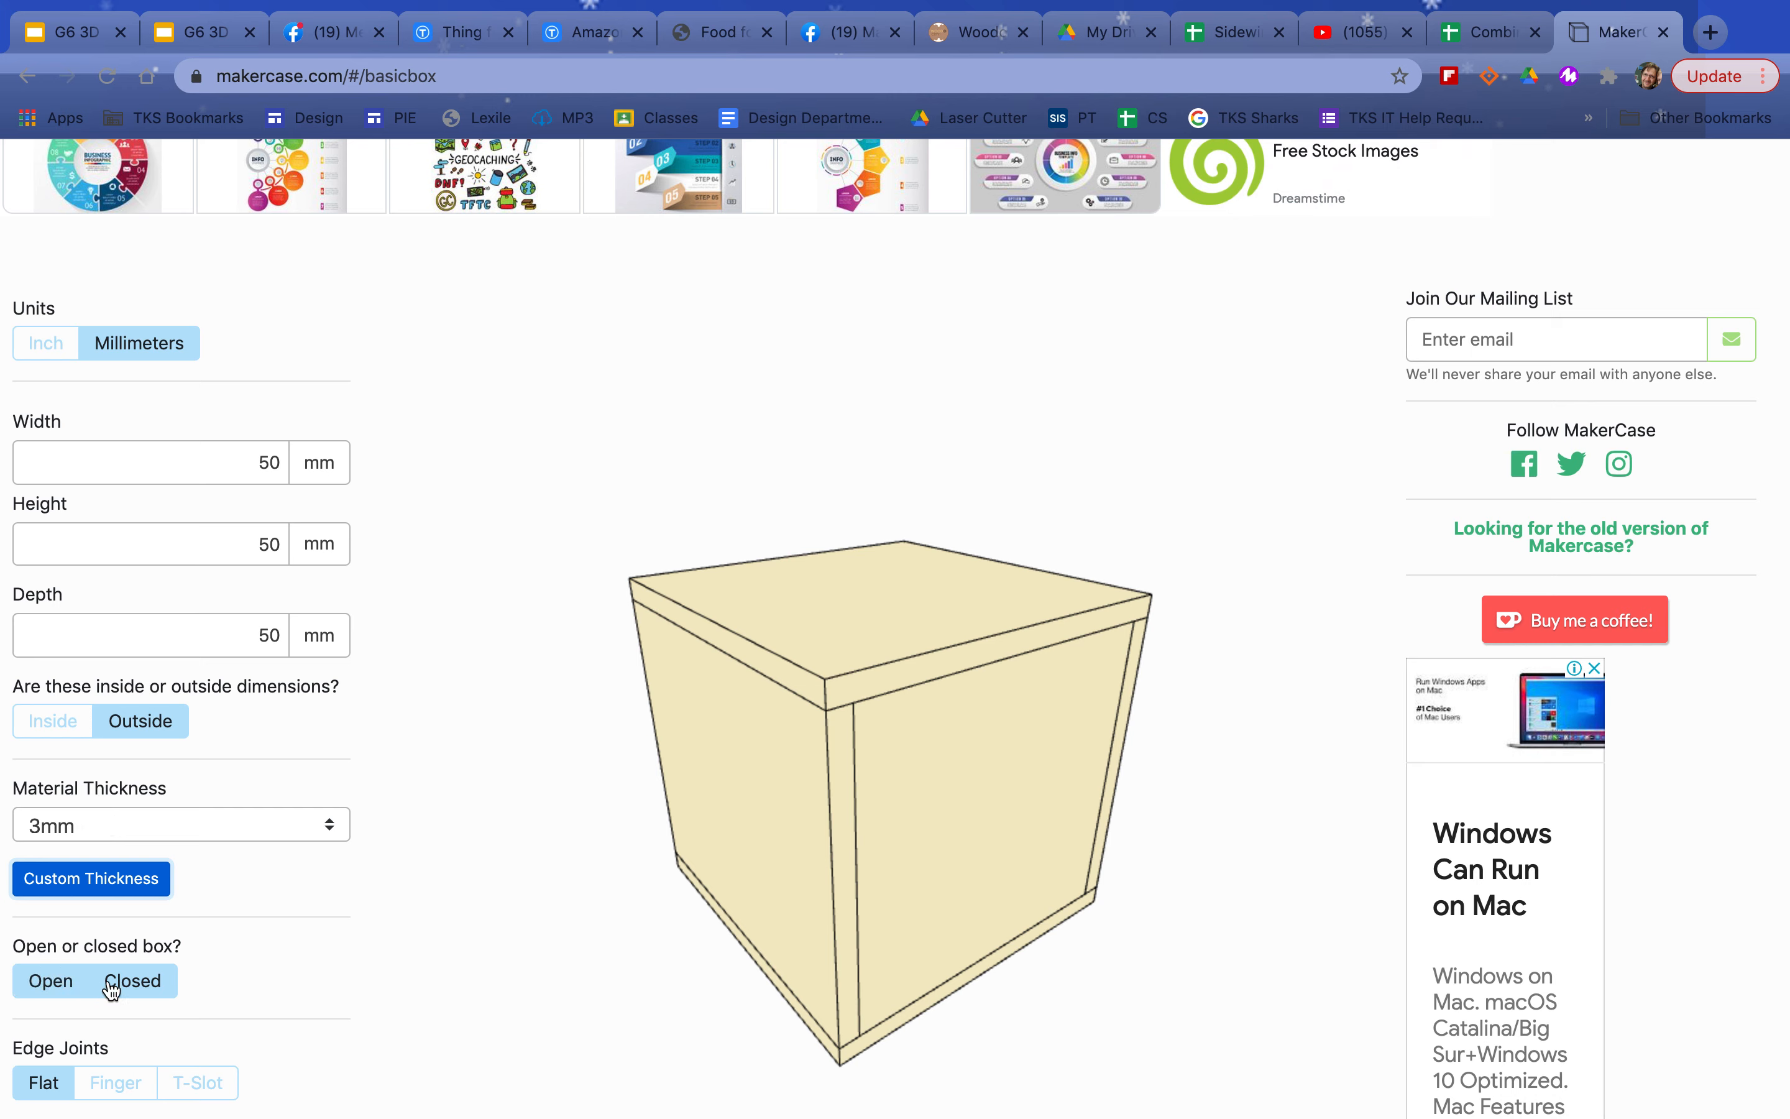
- Make the box open-topped and rotate the 3D preview to inspect it from above and the side
{"action": "left_click", "coordinate": [50, 981]}
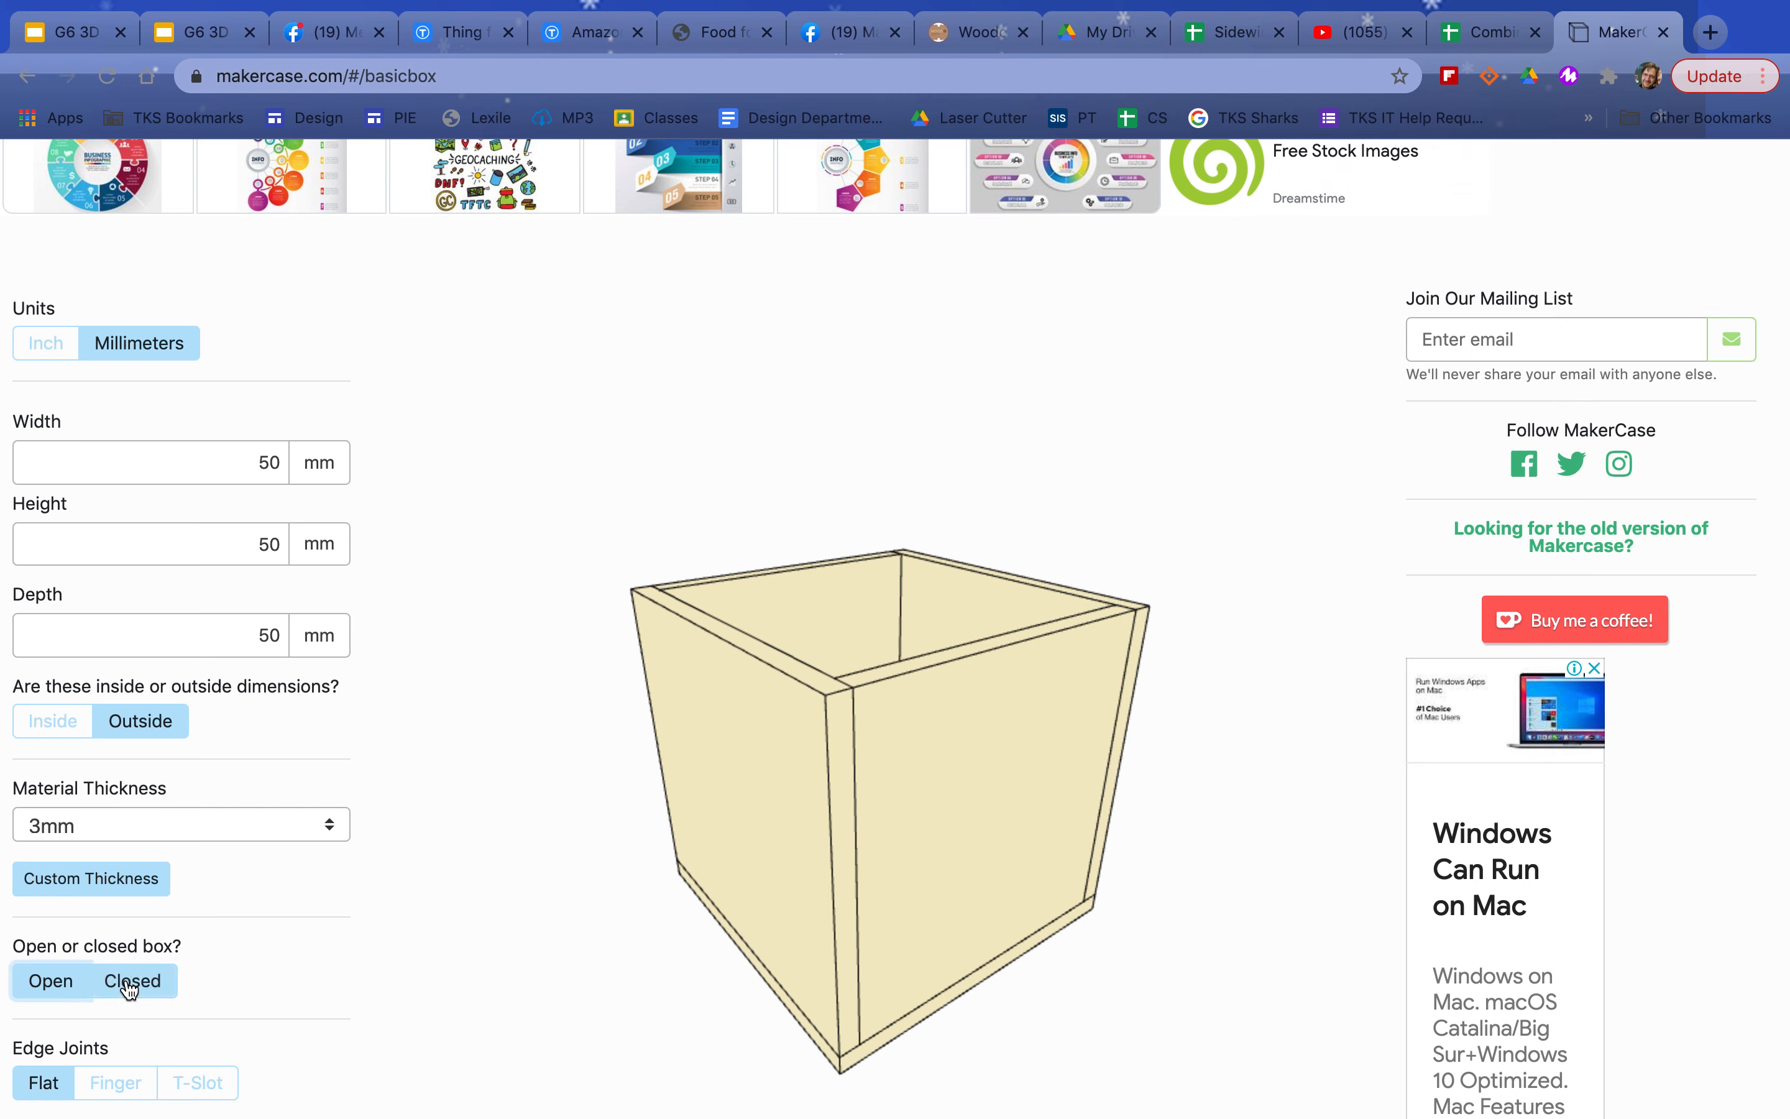
{"action": "left_click", "coordinate": [50, 979]}
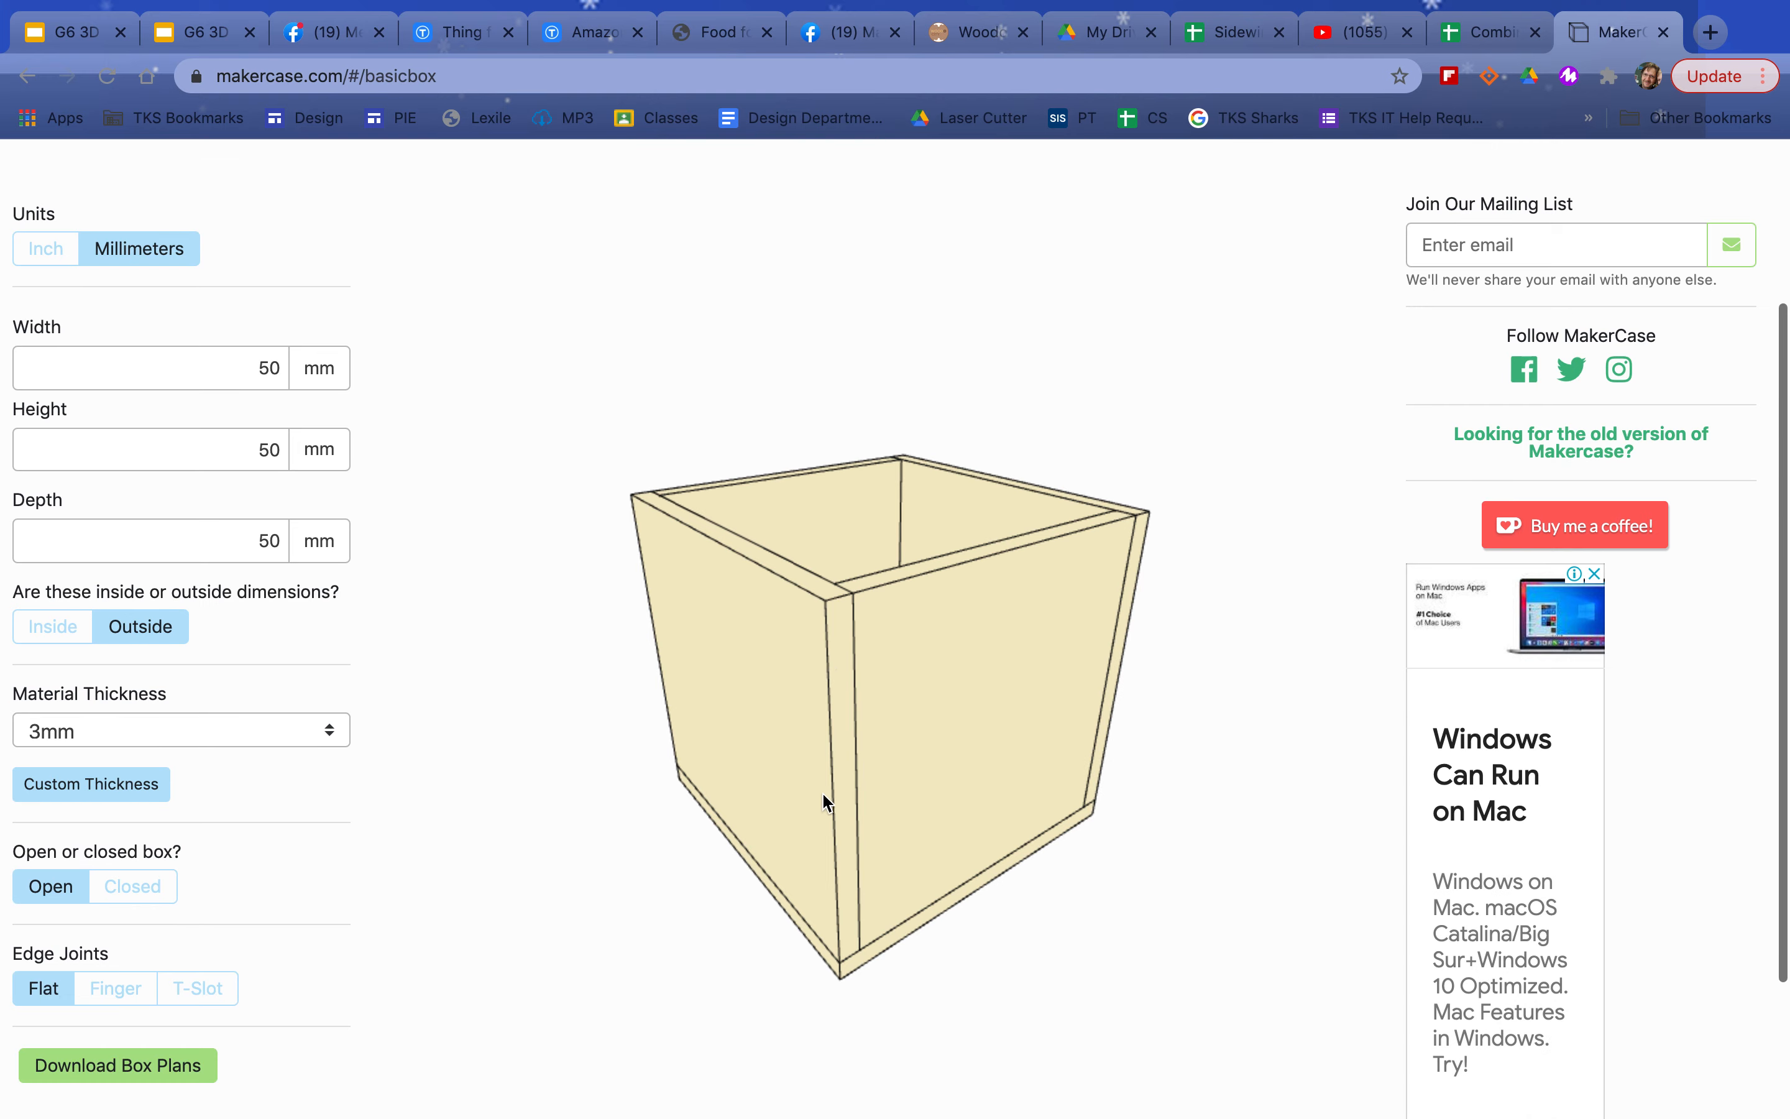
{"action": "left_click_drag", "start_coordinate": [826, 802], "coordinate": [903, 797]}
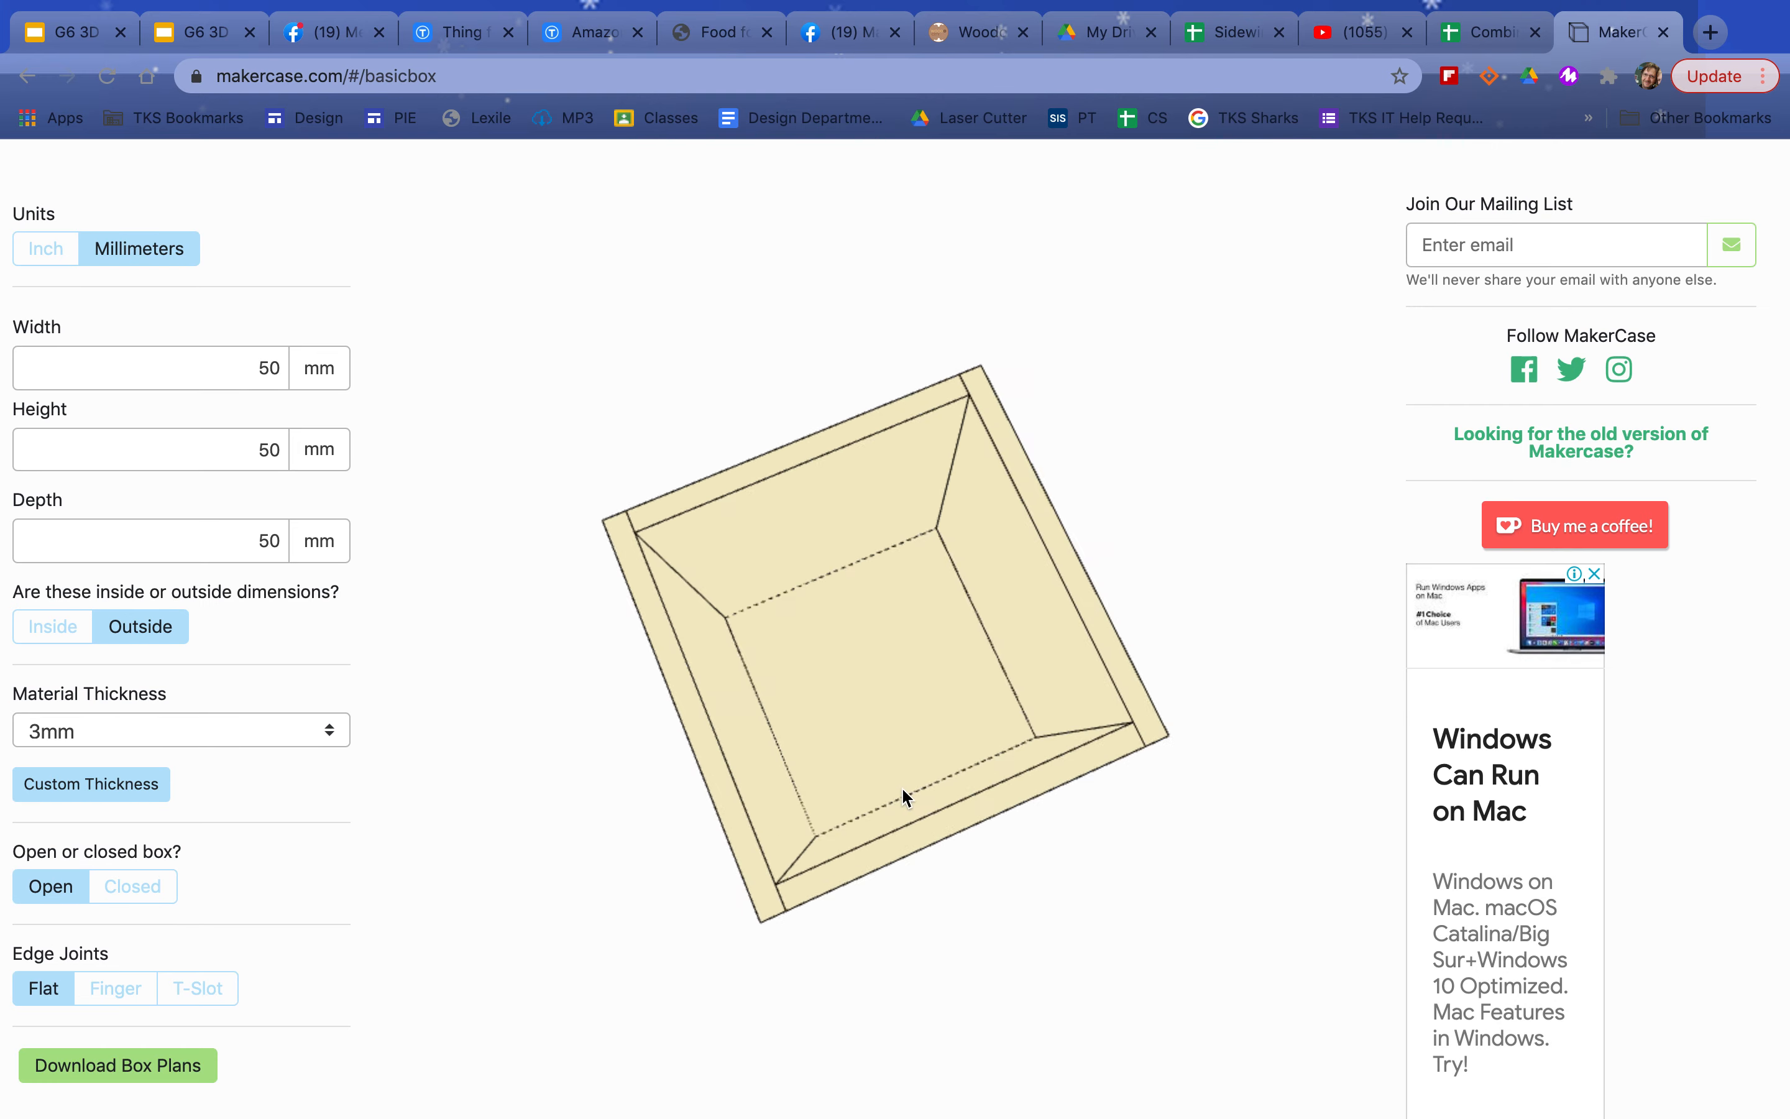
{"action": "left_click_drag", "start_coordinate": [903, 797], "coordinate": [871, 818]}
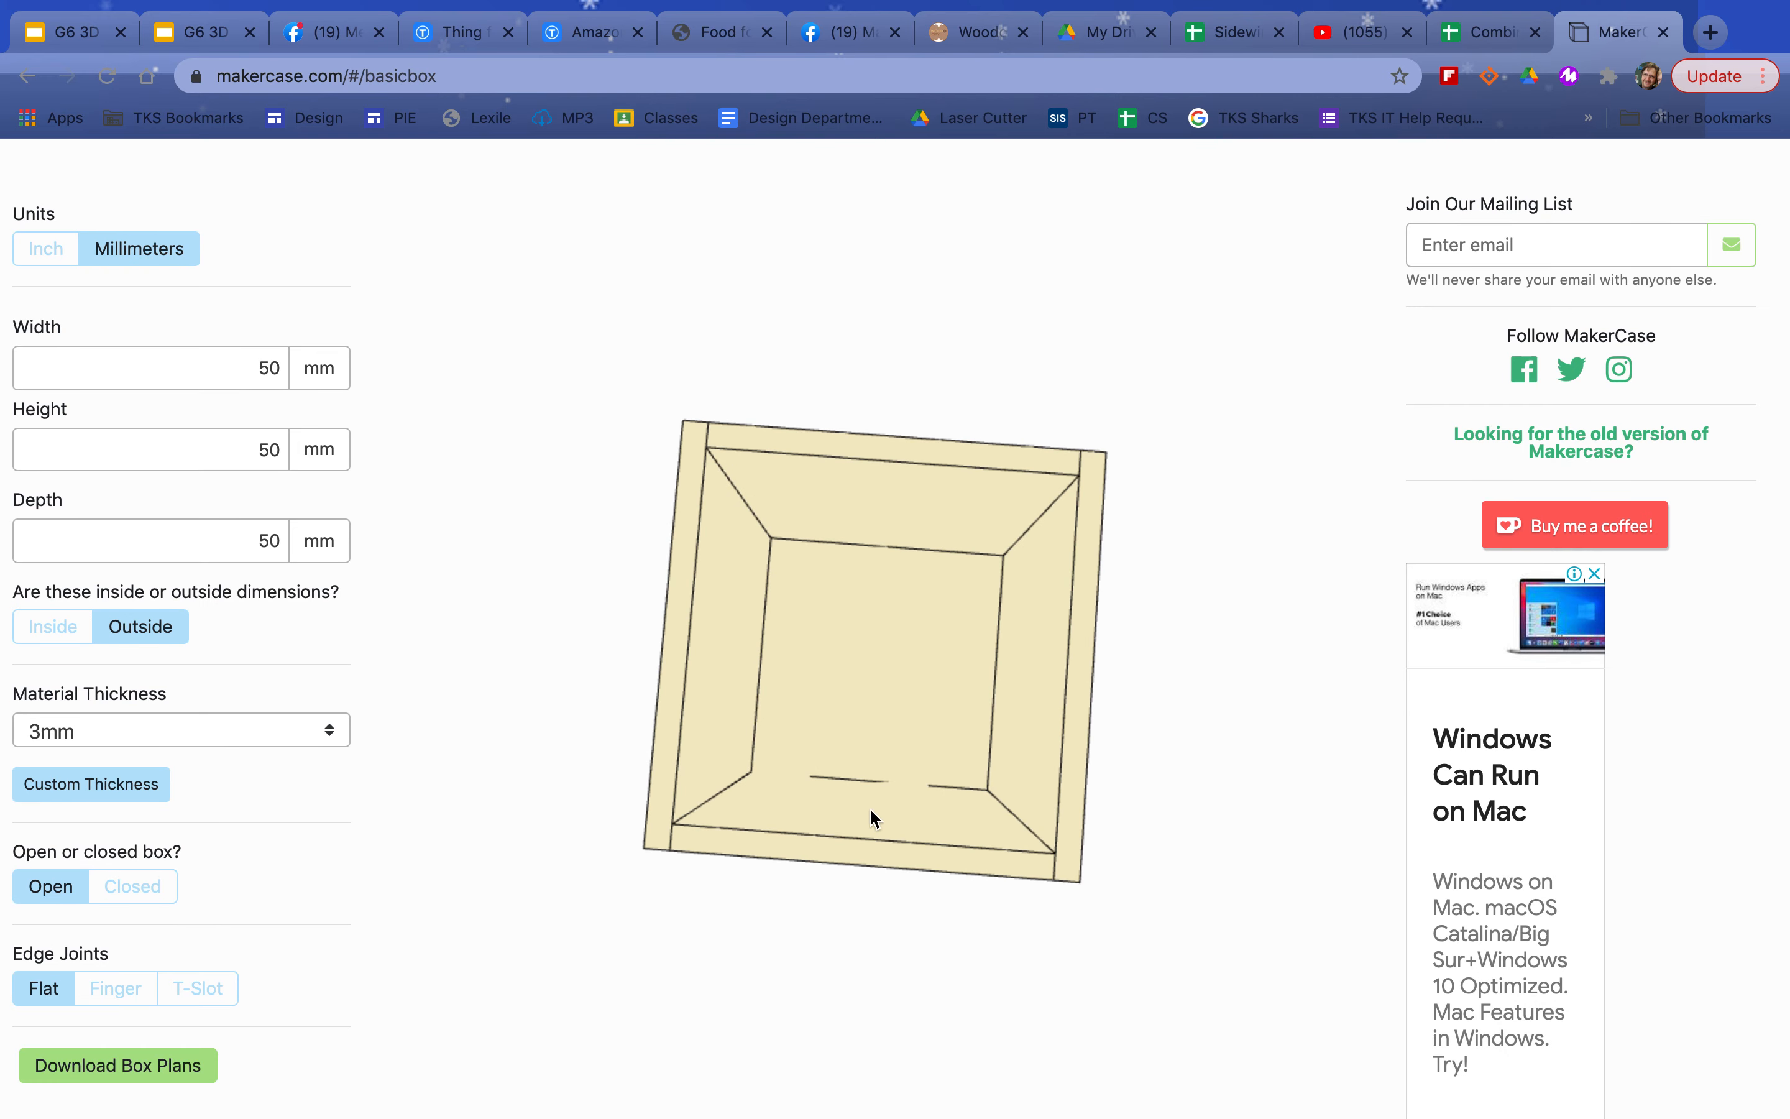
{"action": "left_click_drag", "start_coordinate": [873, 818], "coordinate": [882, 706]}
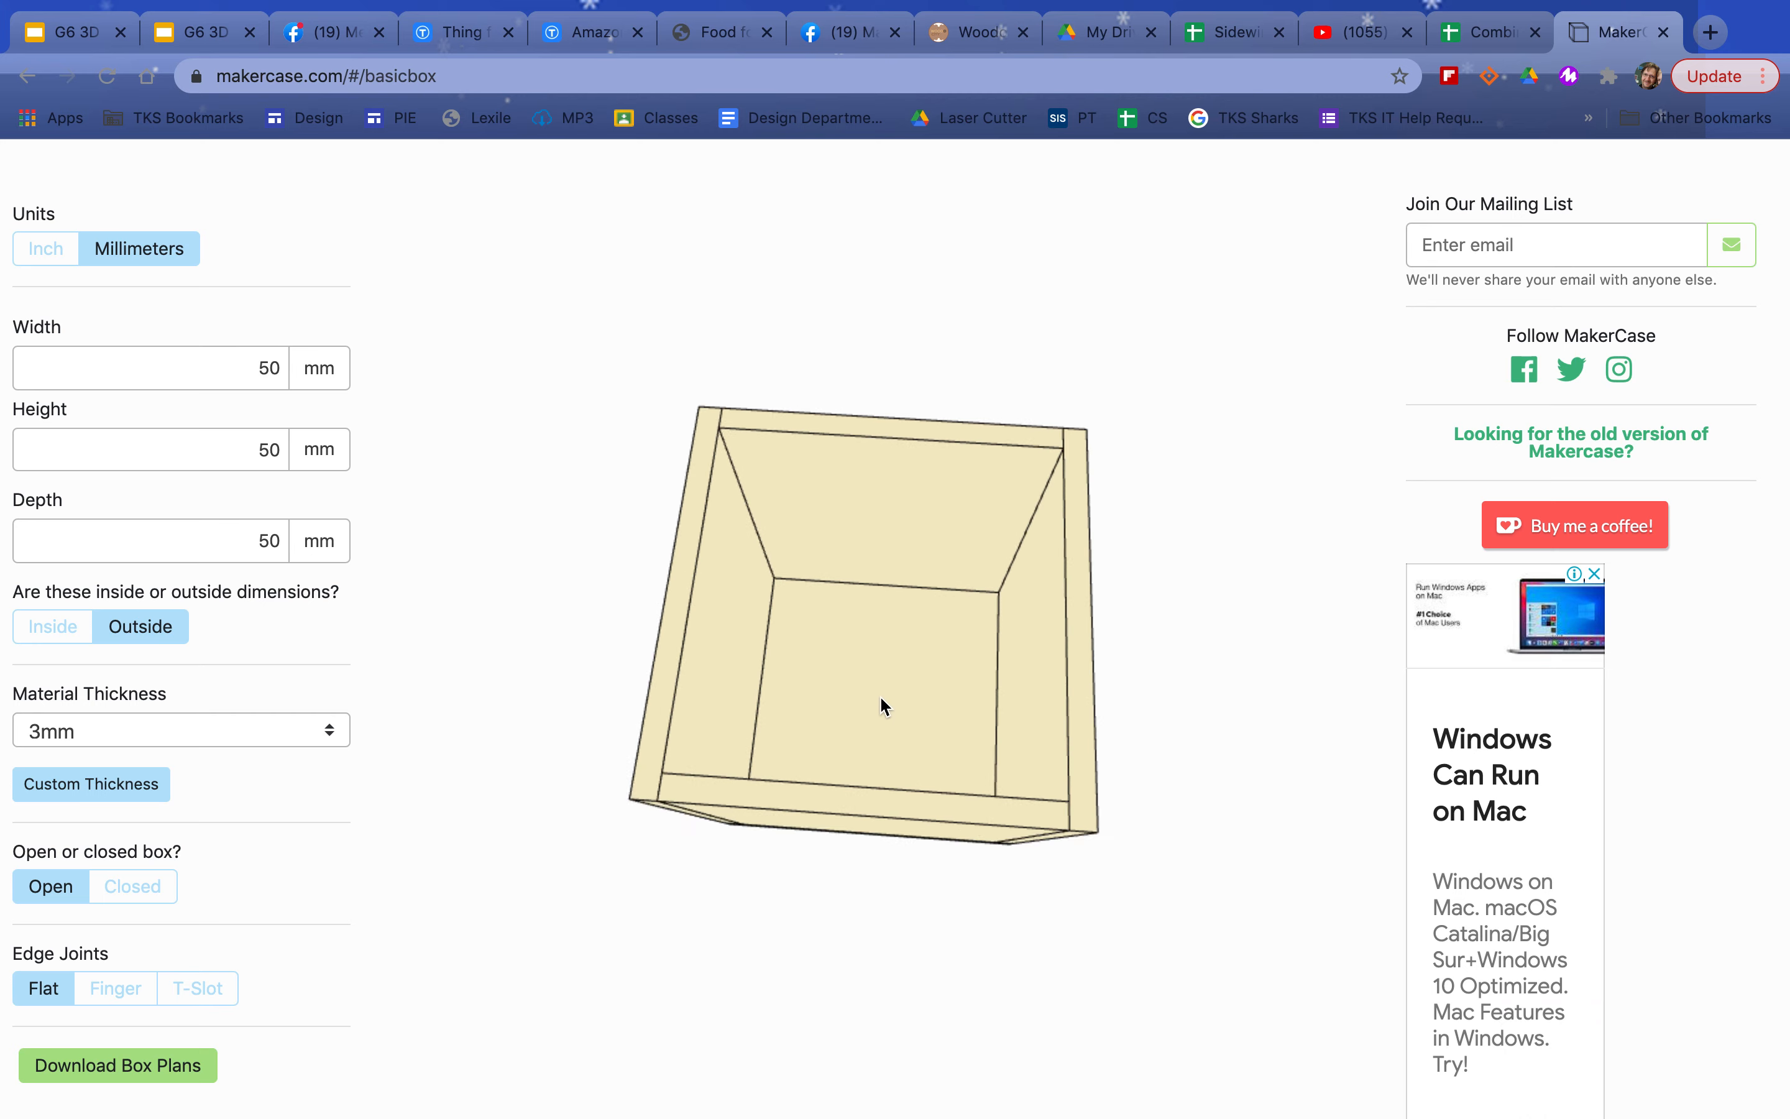
{"action": "left_click_drag", "start_coordinate": [883, 707], "coordinate": [762, 592]}
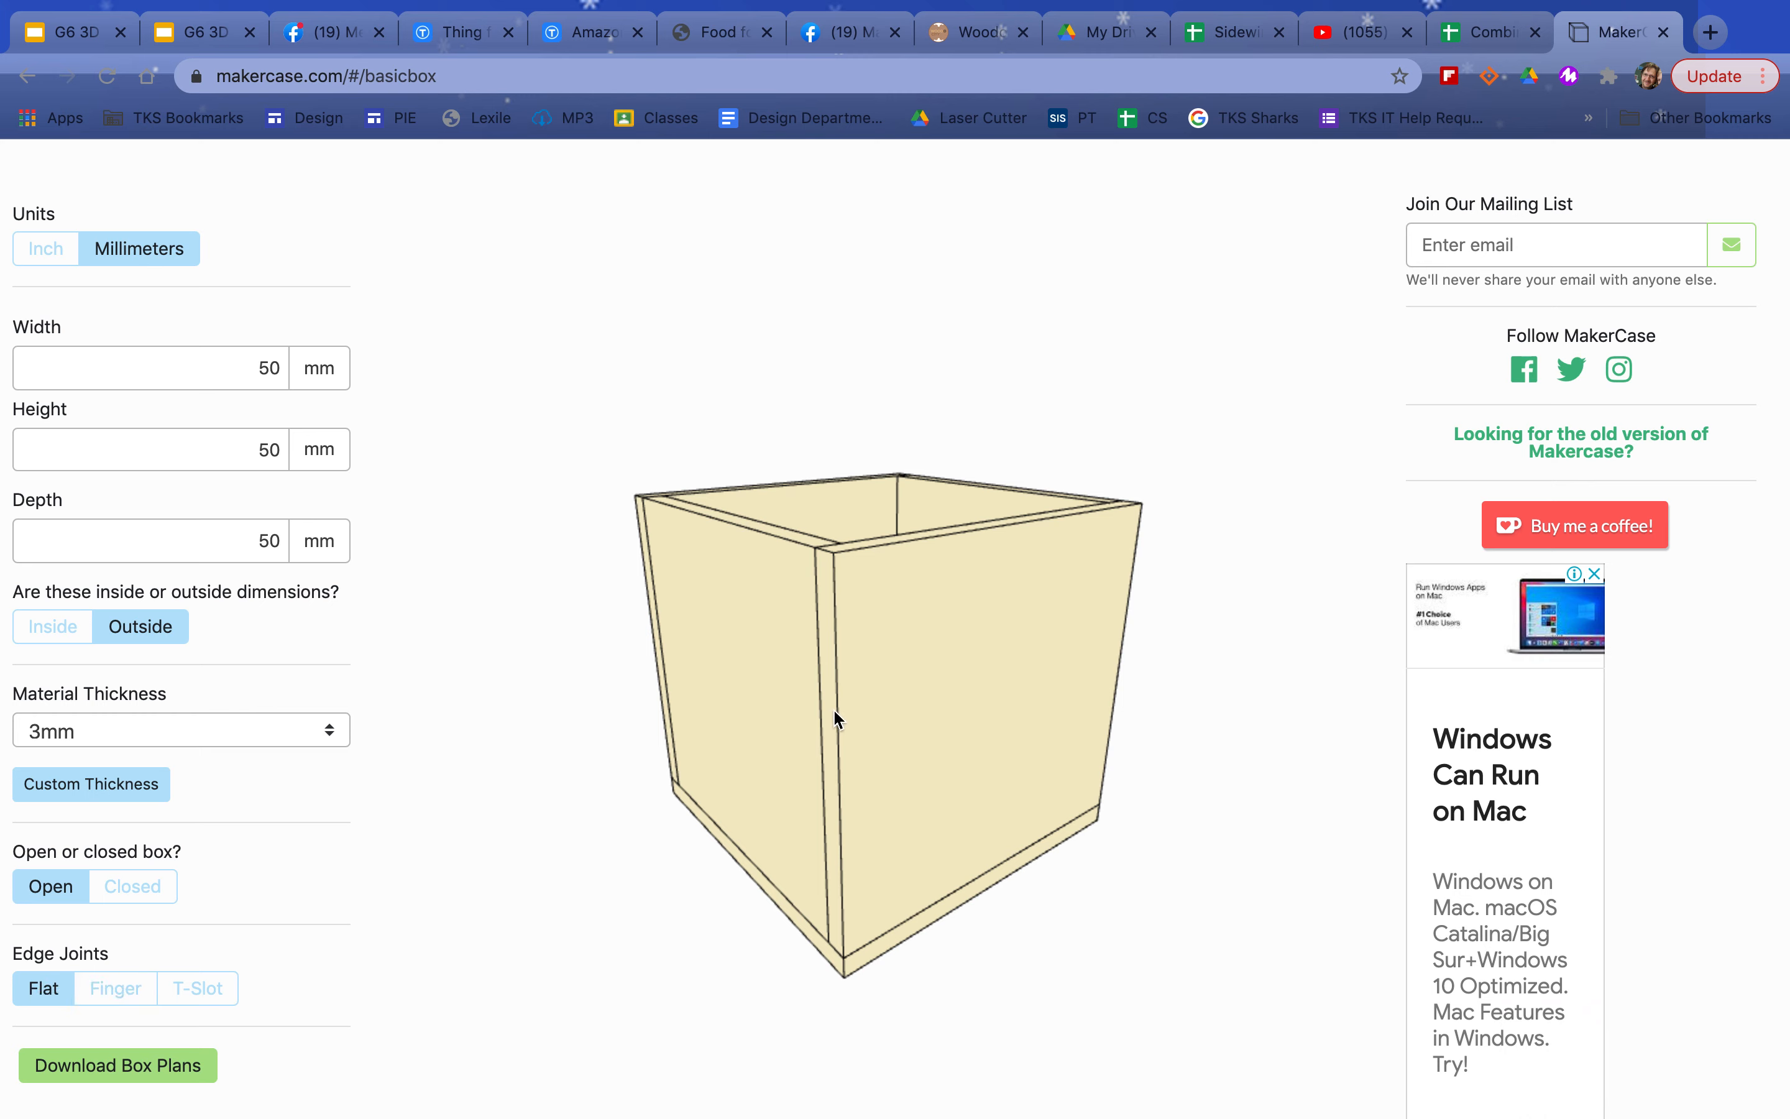
{"action": "mouse_move", "coordinate": [668, 522]}
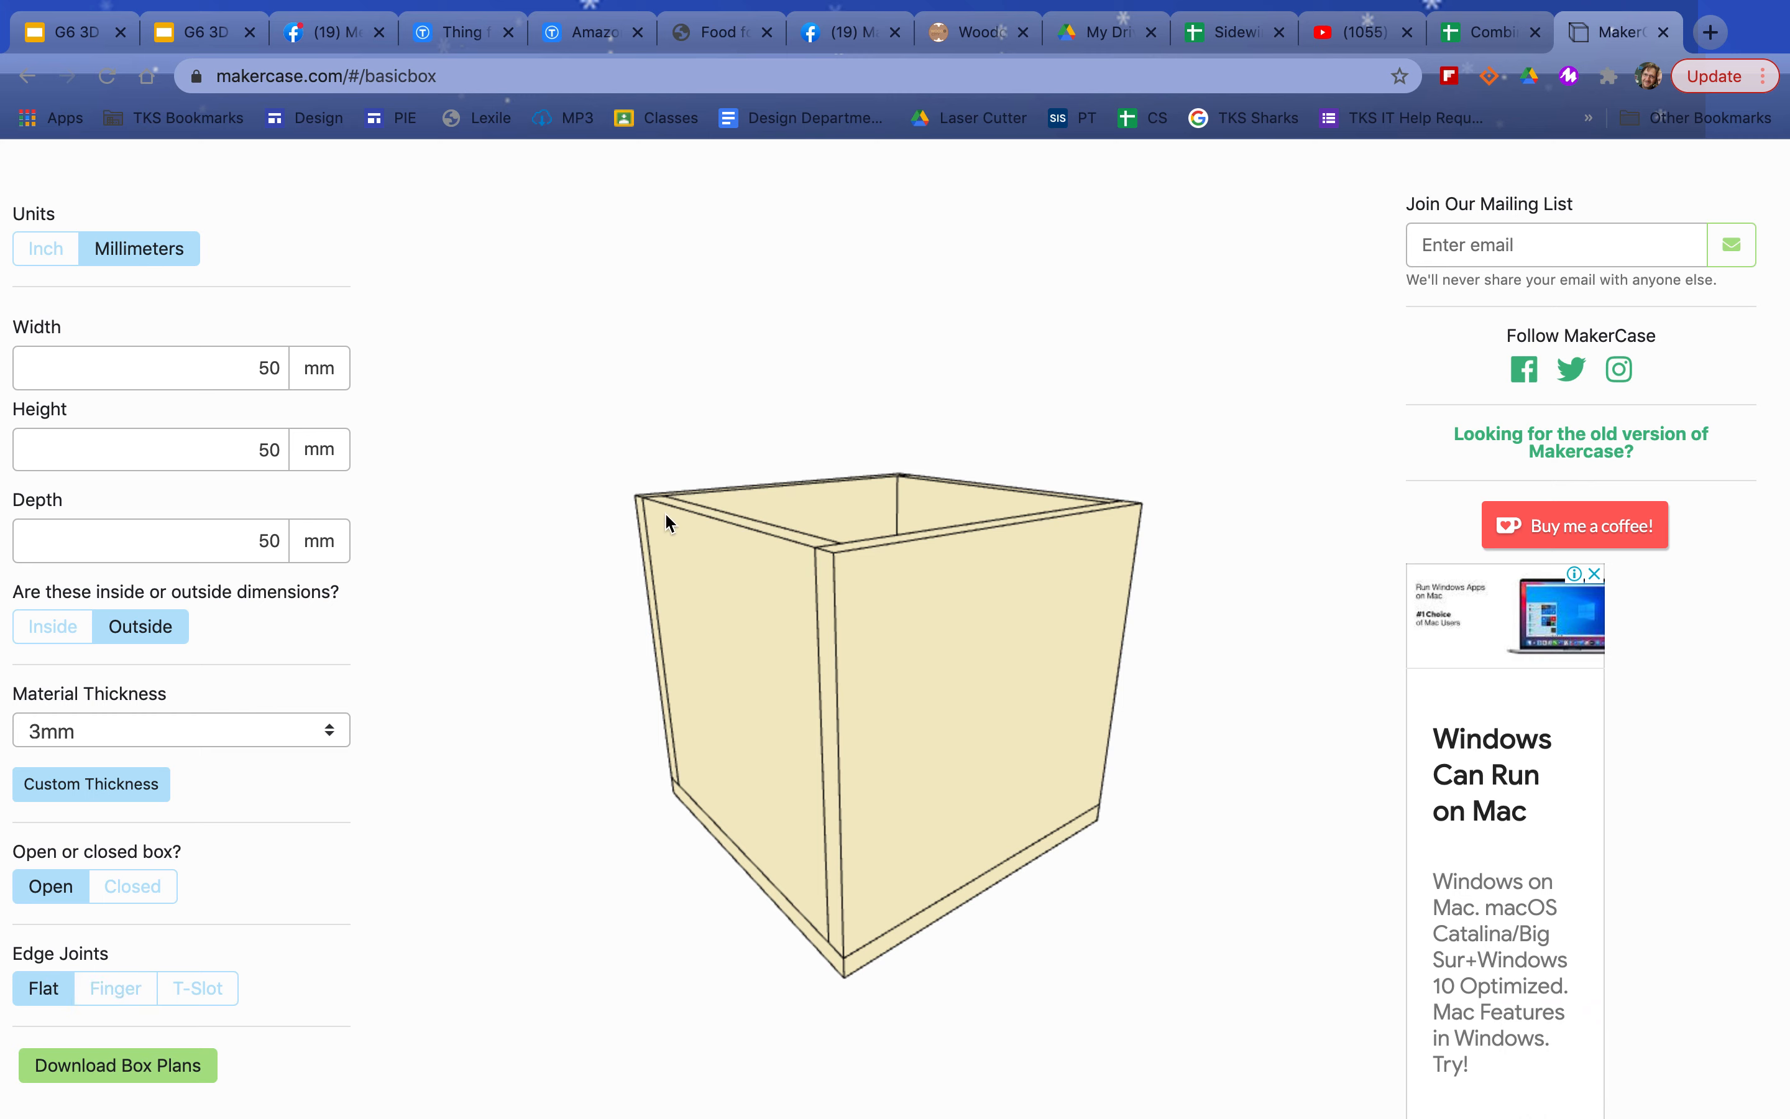
- Use finger edge joints on 3mm material, trying 9mm, with finger size 18
{"action": "left_click", "coordinate": [115, 987]}
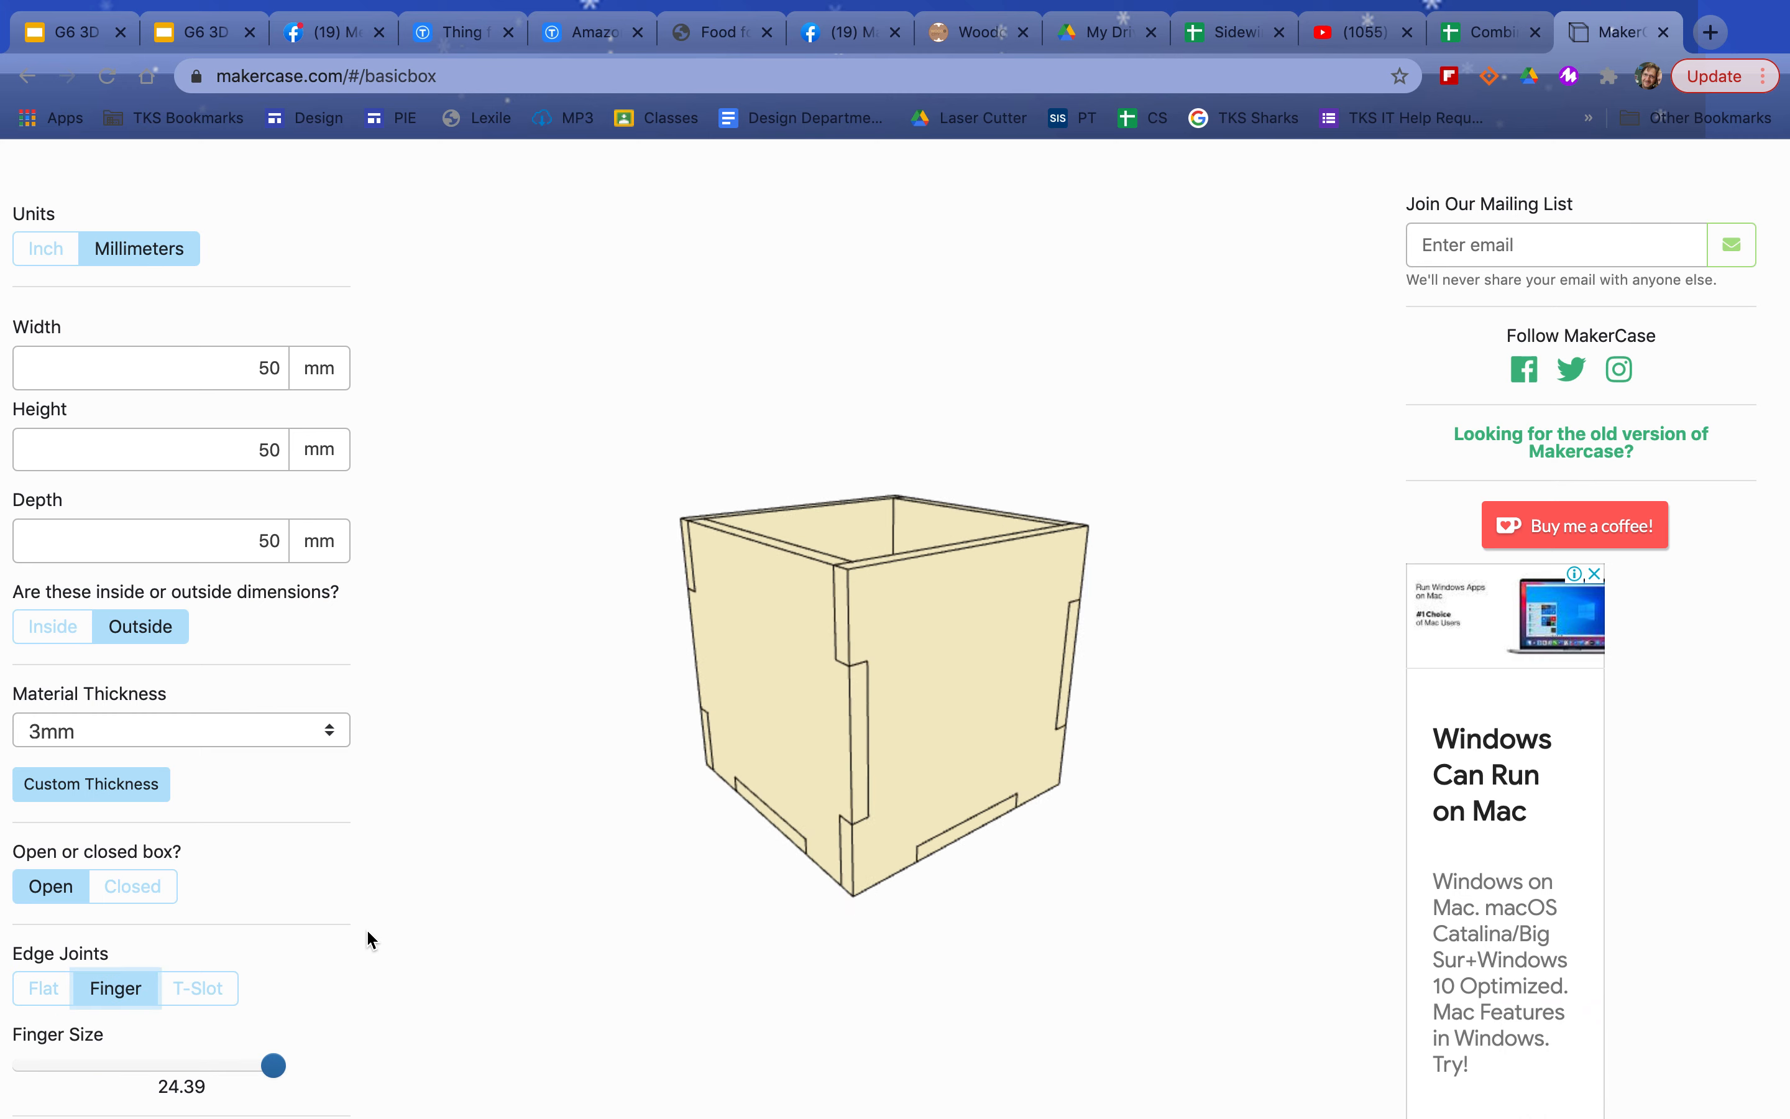
{"action": "left_click_drag", "start_coordinate": [272, 1065], "coordinate": [91, 1064]}
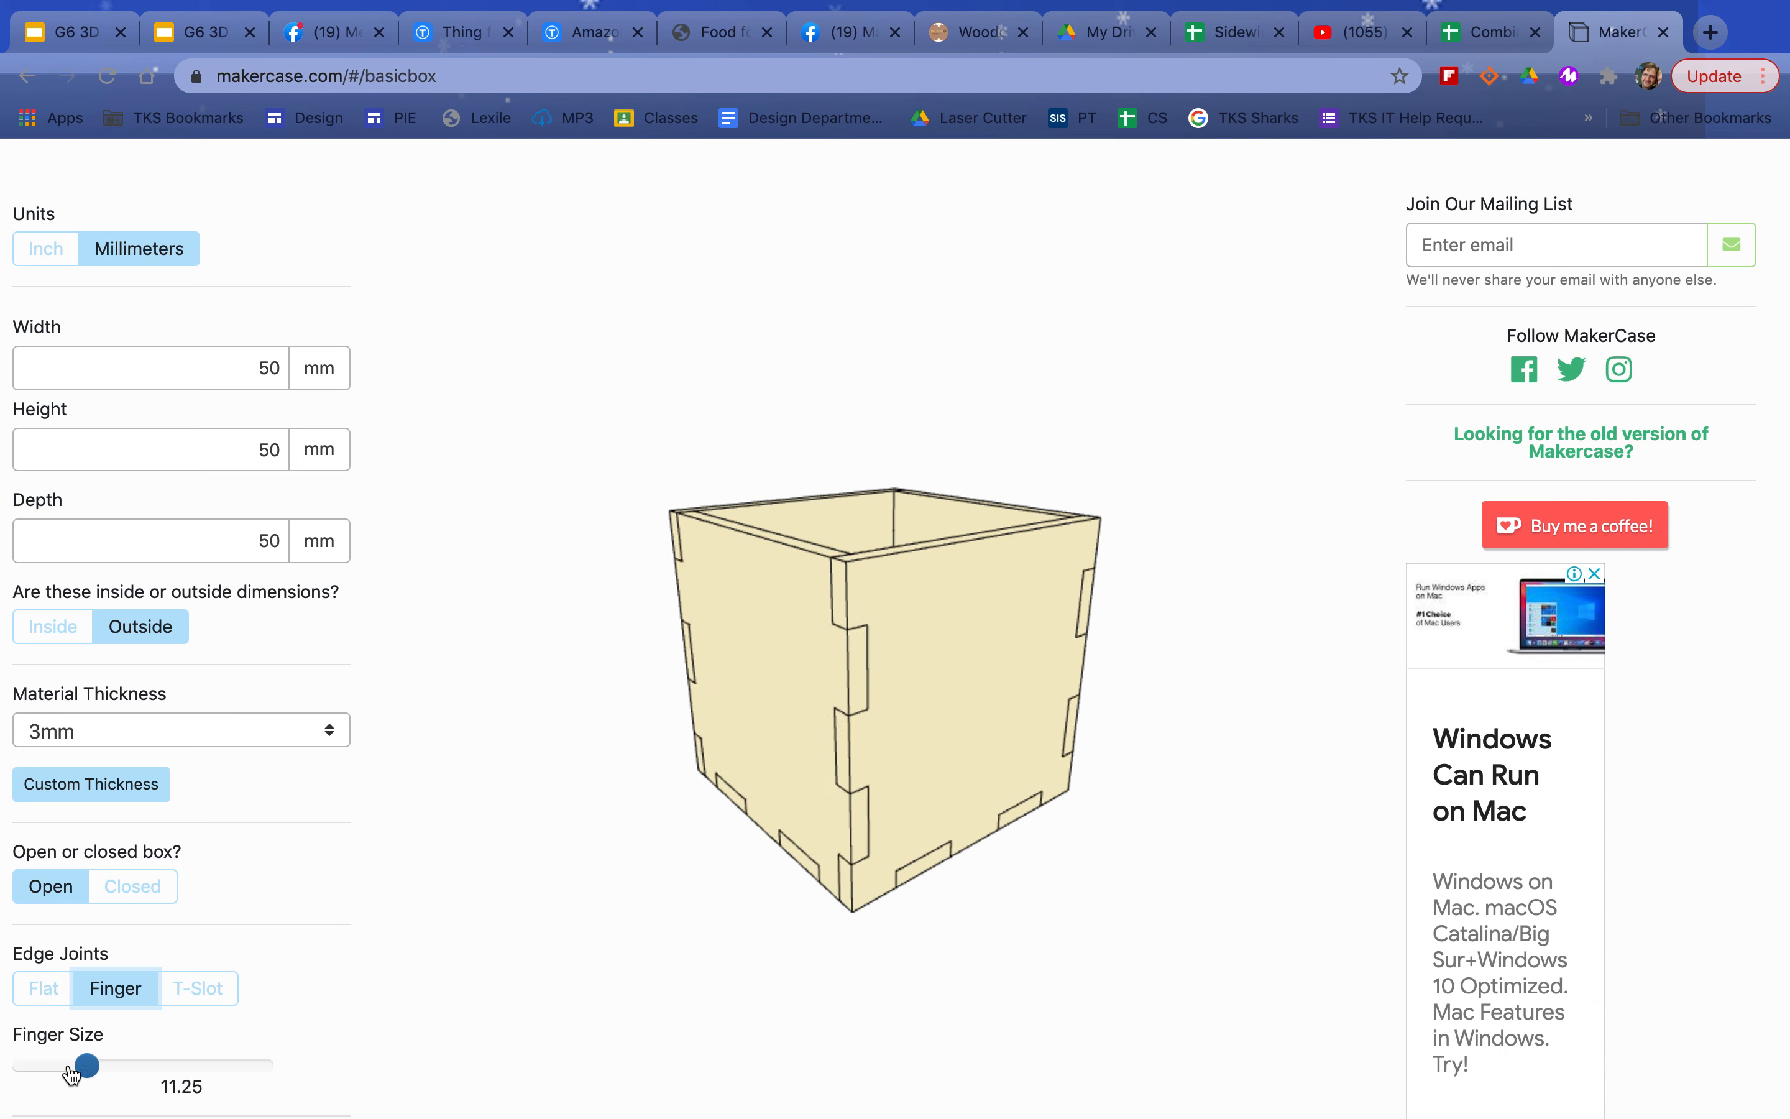
{"action": "left_click_drag", "start_coordinate": [91, 1066], "coordinate": [99, 1067]}
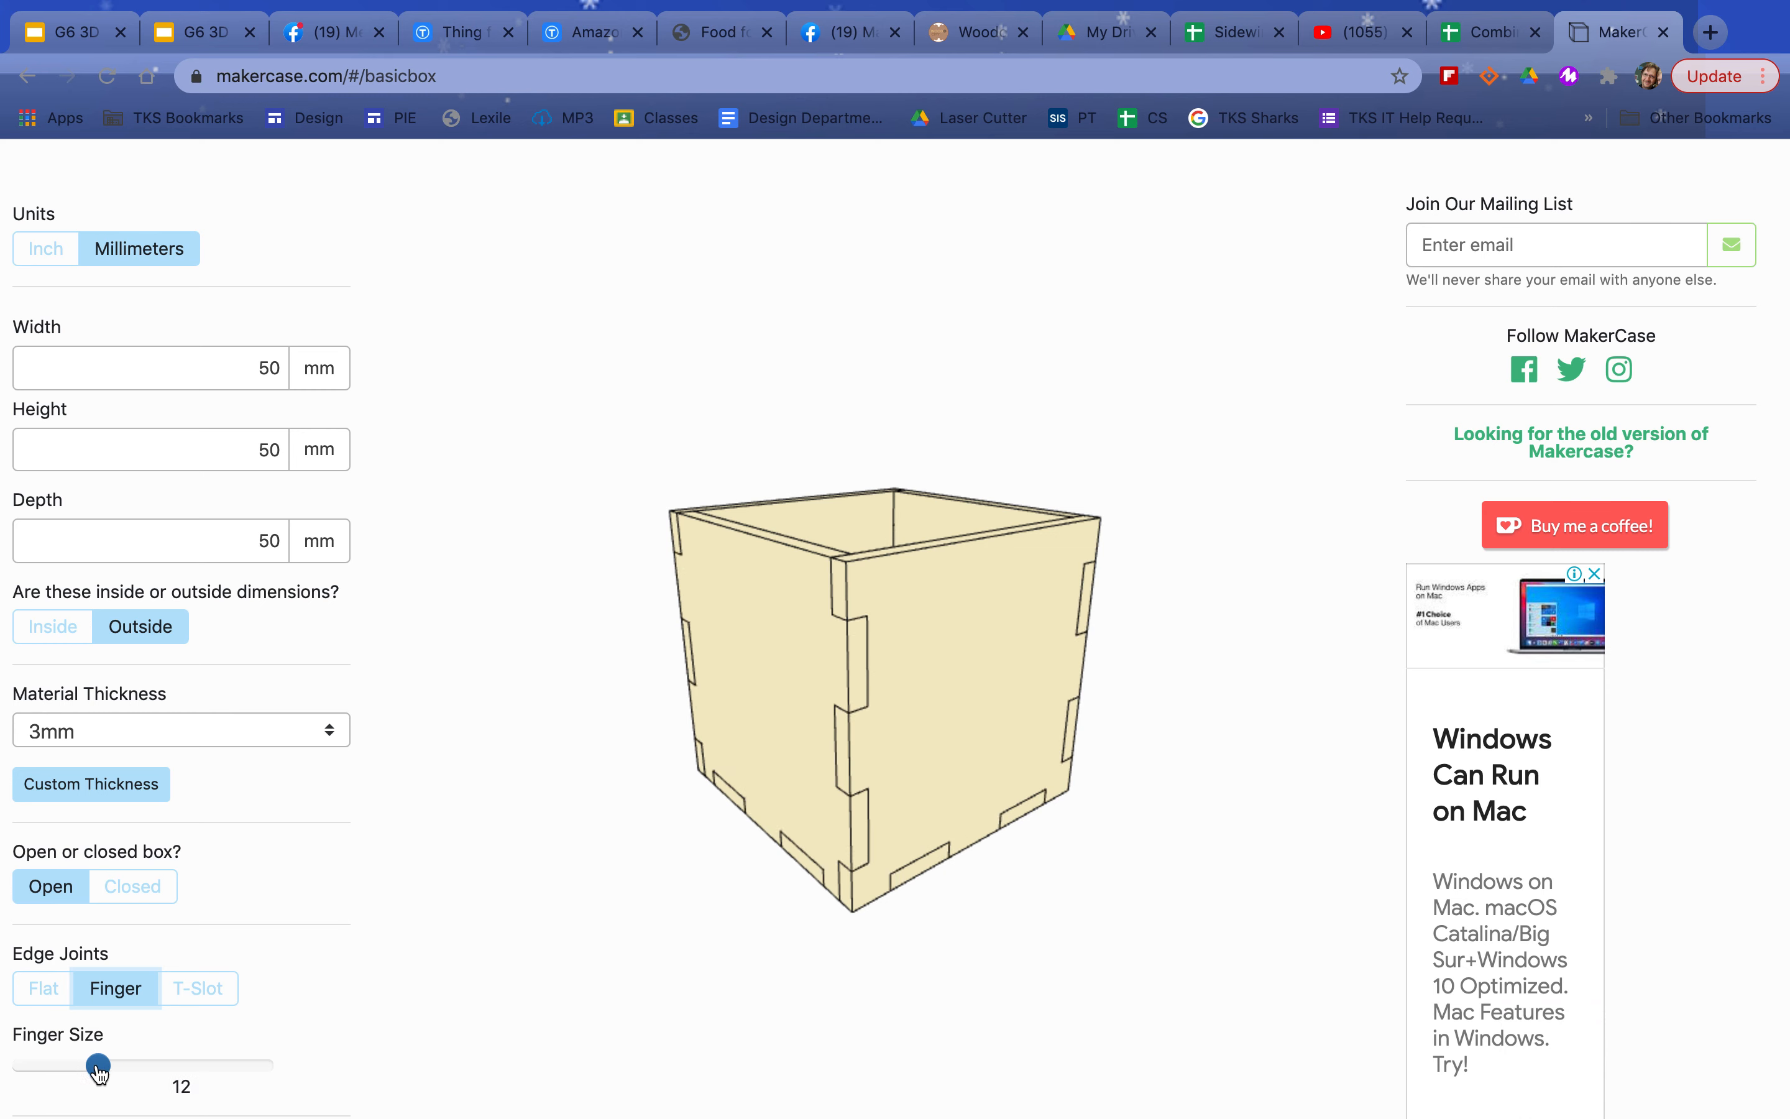
{"action": "left_click_drag", "start_coordinate": [97, 1067], "coordinate": [177, 1067]}
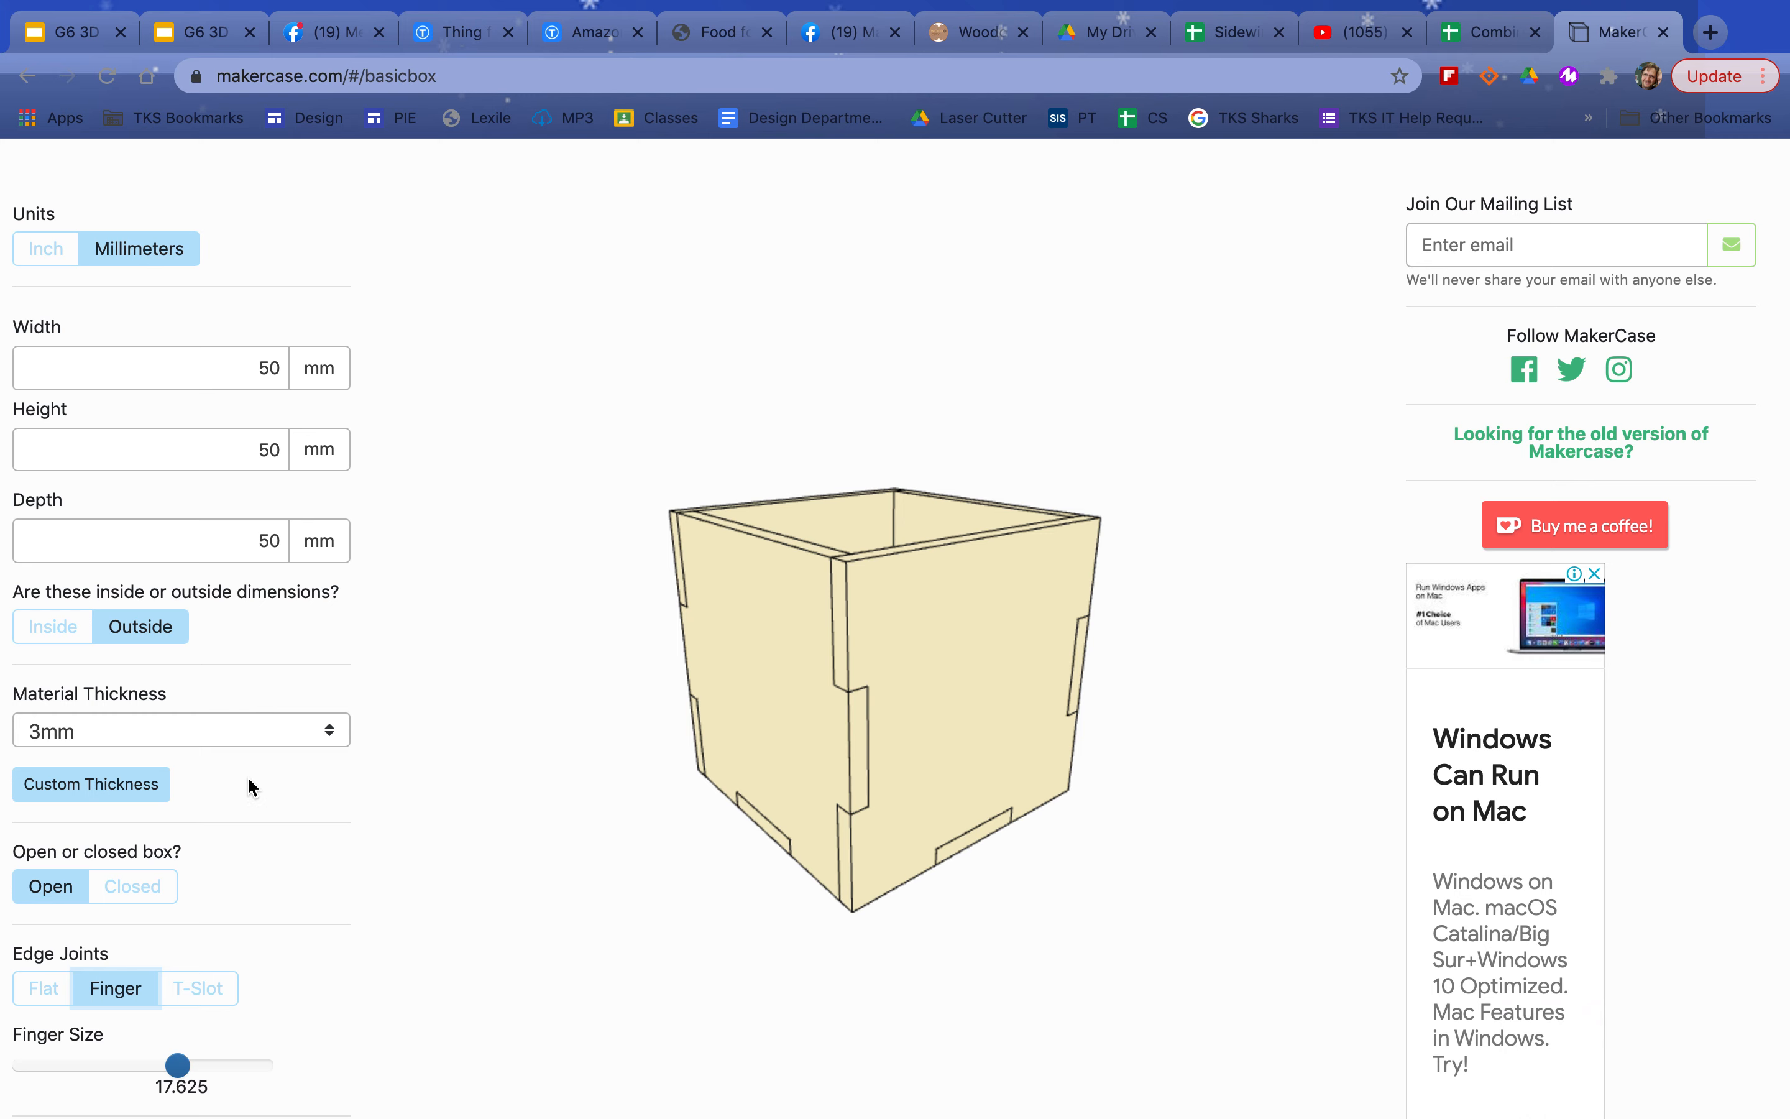
{"action": "left_click", "coordinate": [179, 730]}
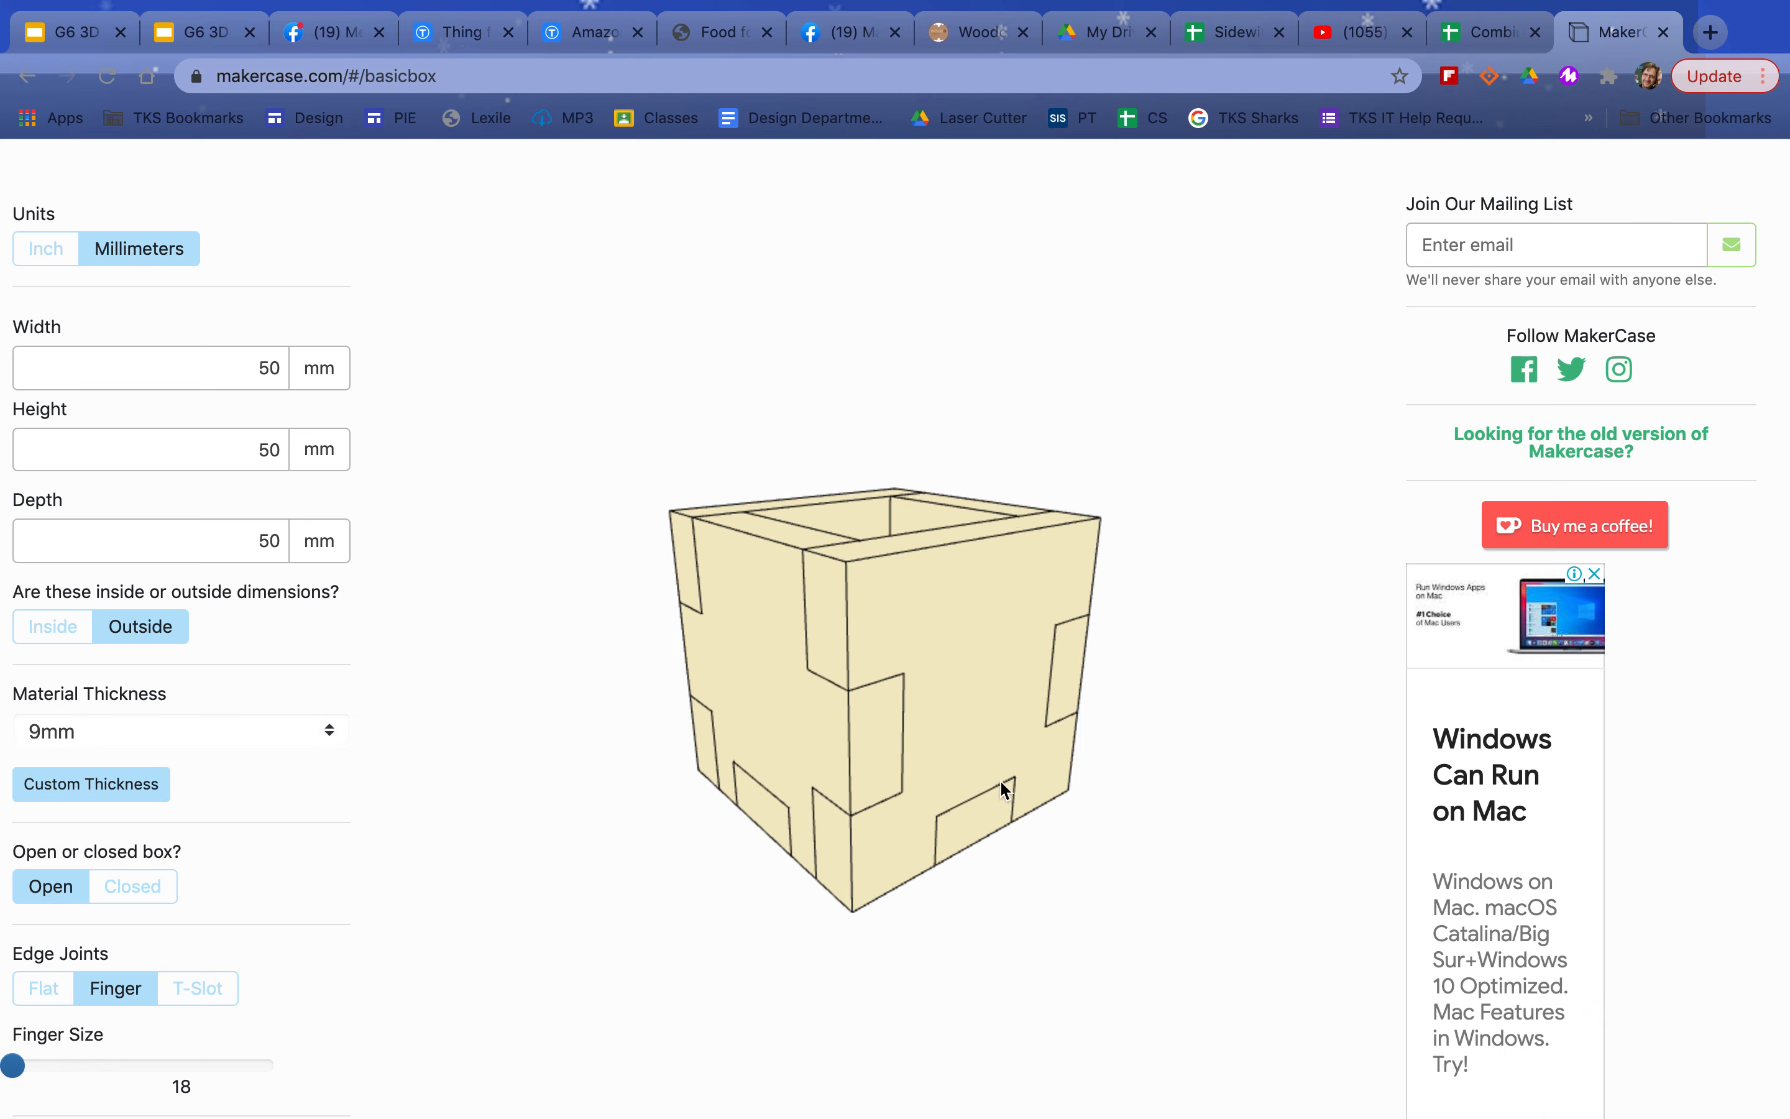
{"action": "mouse_move", "coordinate": [902, 680]}
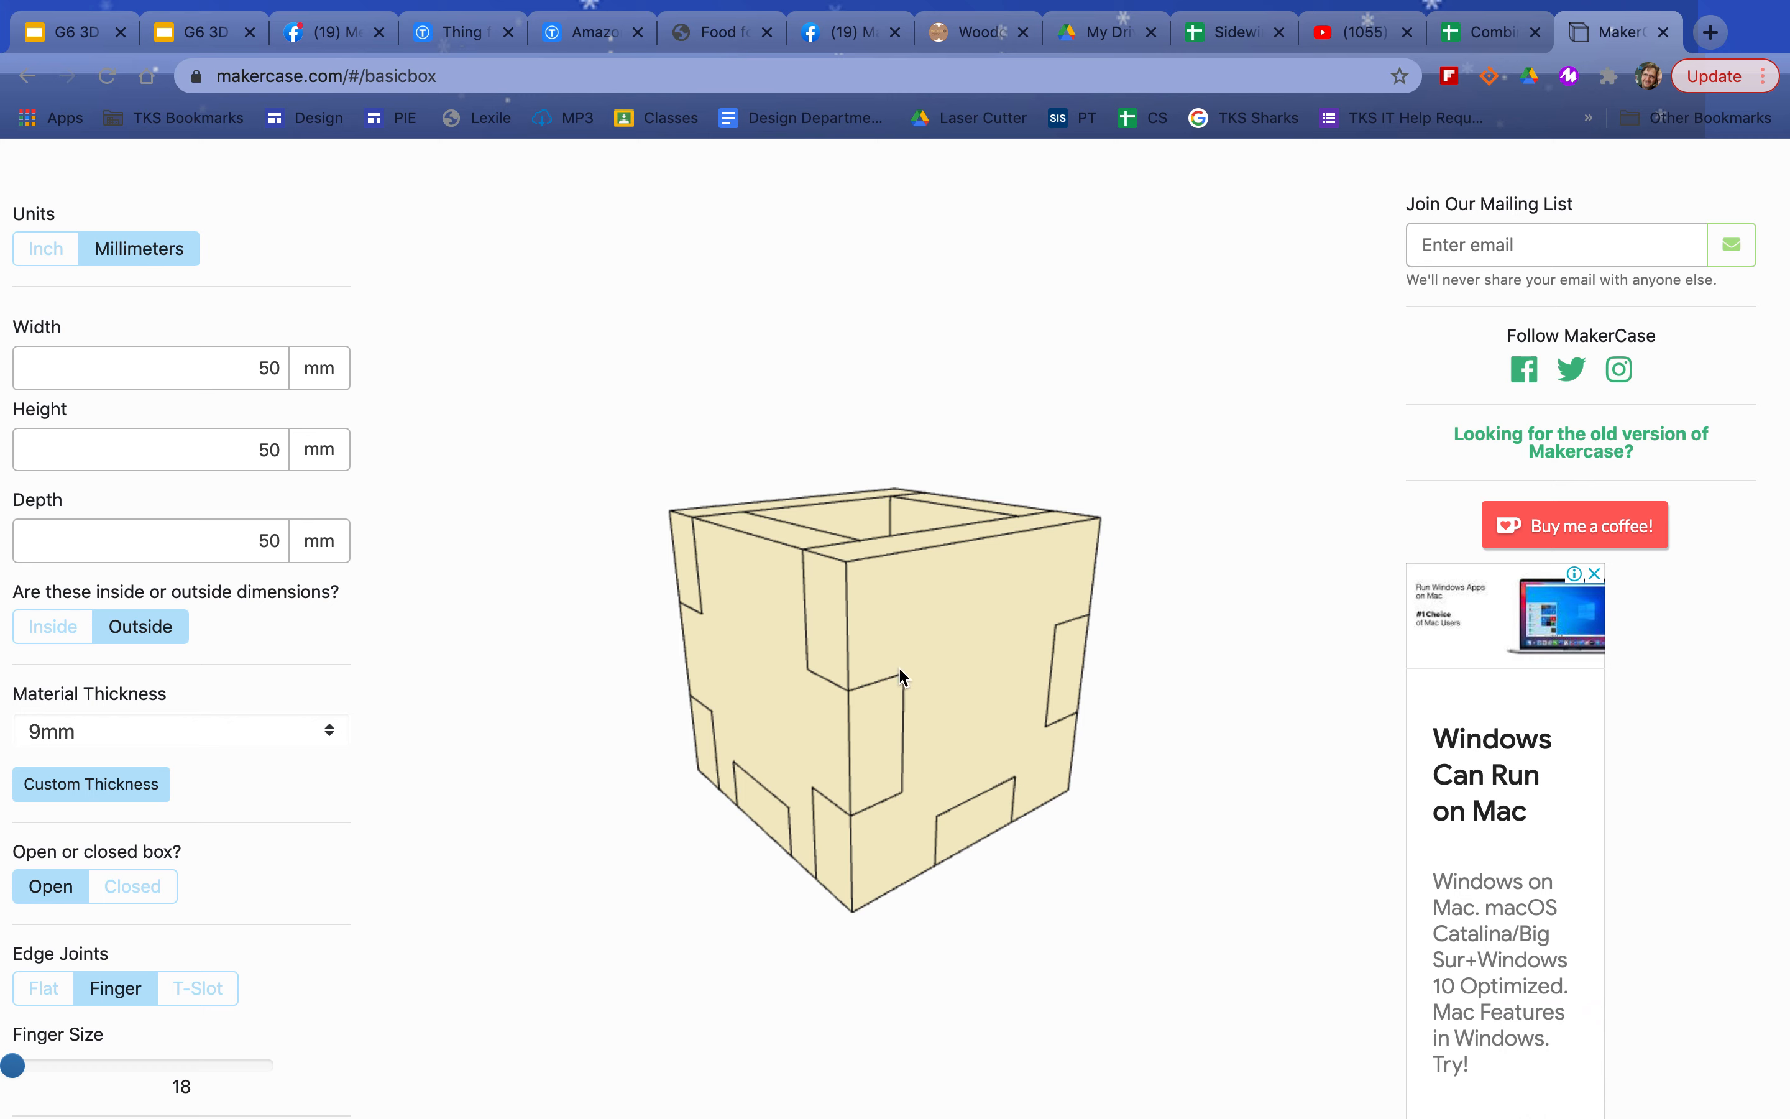
{"action": "mouse_move", "coordinate": [412, 720]}
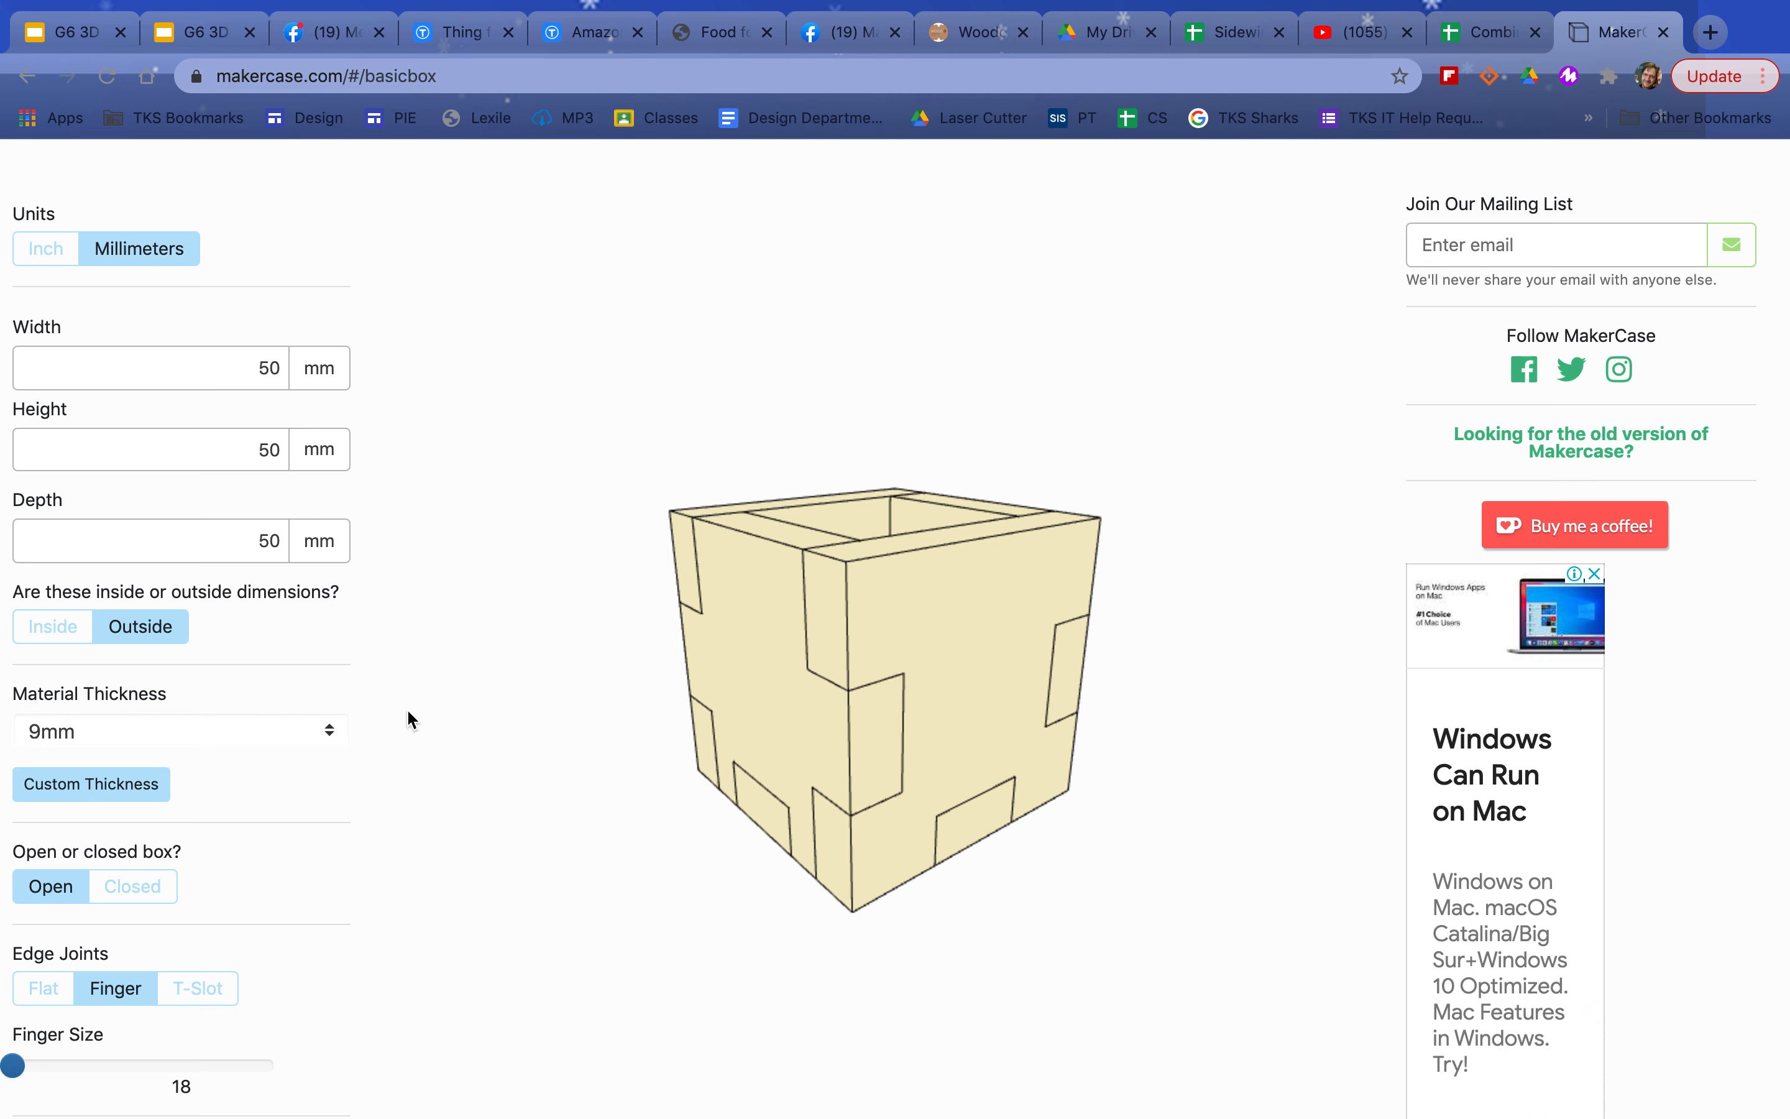
{"action": "left_click_drag", "start_coordinate": [12, 1065], "coordinate": [182, 1065]}
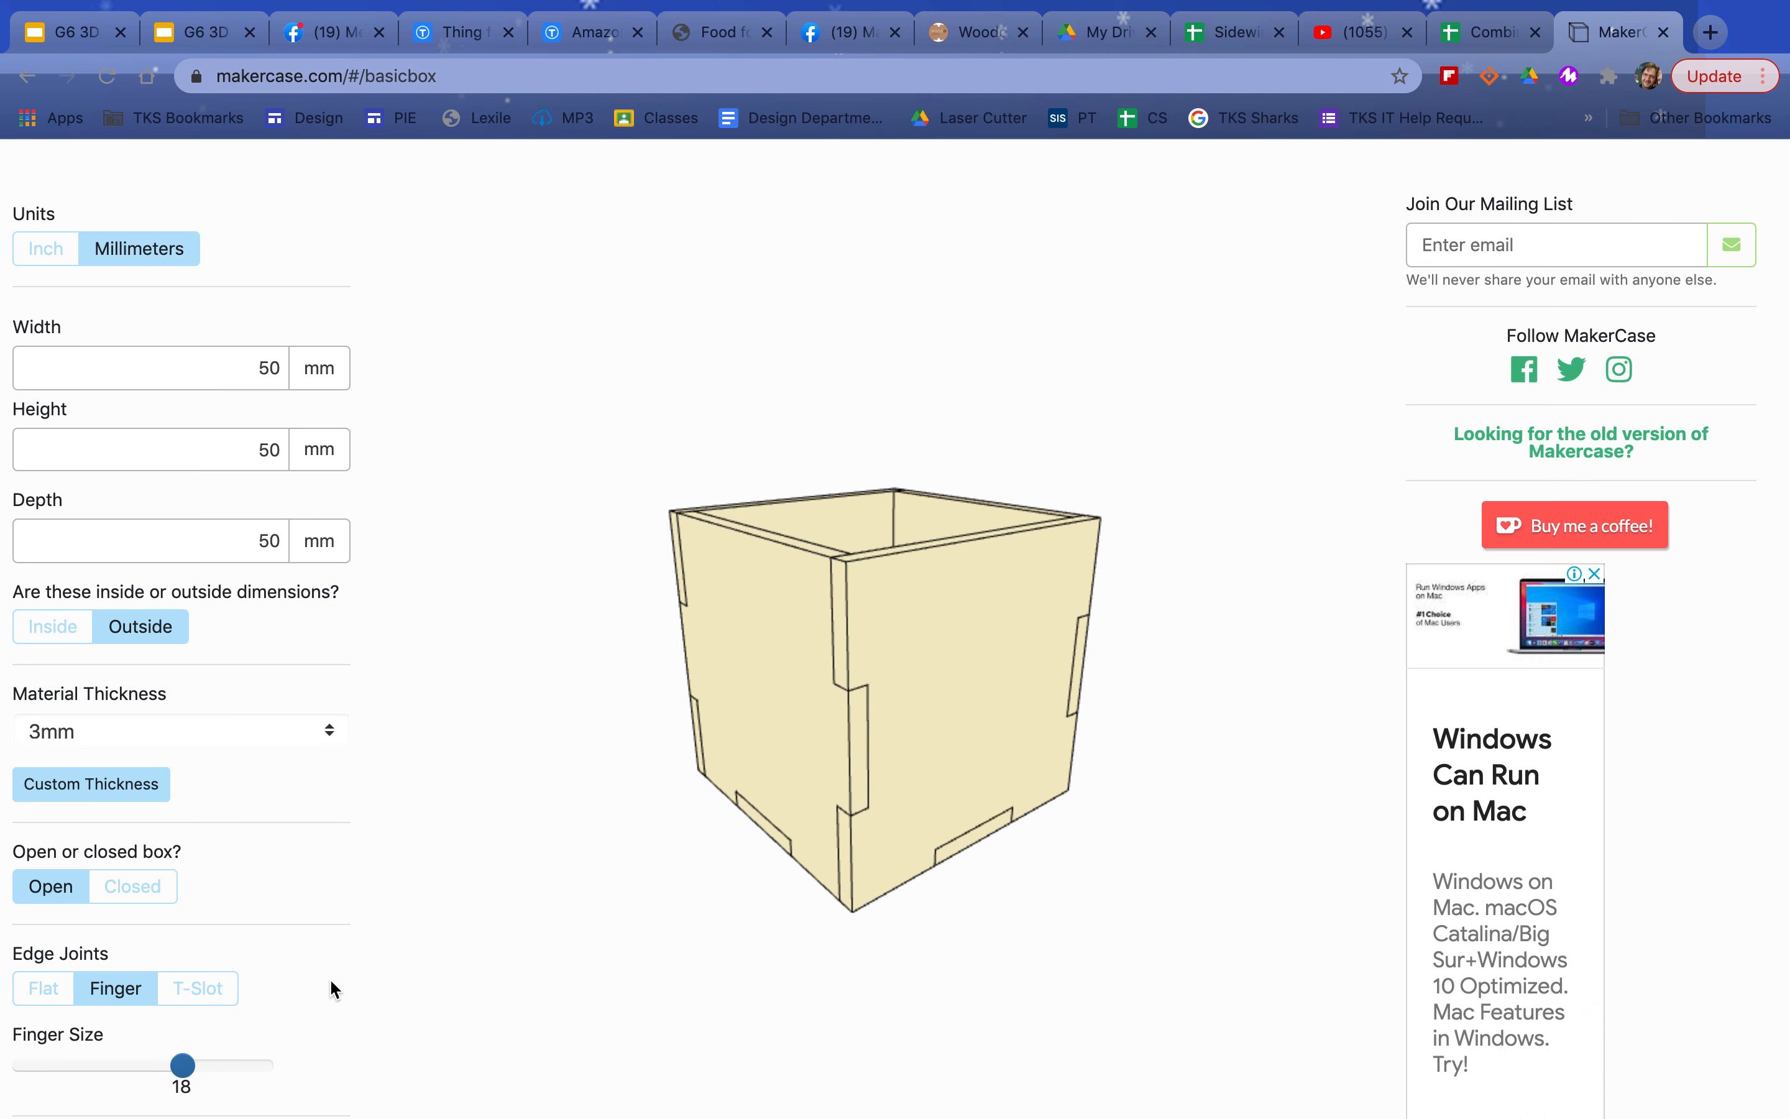
{"action": "mouse_move", "coordinate": [423, 1010]}
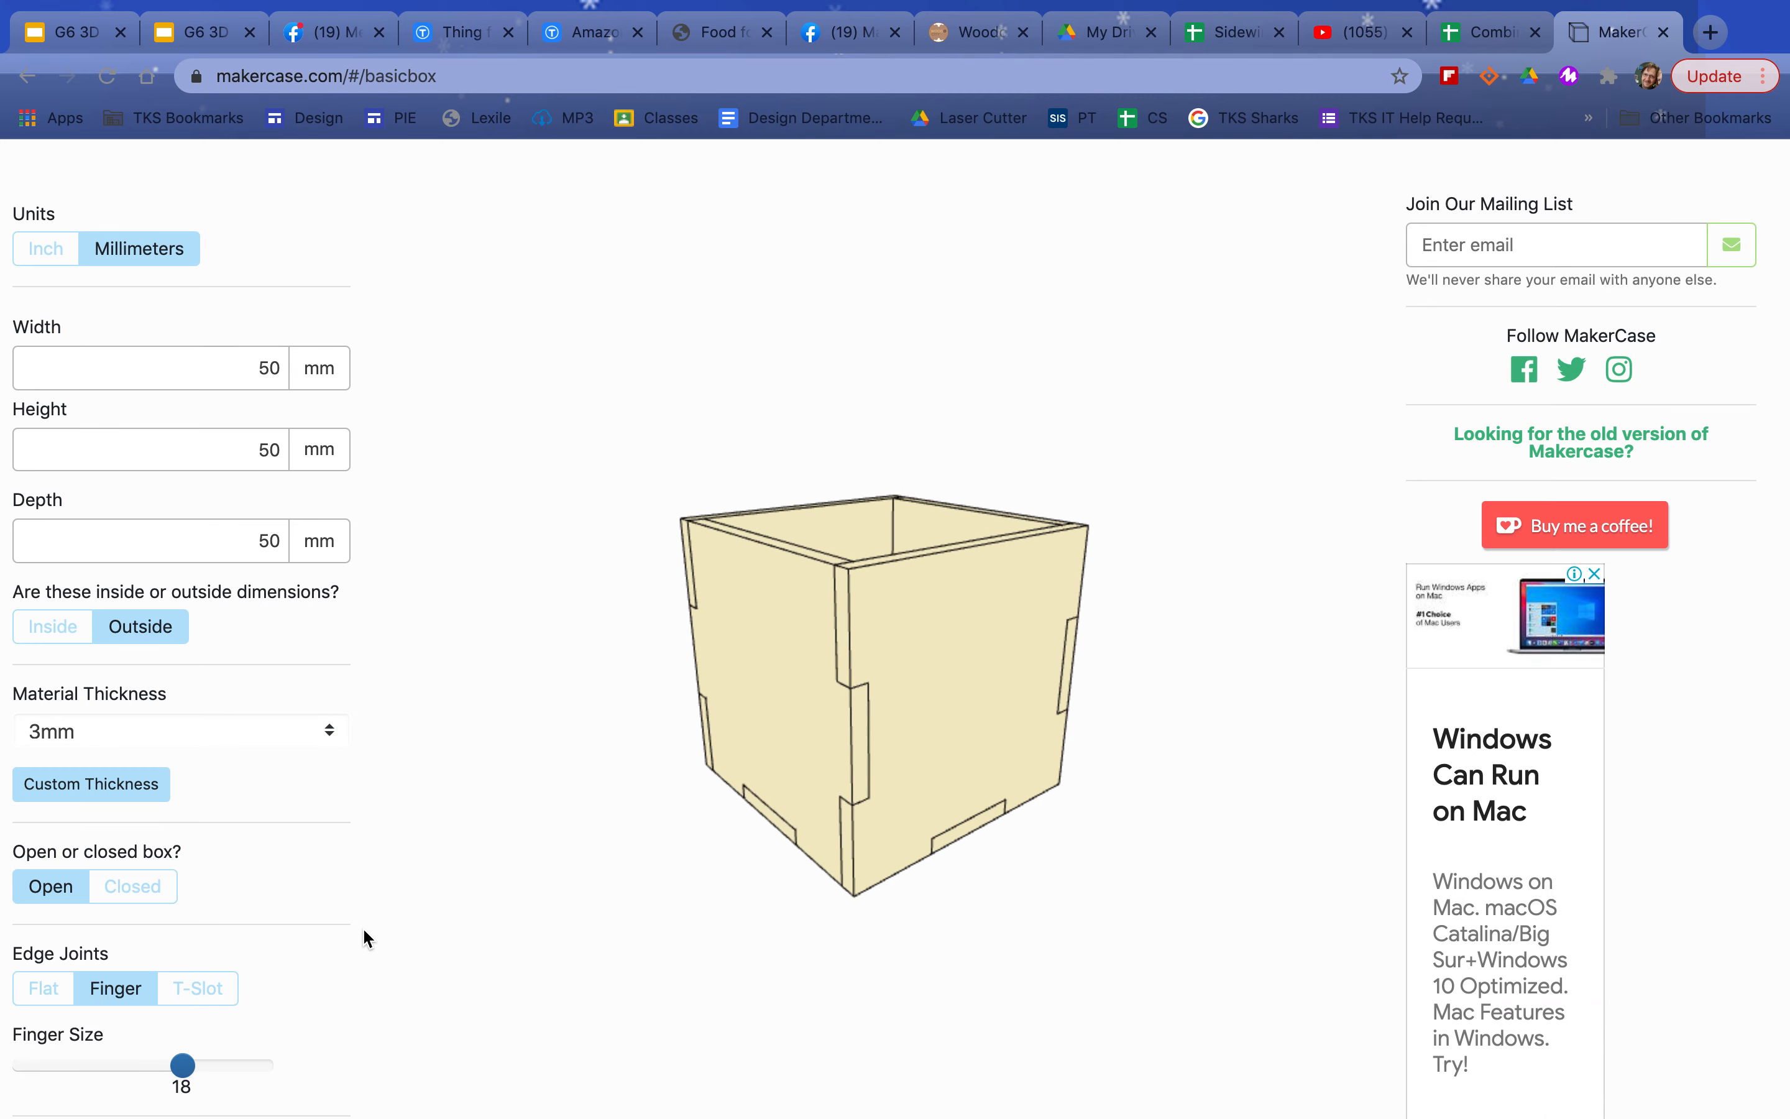
- Download the box plans as SVG with panel labels disabled and panels combined
{"action": "scroll", "scroll_direction": "down", "scroll_amount": 3}
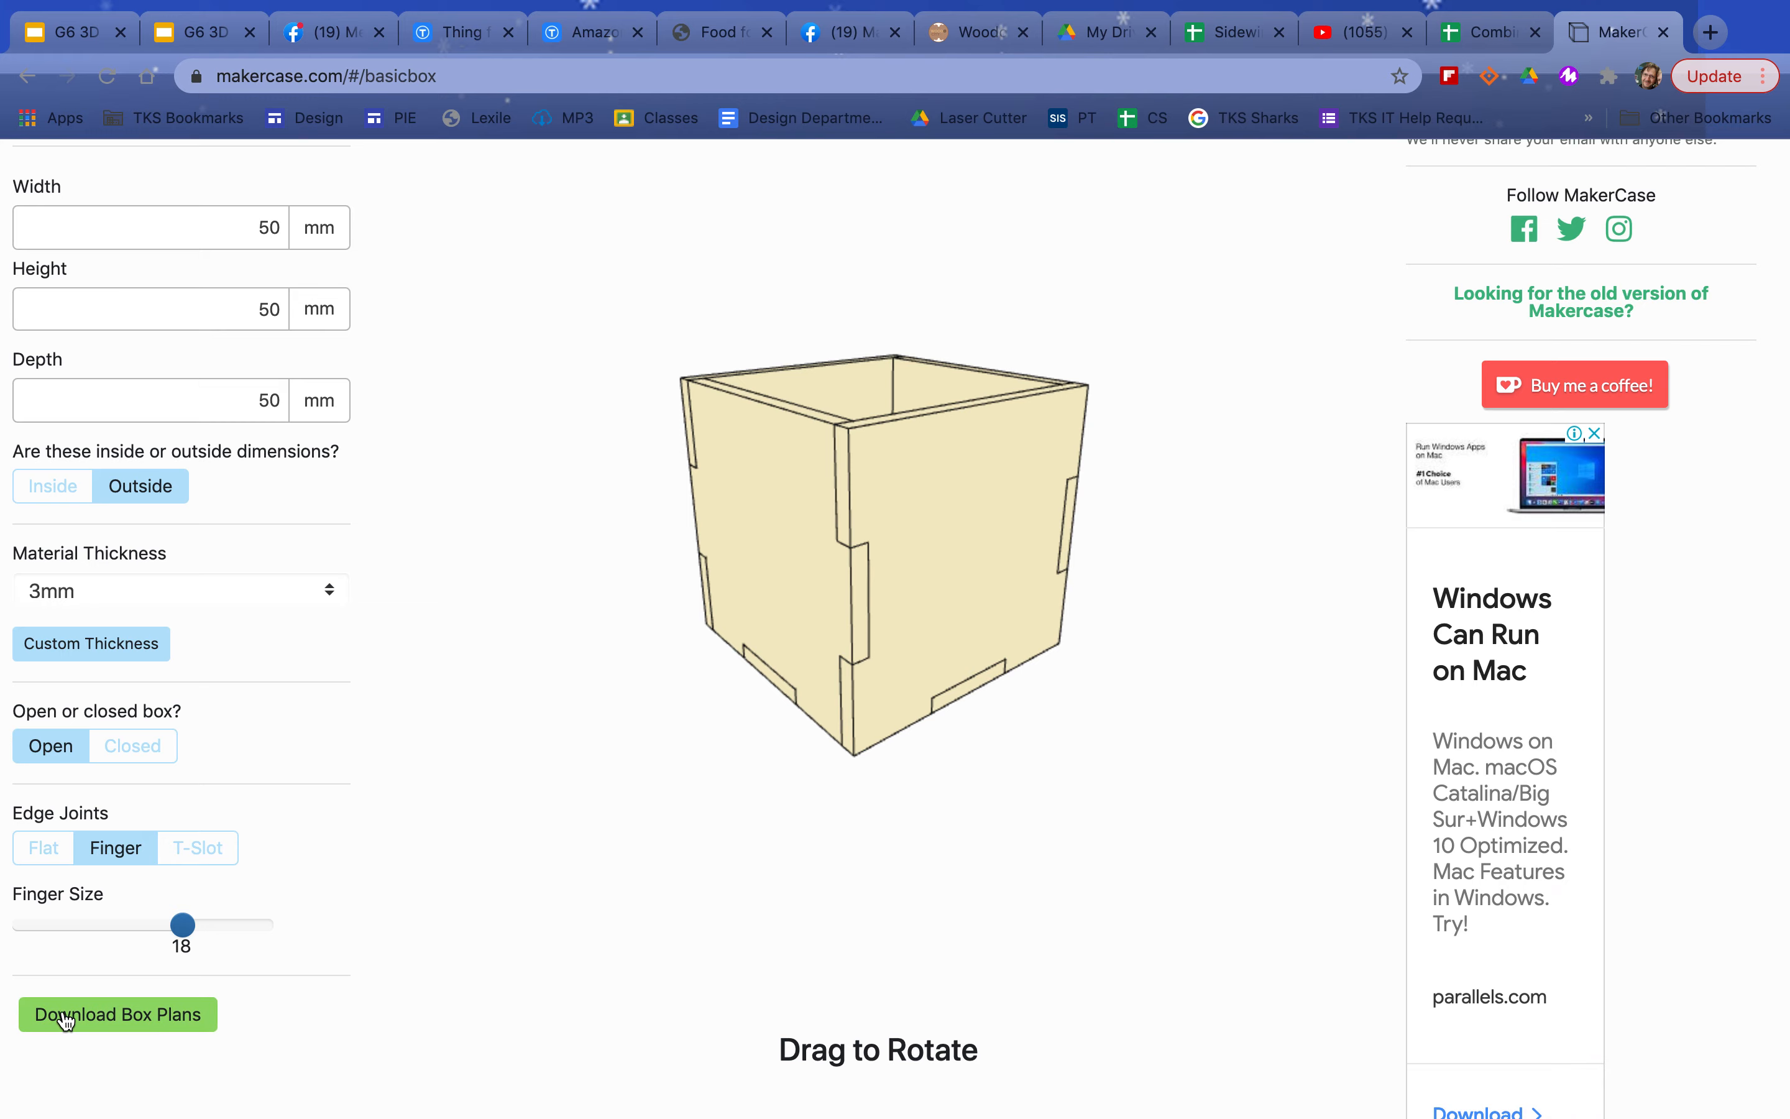
{"action": "left_click", "coordinate": [117, 1014]}
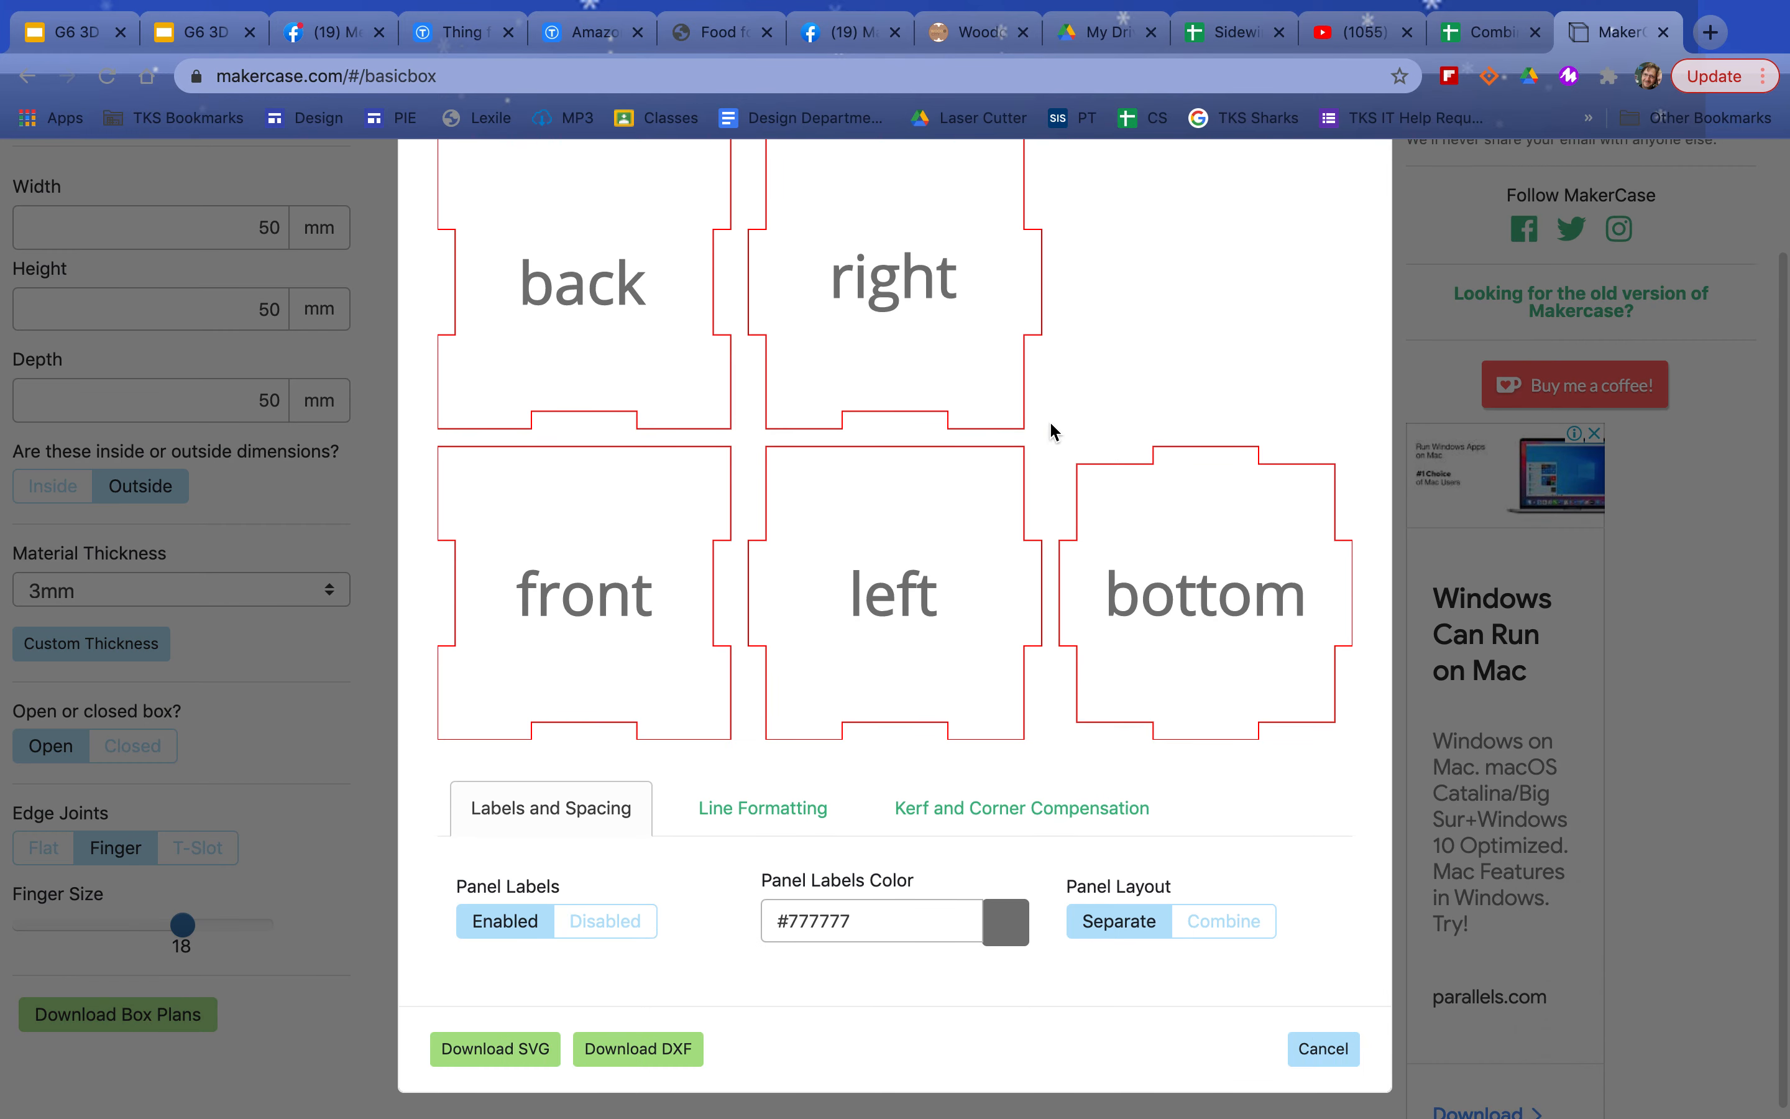
{"action": "mouse_move", "coordinate": [455, 828]}
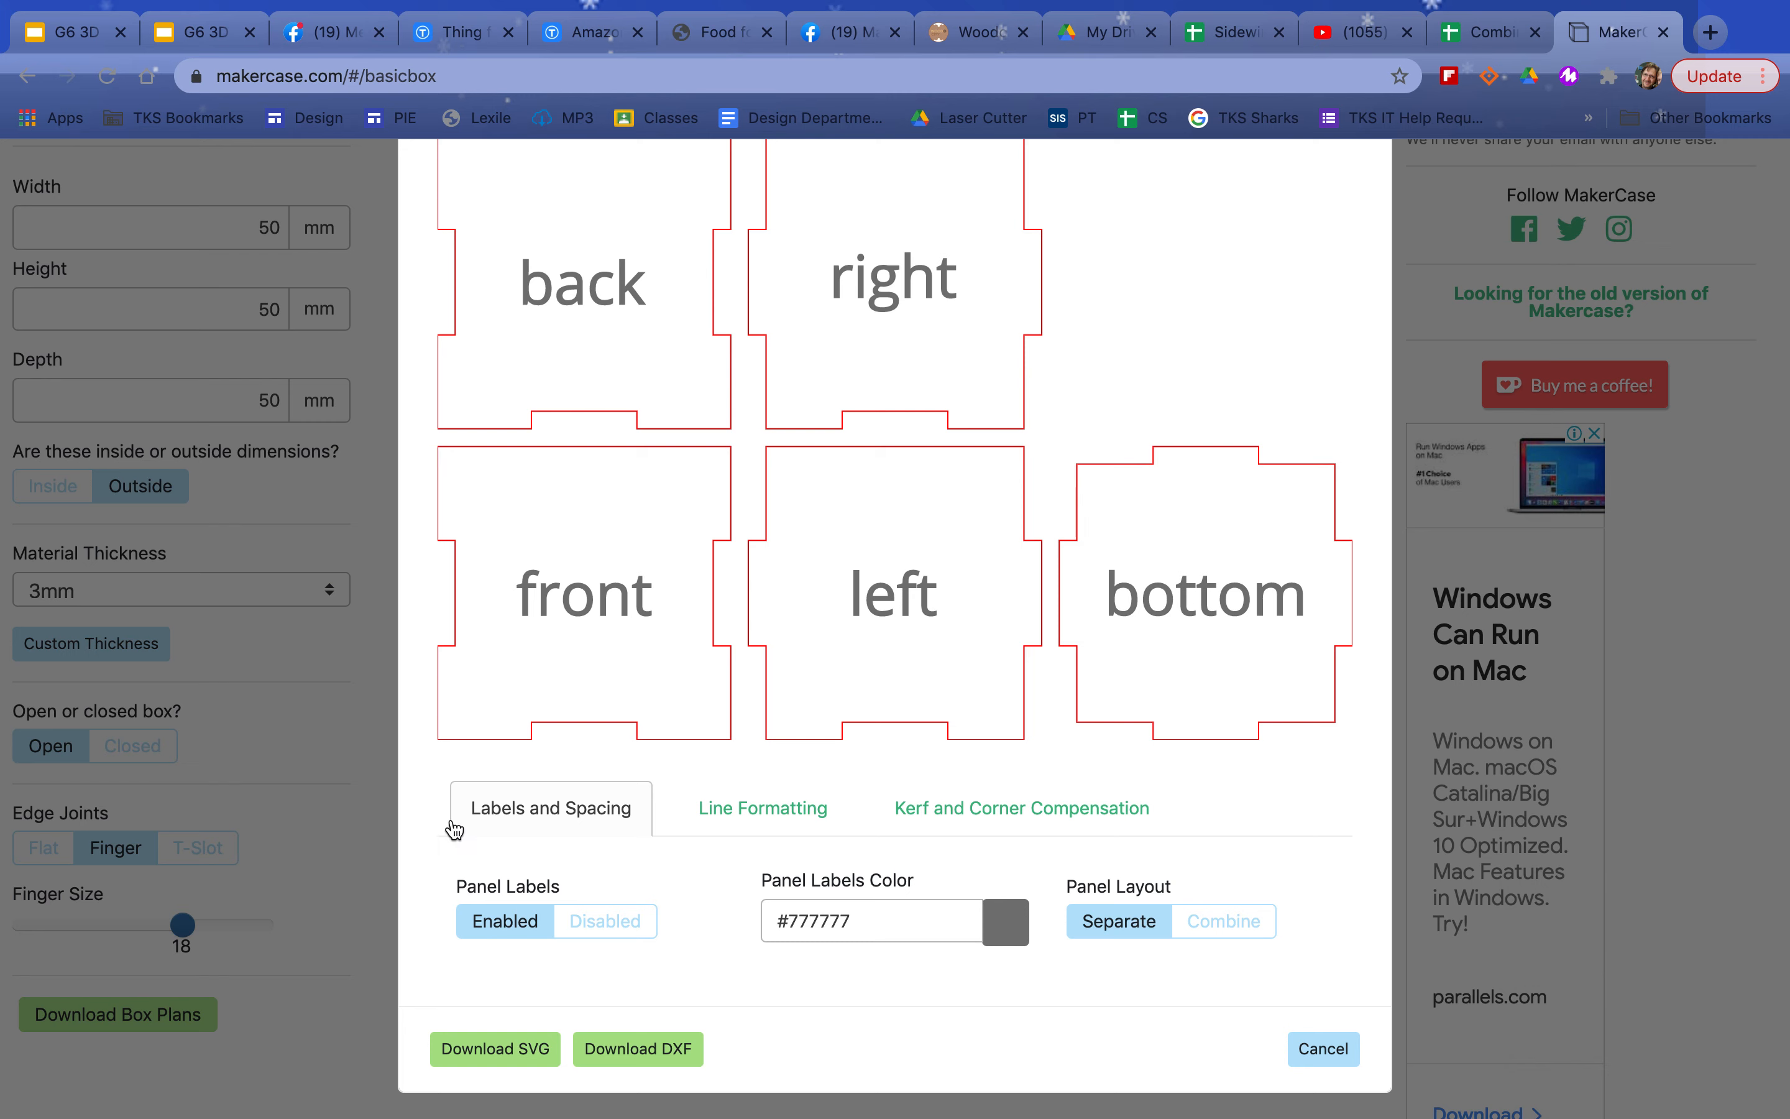
{"action": "mouse_move", "coordinate": [693, 378]}
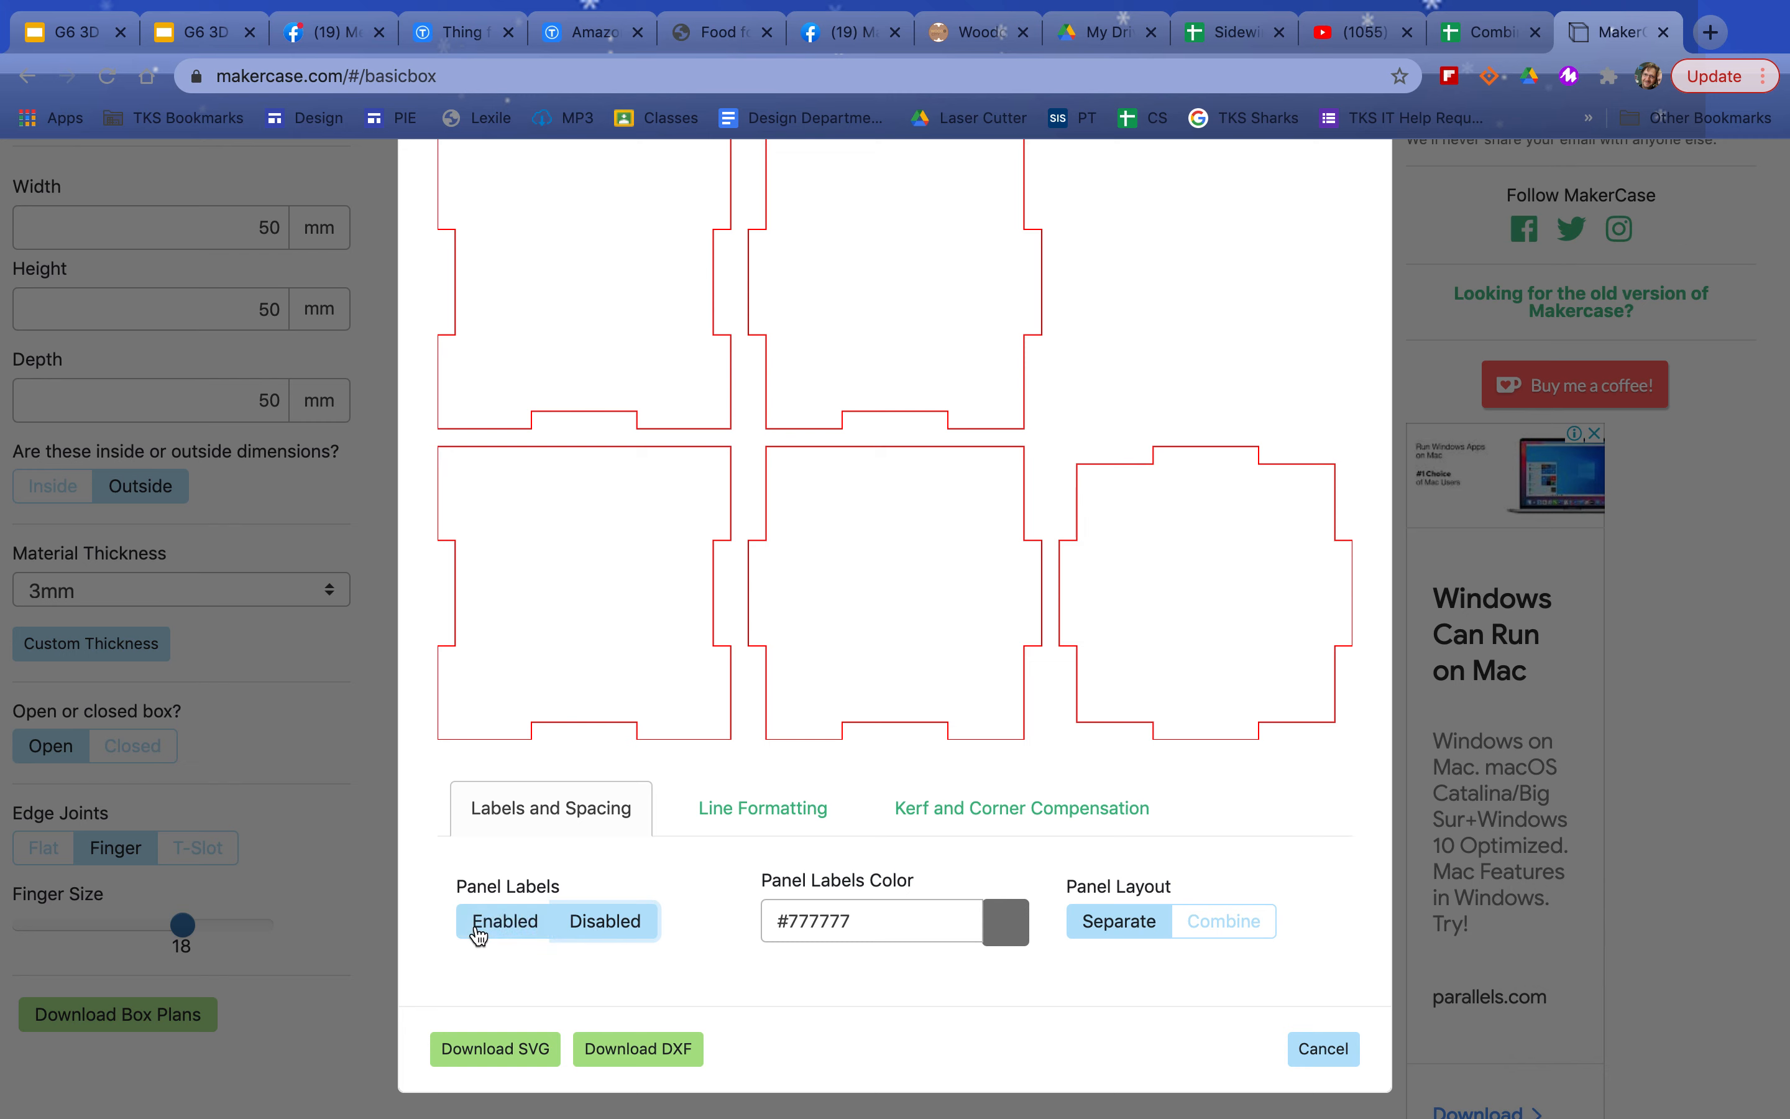
{"action": "left_click", "coordinate": [505, 921]}
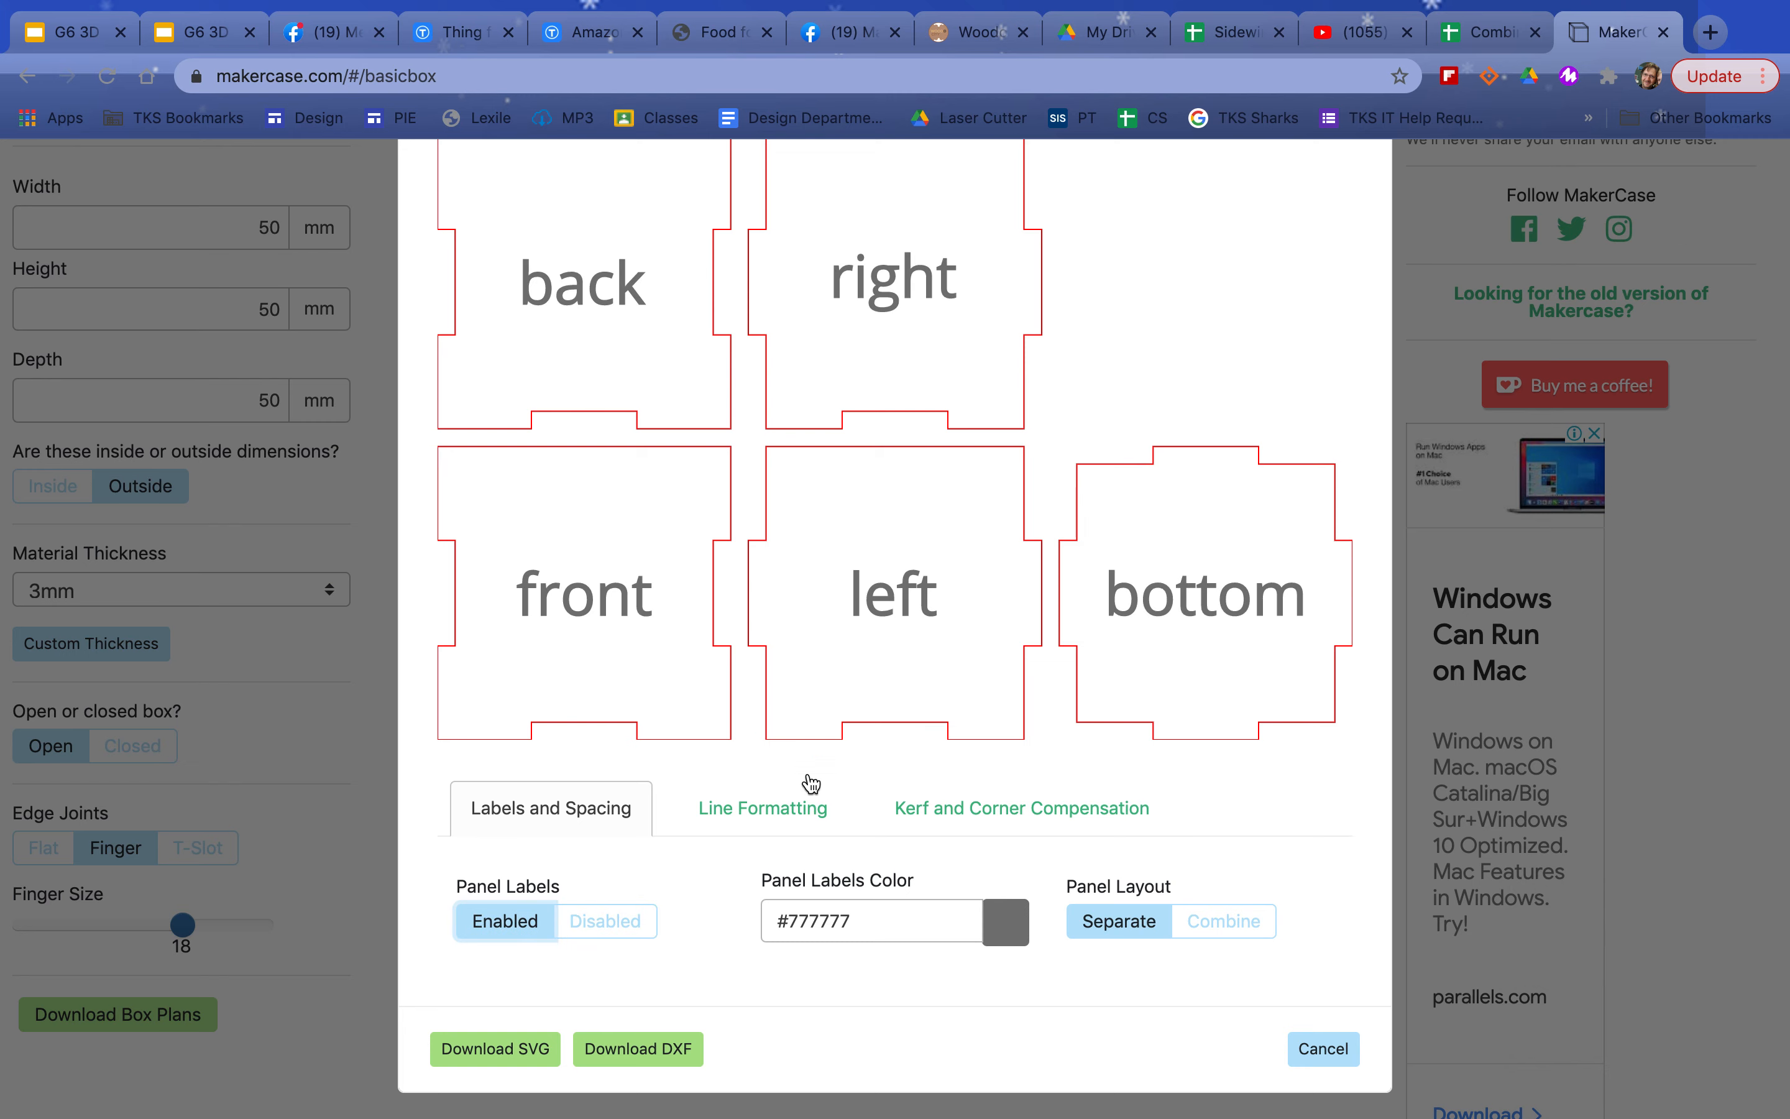
{"action": "mouse_move", "coordinate": [611, 746]}
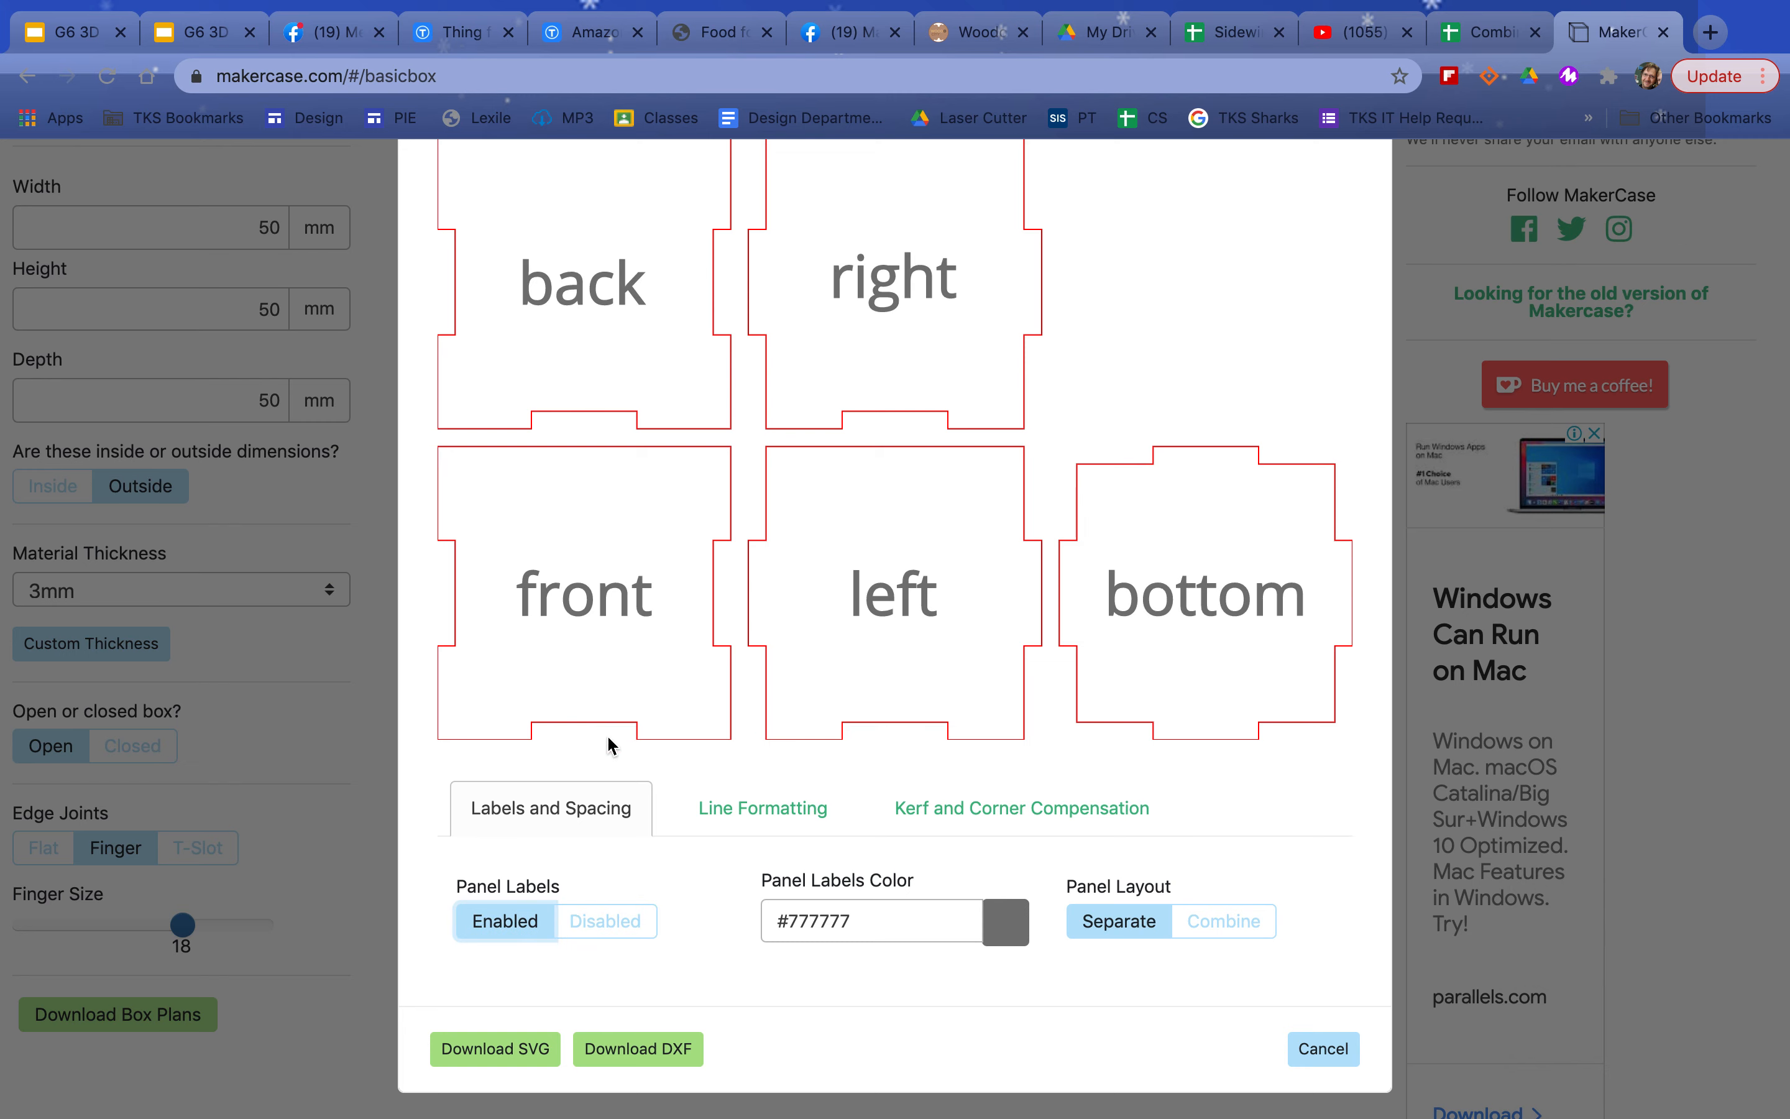
{"action": "mouse_move", "coordinate": [642, 447]}
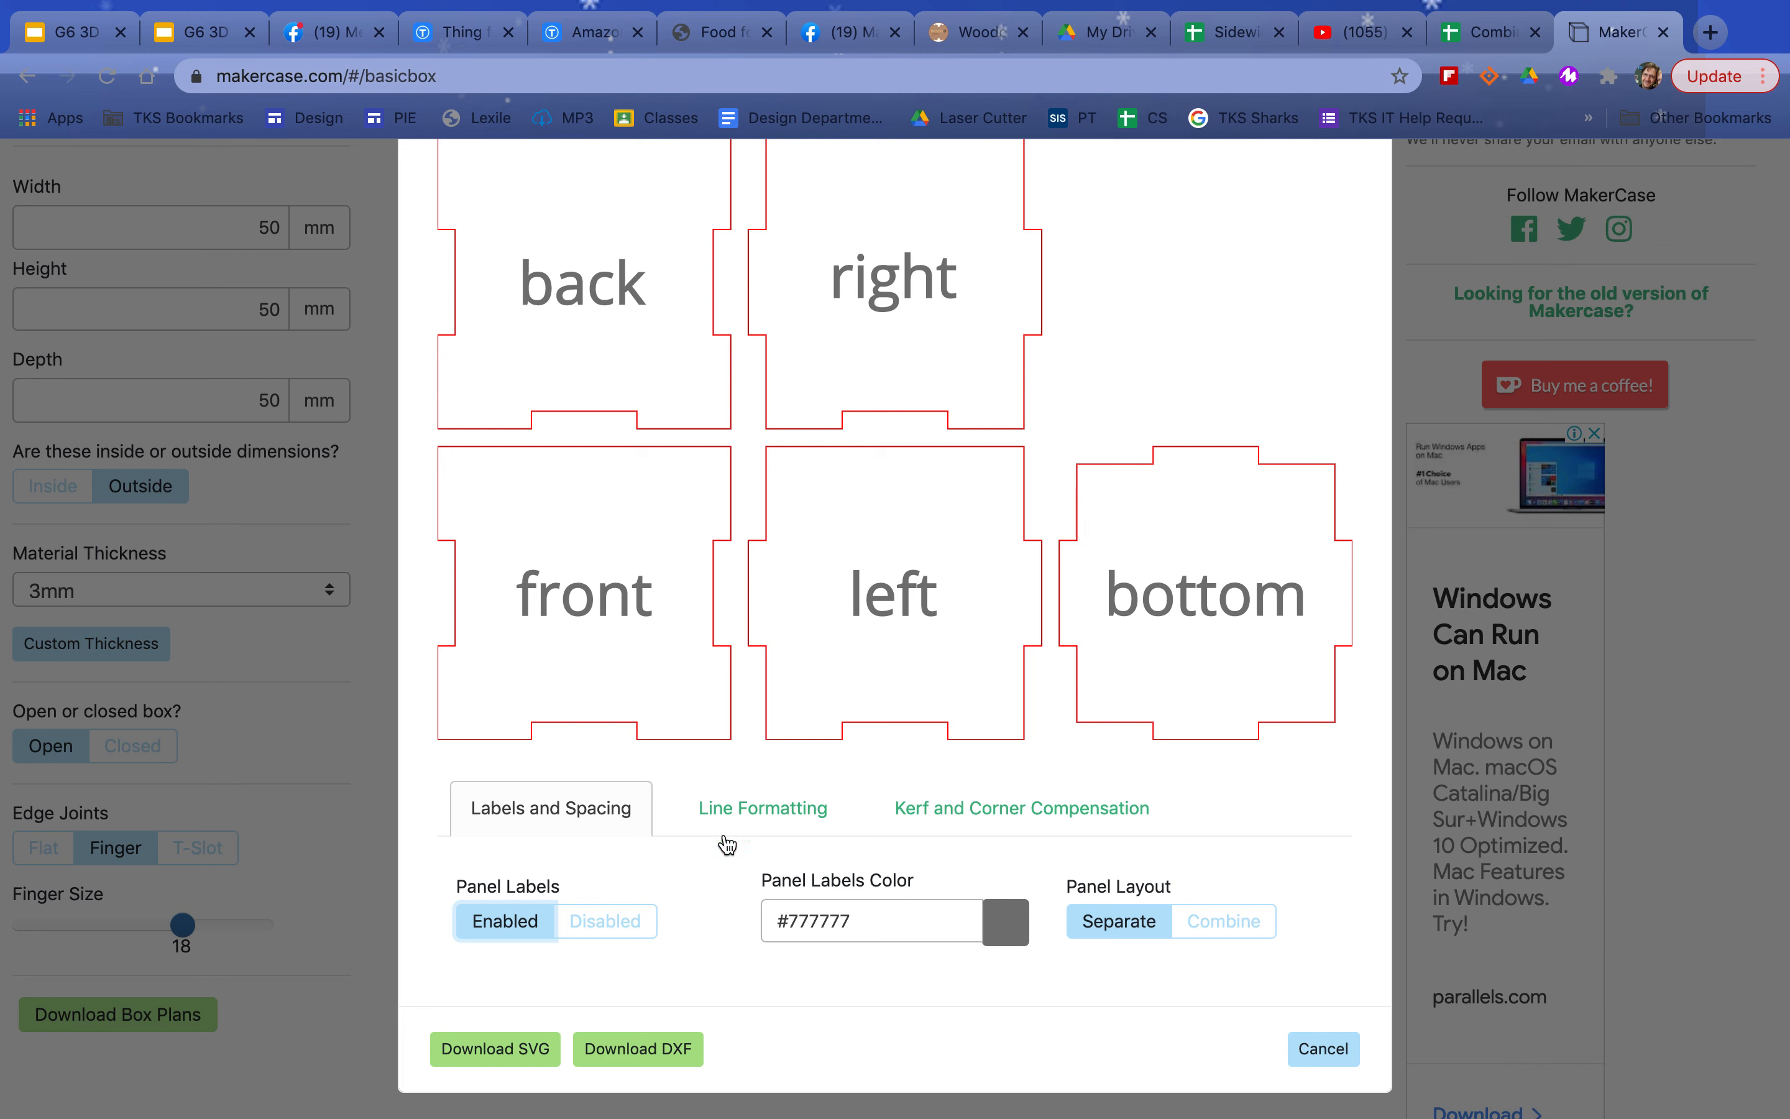
{"action": "left_click", "coordinate": [607, 921]}
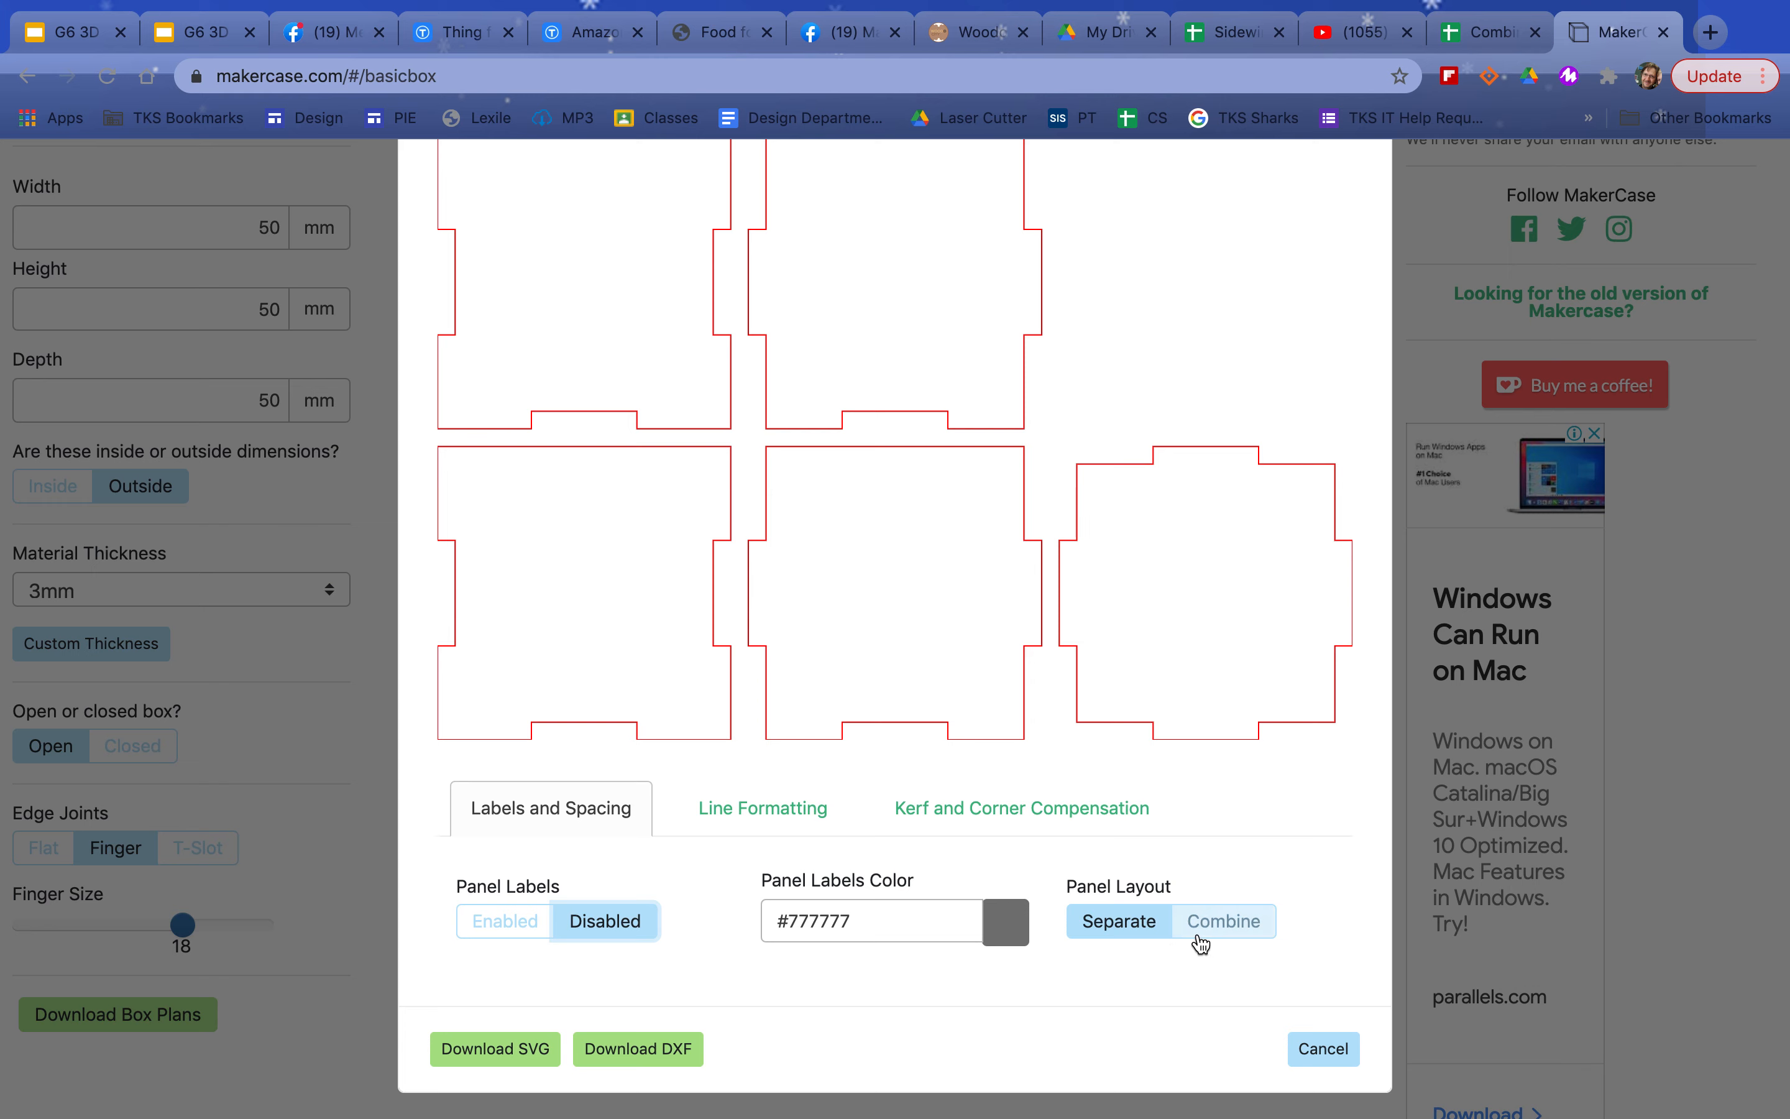
{"action": "mouse_move", "coordinate": [679, 1030]}
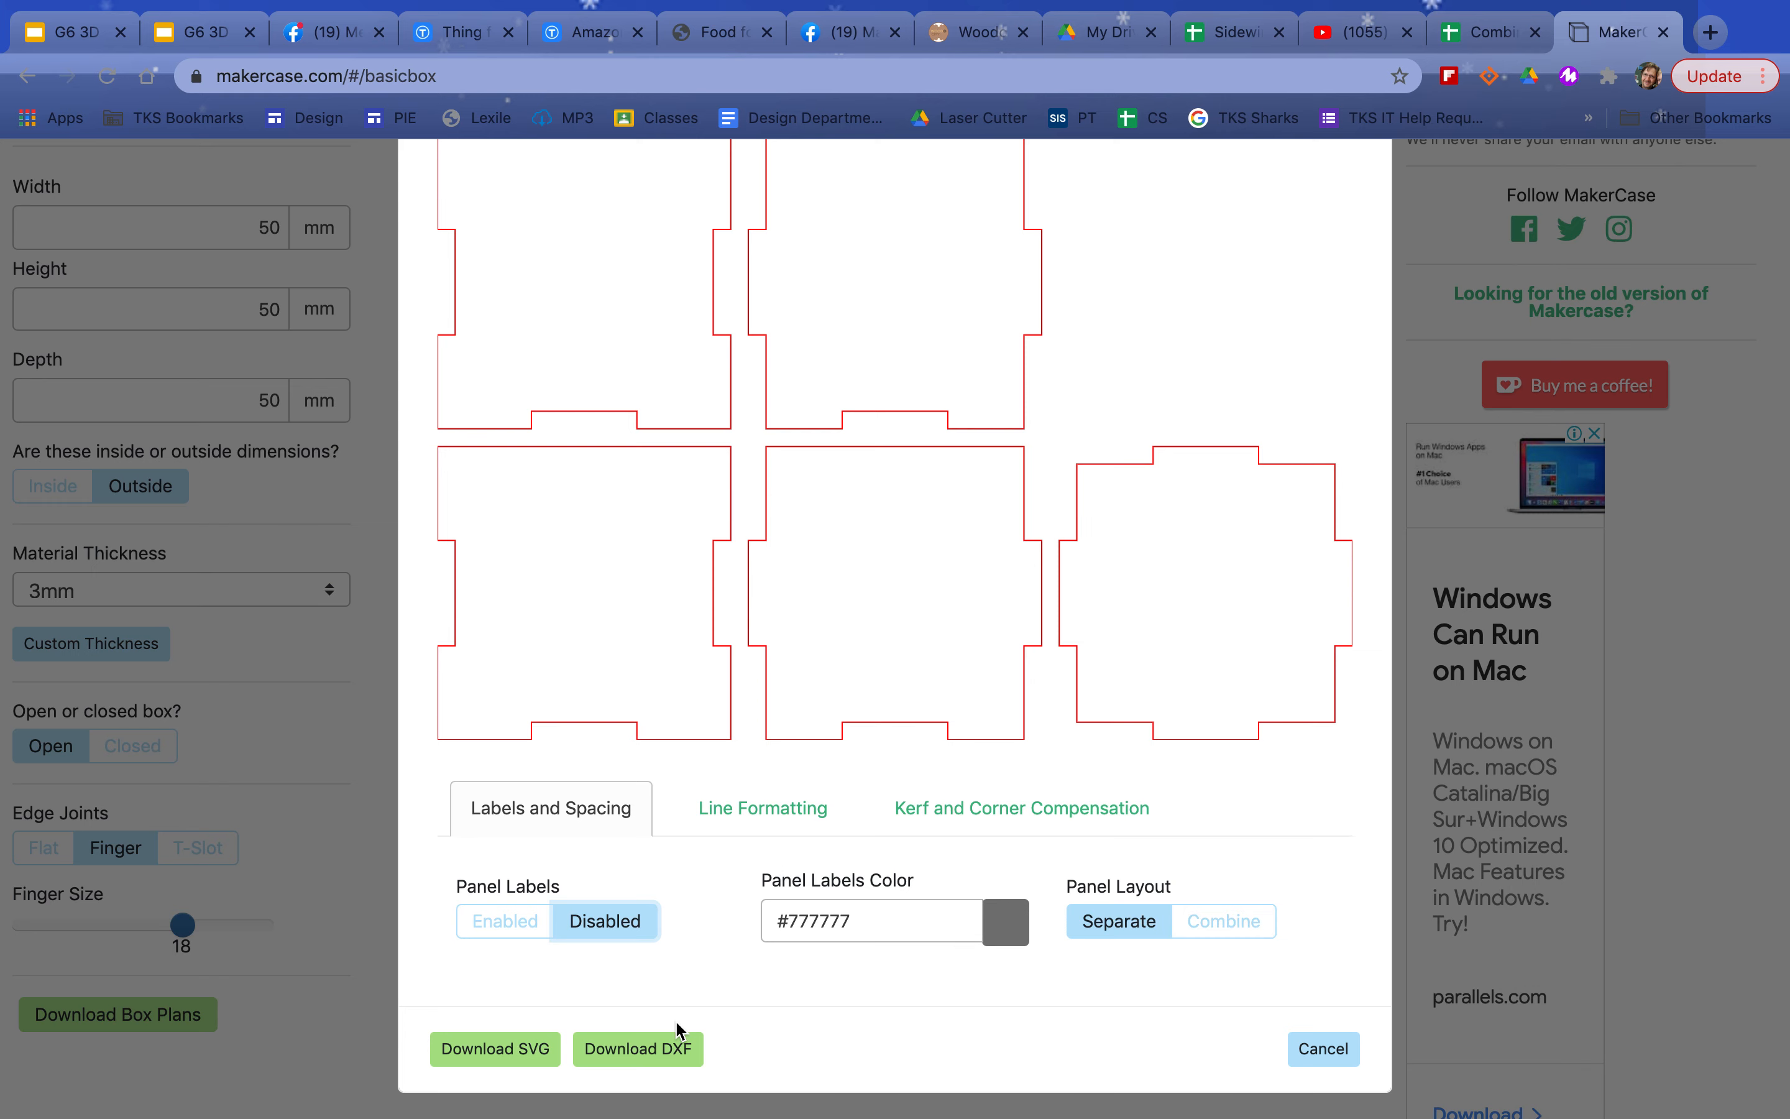
{"action": "left_click", "coordinate": [1222, 921]}
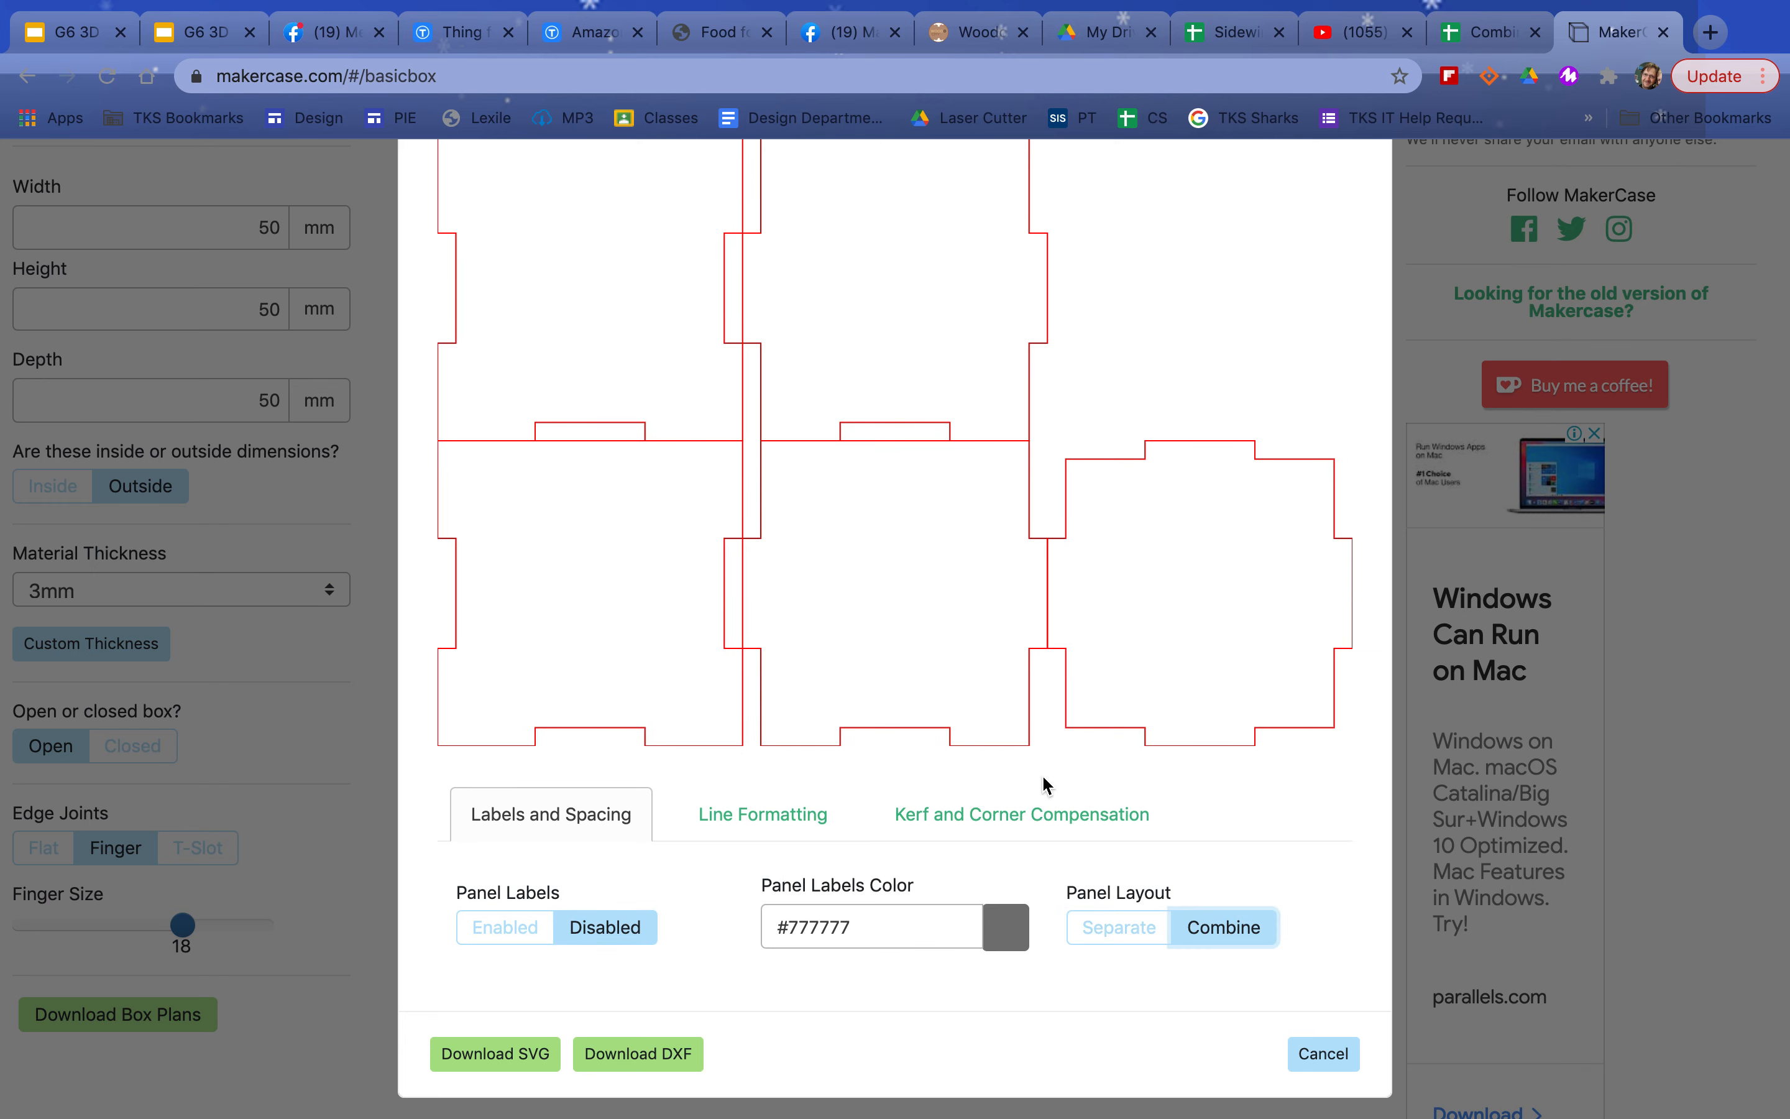
{"action": "left_click", "coordinate": [1117, 926]}
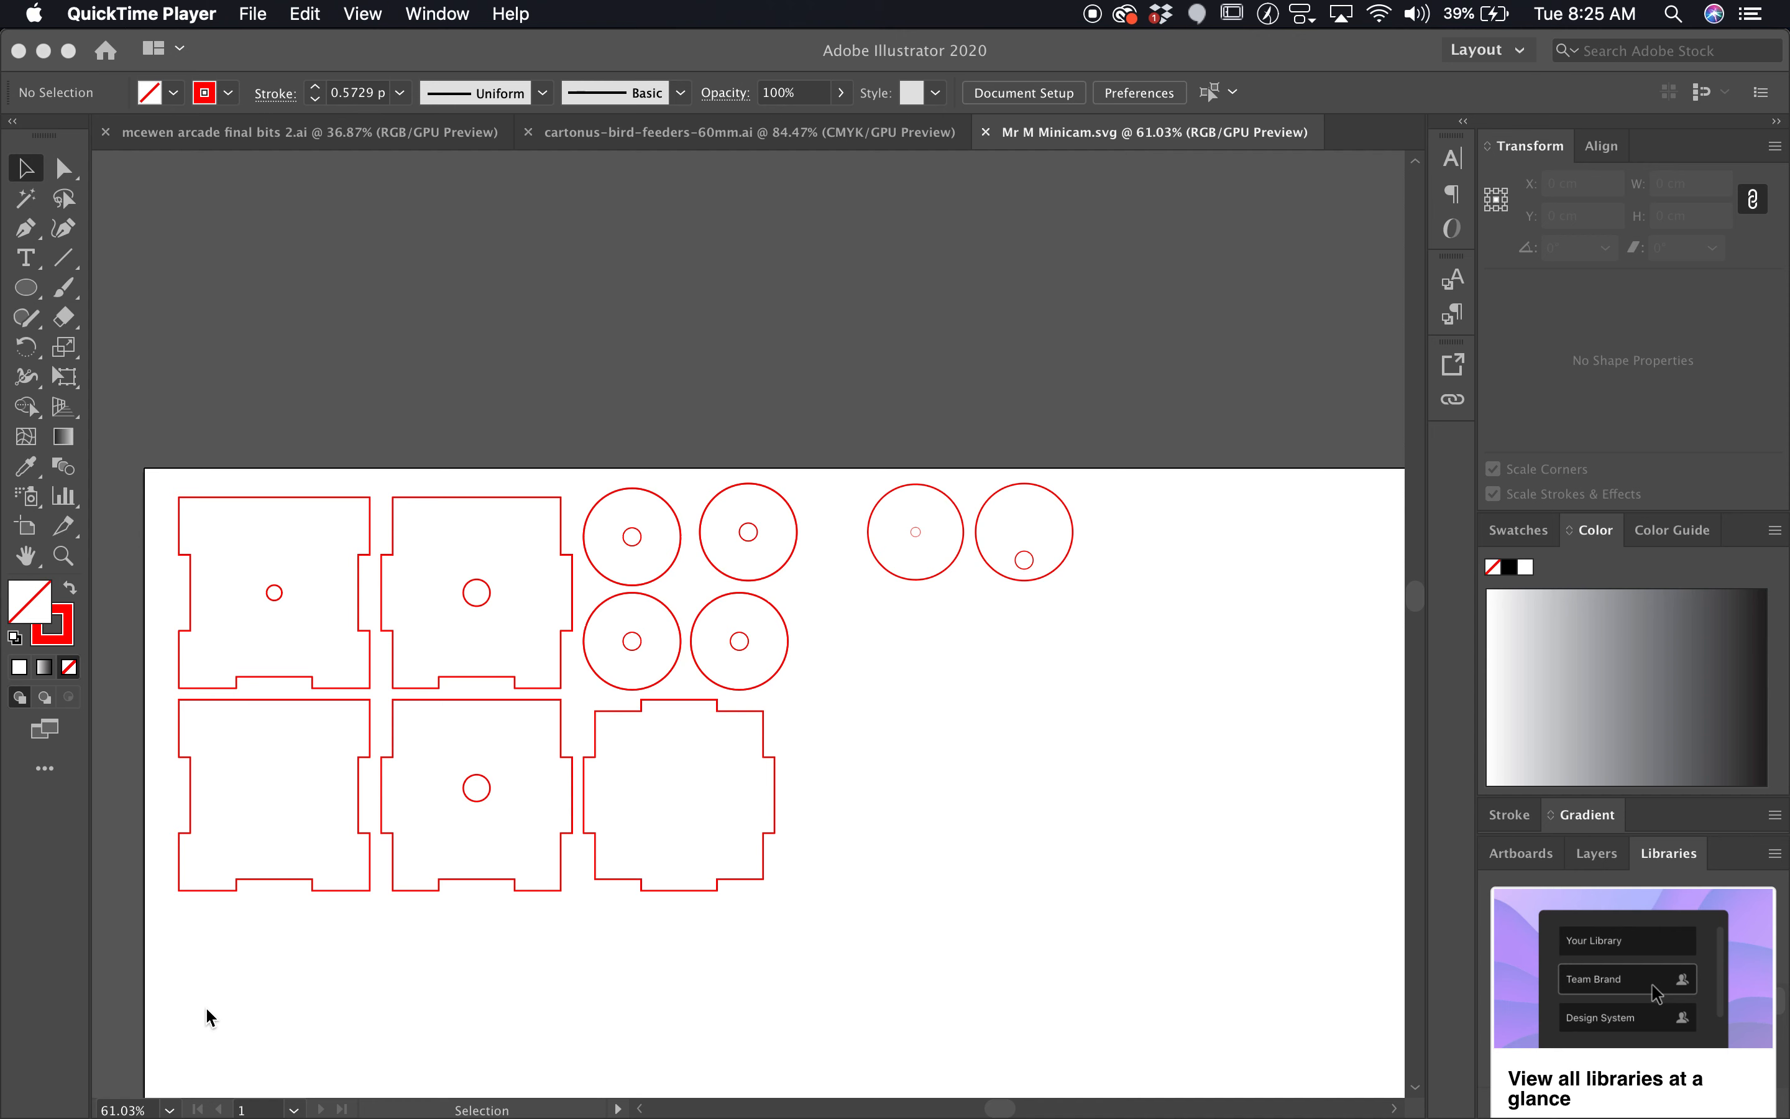
- Open the downloaded box (7).svg from Downloads in Illustrator
{"action": "left_click", "coordinate": [253, 14]}
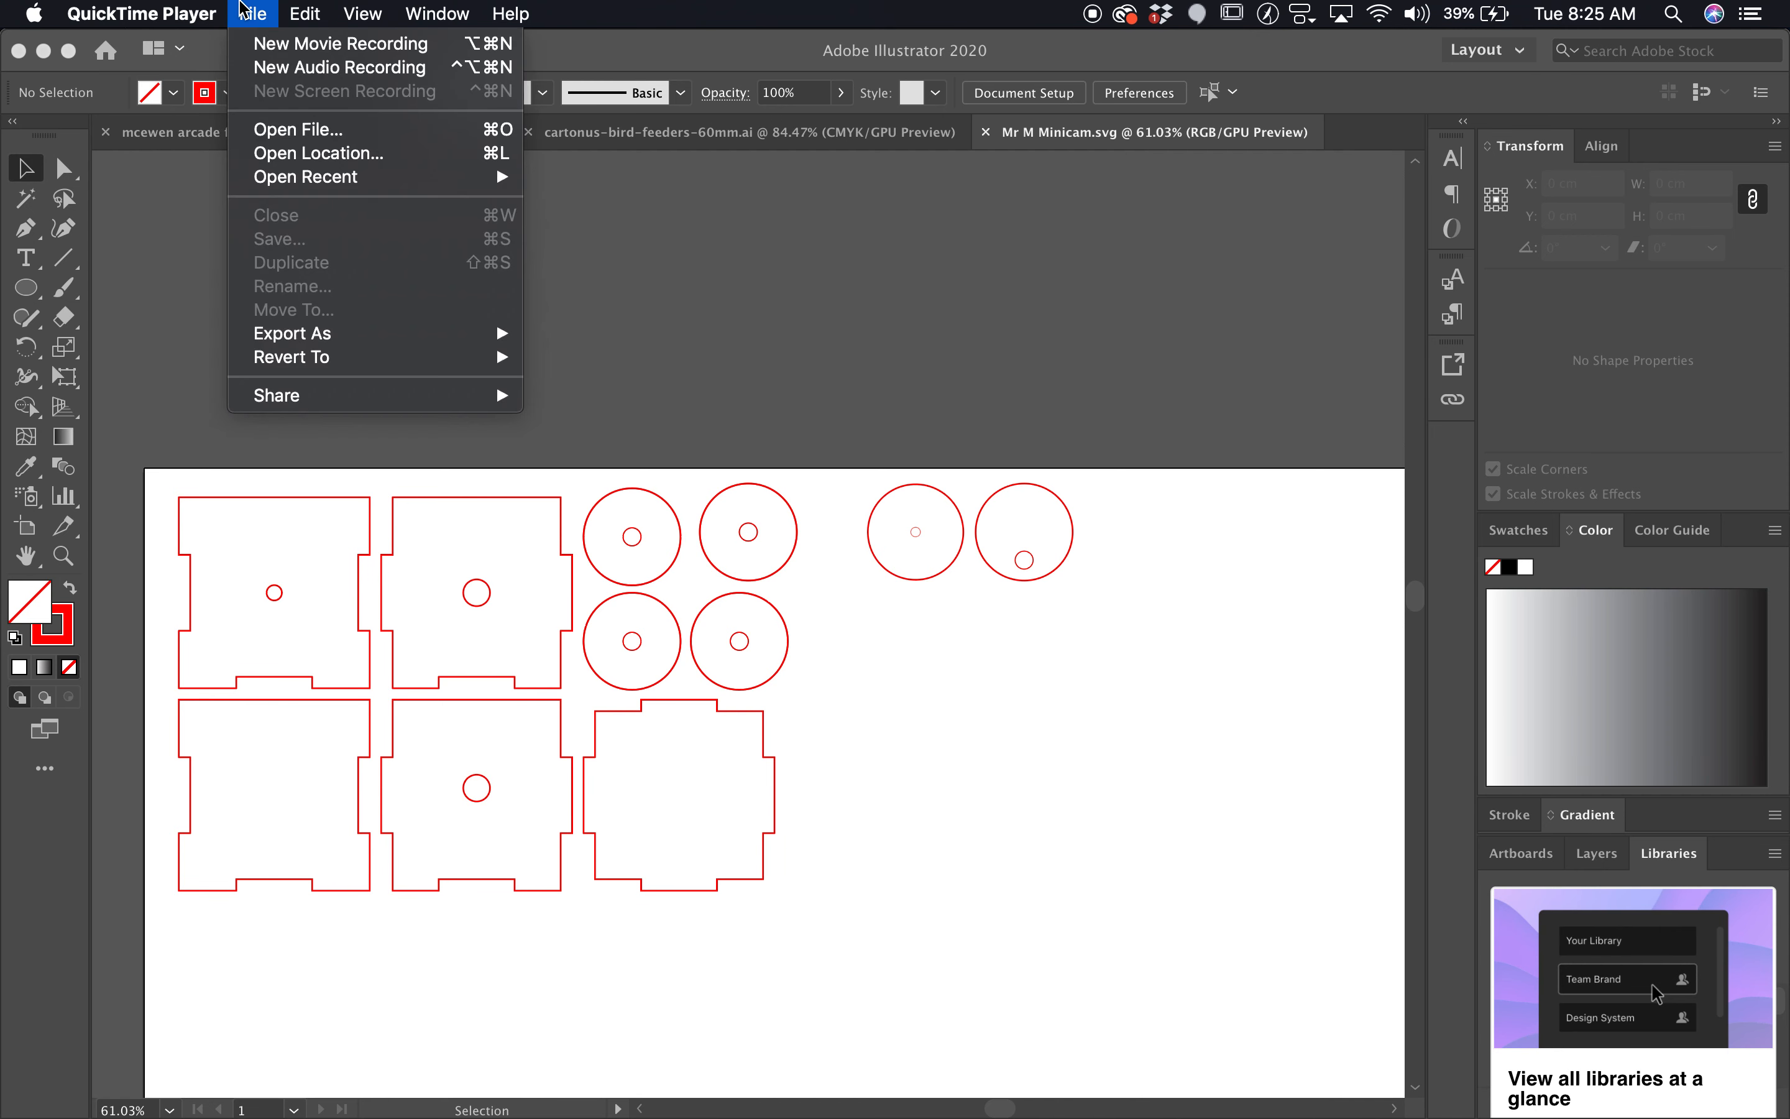
{"action": "mouse_move", "coordinate": [296, 130]}
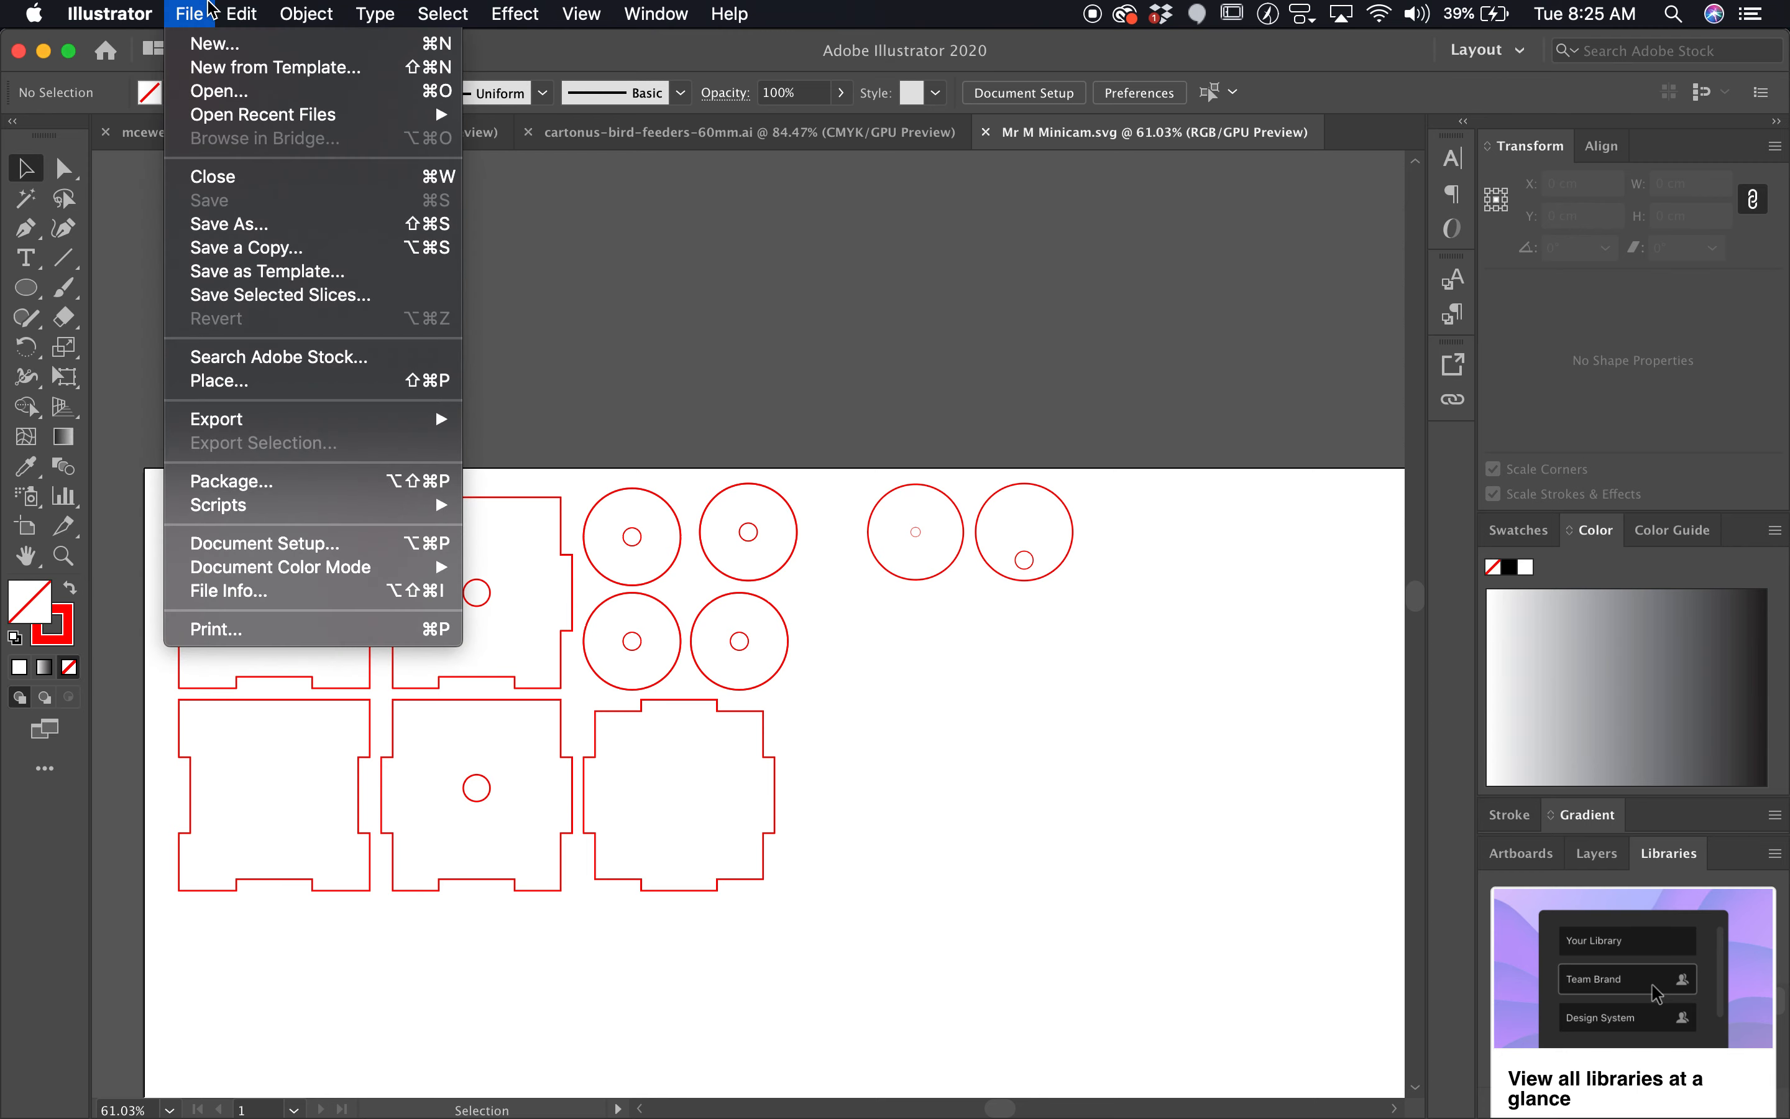
{"action": "left_click", "coordinate": [218, 91]}
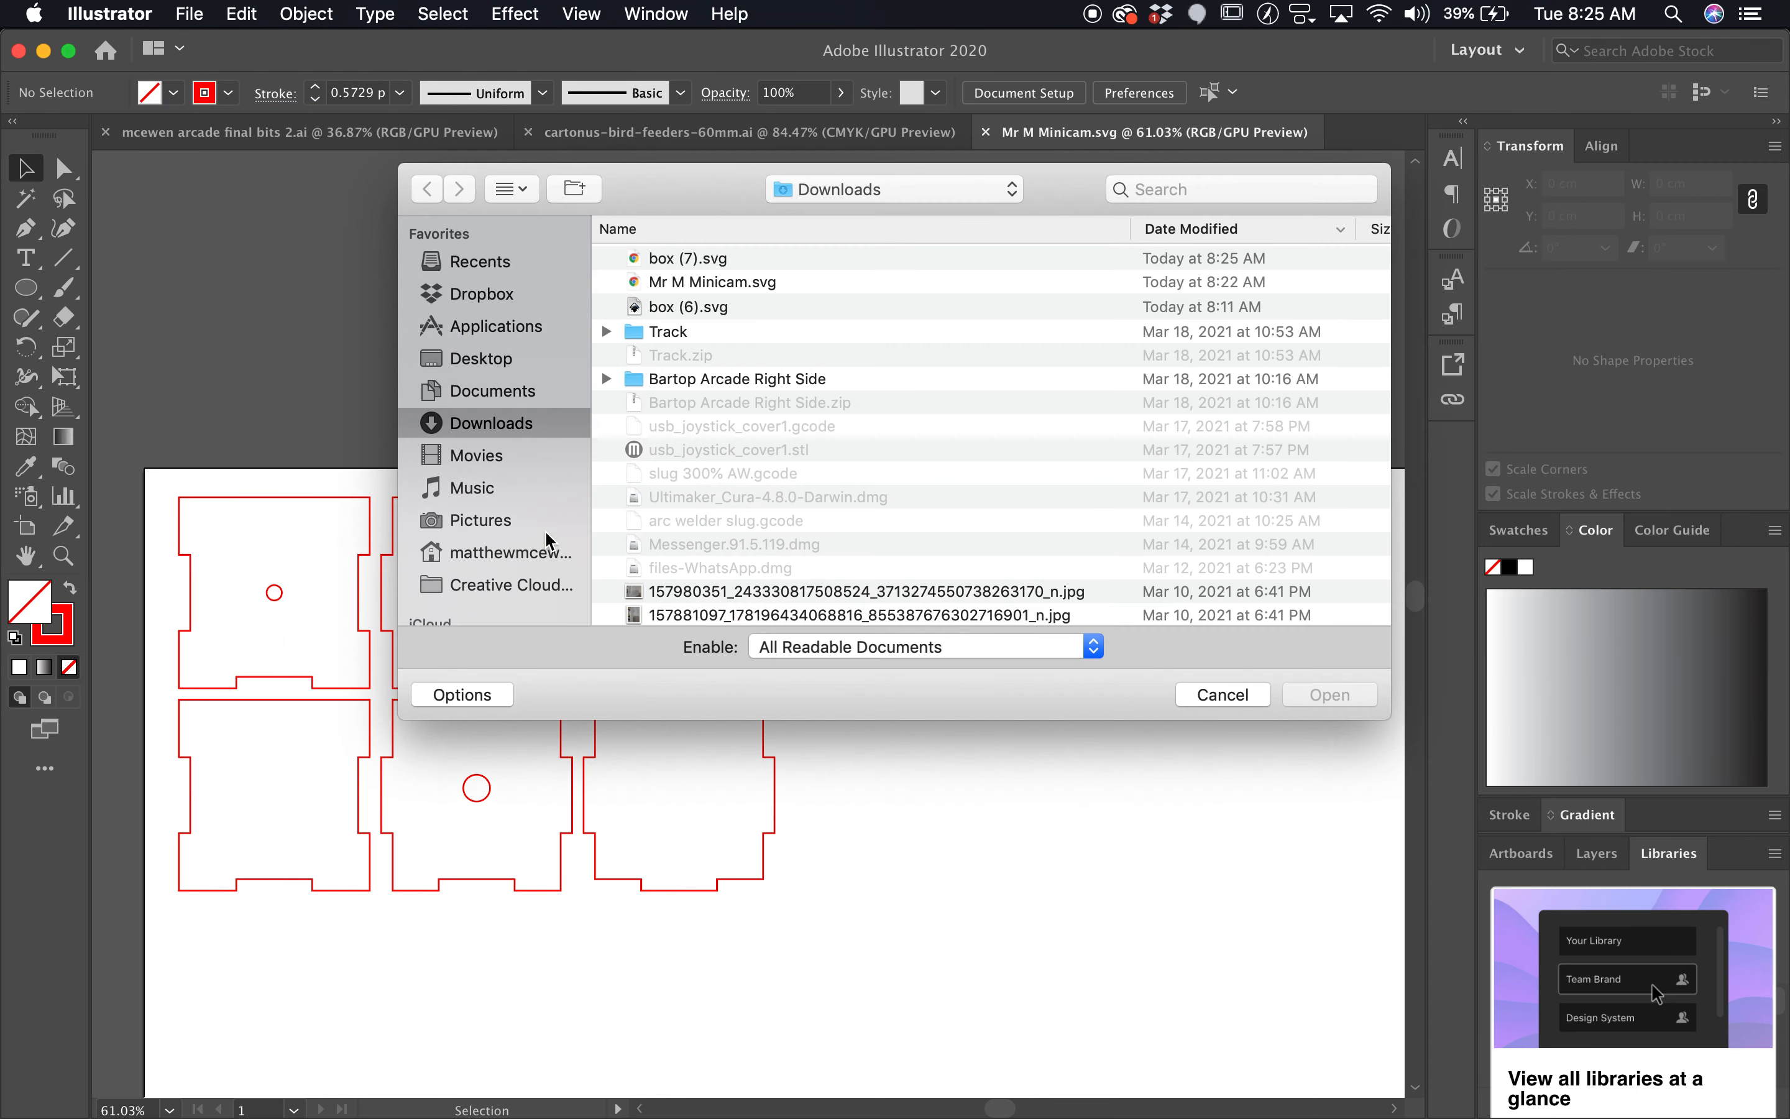
{"action": "left_click", "coordinate": [689, 257]}
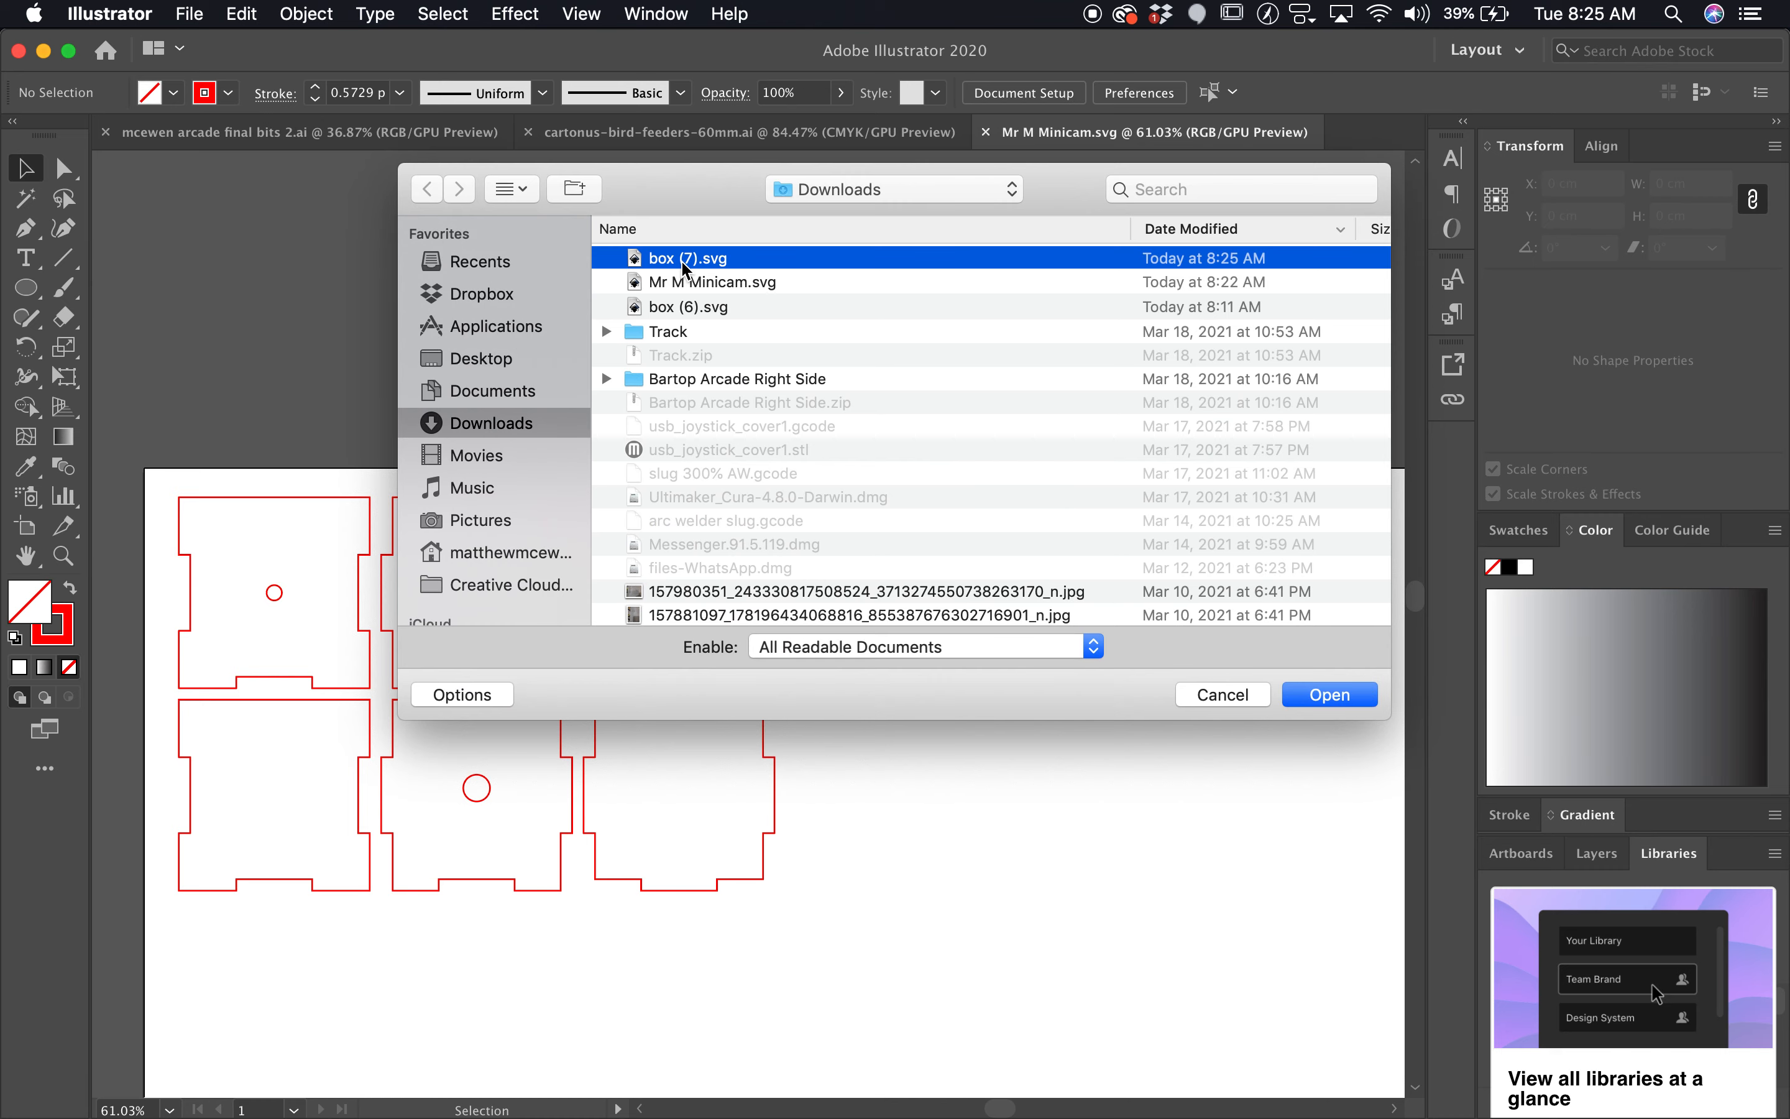
{"action": "left_click", "coordinate": [1328, 694]}
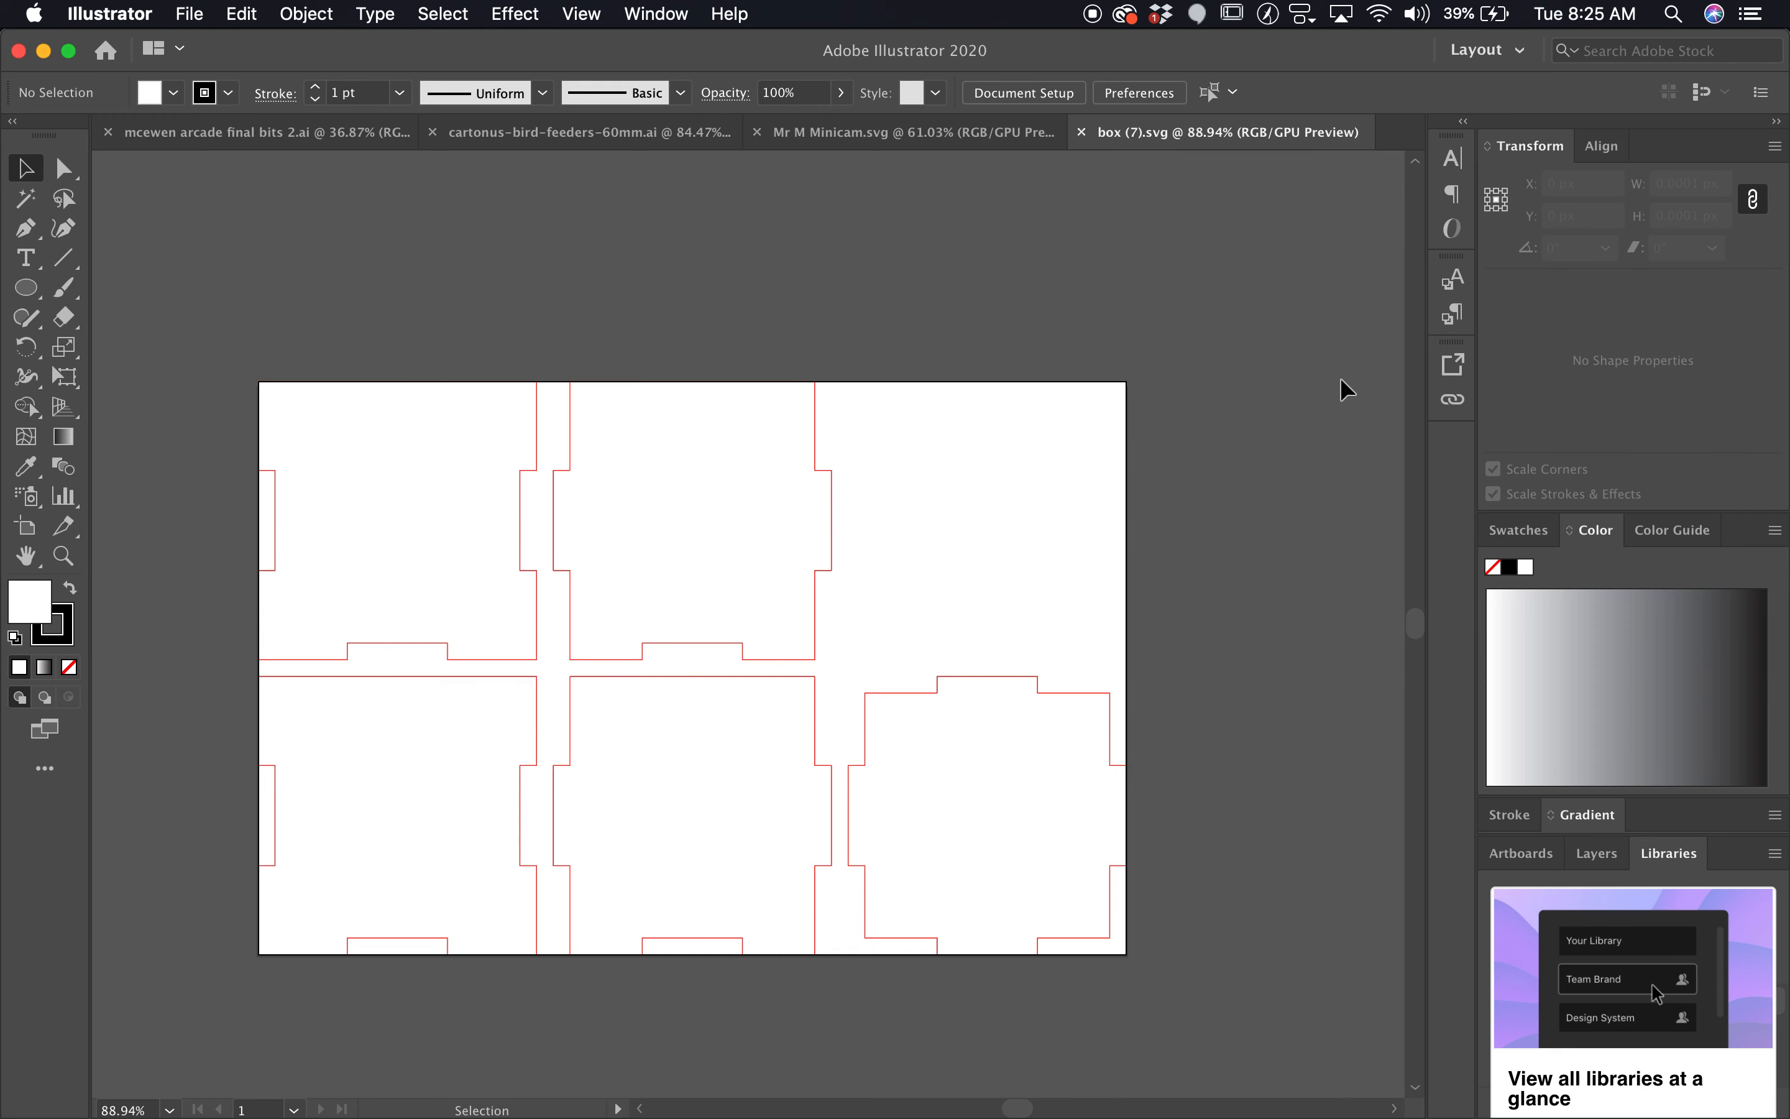
{"action": "mouse_move", "coordinate": [1007, 176]}
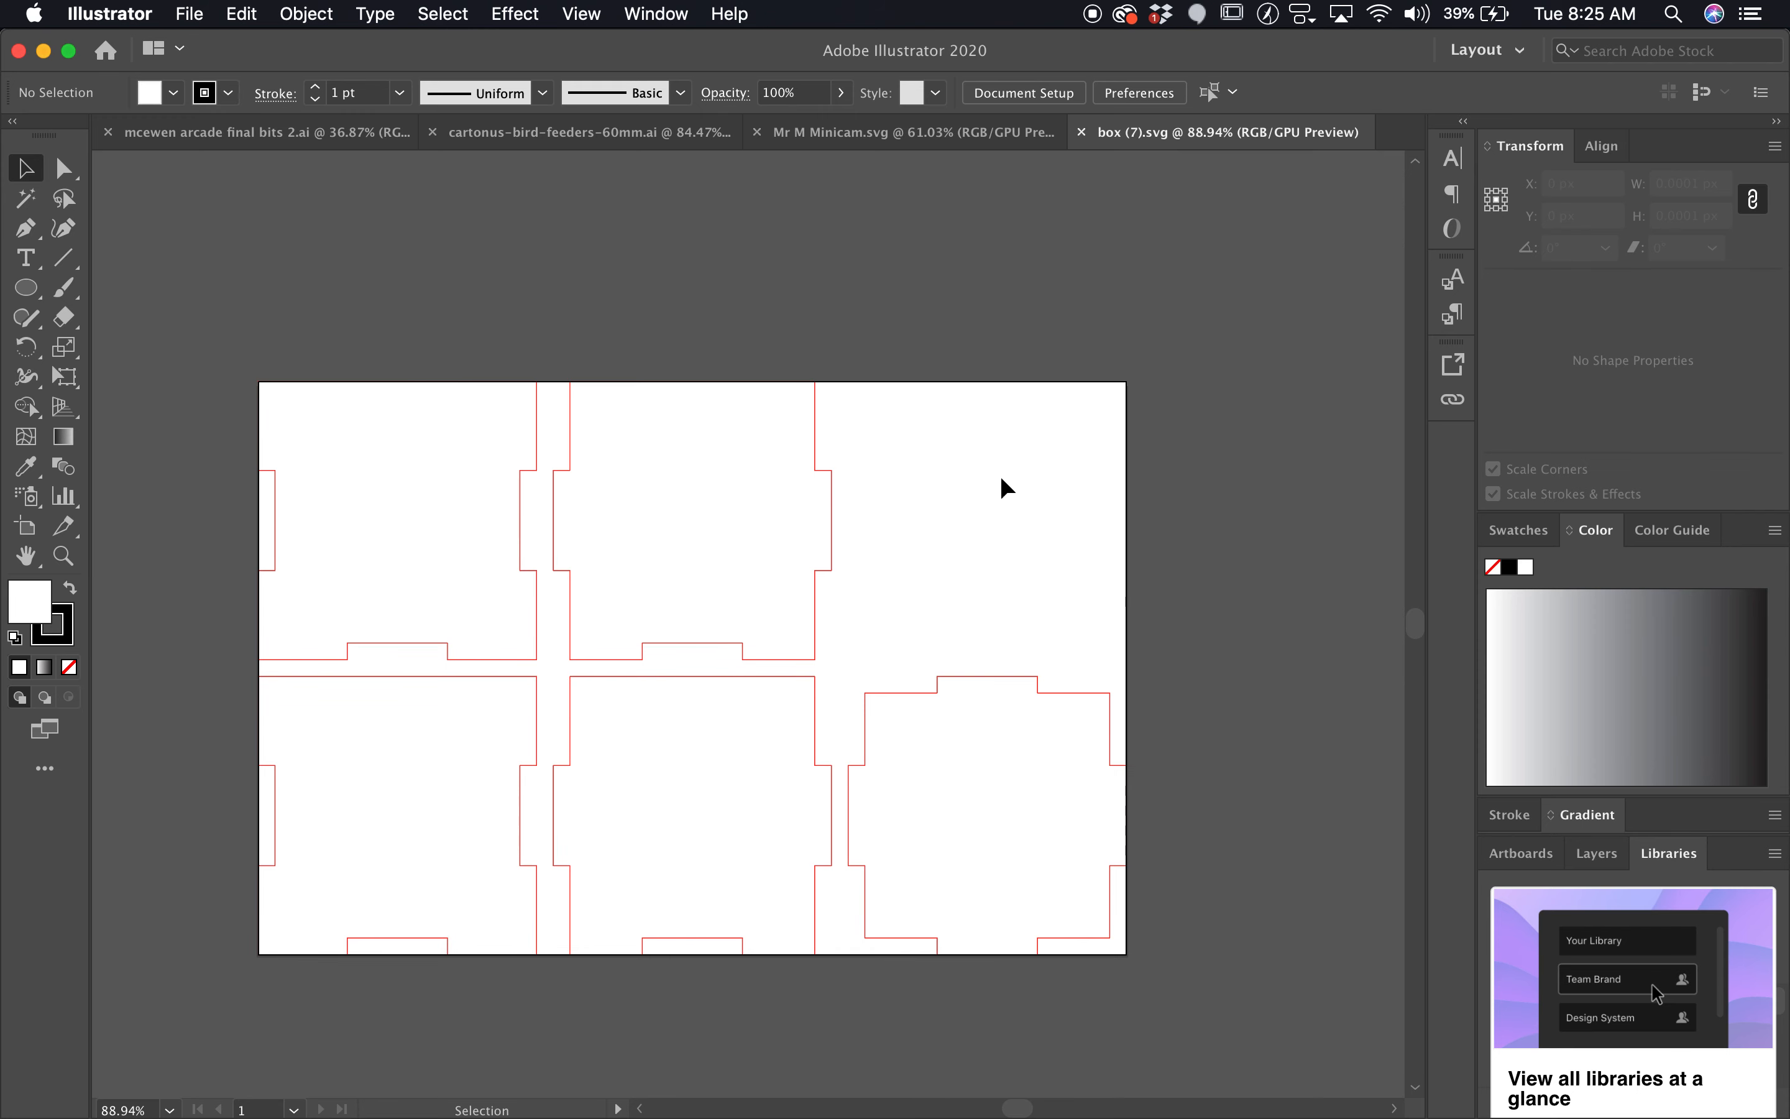
- Switch the document units to millimetres in Document Setup
{"action": "left_click", "coordinate": [1020, 92]}
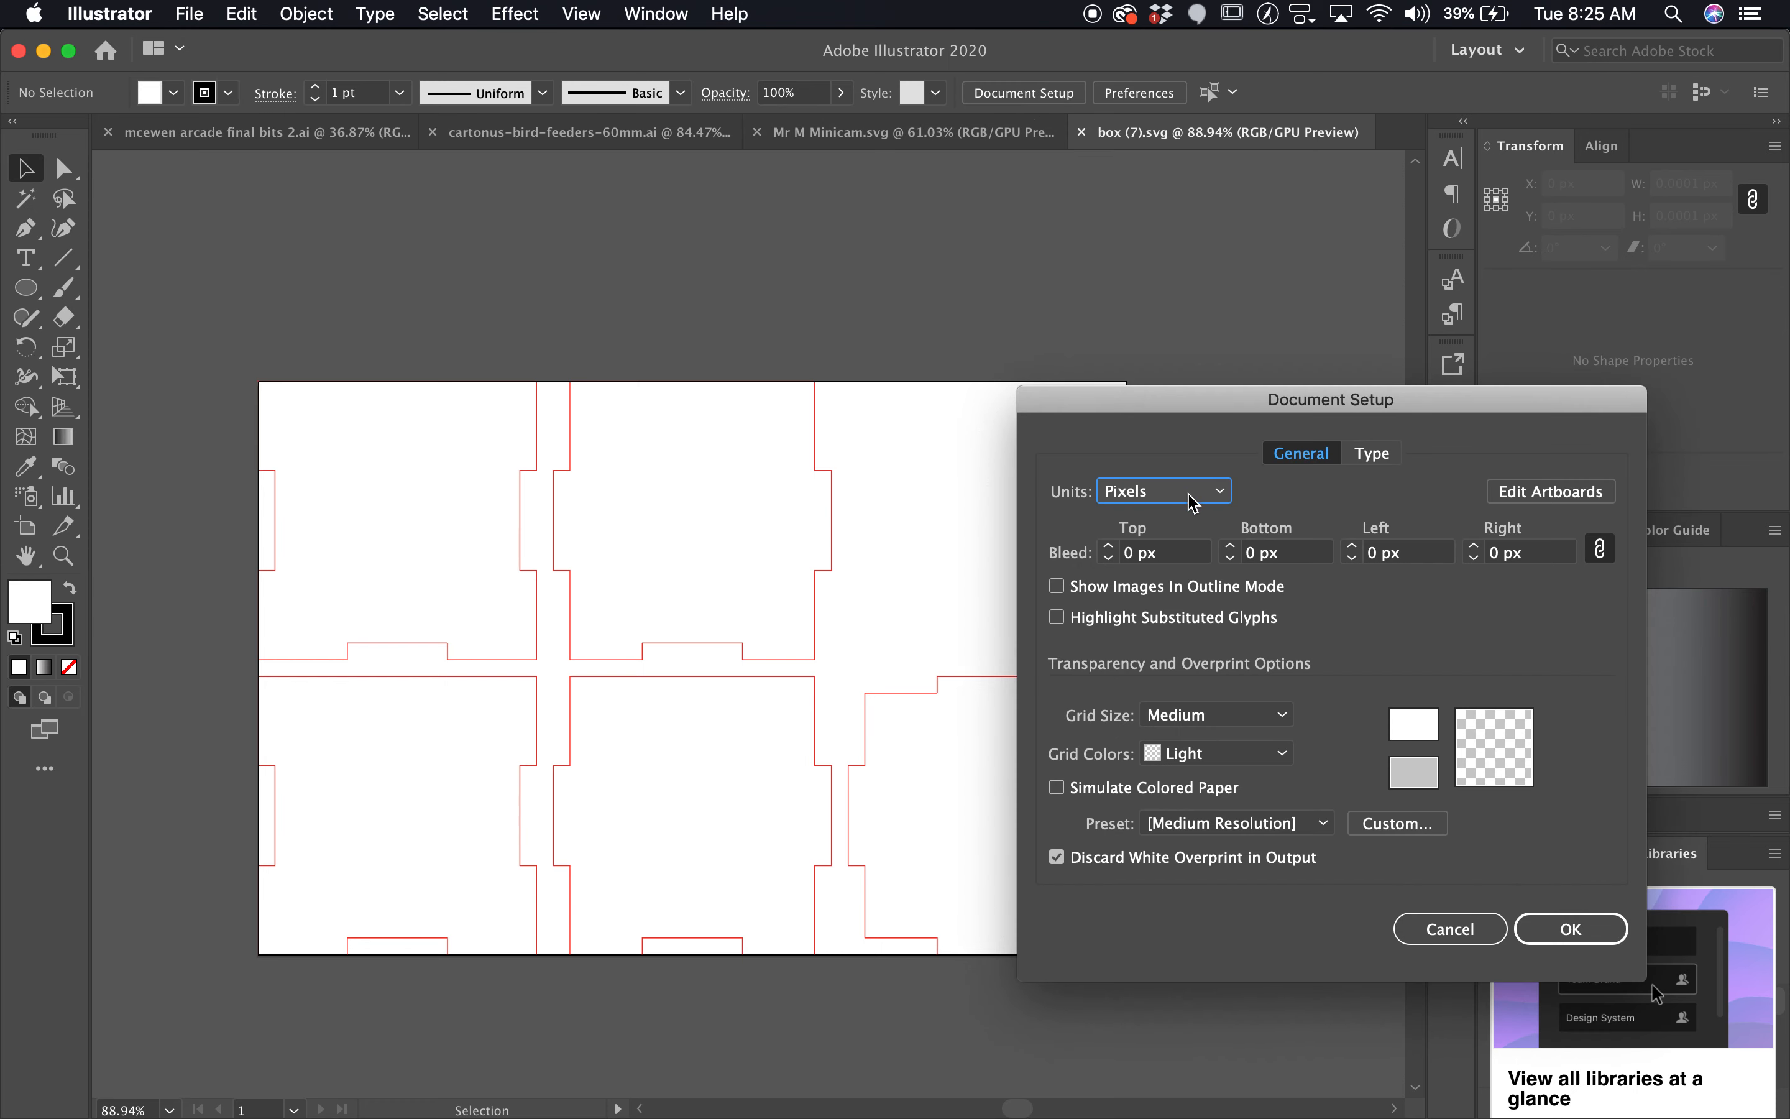
{"action": "left_click", "coordinate": [1162, 490]}
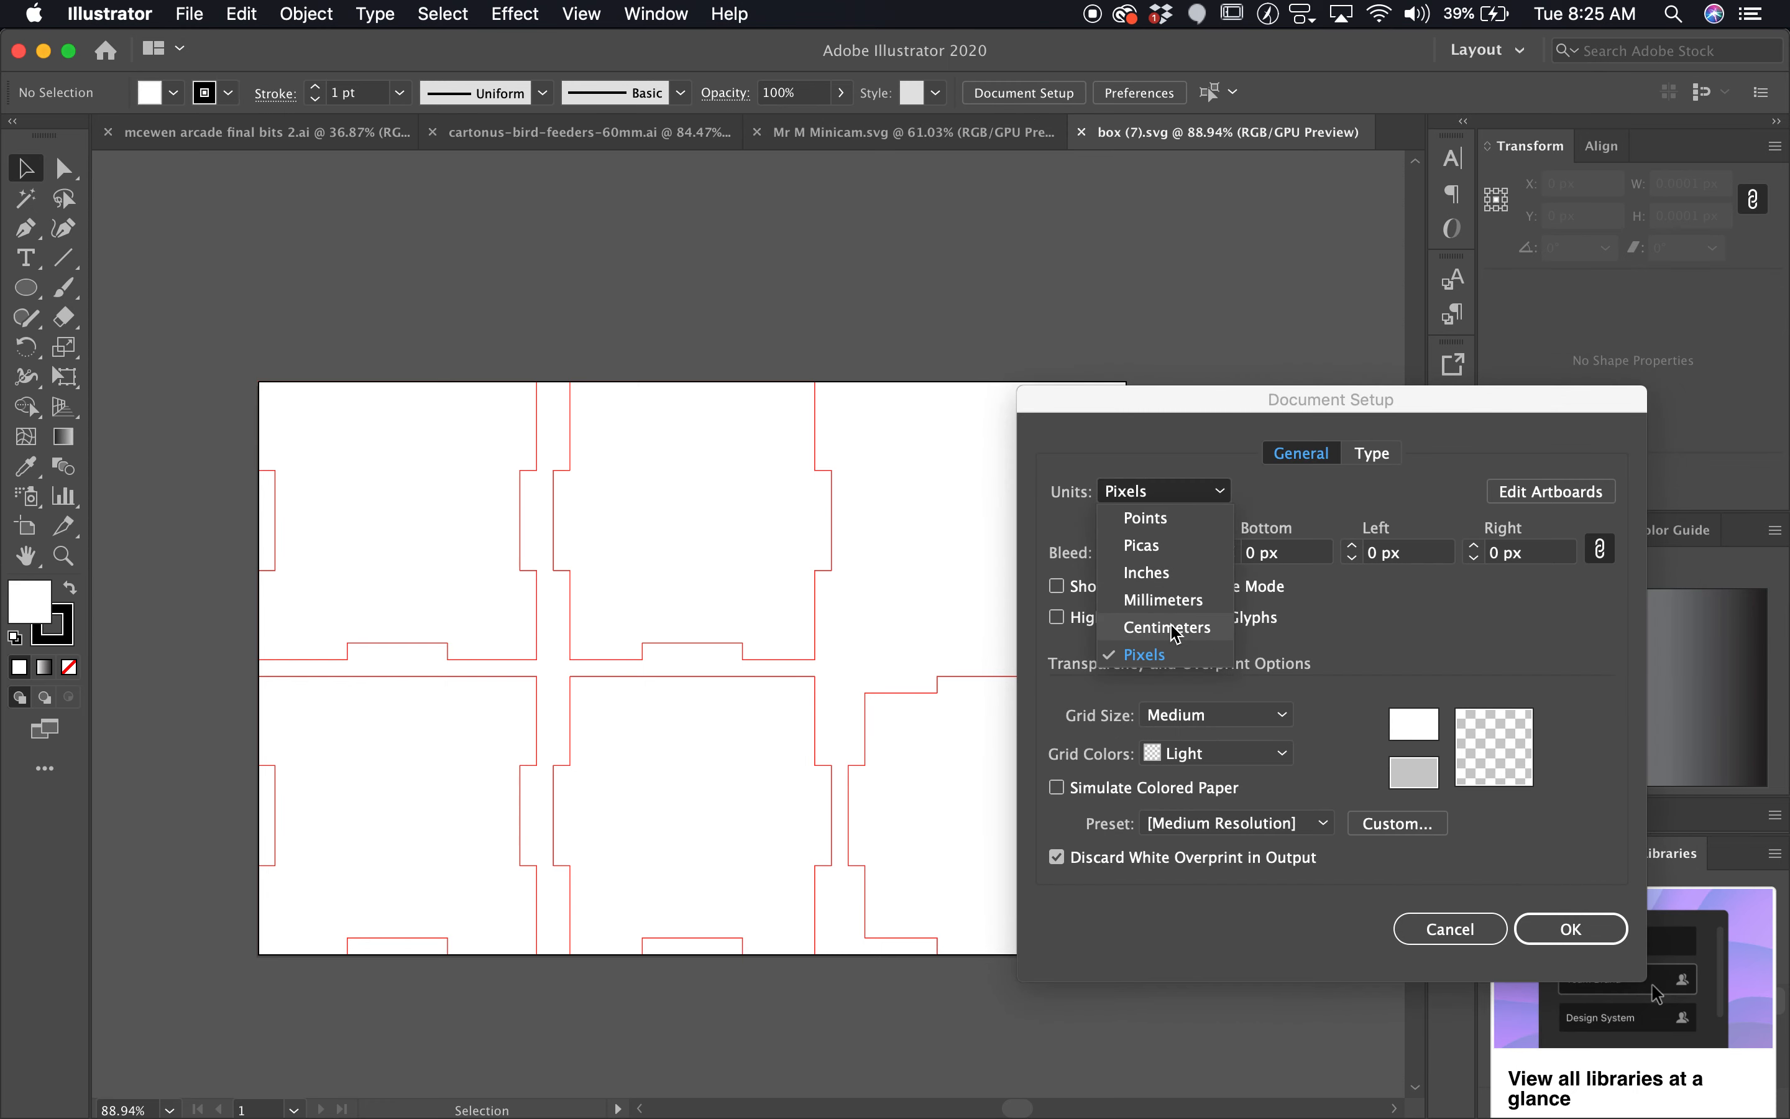
{"action": "left_click", "coordinate": [1162, 599]}
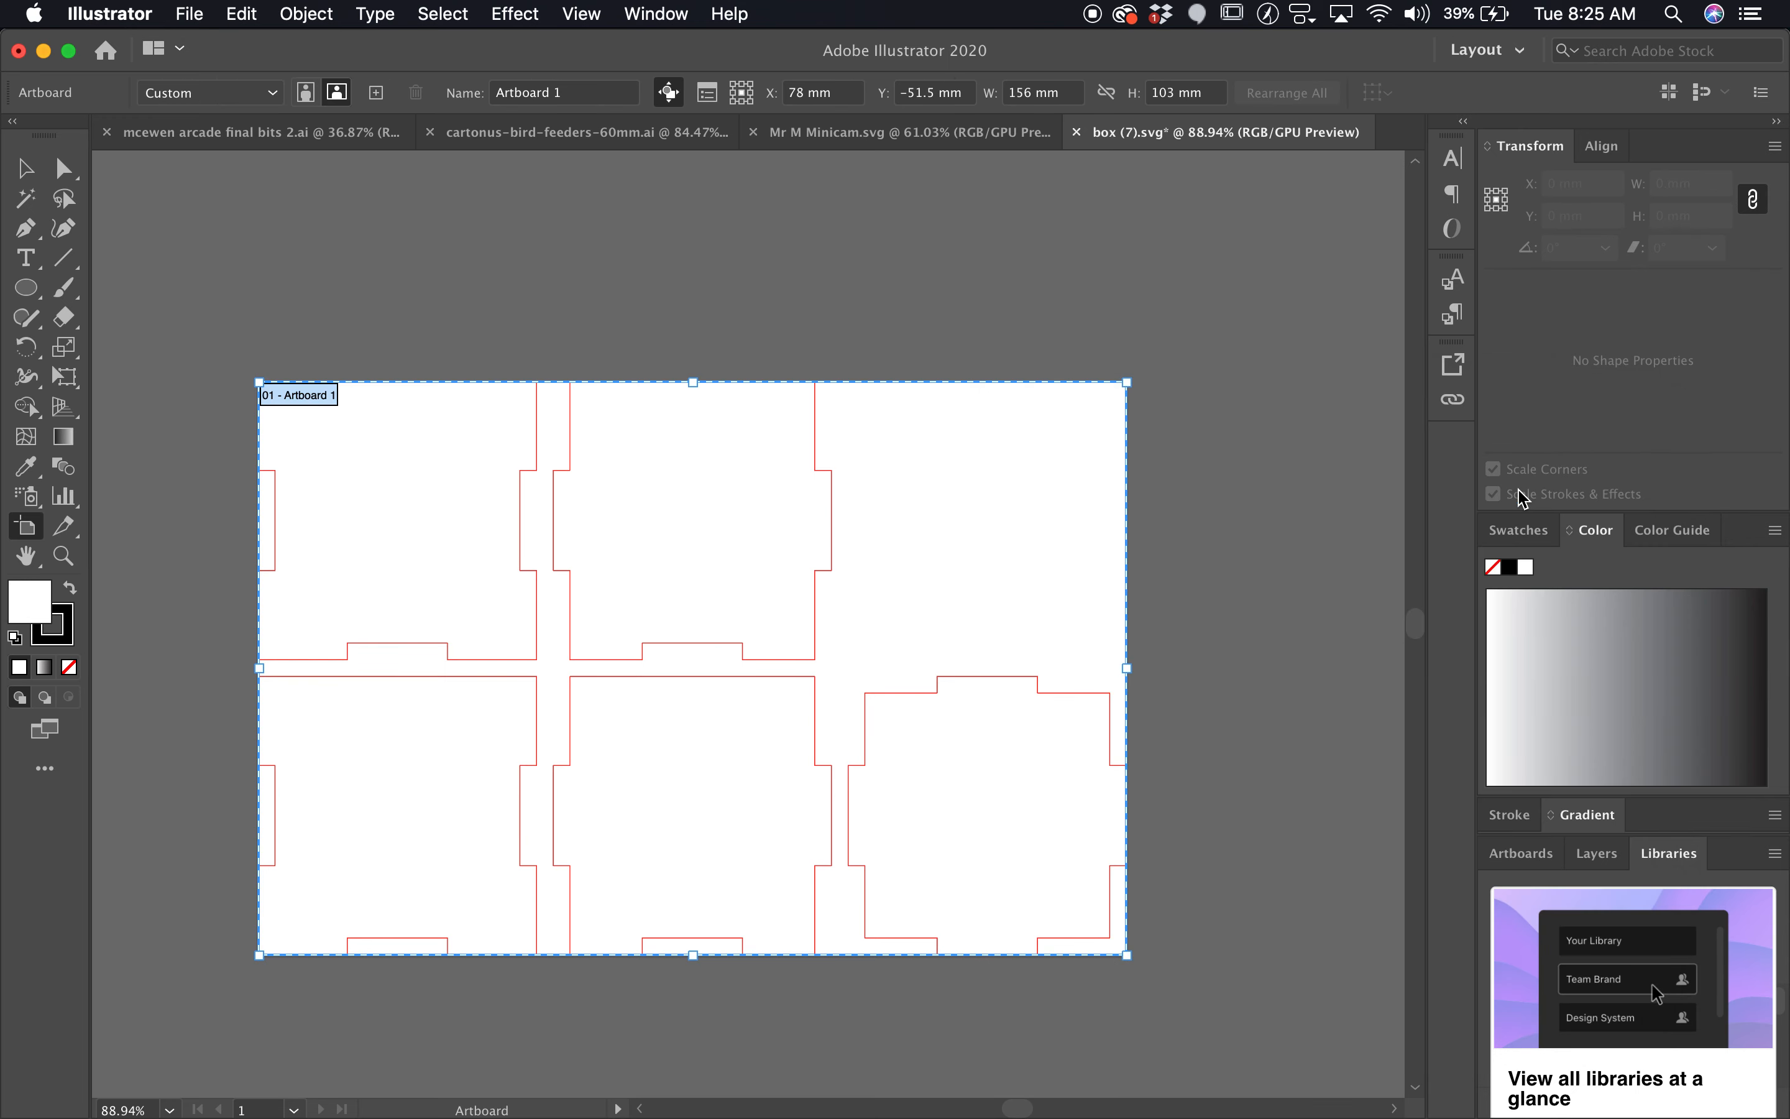
- Enlarge the artboard to 600 × 450 mm around the box panels
{"action": "left_click", "coordinate": [1041, 92]}
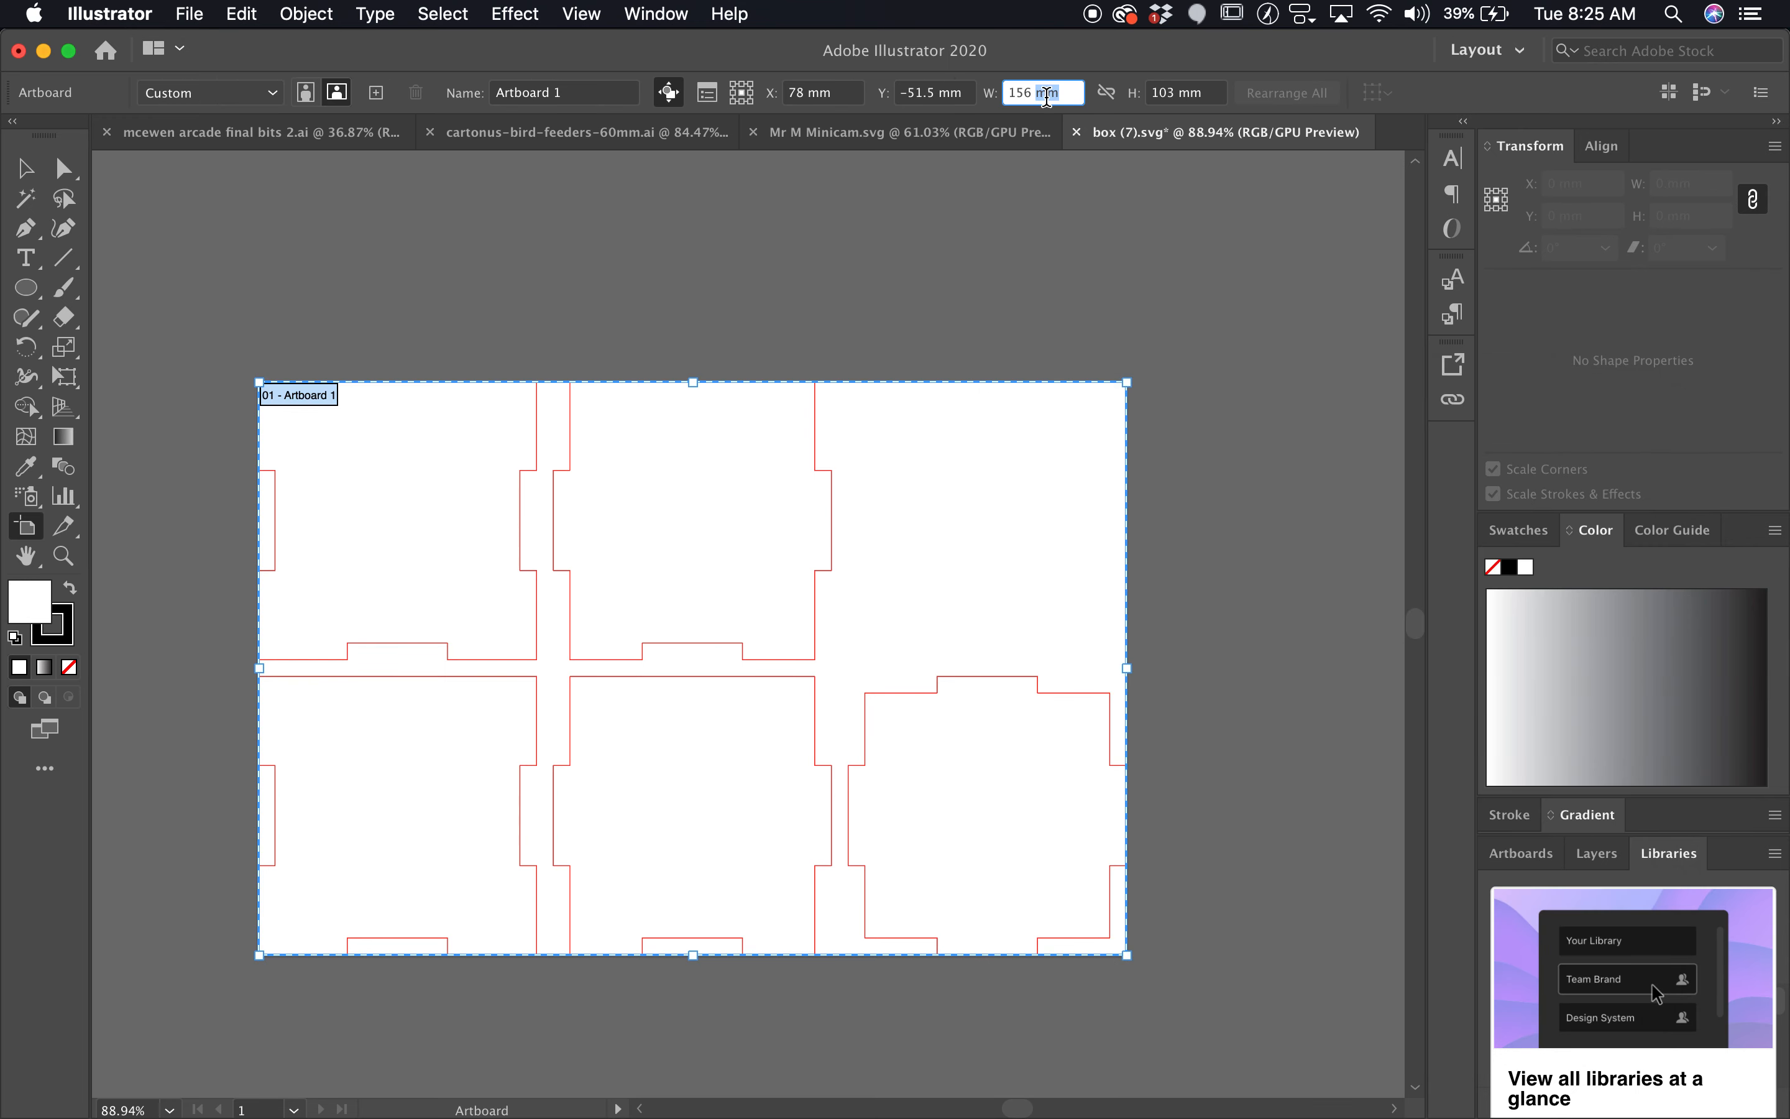
{"action": "type", "text": "6"}
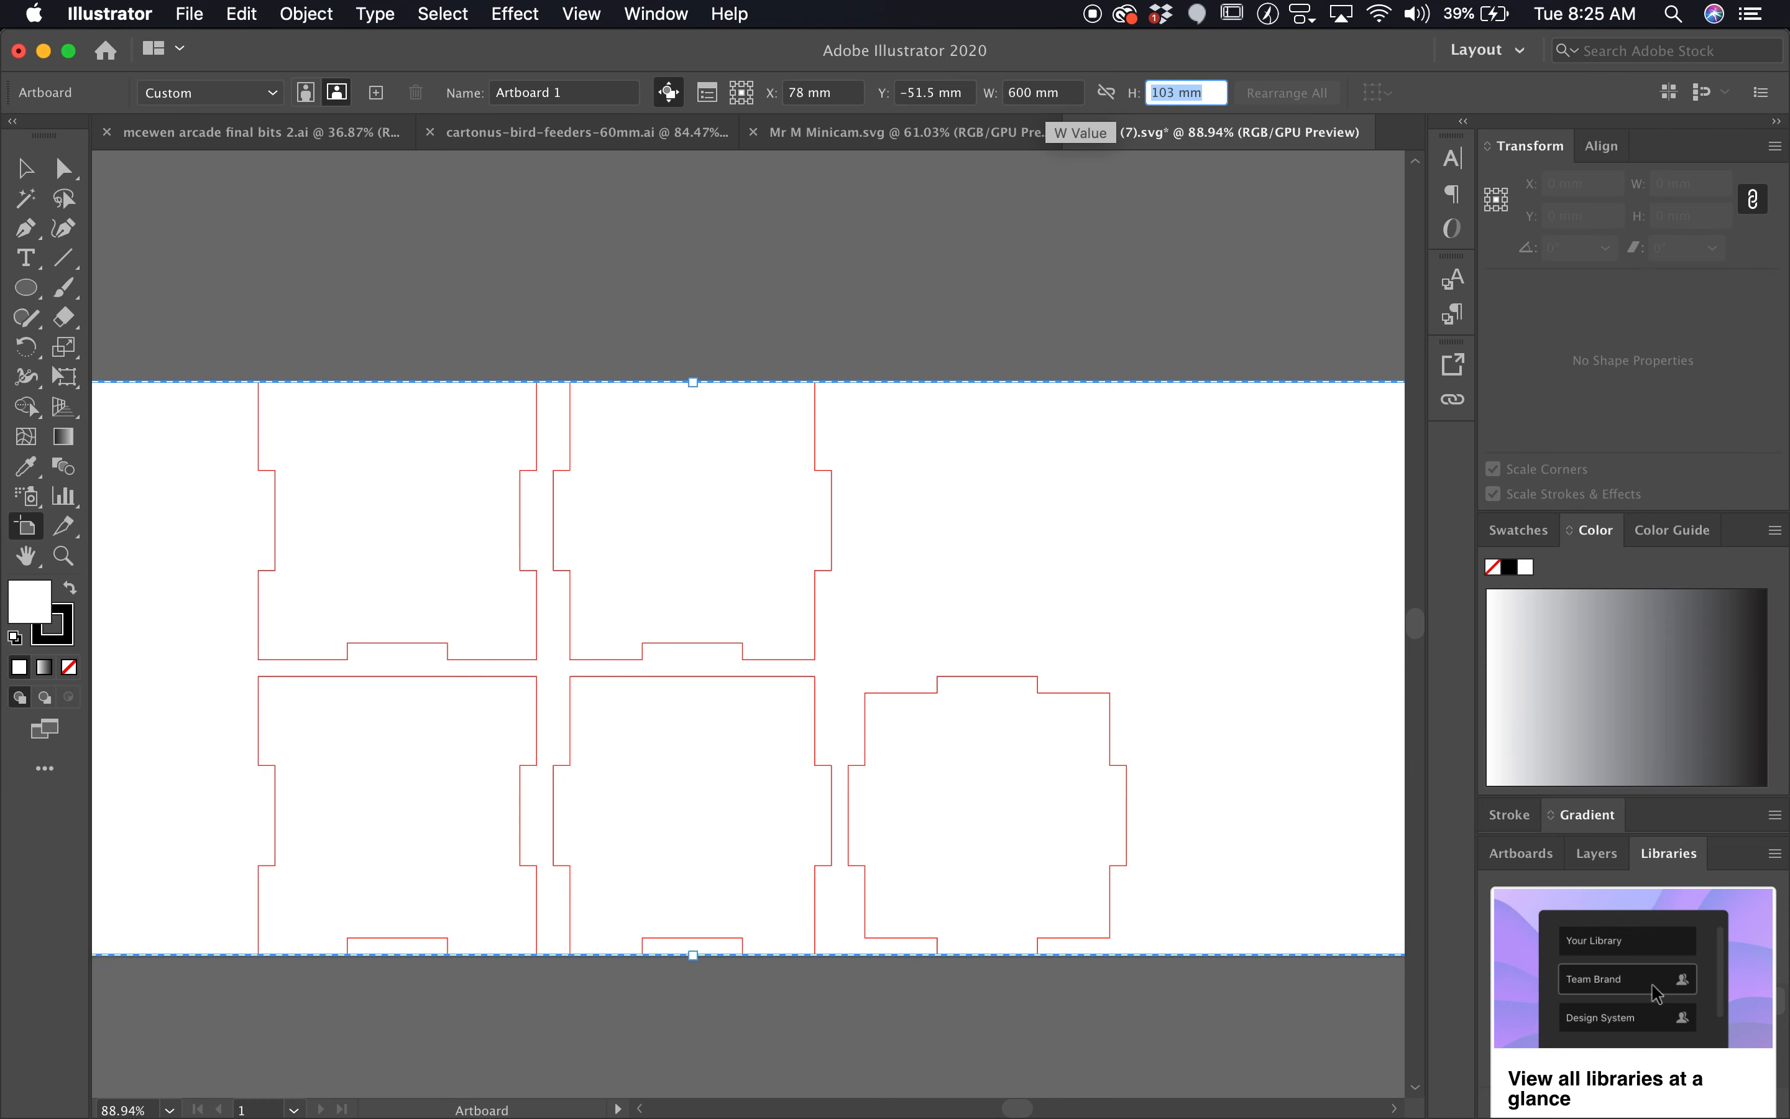
{"action": "type", "text": "450"}
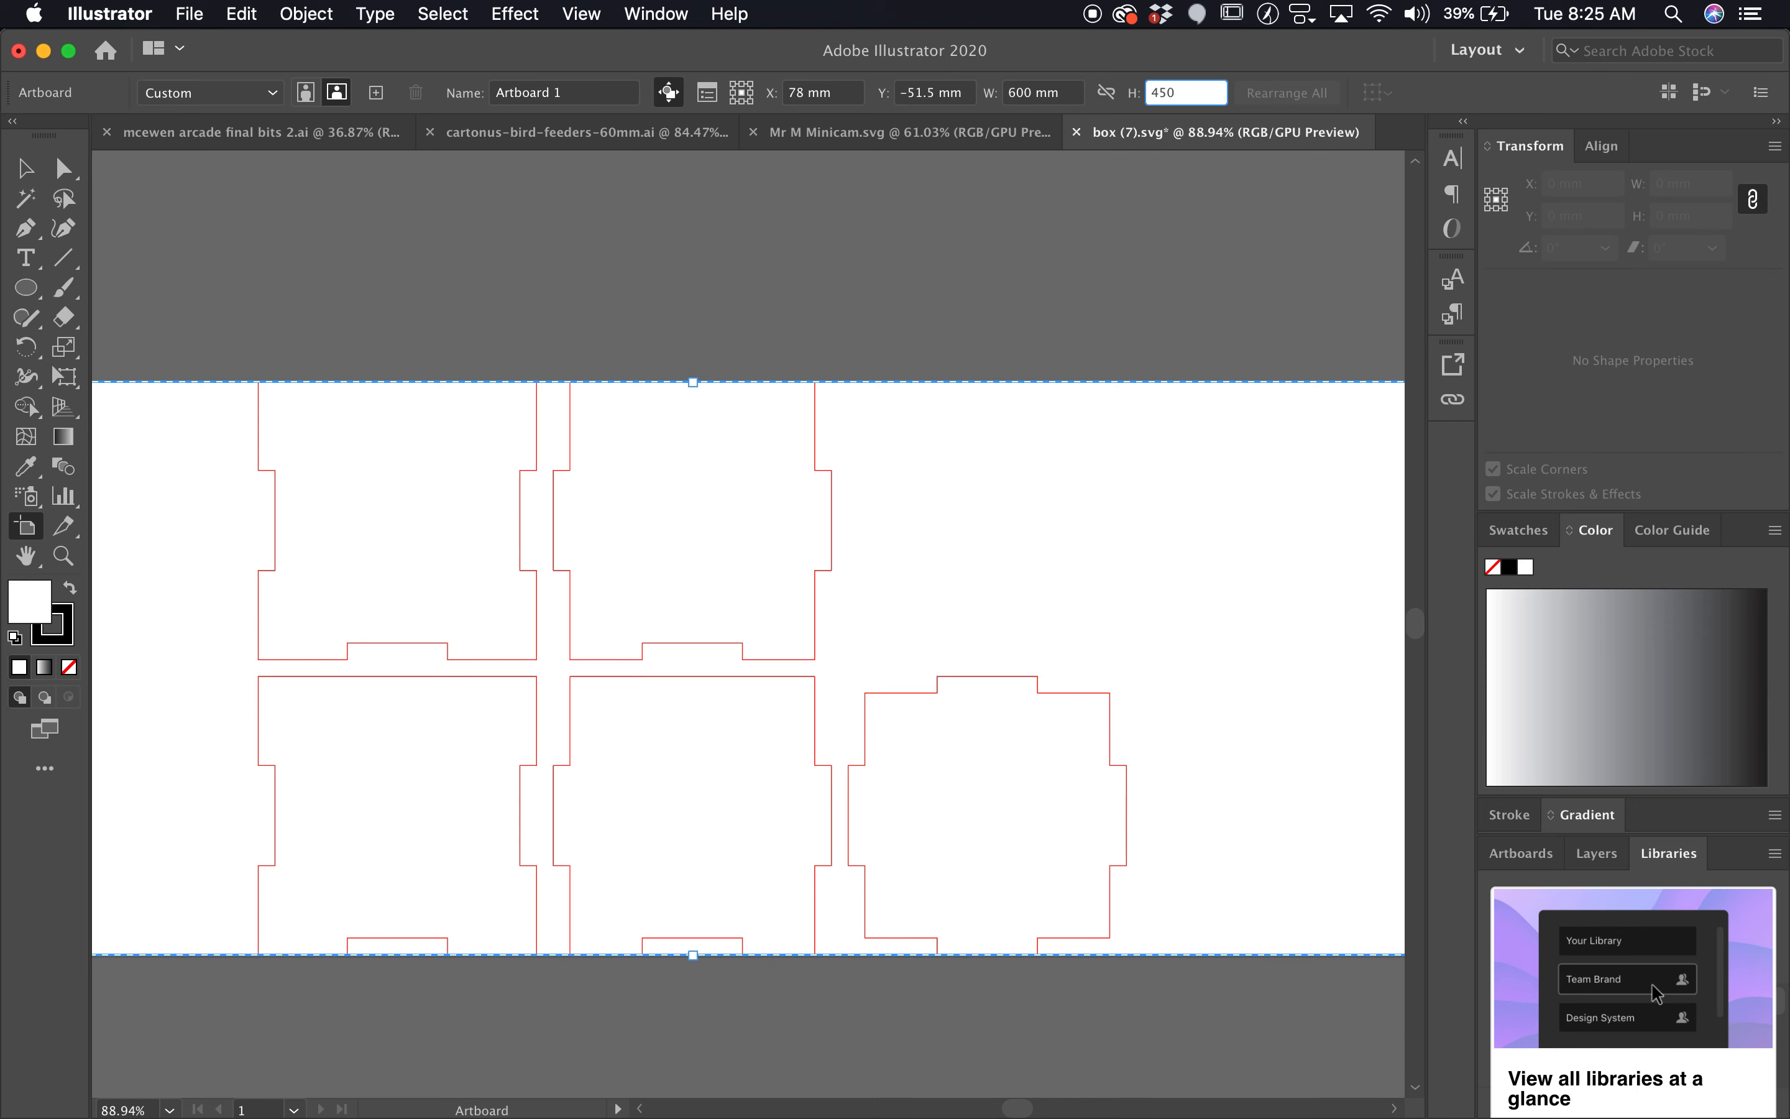
{"action": "left_click", "coordinate": [1041, 92]}
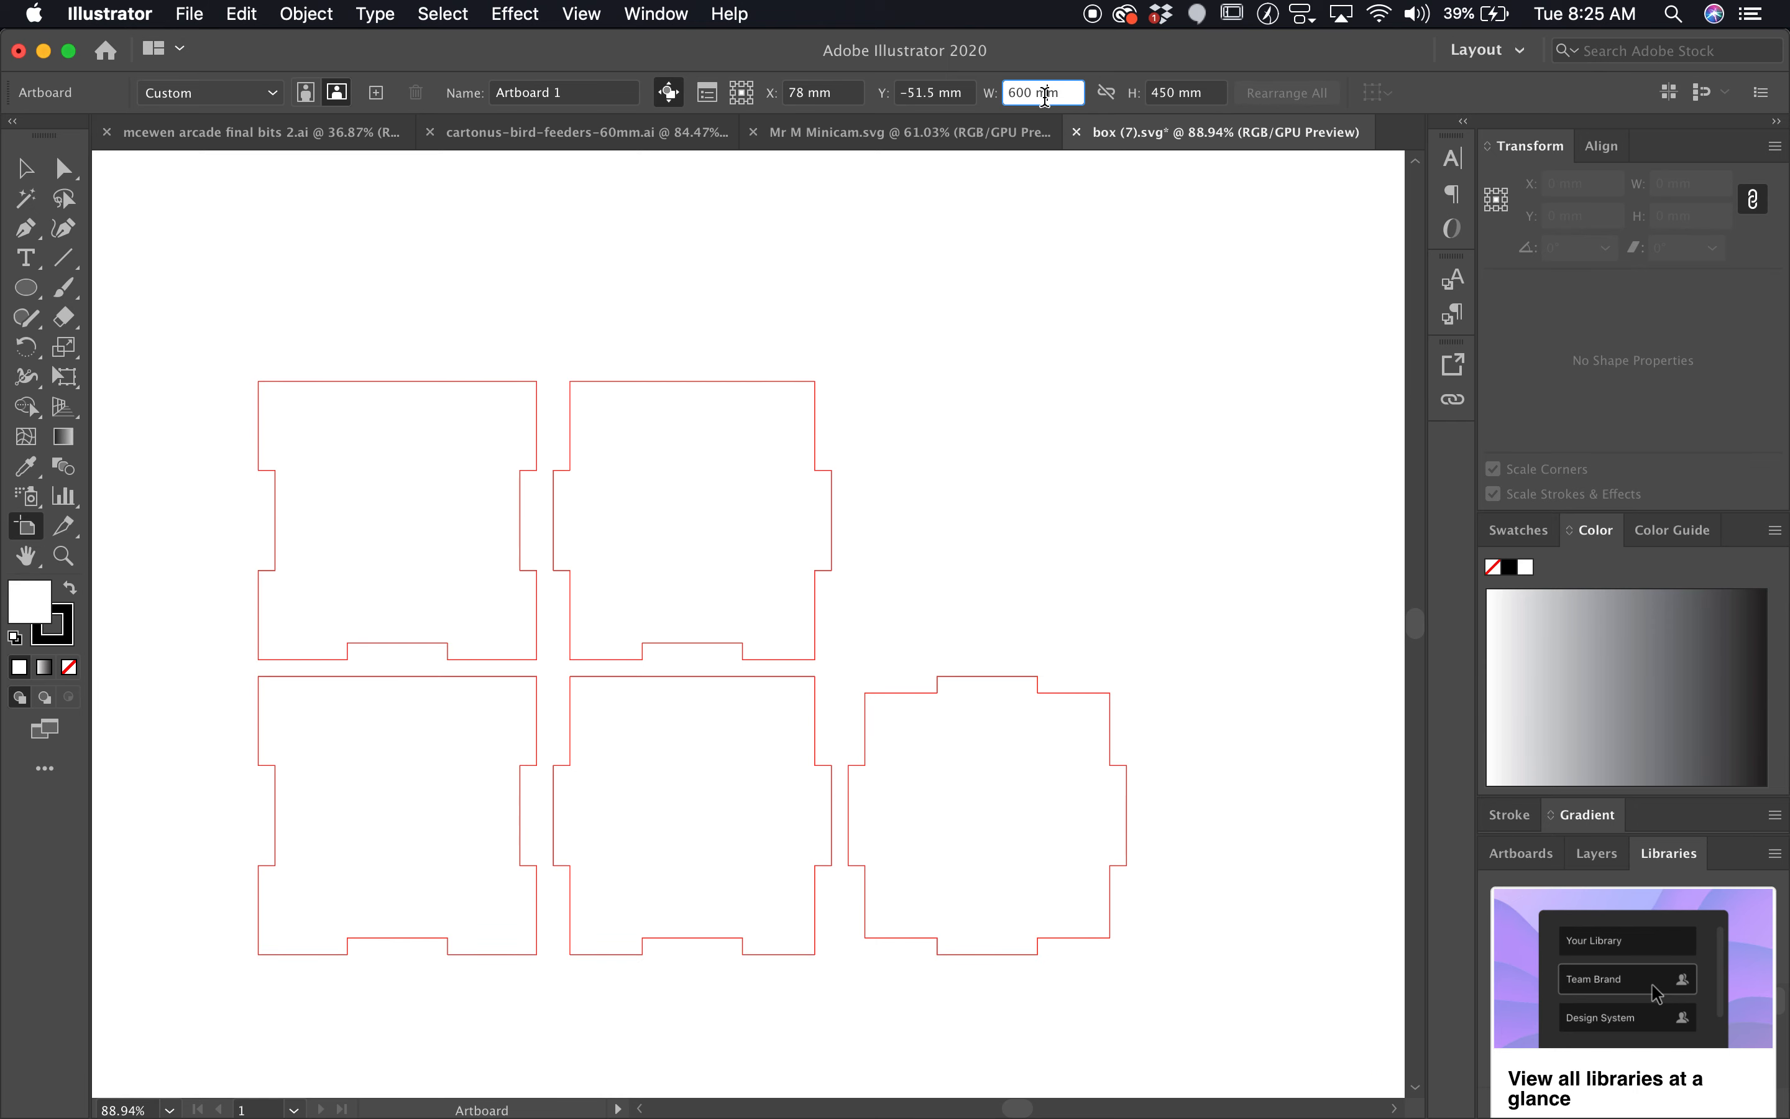
{"action": "type", "text": "6"}
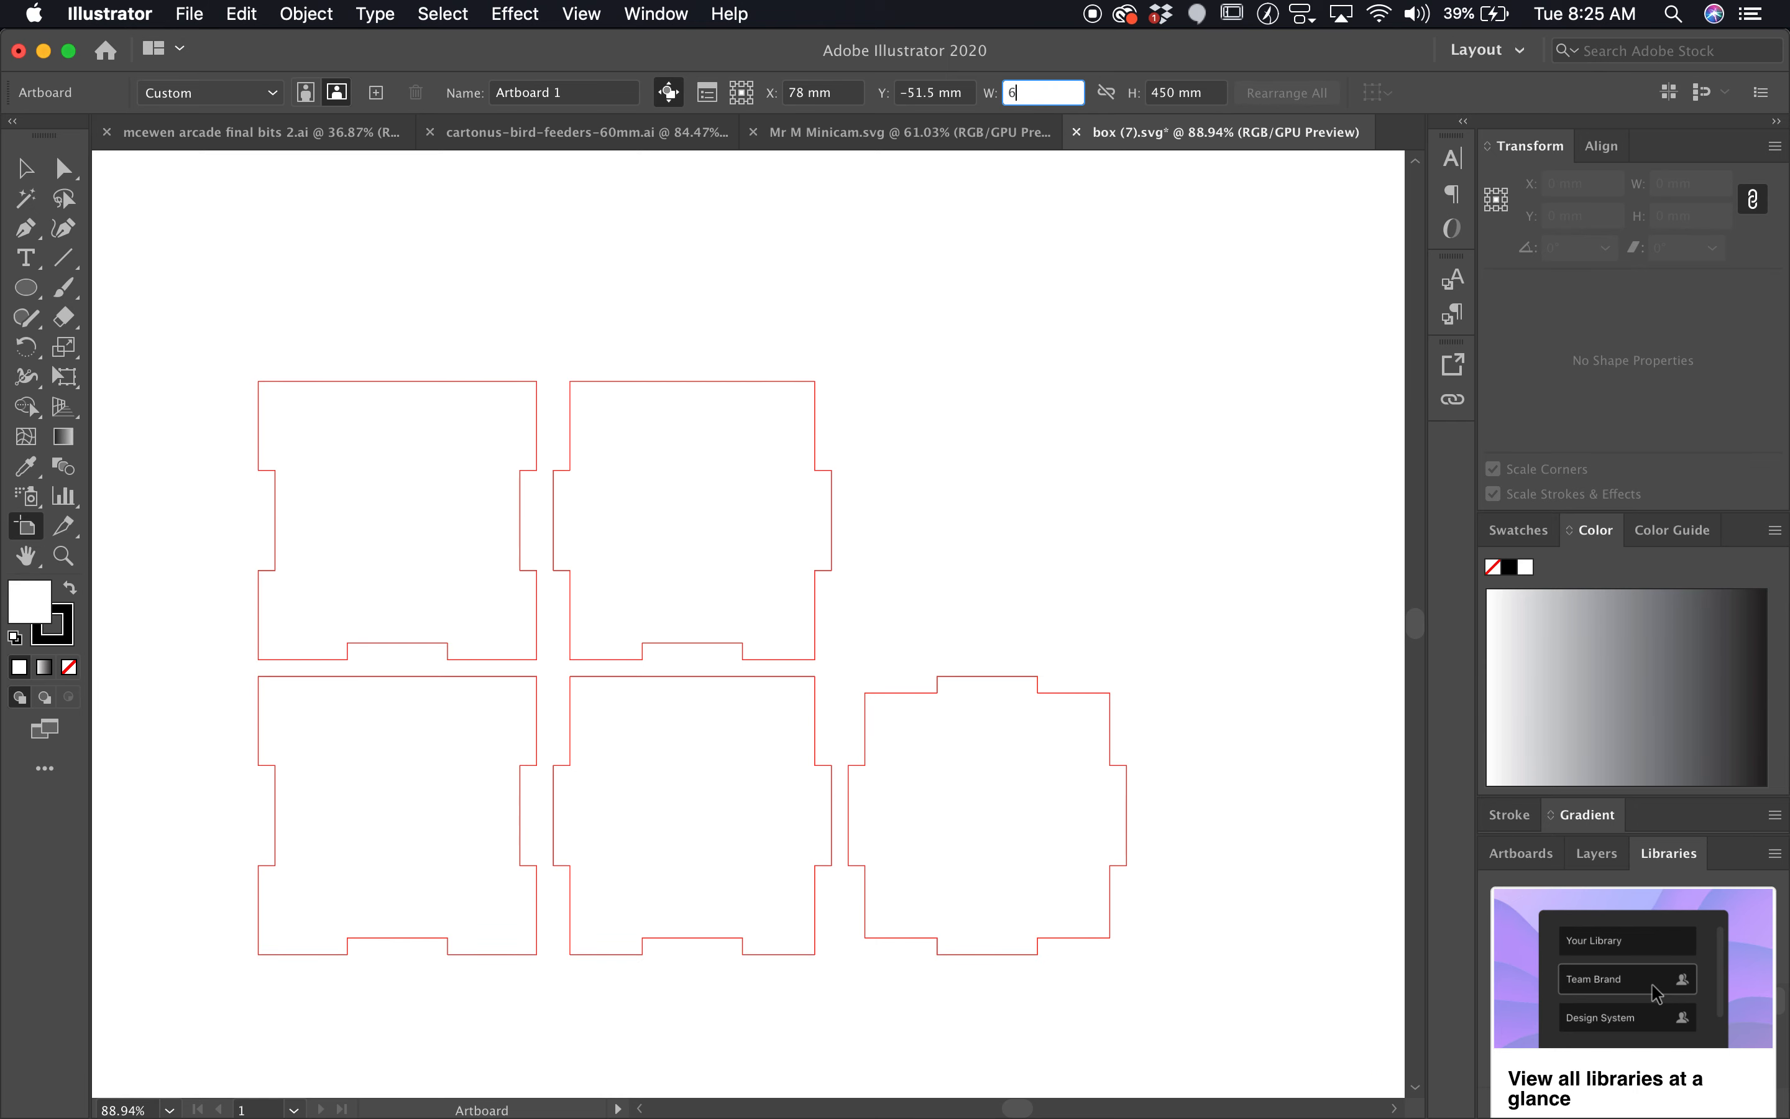
{"action": "key", "text": "Tab"}
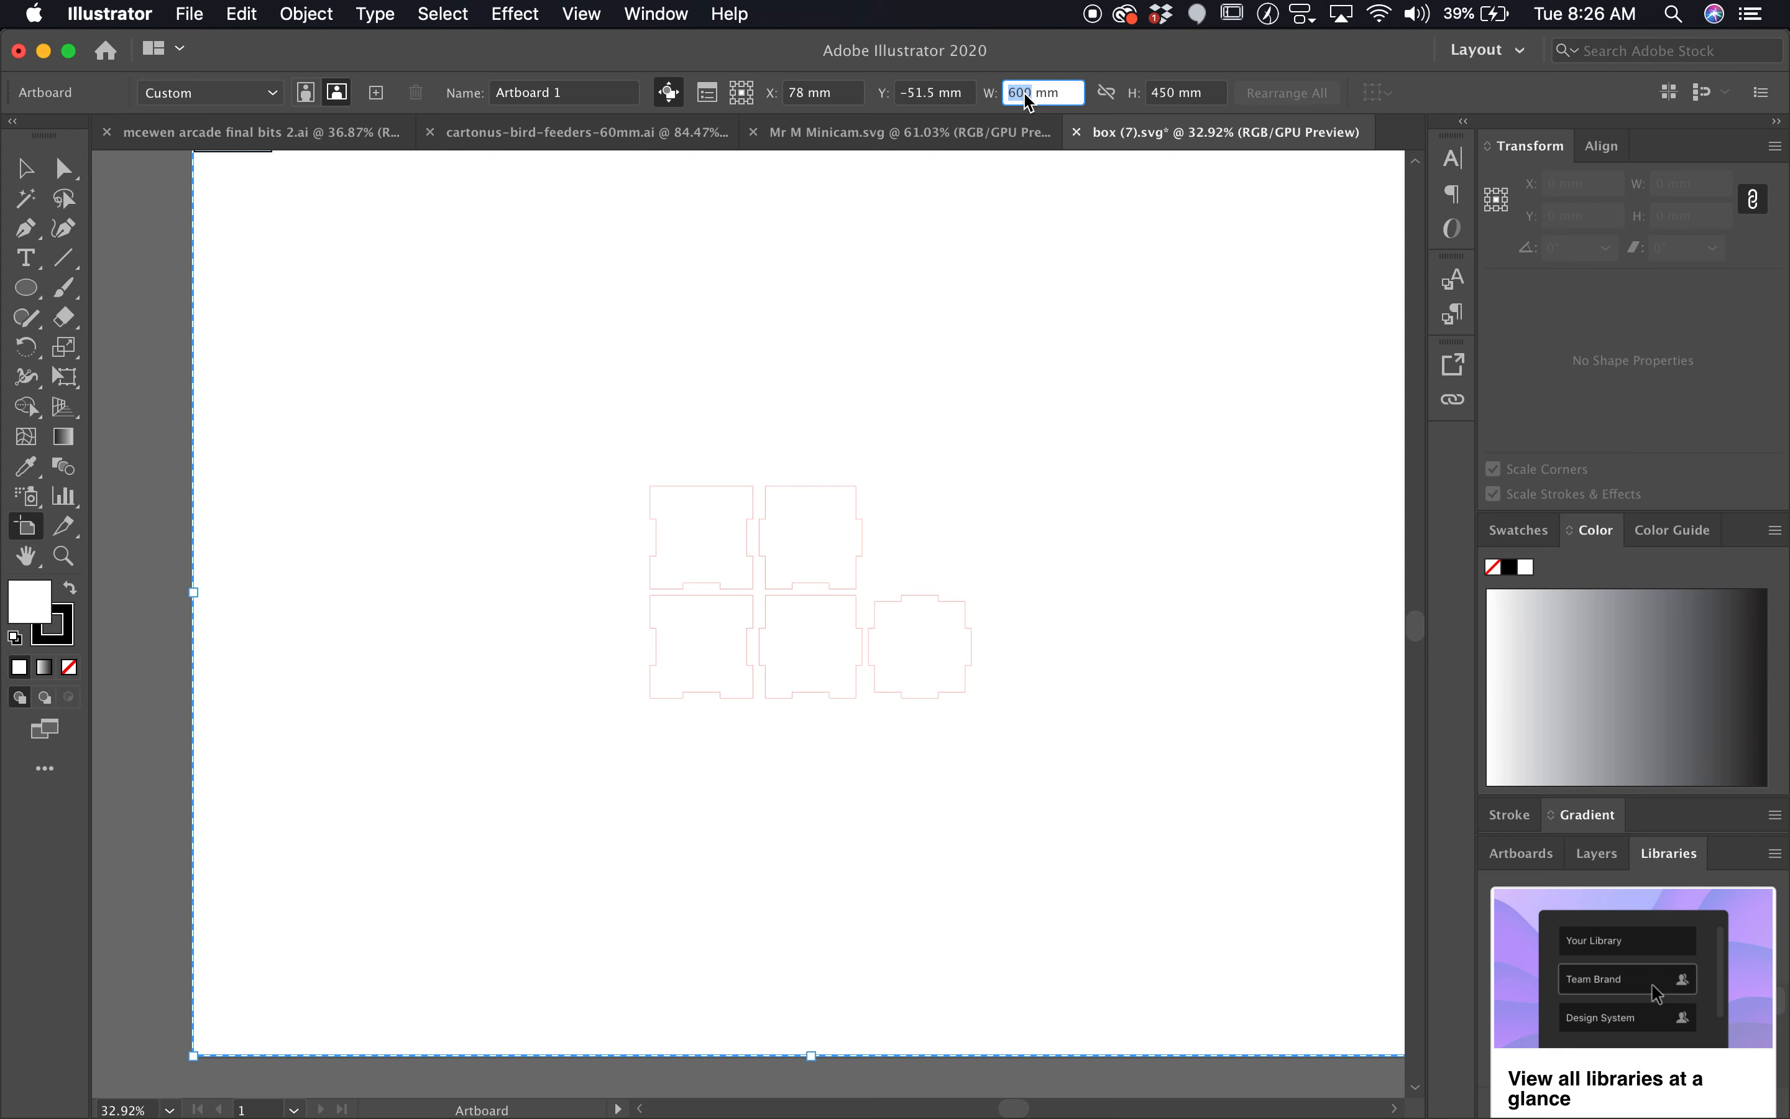
{"action": "type", "text": "24"}
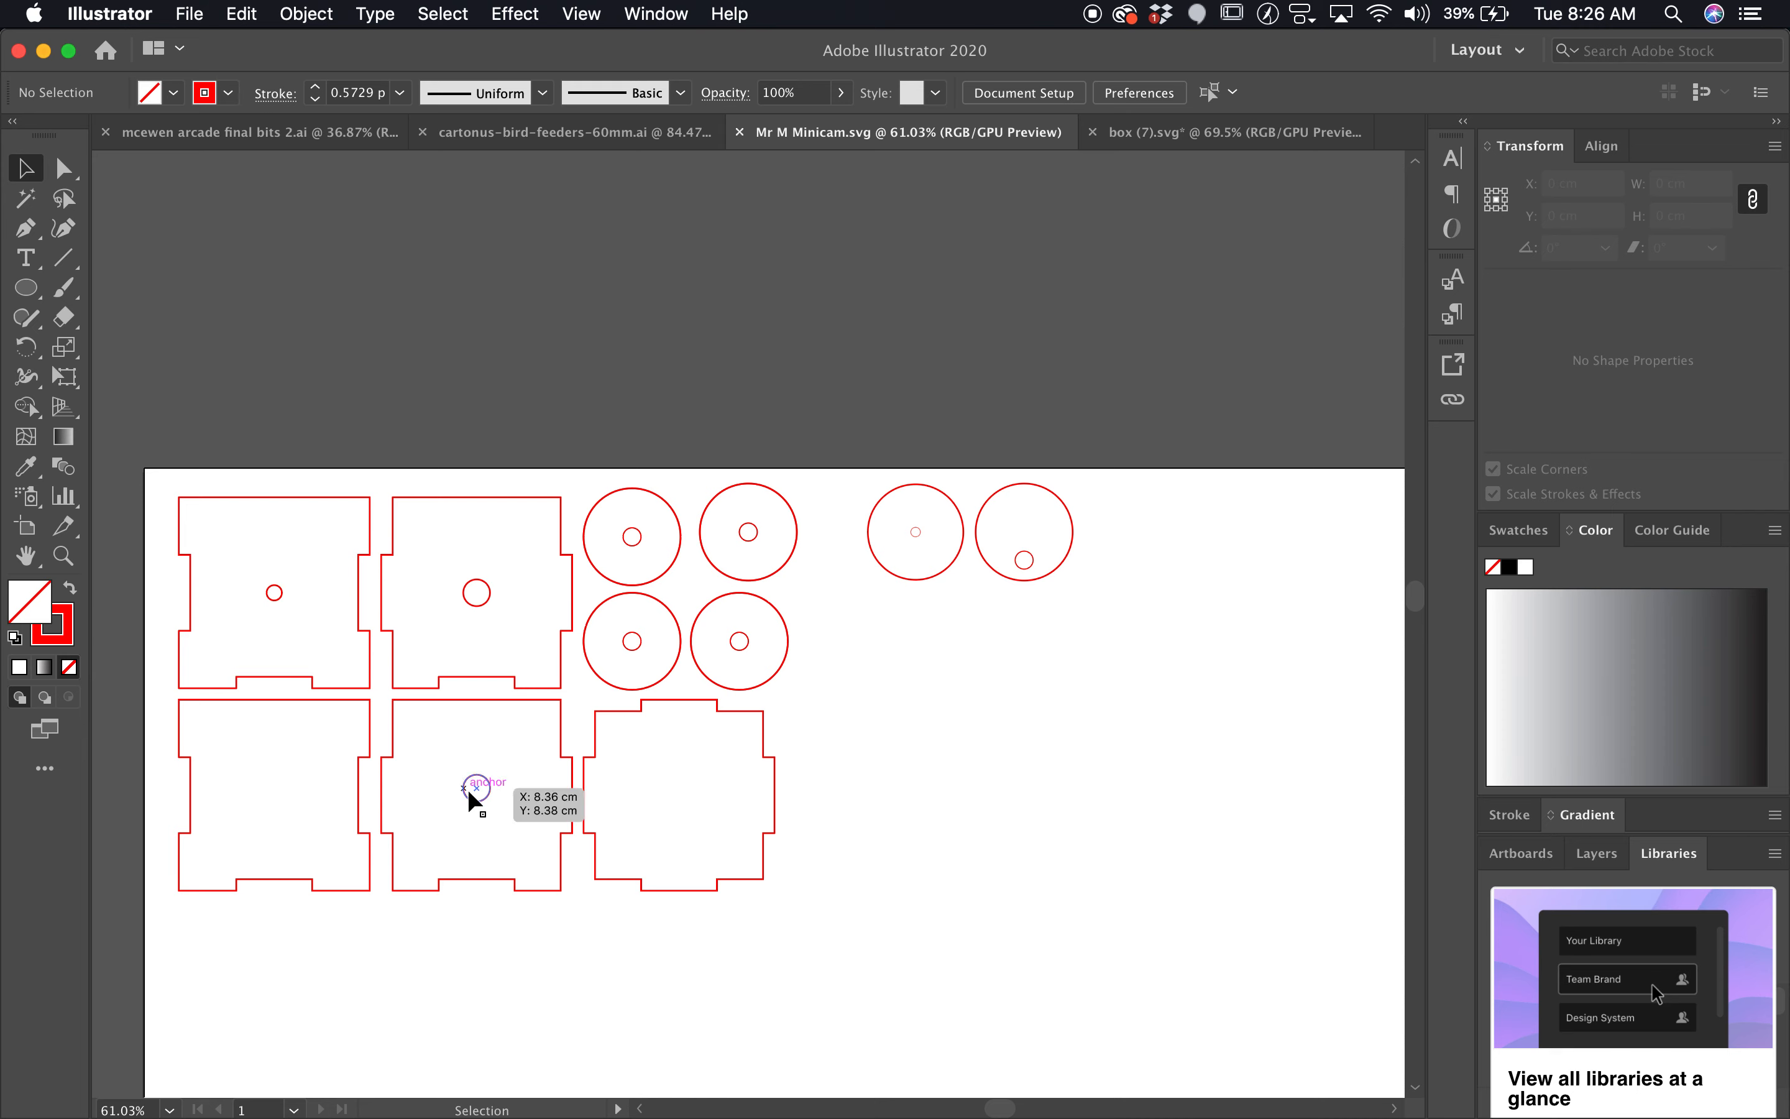
{"action": "mouse_move", "coordinate": [273, 610]}
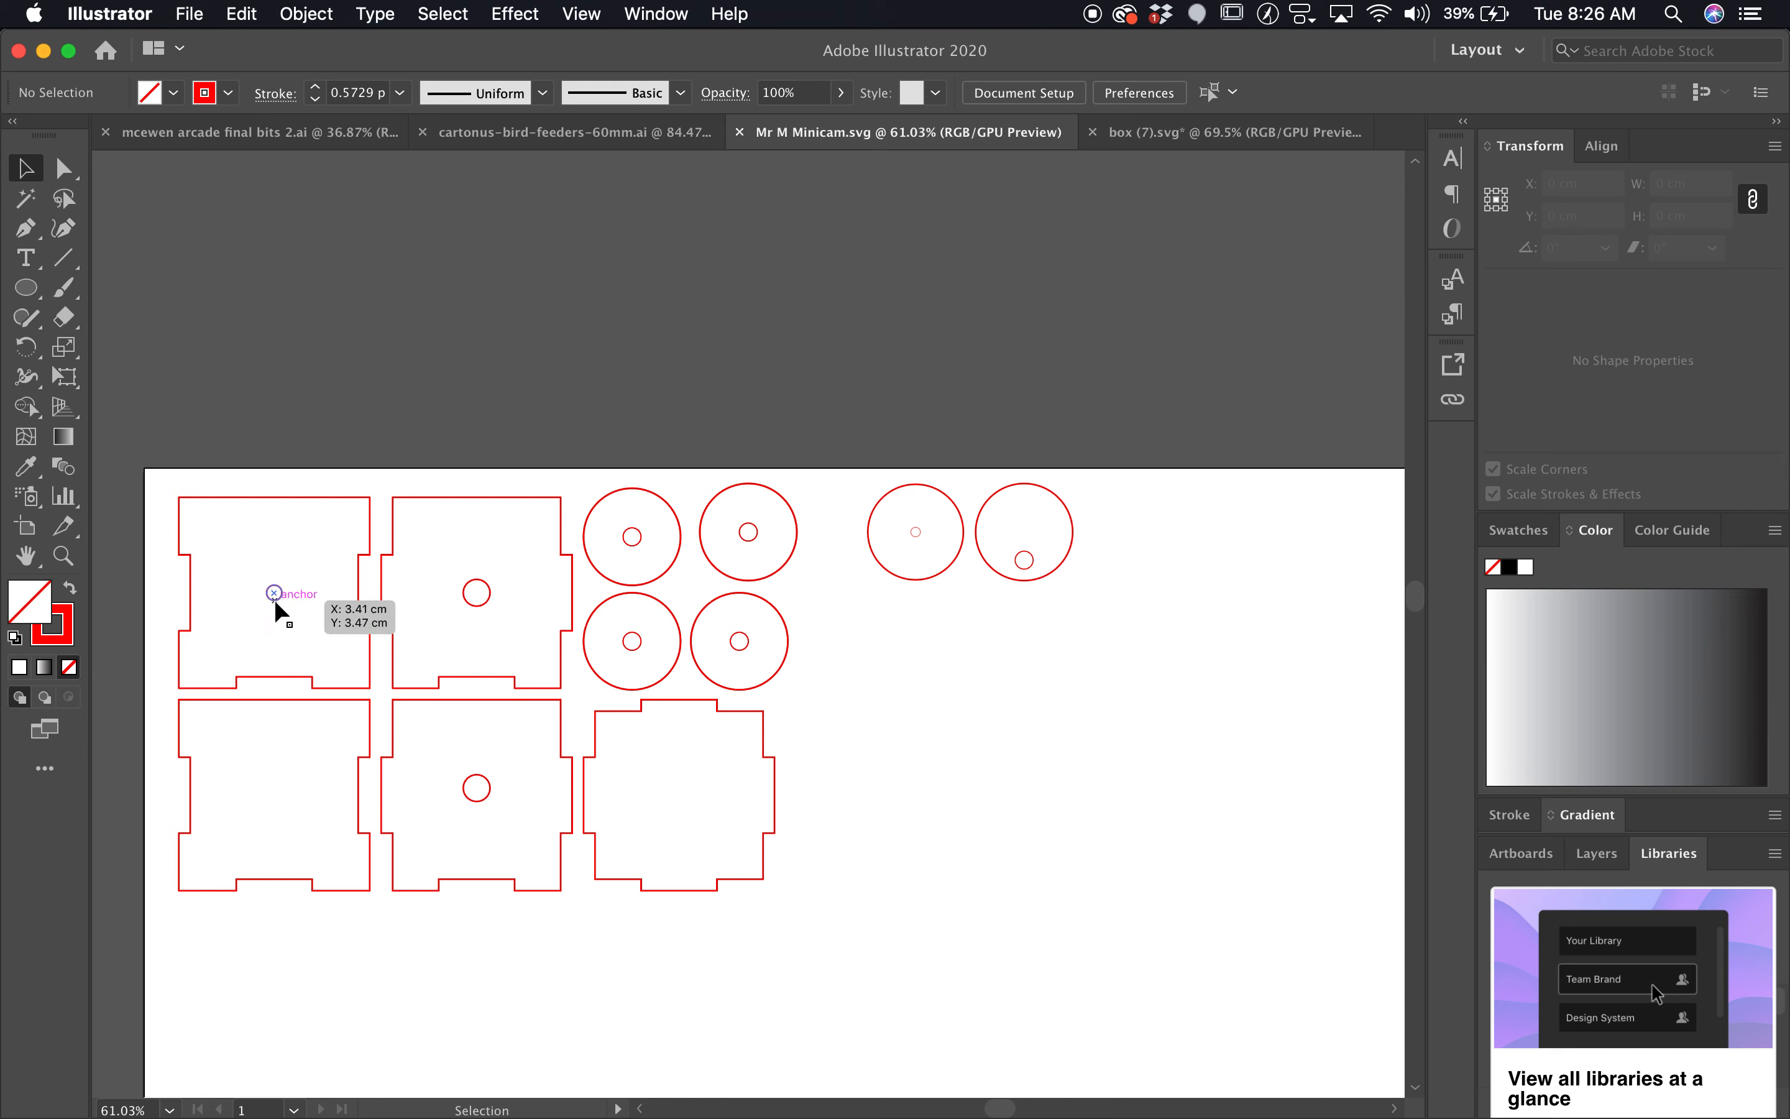
{"action": "mouse_move", "coordinate": [748, 482]}
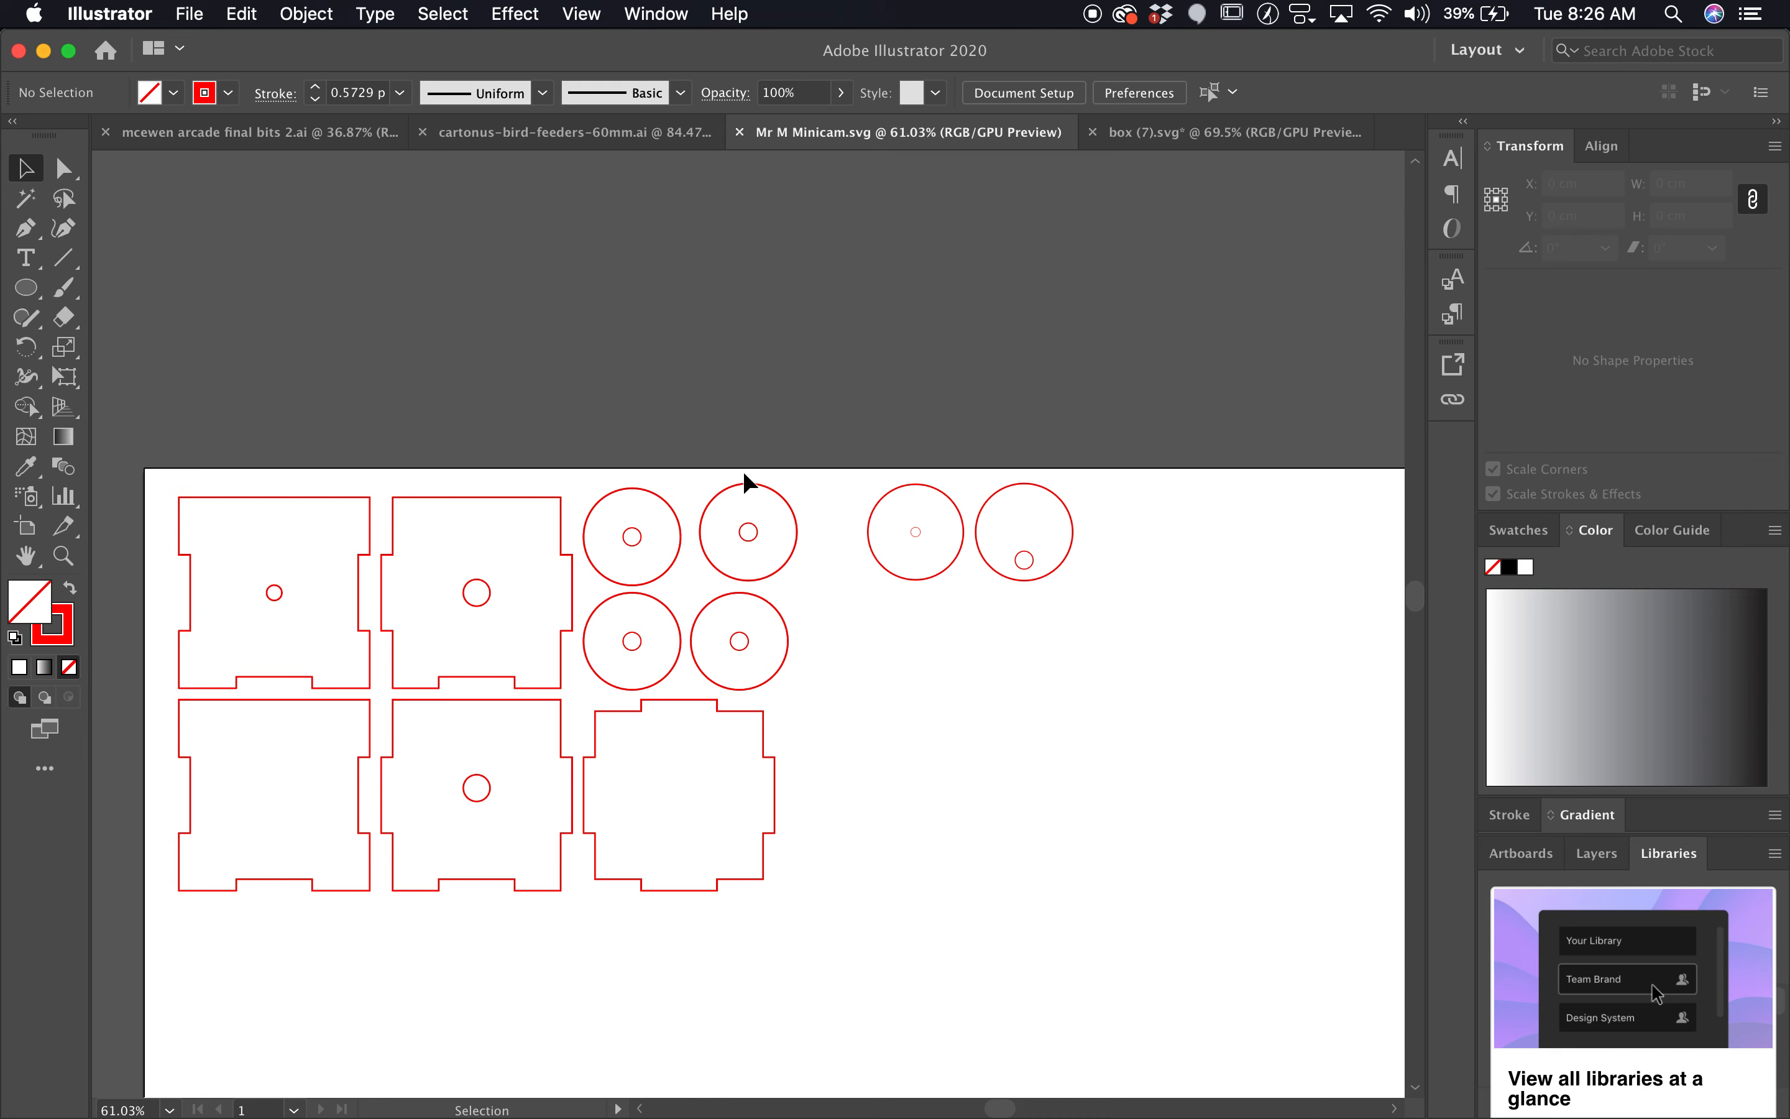
- Return to box (7).svg, check Smart Guides in View and browse the Window menu panels
{"action": "left_click", "coordinate": [1222, 132]}
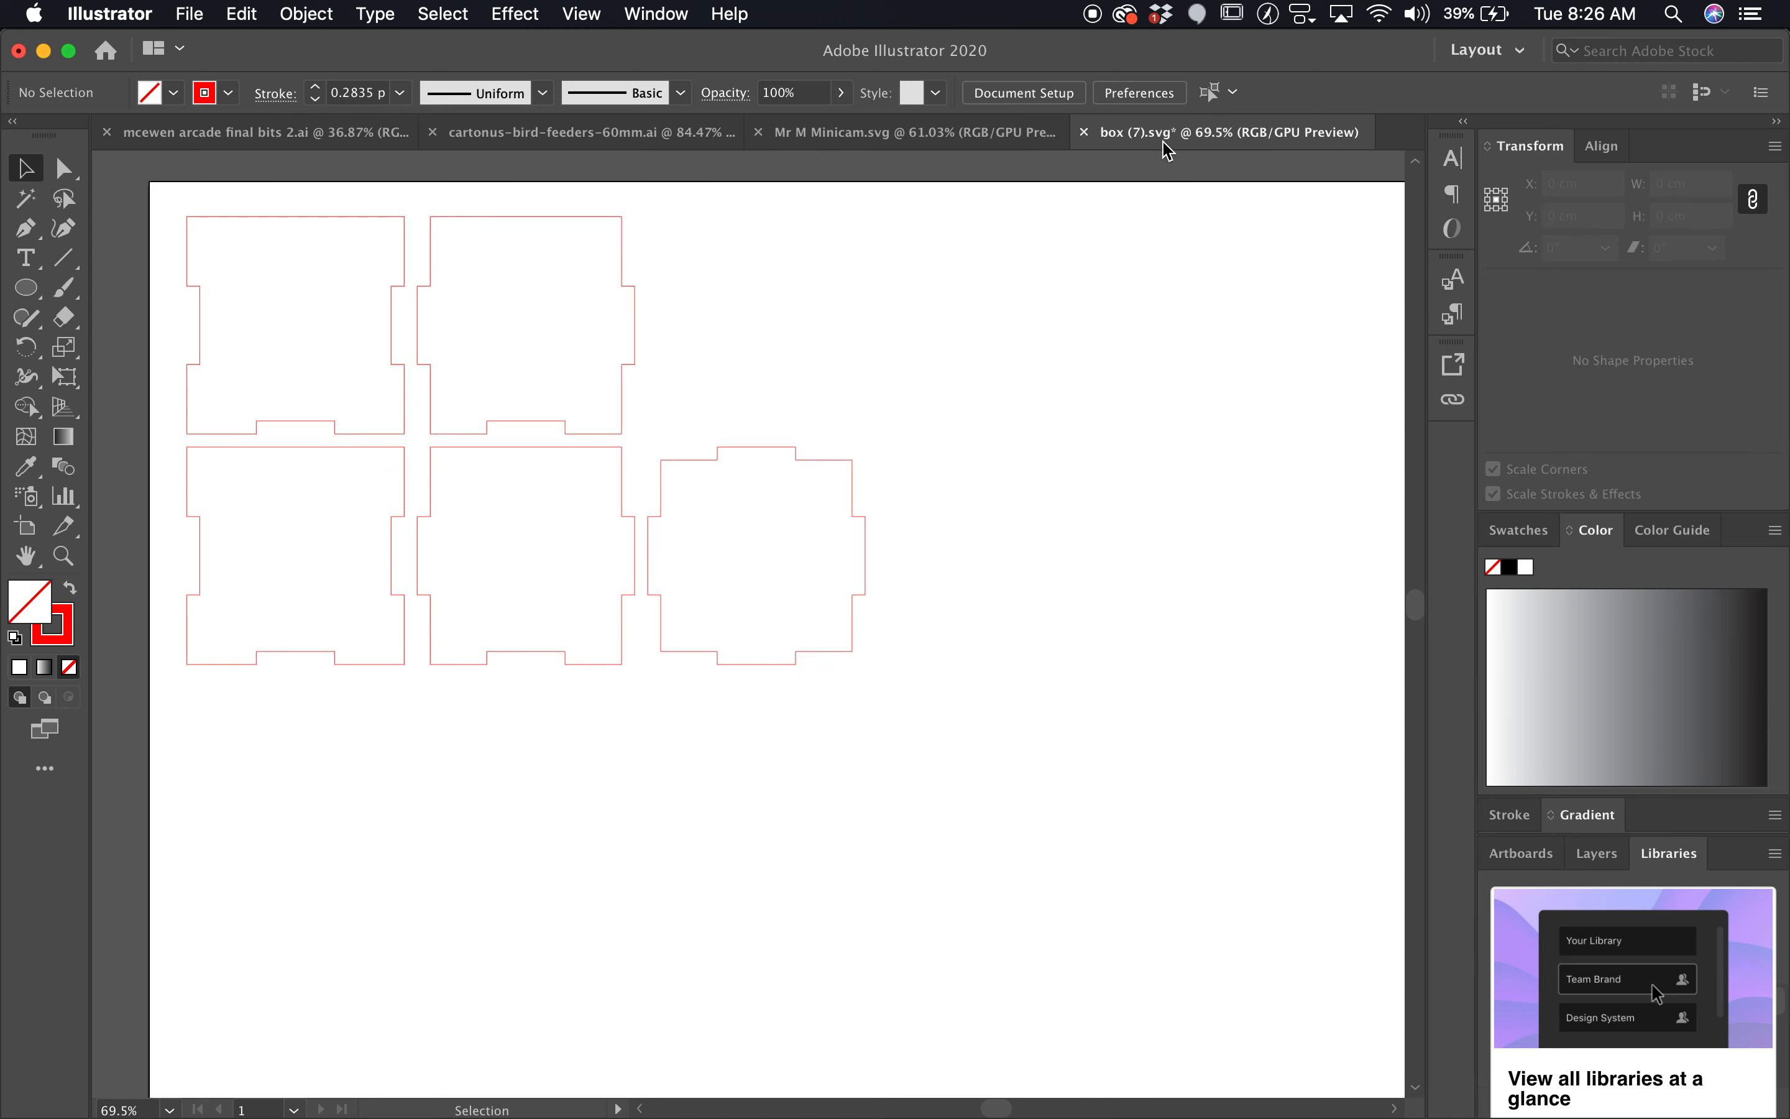
{"action": "left_click", "coordinate": [655, 14]}
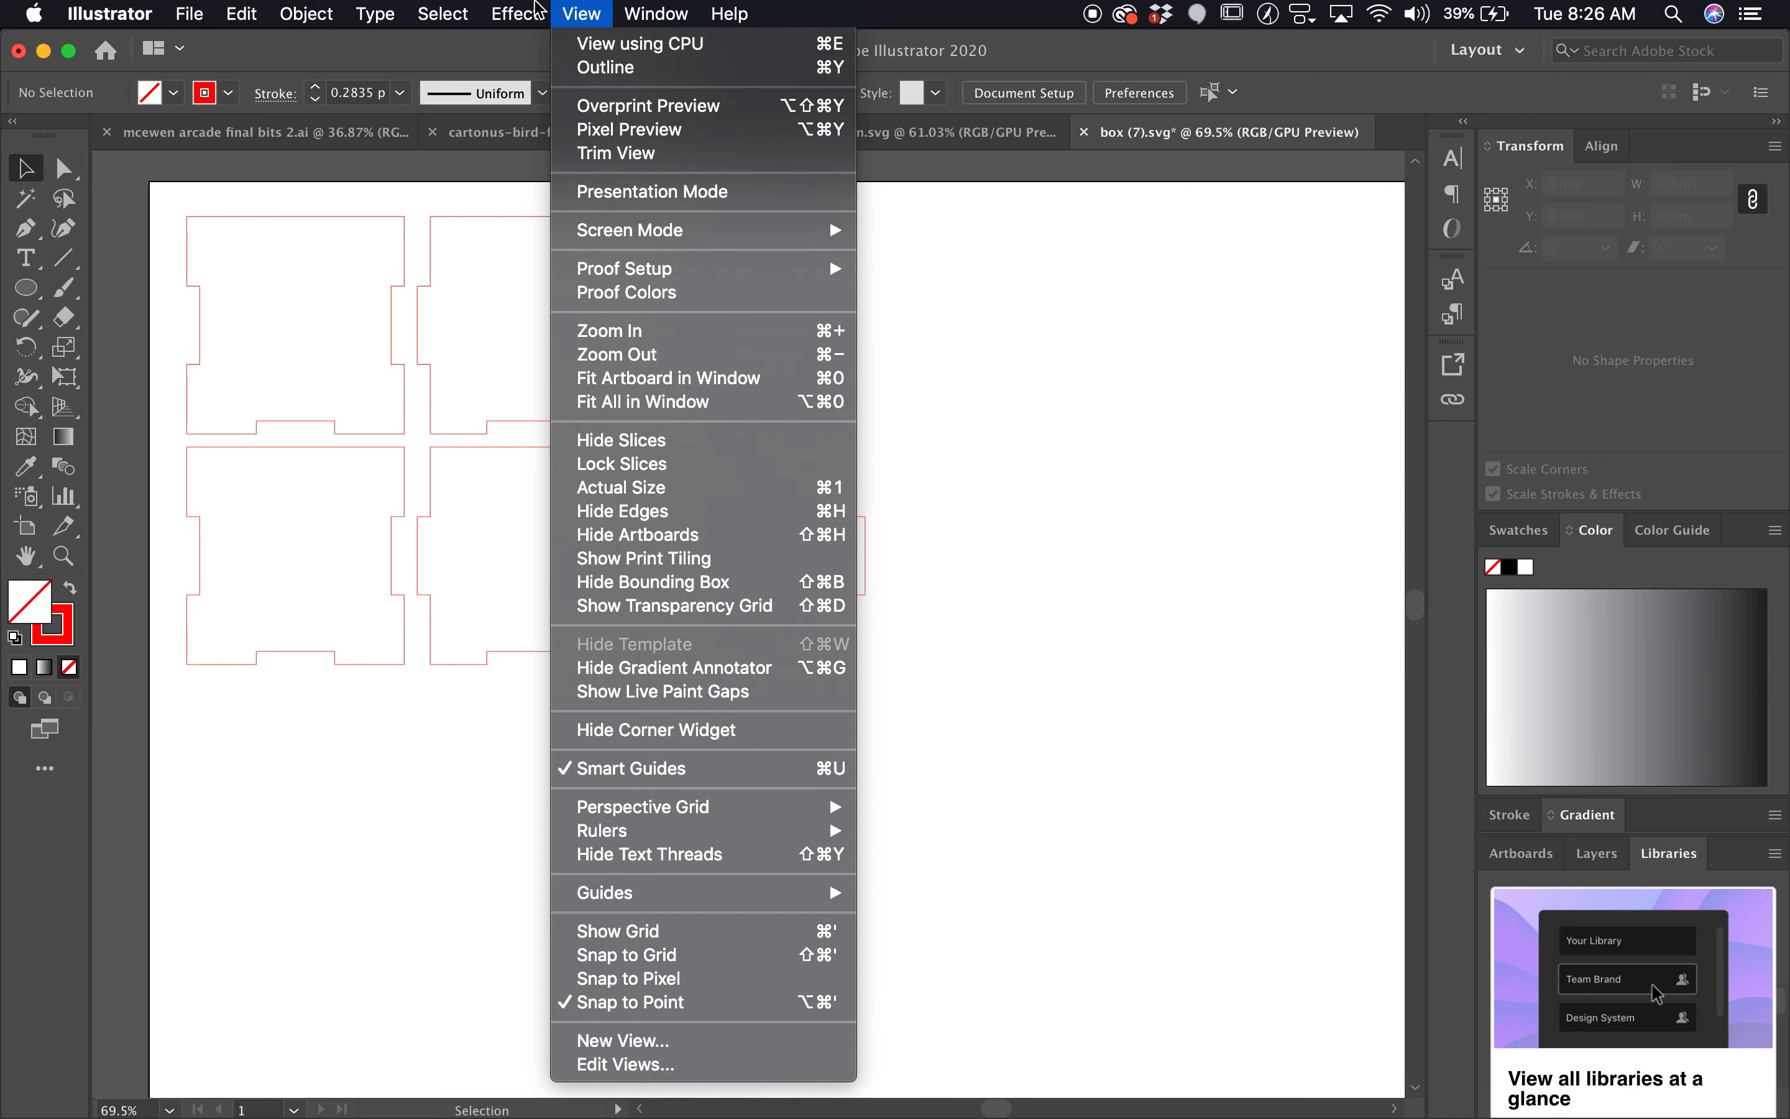
{"action": "left_click", "coordinate": [656, 12]}
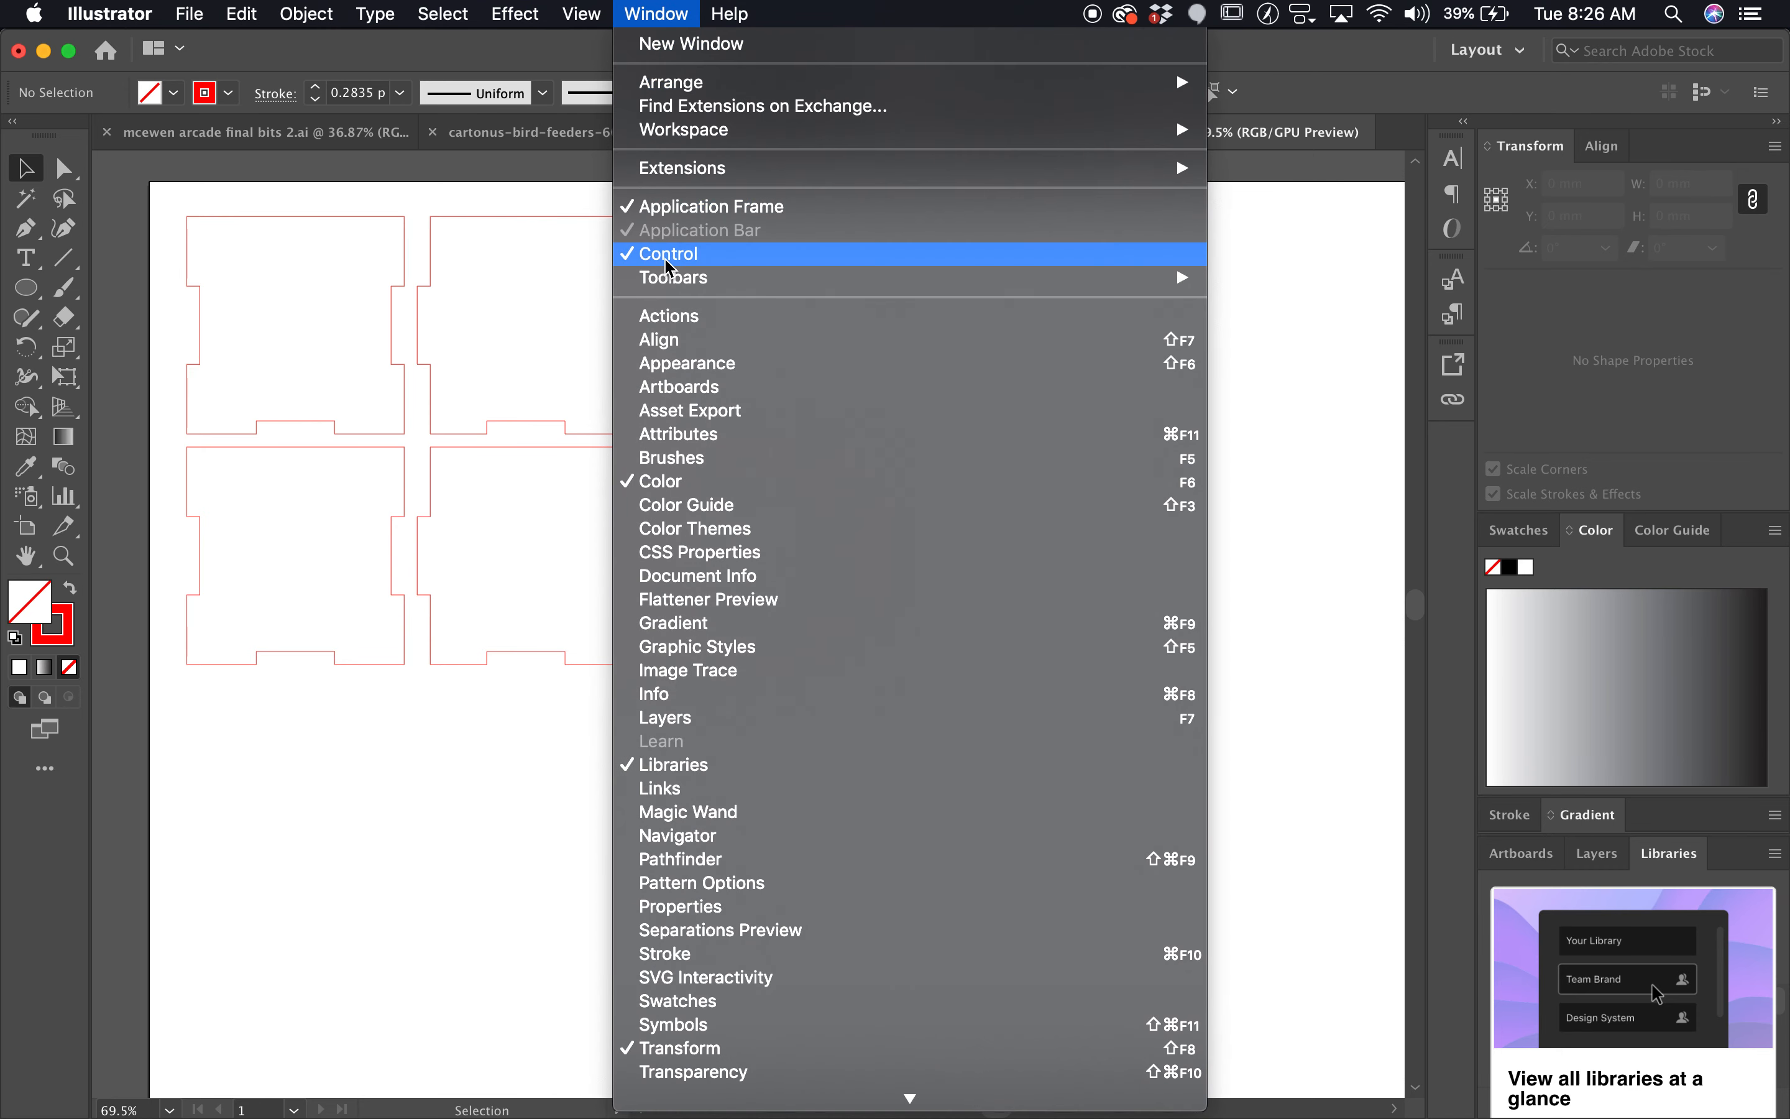
{"action": "mouse_move", "coordinate": [673, 277]}
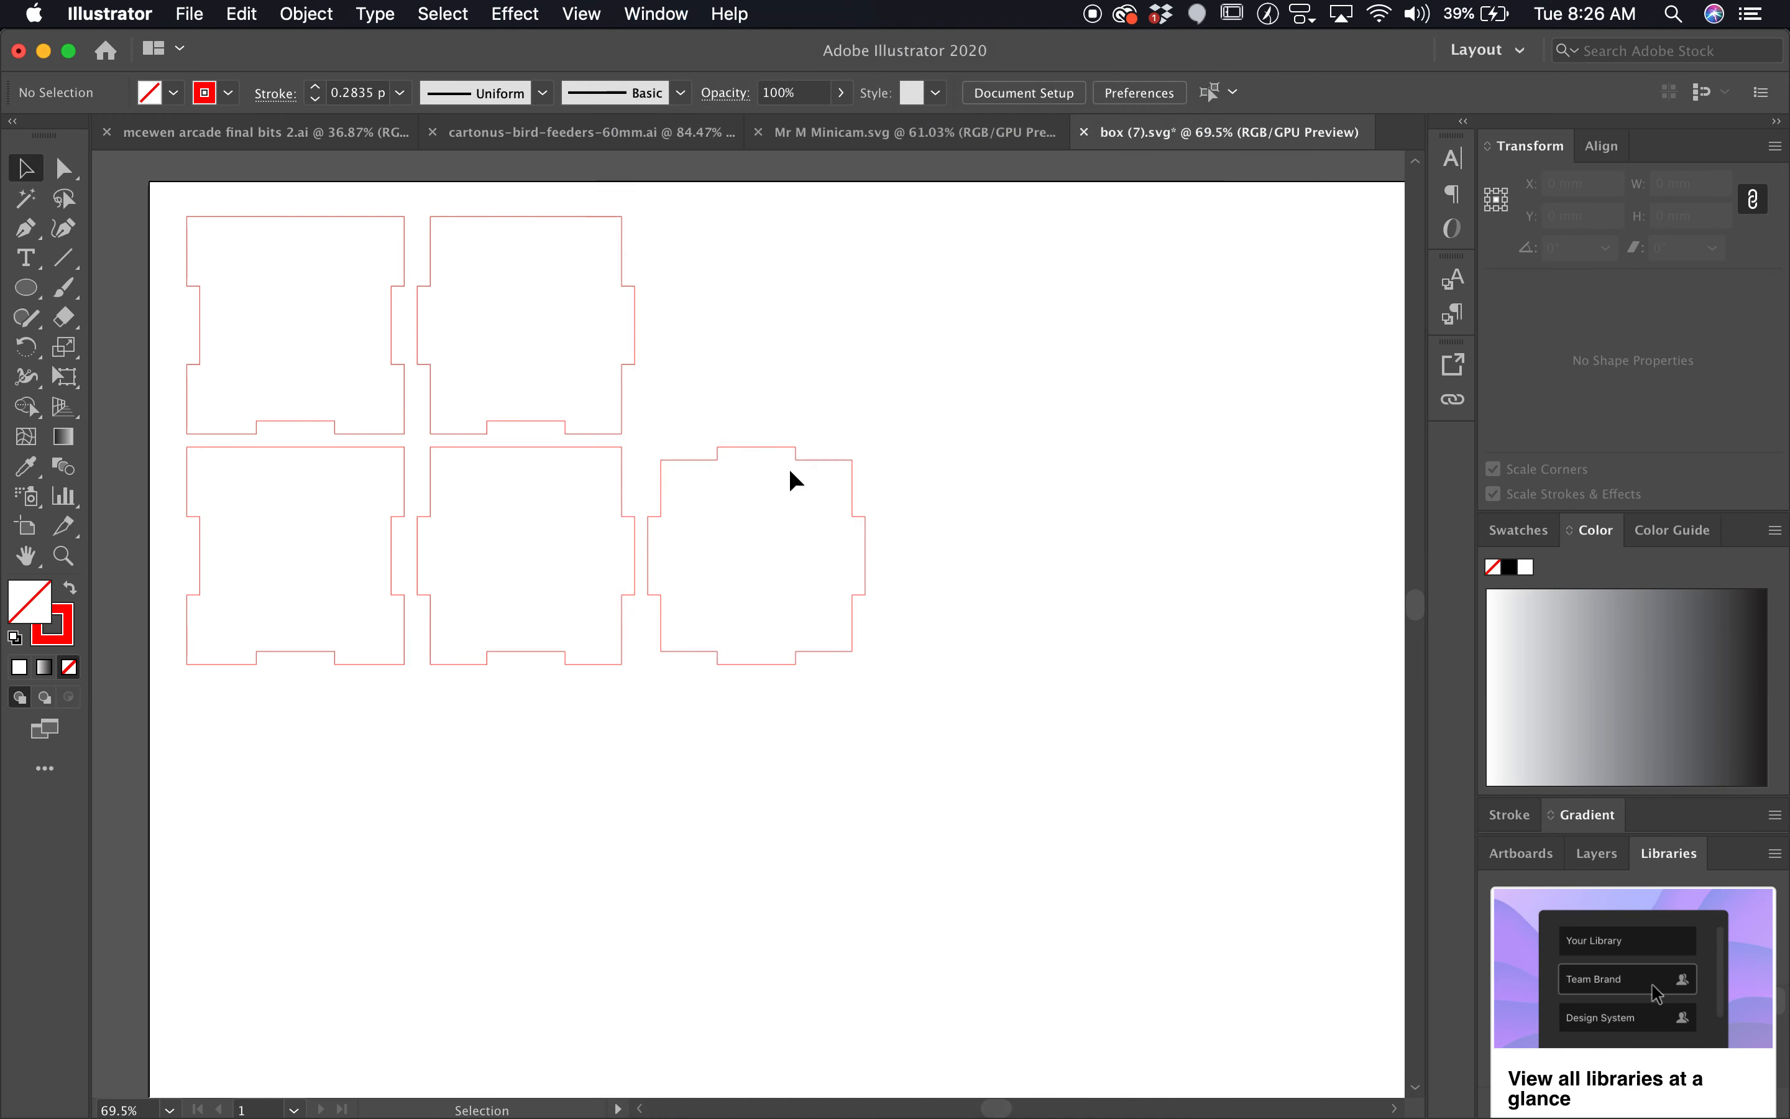
{"action": "mouse_move", "coordinate": [24, 317]}
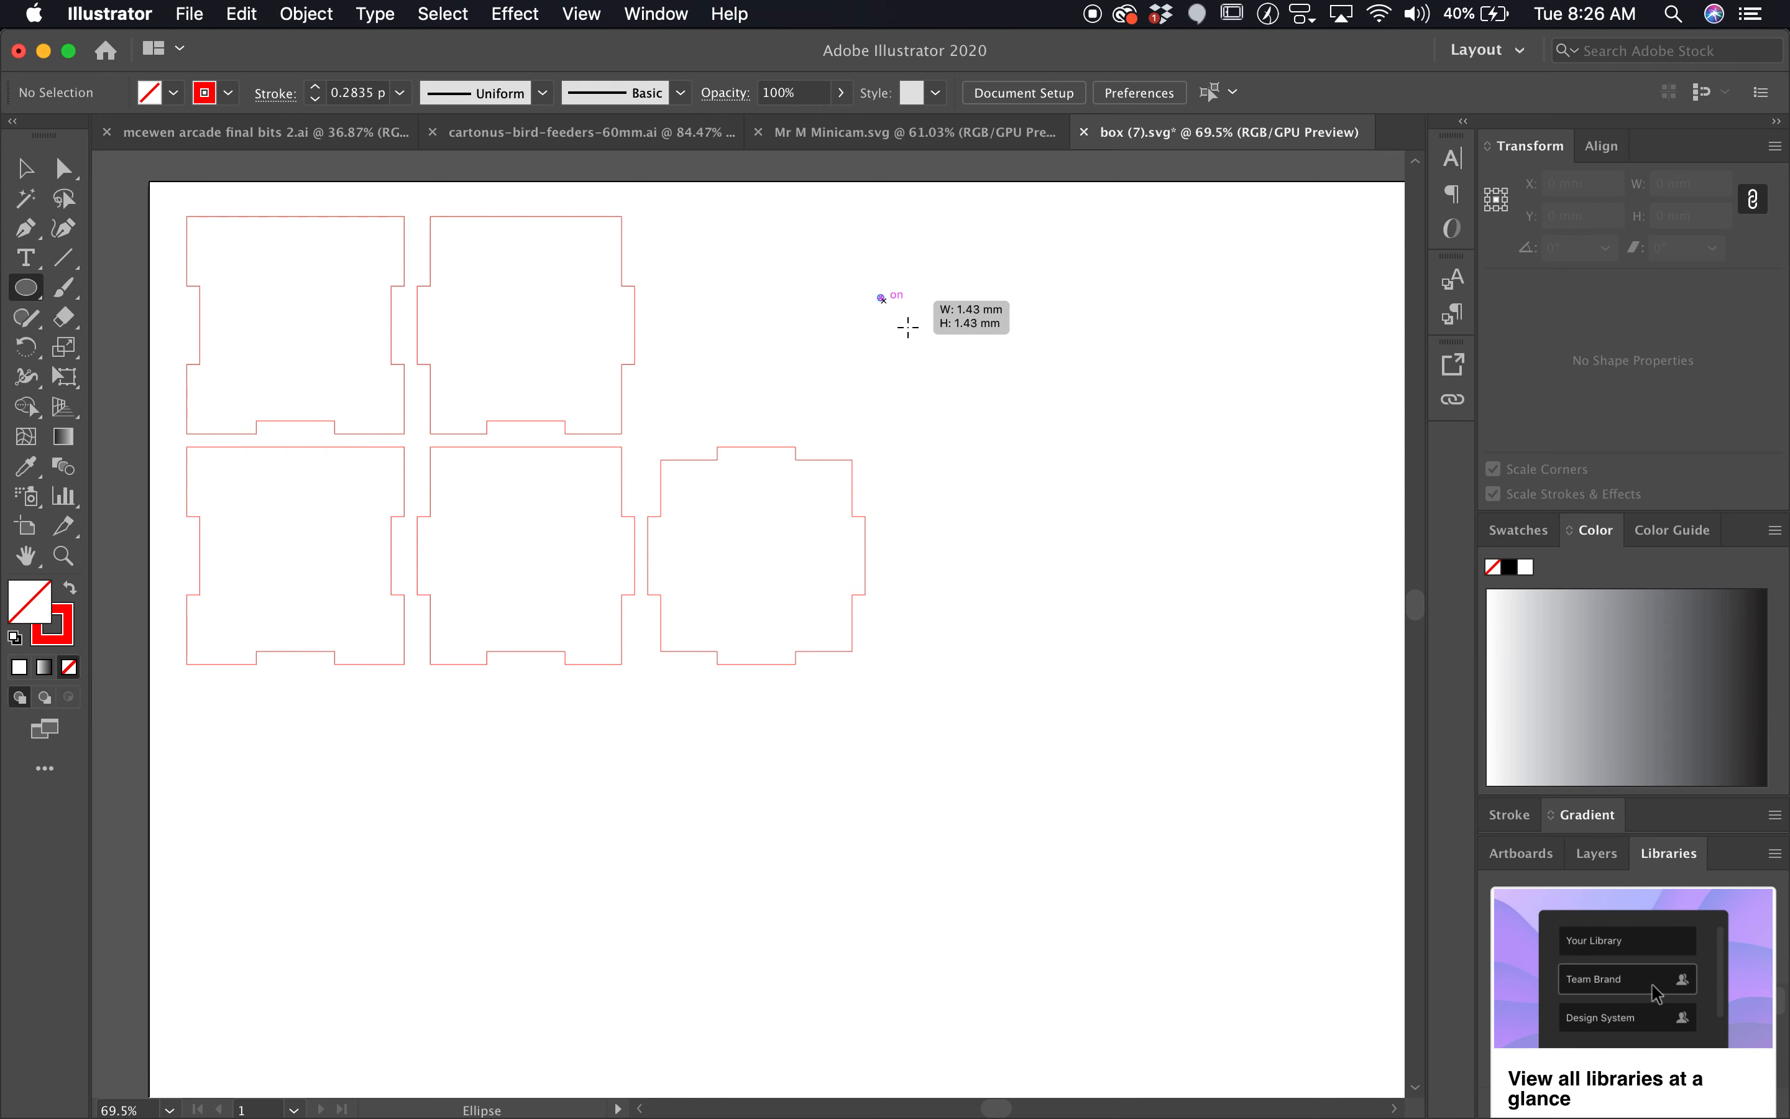
- Draw a roughly 19.7 mm circle to the right of the box panels with the Ellipse tool
{"action": "left_click_drag", "start_coordinate": [903, 329], "coordinate": [1072, 537]}
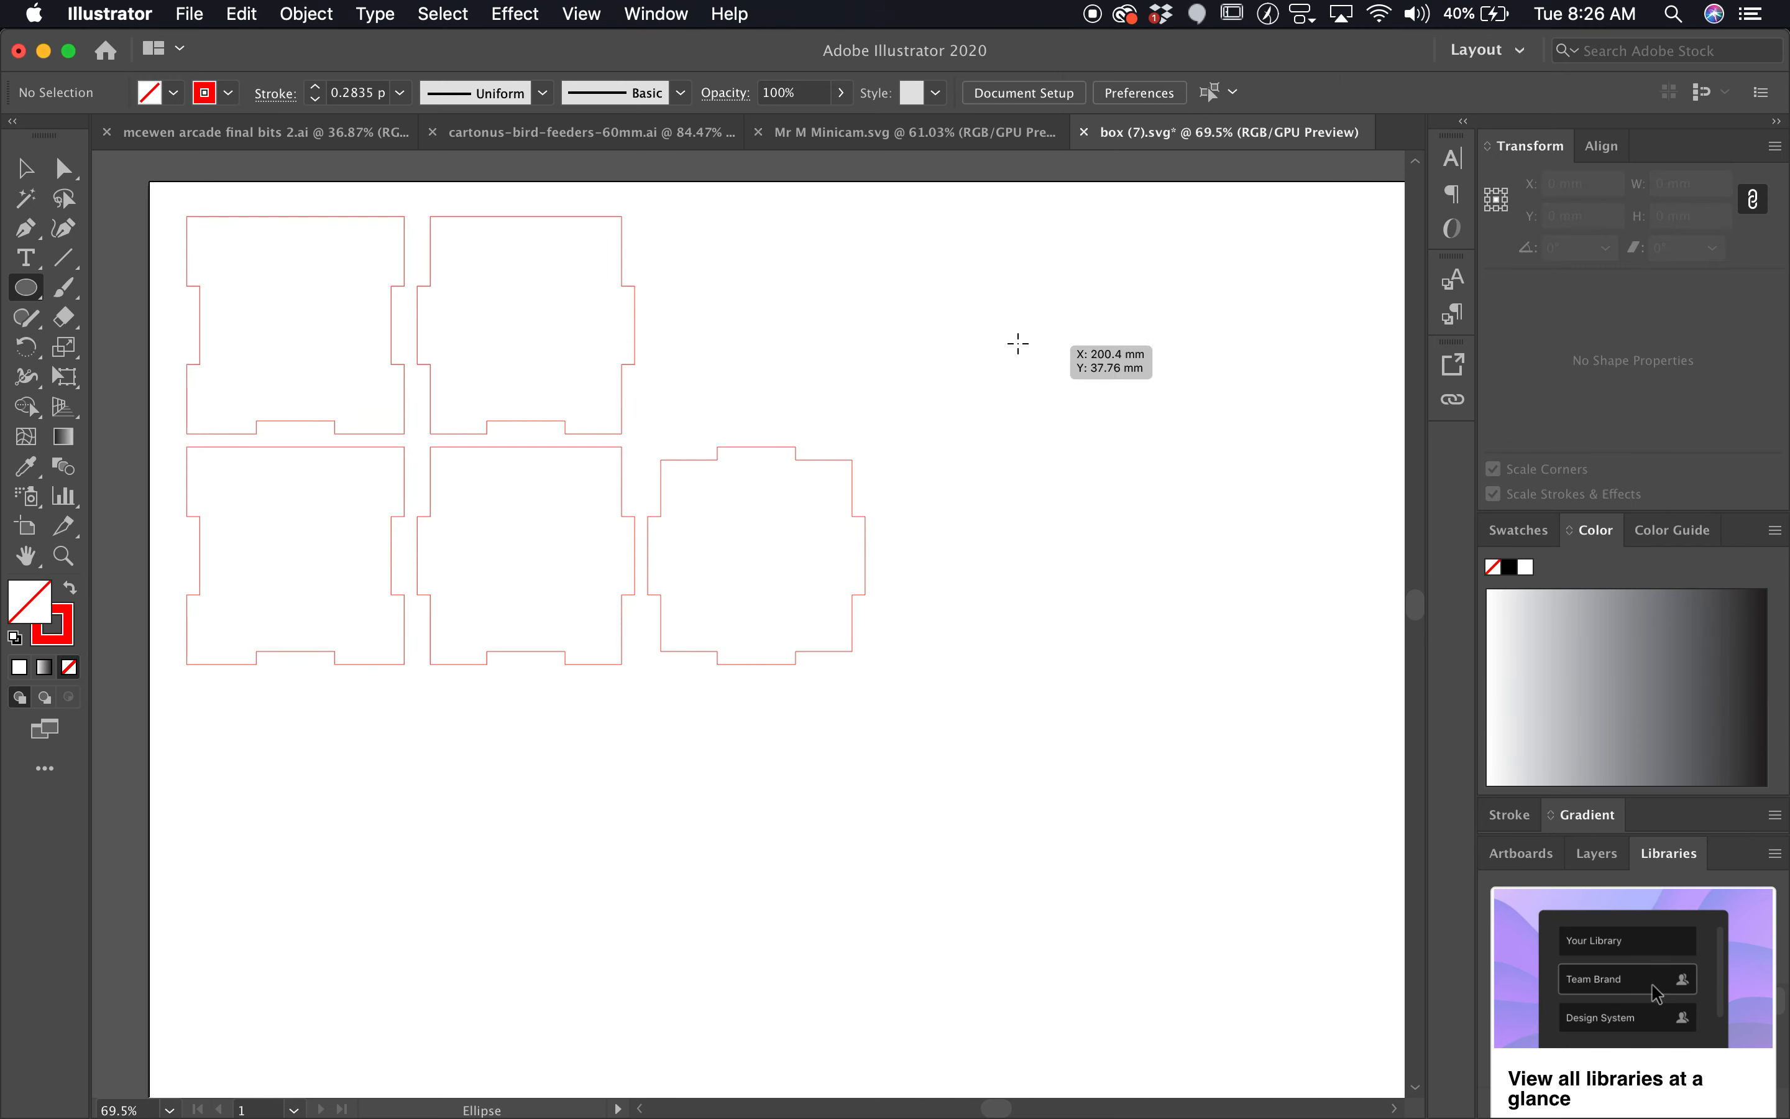
{"action": "left_click_drag", "start_coordinate": [1015, 343], "coordinate": [1123, 432]}
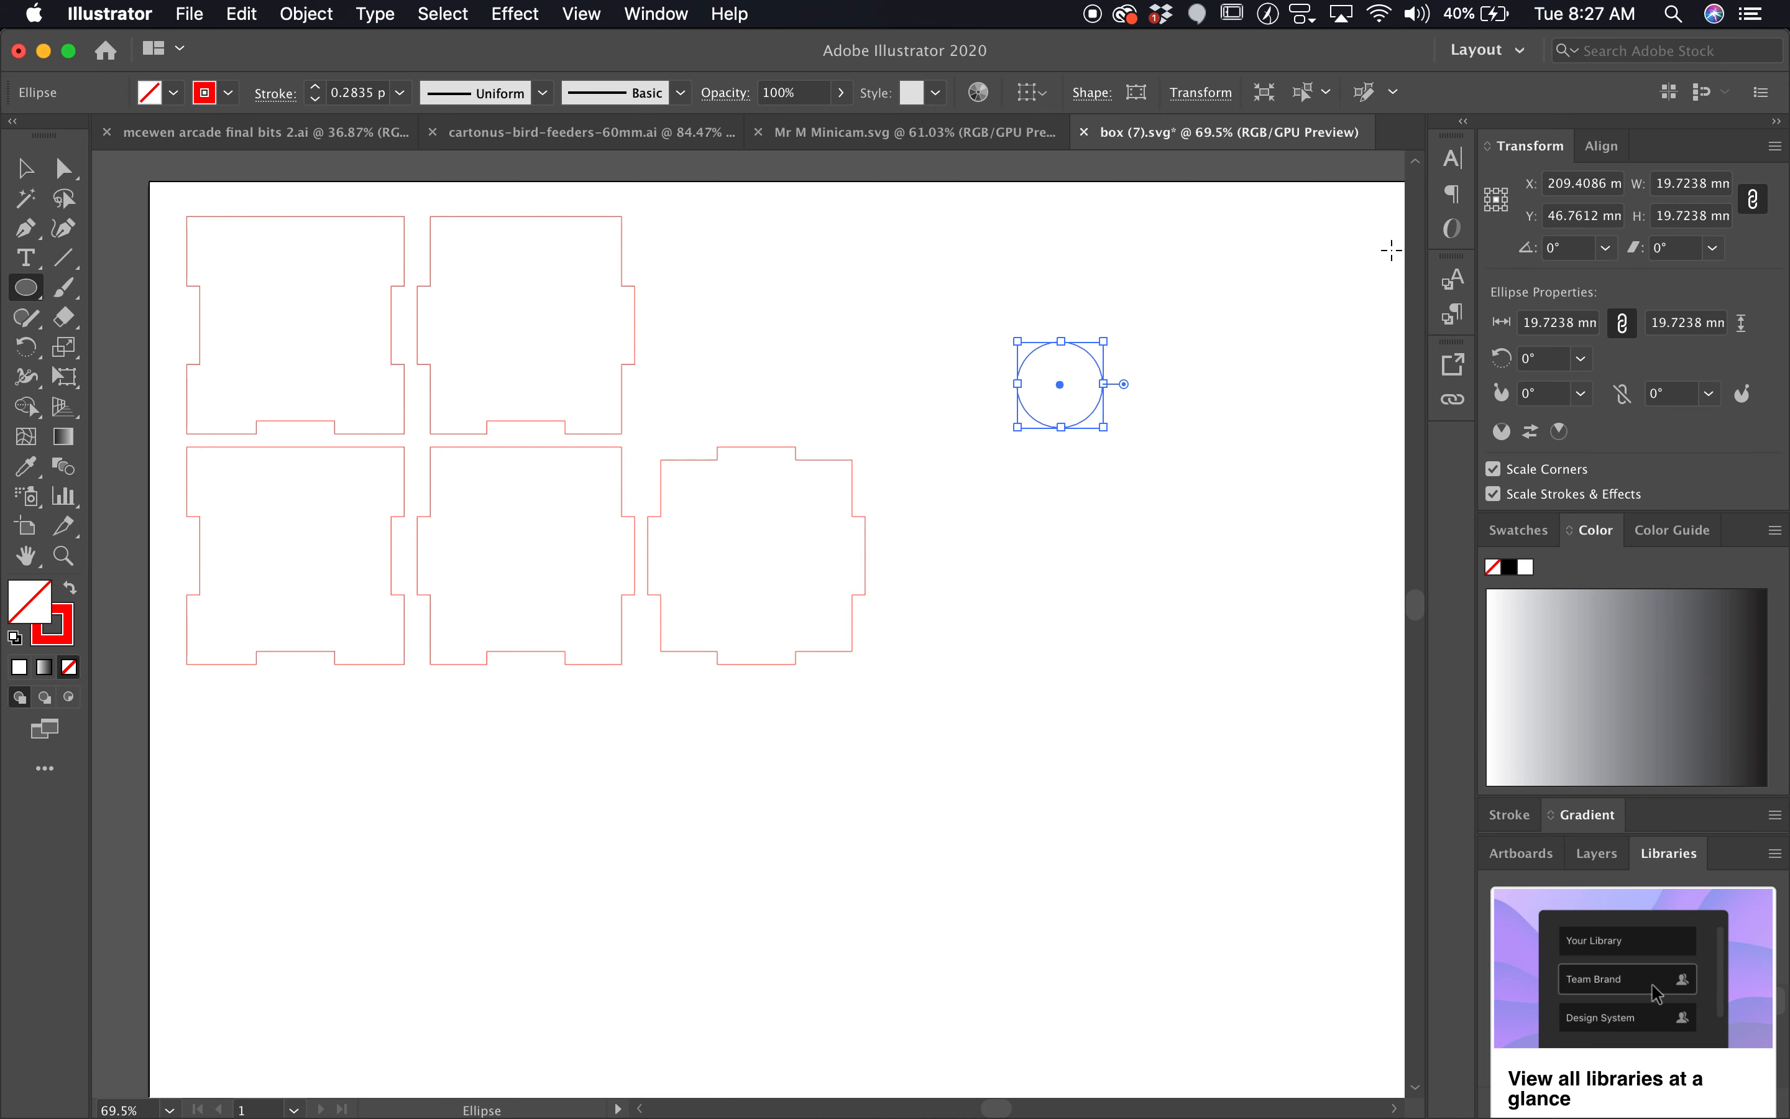
{"action": "left_click", "coordinate": [1691, 183]}
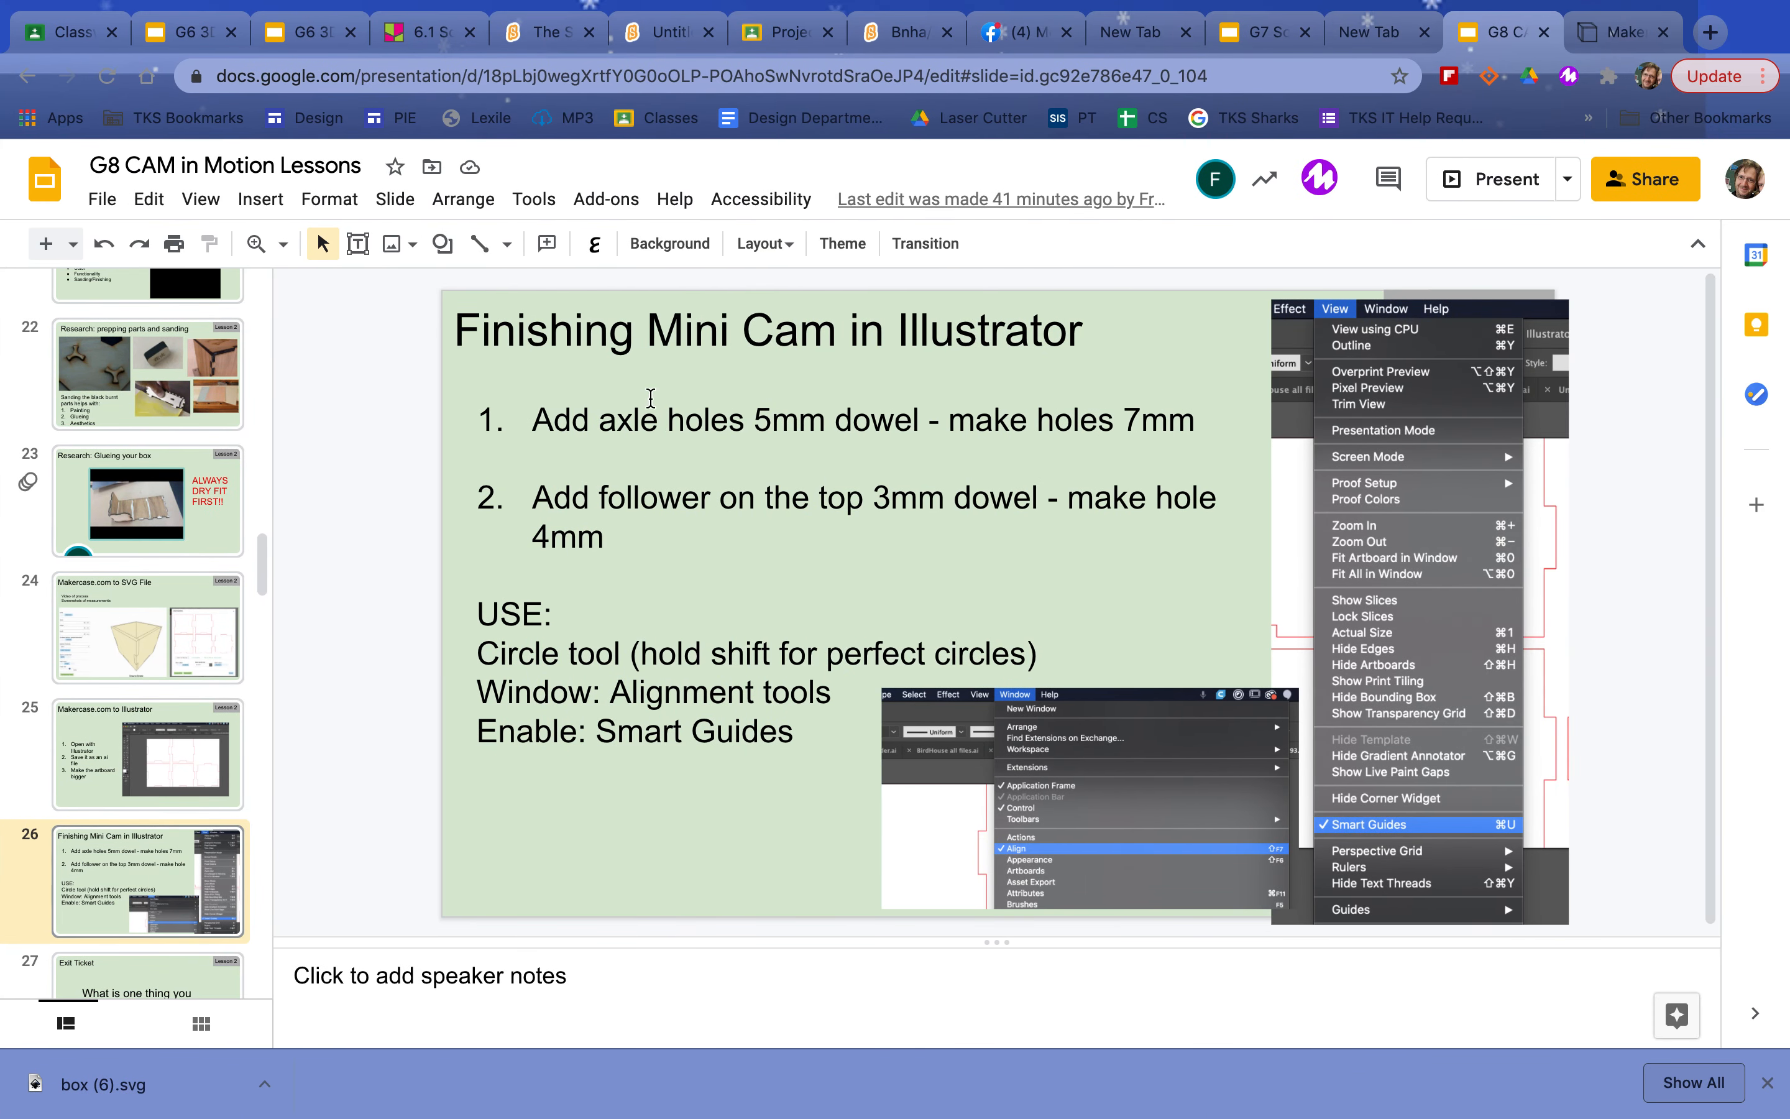
- Highlight the axle-hole instruction line on the Finishing Mini Cam slide
{"action": "triple_click", "coordinate": [862, 421]}
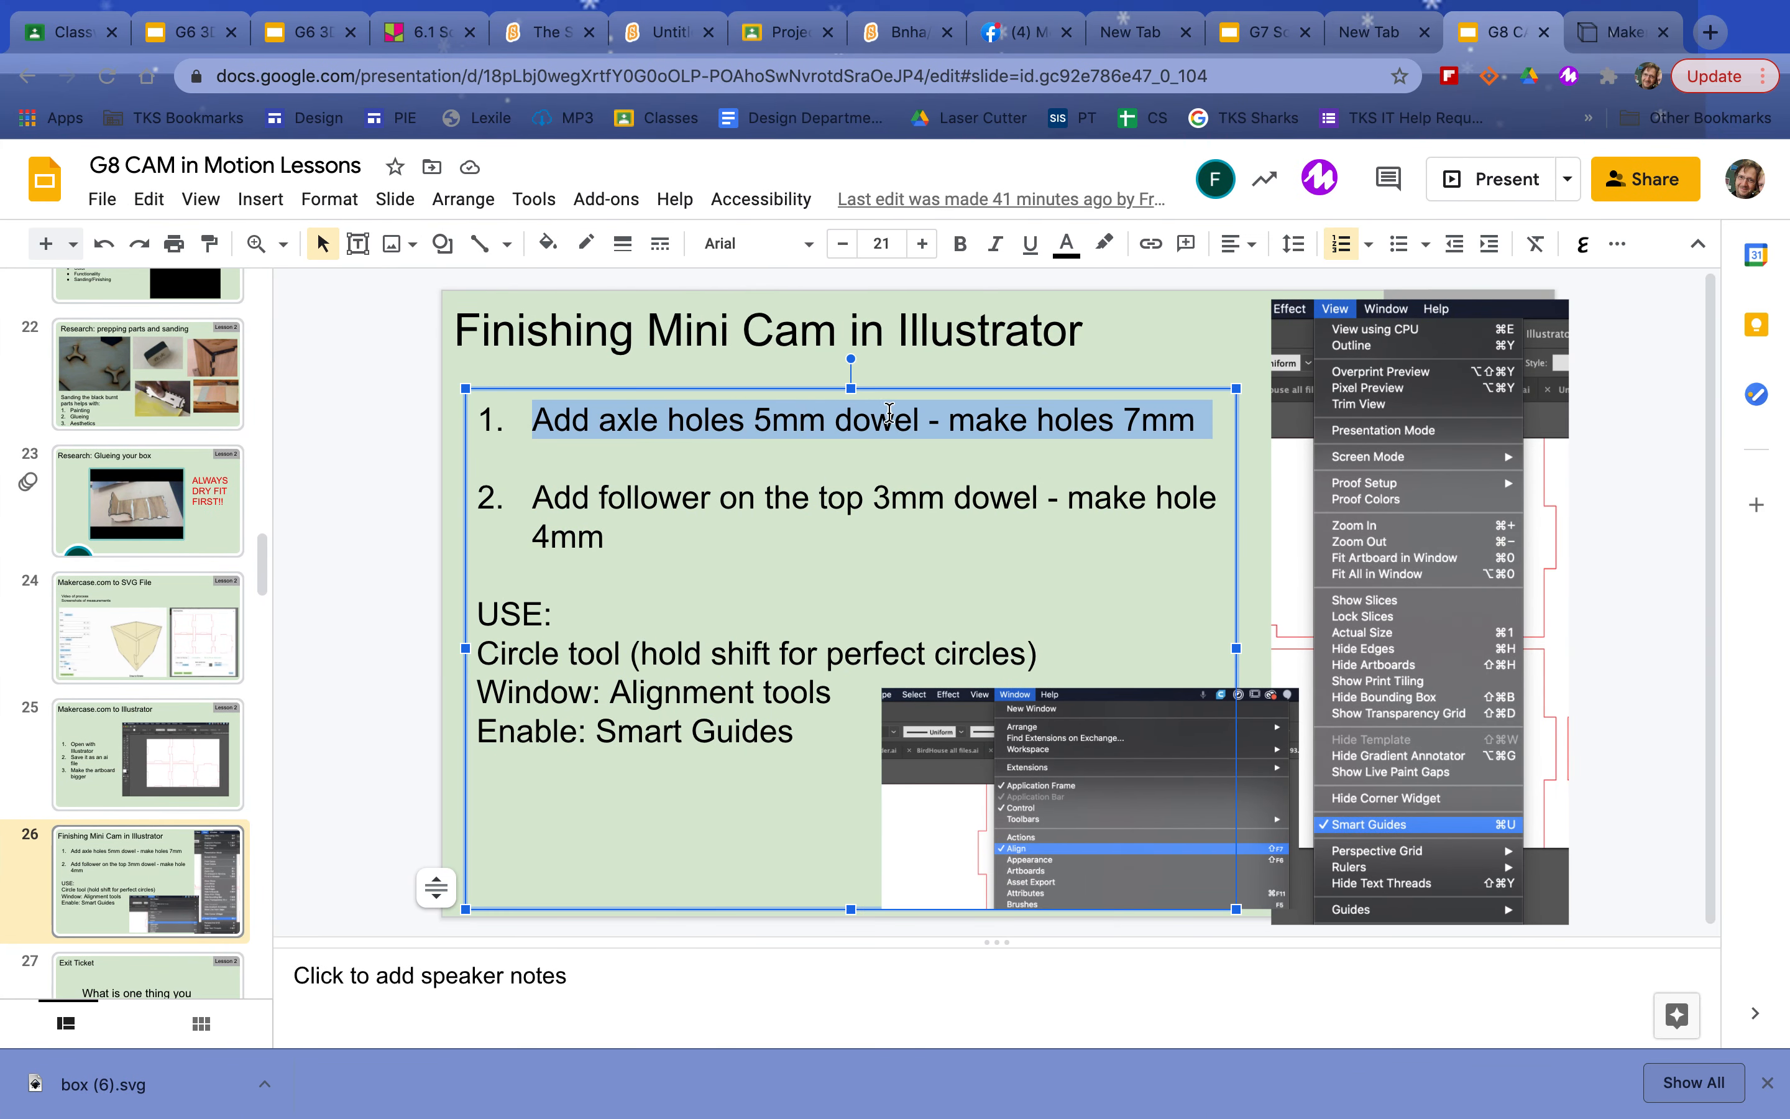
{"action": "mouse_move", "coordinate": [1112, 434]}
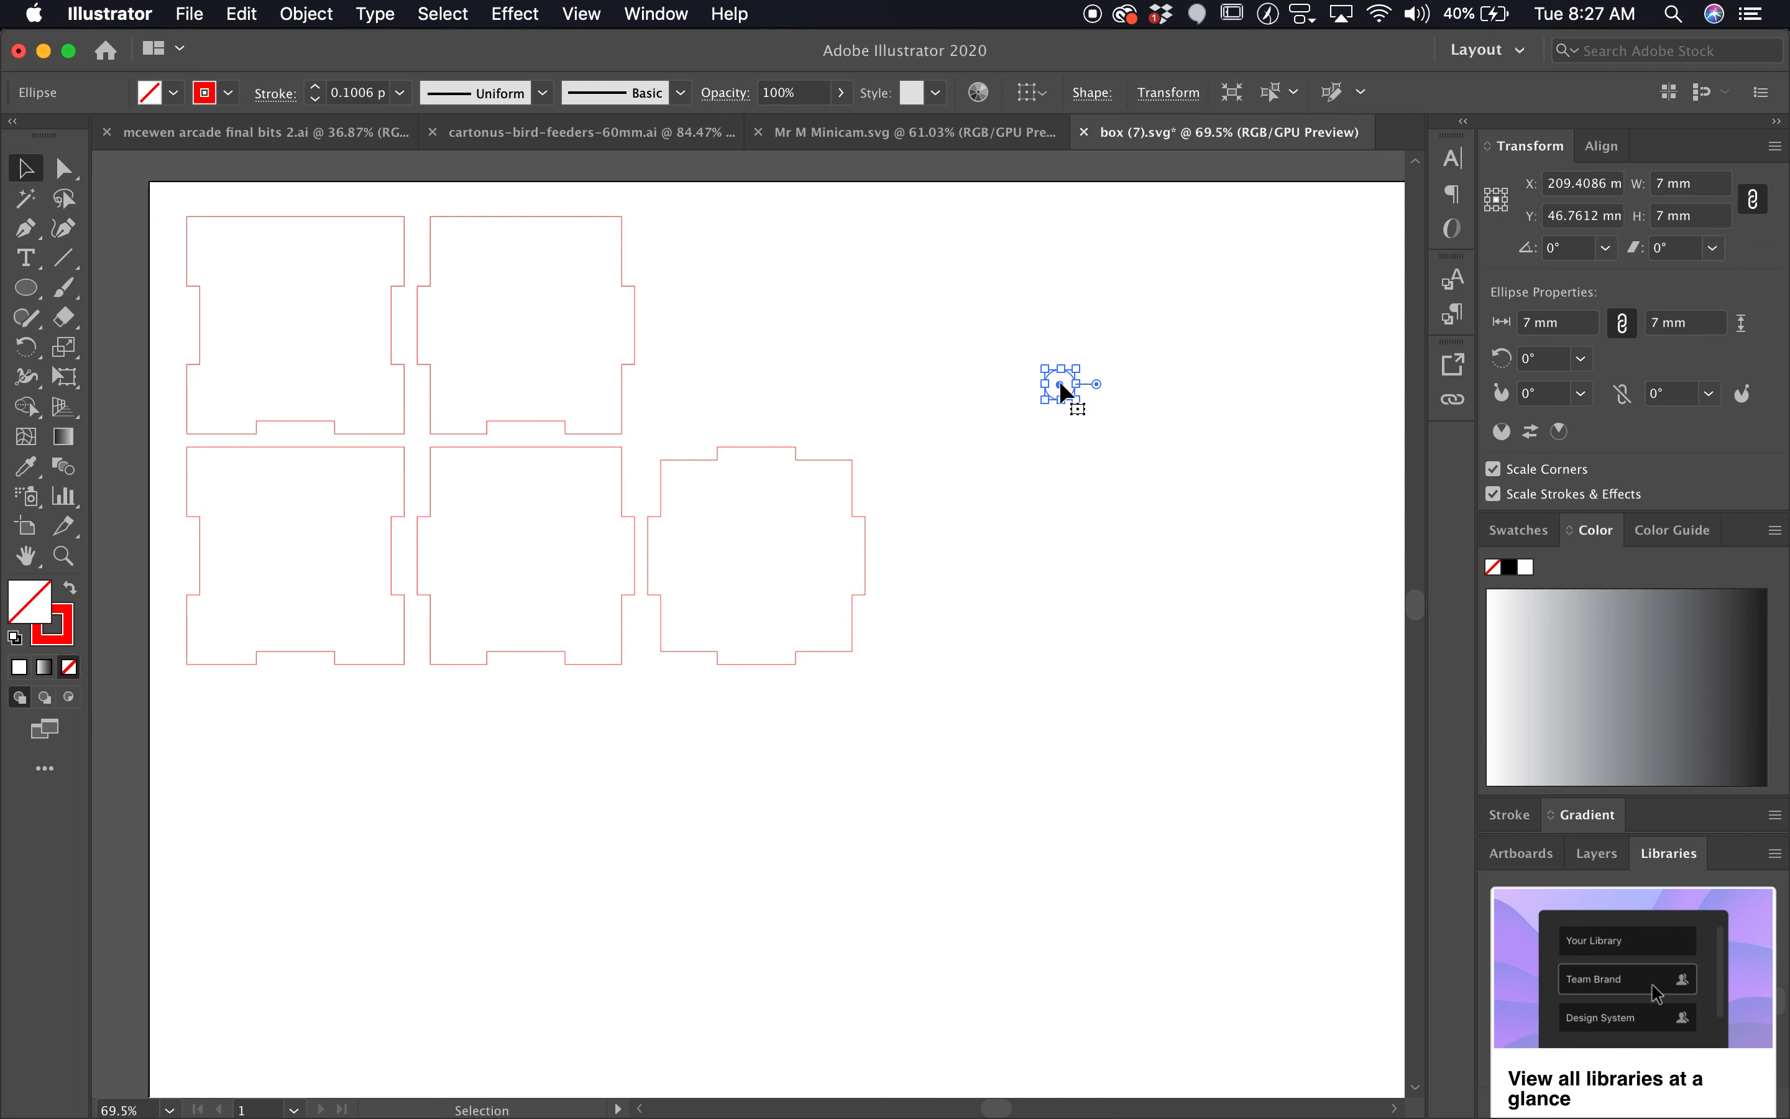
- Centre the 7 mm circle in a box panel and copy a matching axle hole into the panel below
{"action": "left_click_drag", "start_coordinate": [1060, 384], "coordinate": [525, 317]}
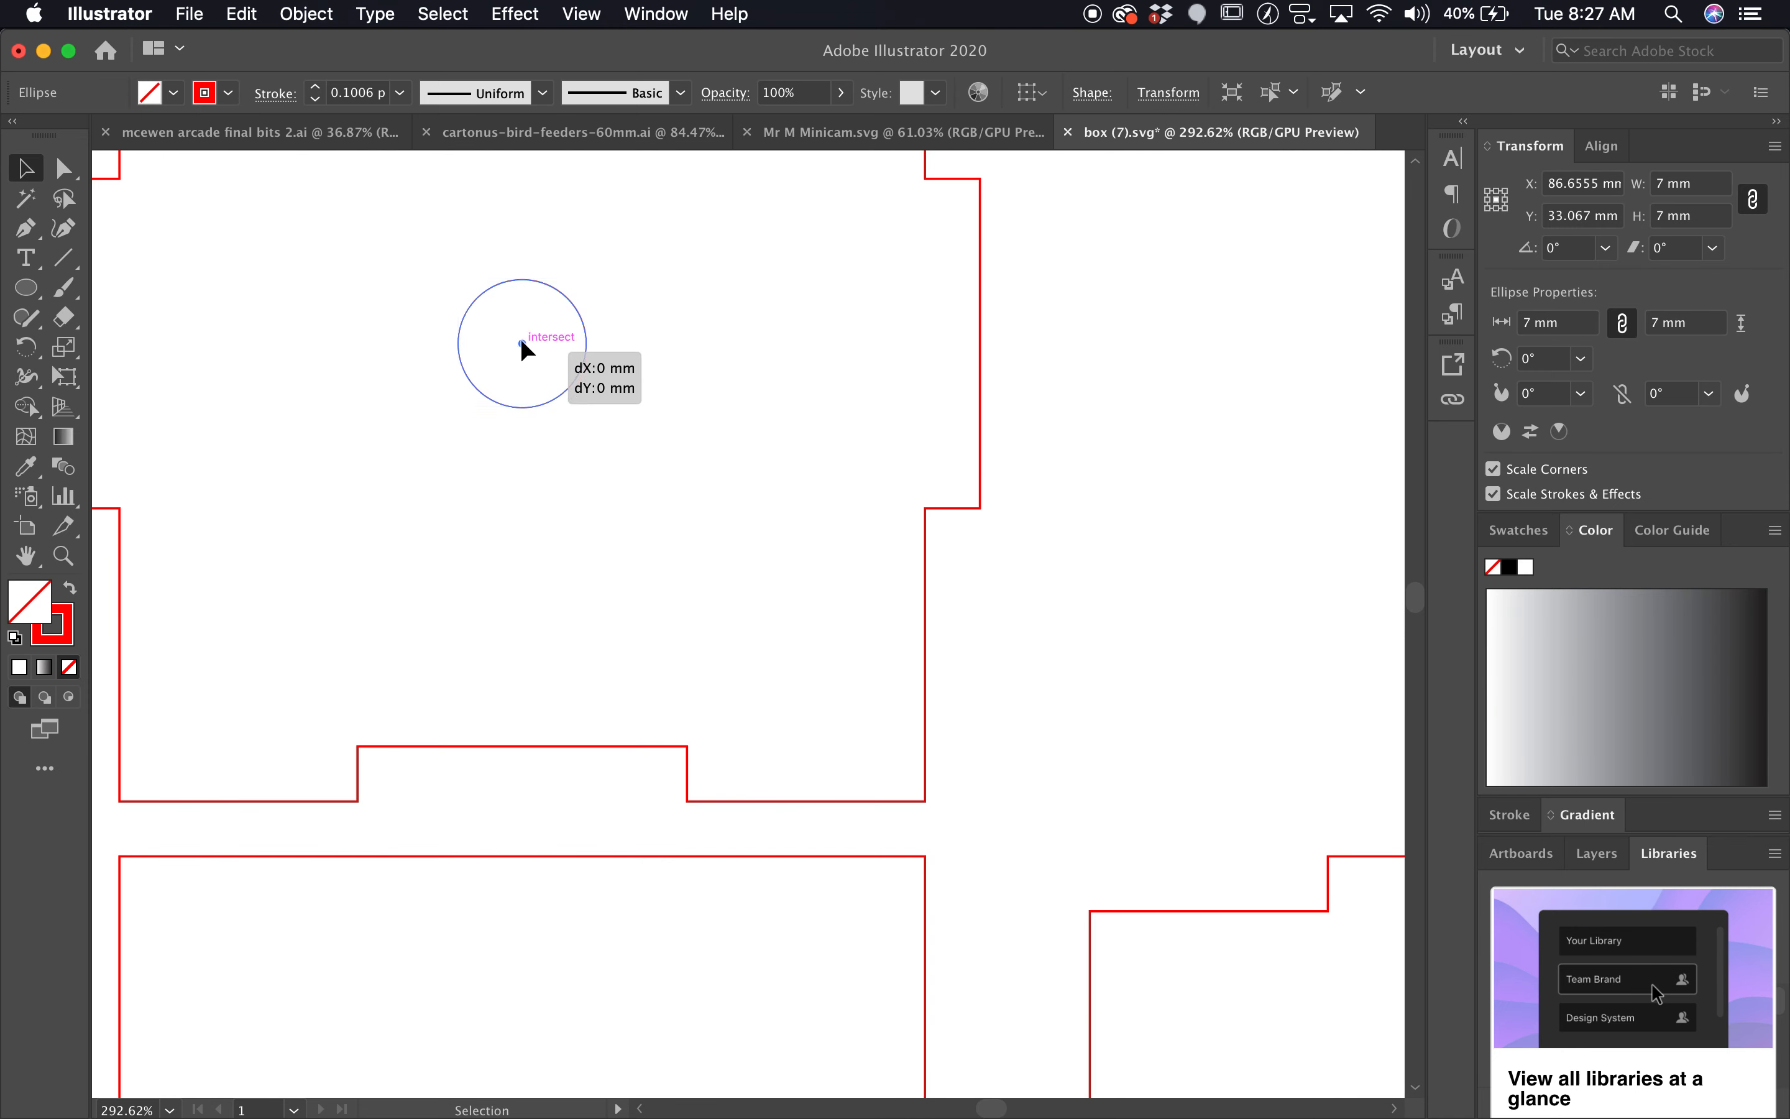
{"action": "left_click_drag", "start_coordinate": [523, 346], "coordinate": [514, 345]}
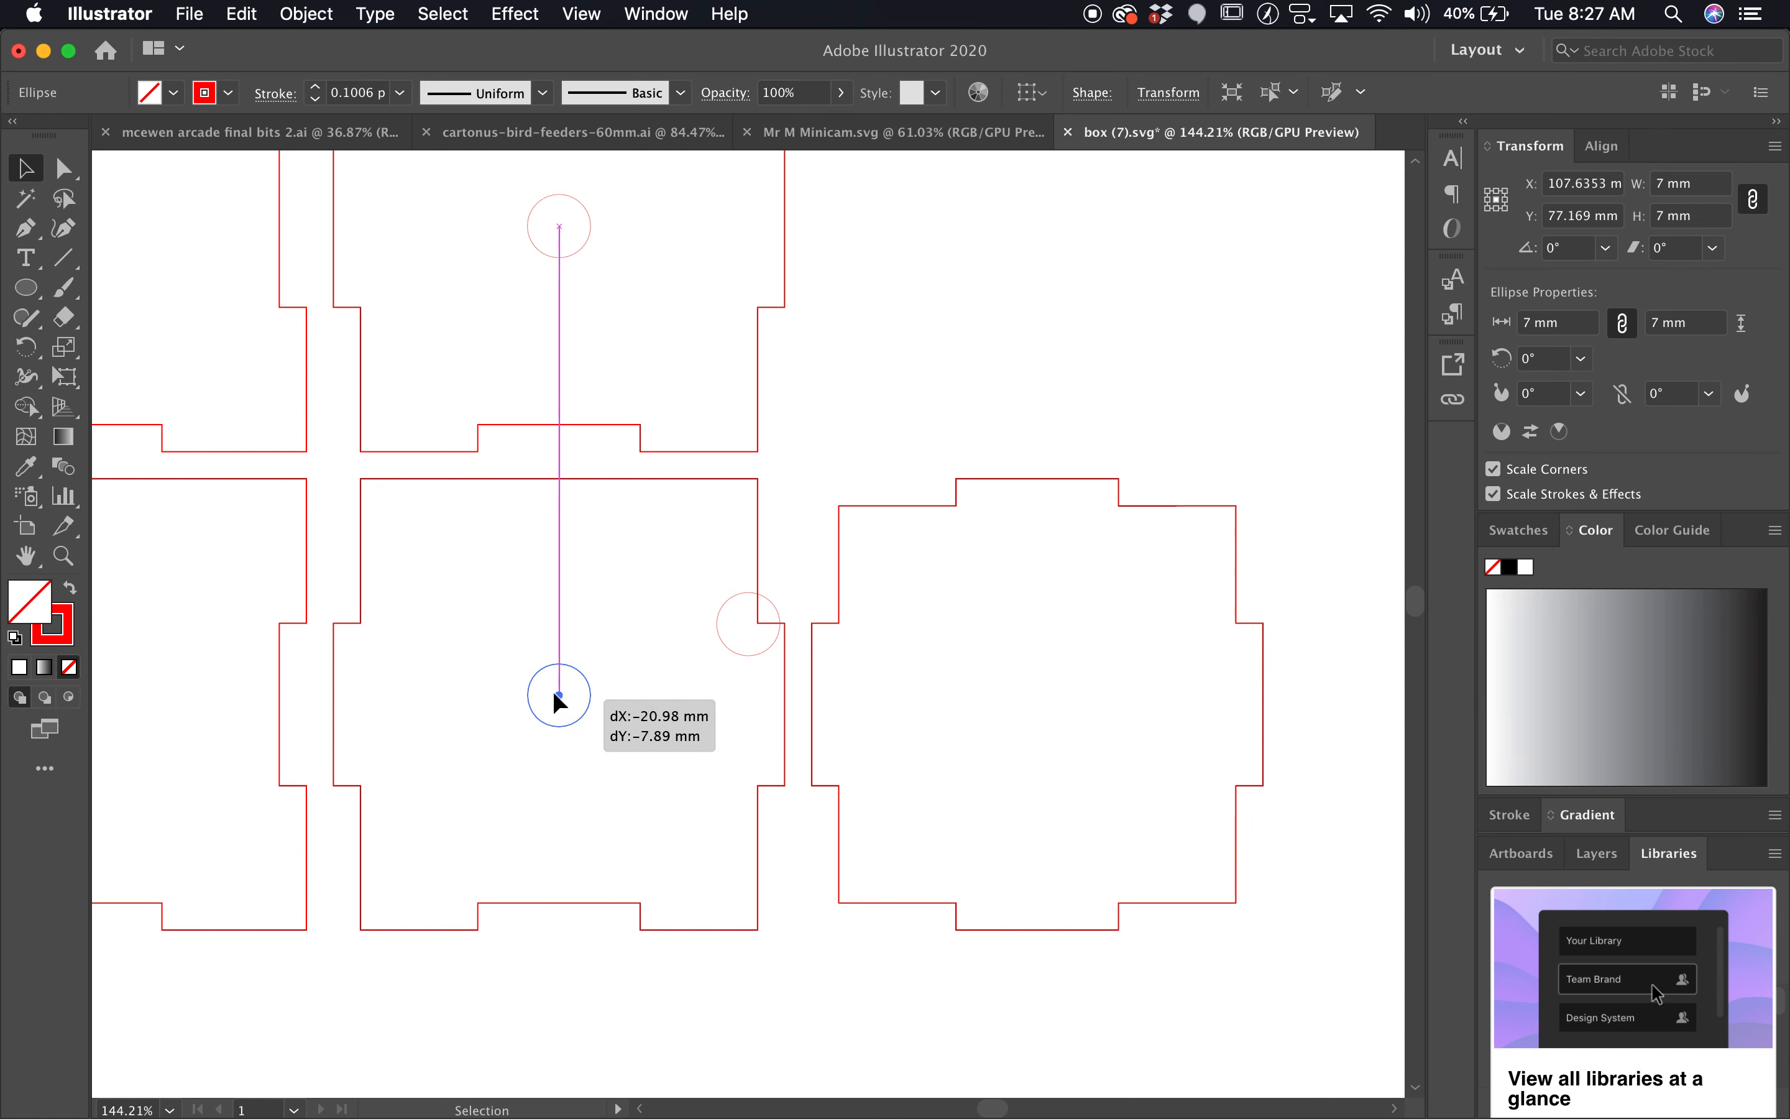
{"action": "left_click_drag", "start_coordinate": [559, 703], "coordinate": [558, 720]}
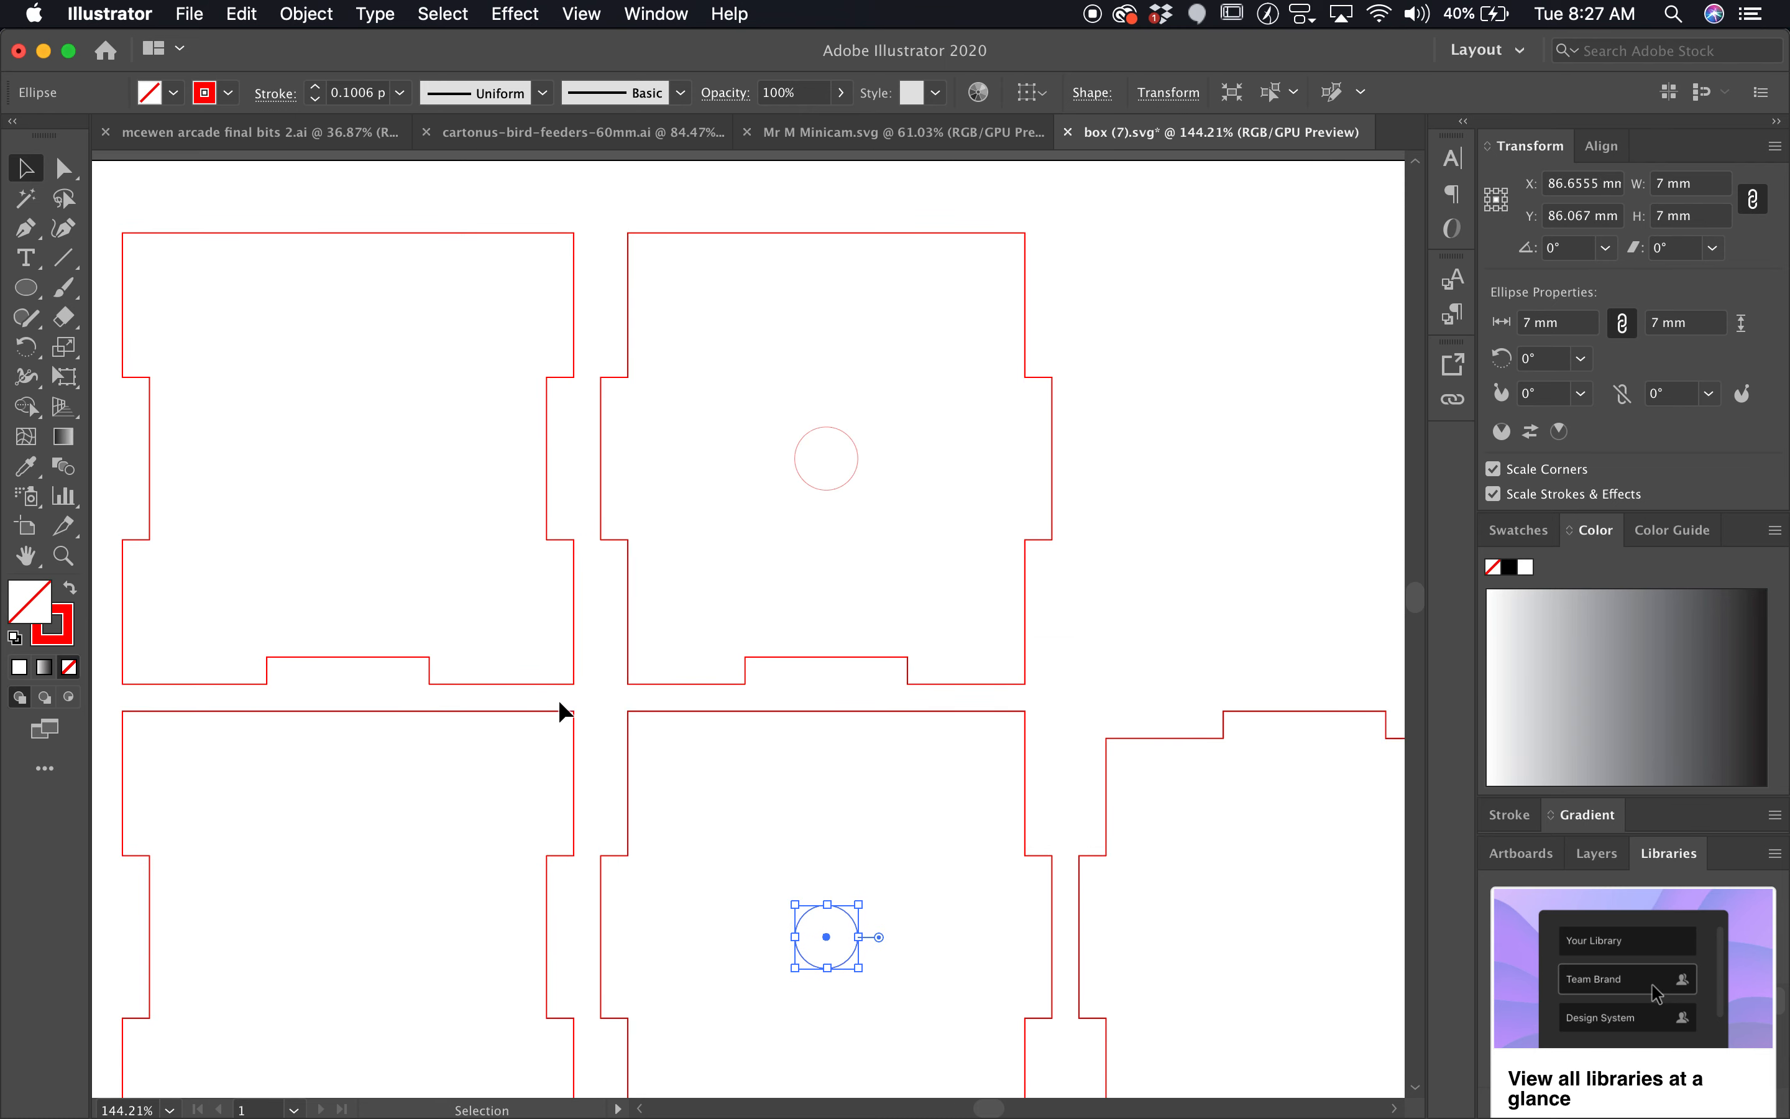
{"action": "mouse_move", "coordinate": [720, 476]}
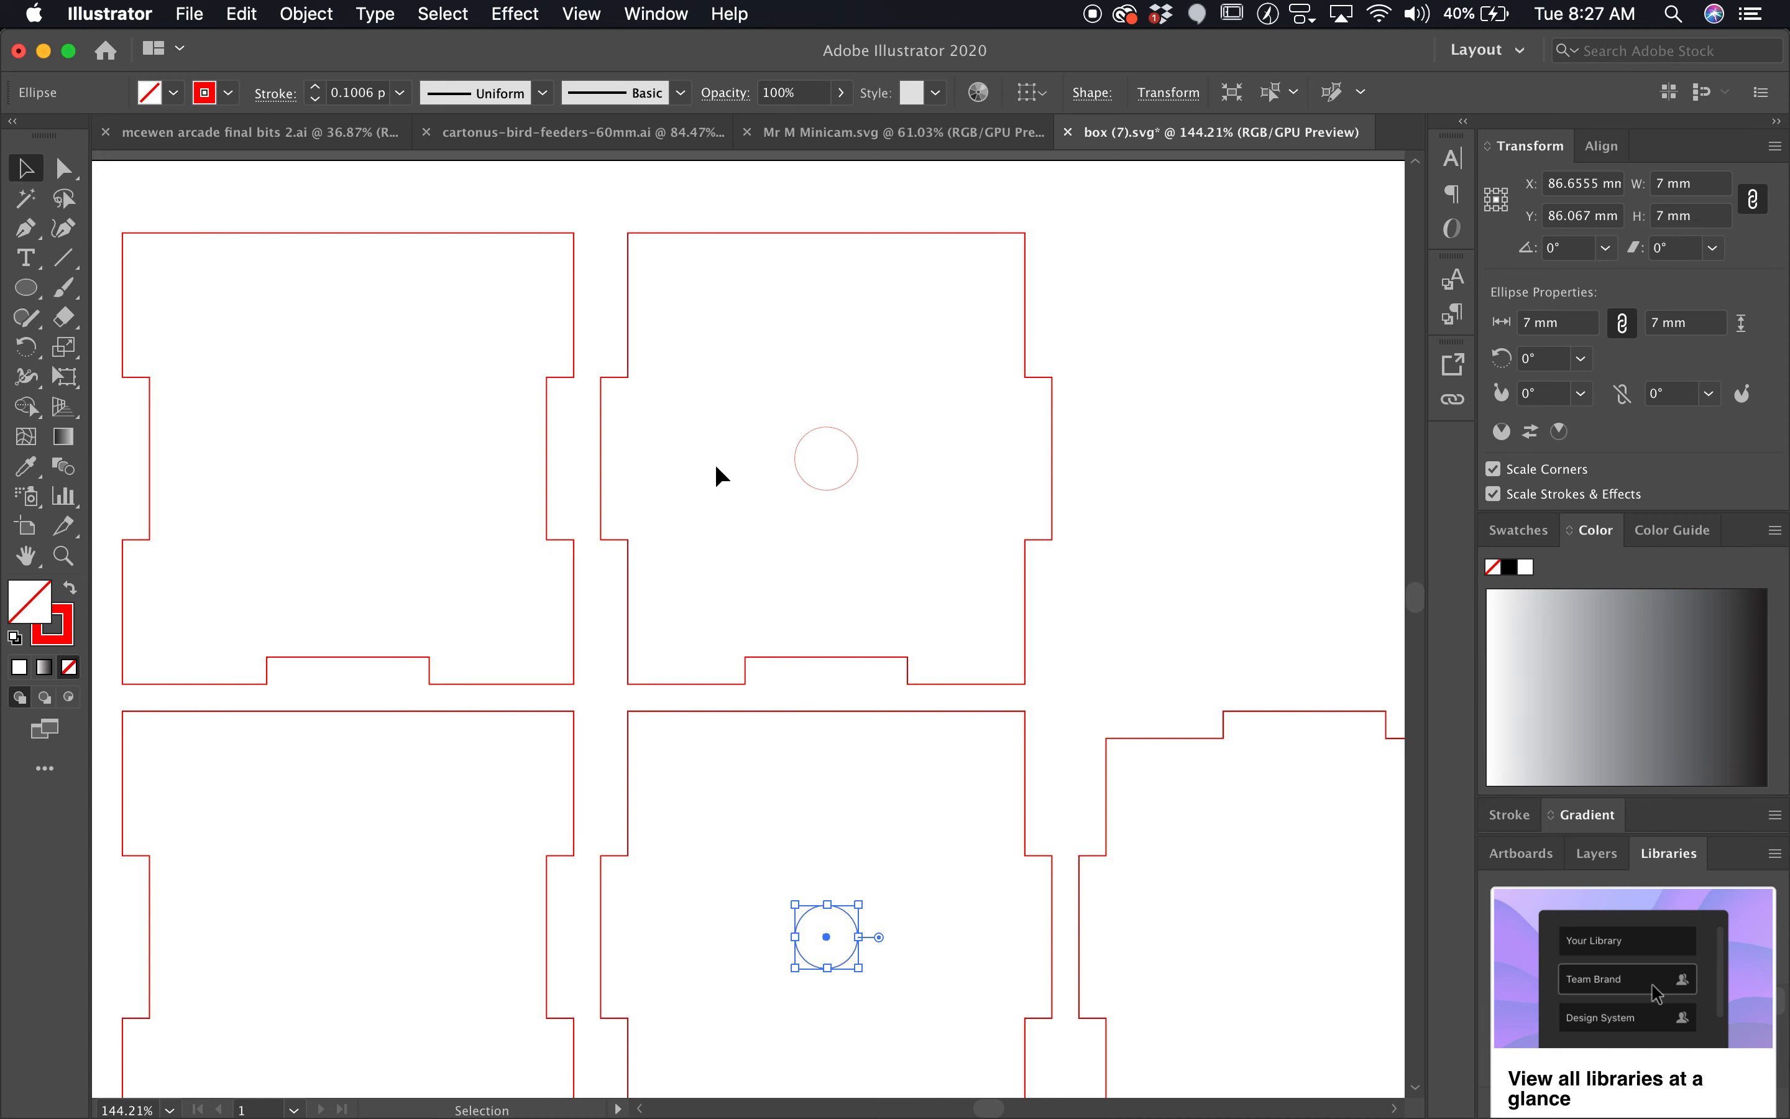
- After checking the Minicam example, place the 4 mm circle in the left panel level with the axle hole
{"action": "left_click", "coordinate": [885, 132]}
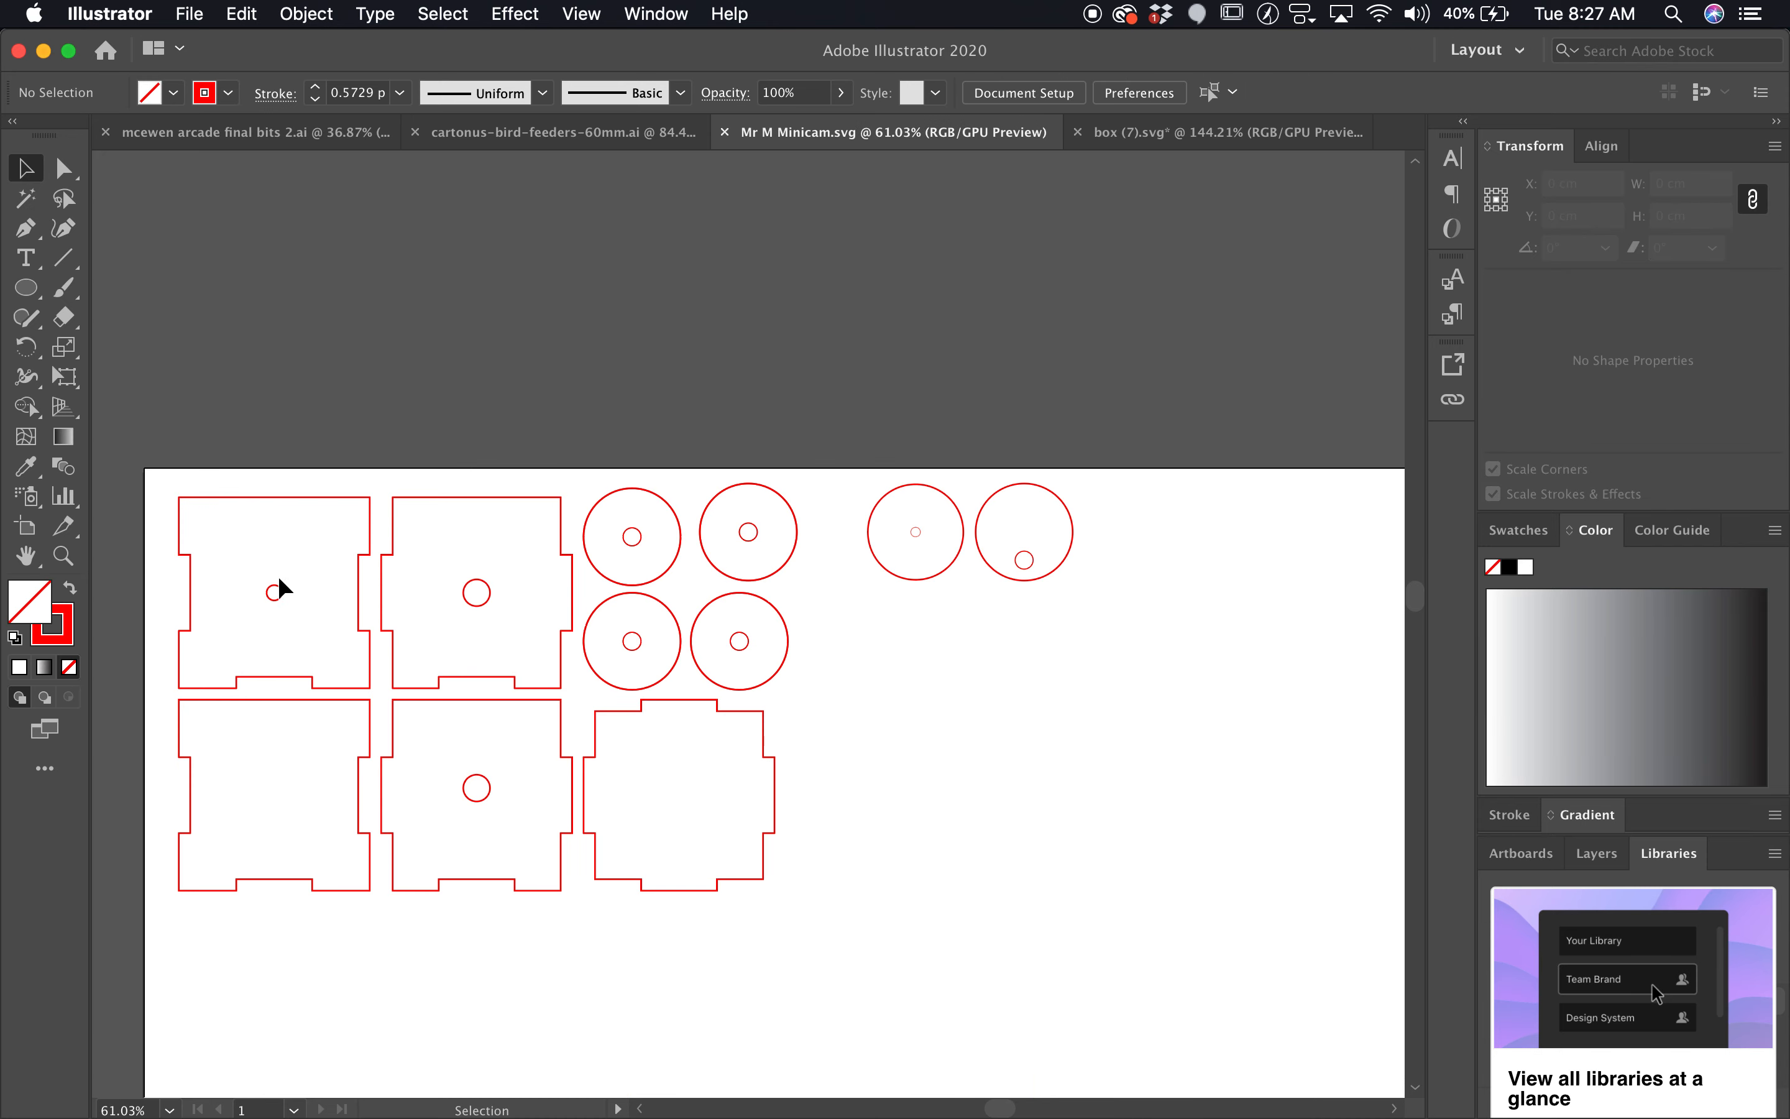
{"action": "left_click", "coordinate": [1216, 131]}
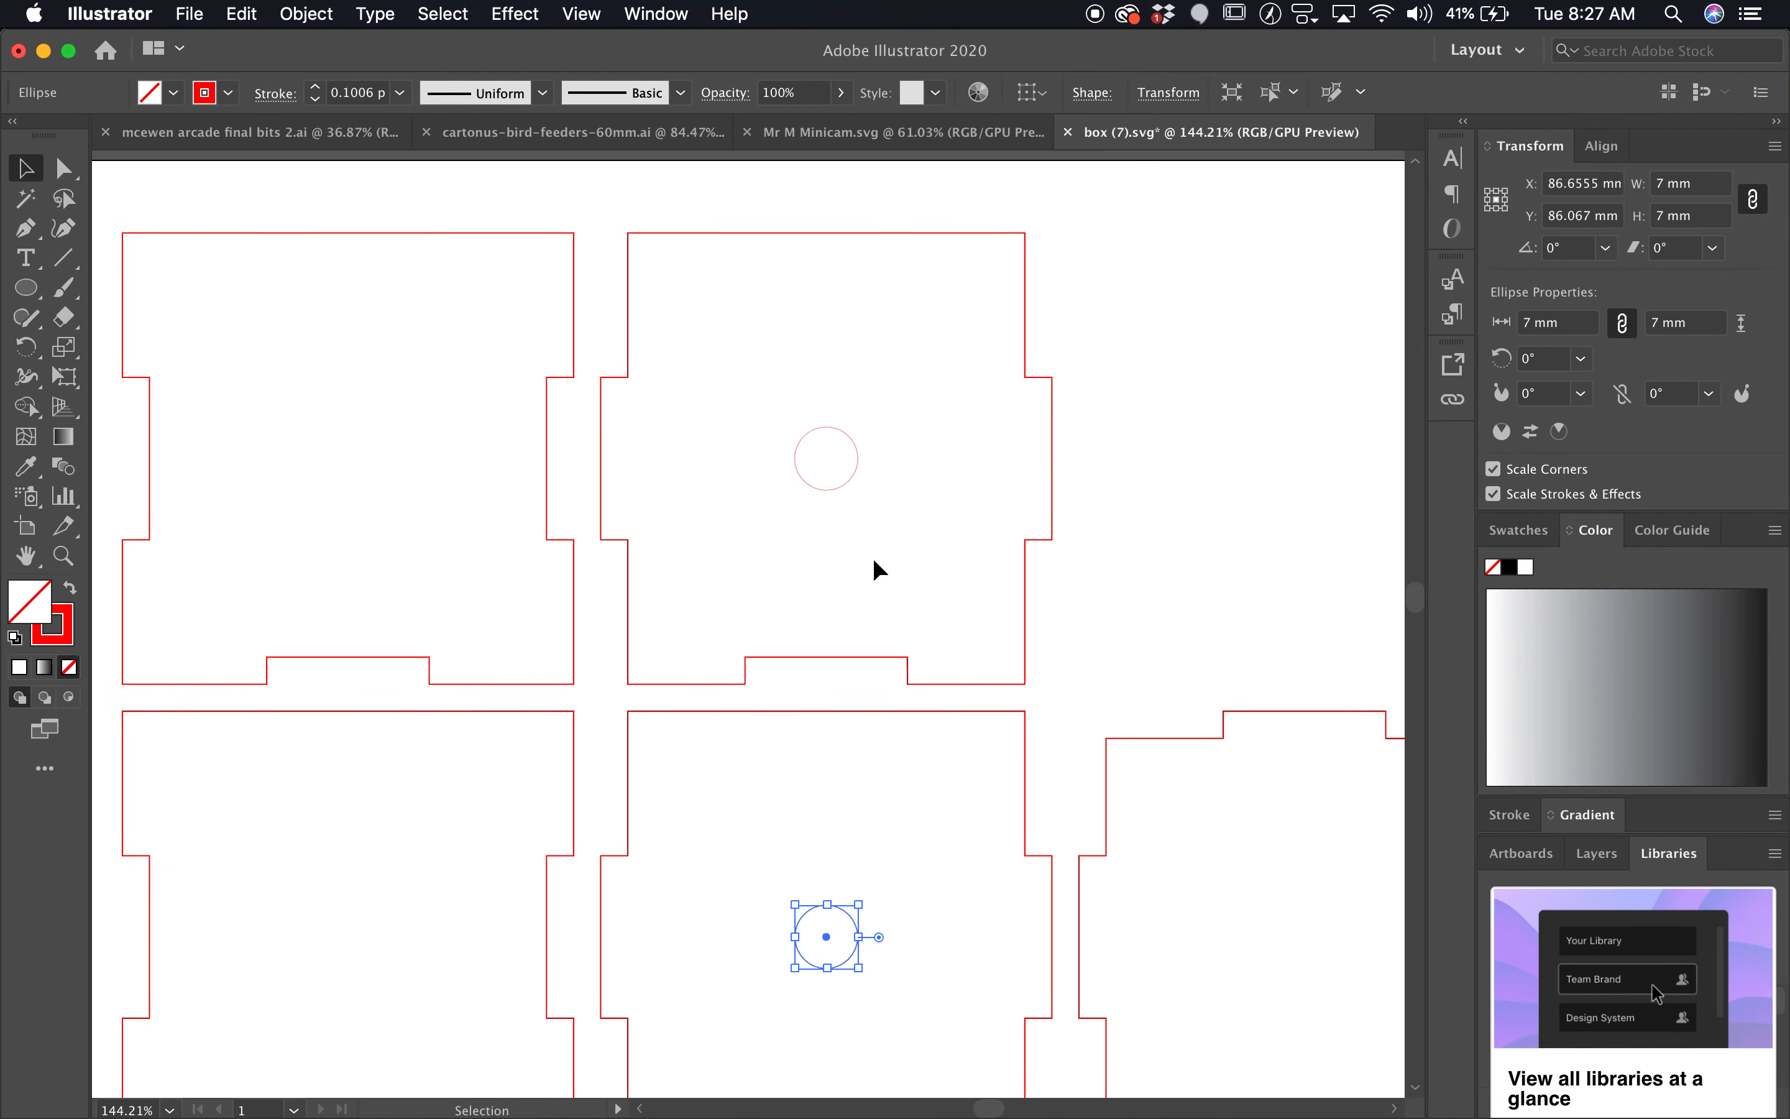
{"action": "mouse_move", "coordinate": [1154, 354]}
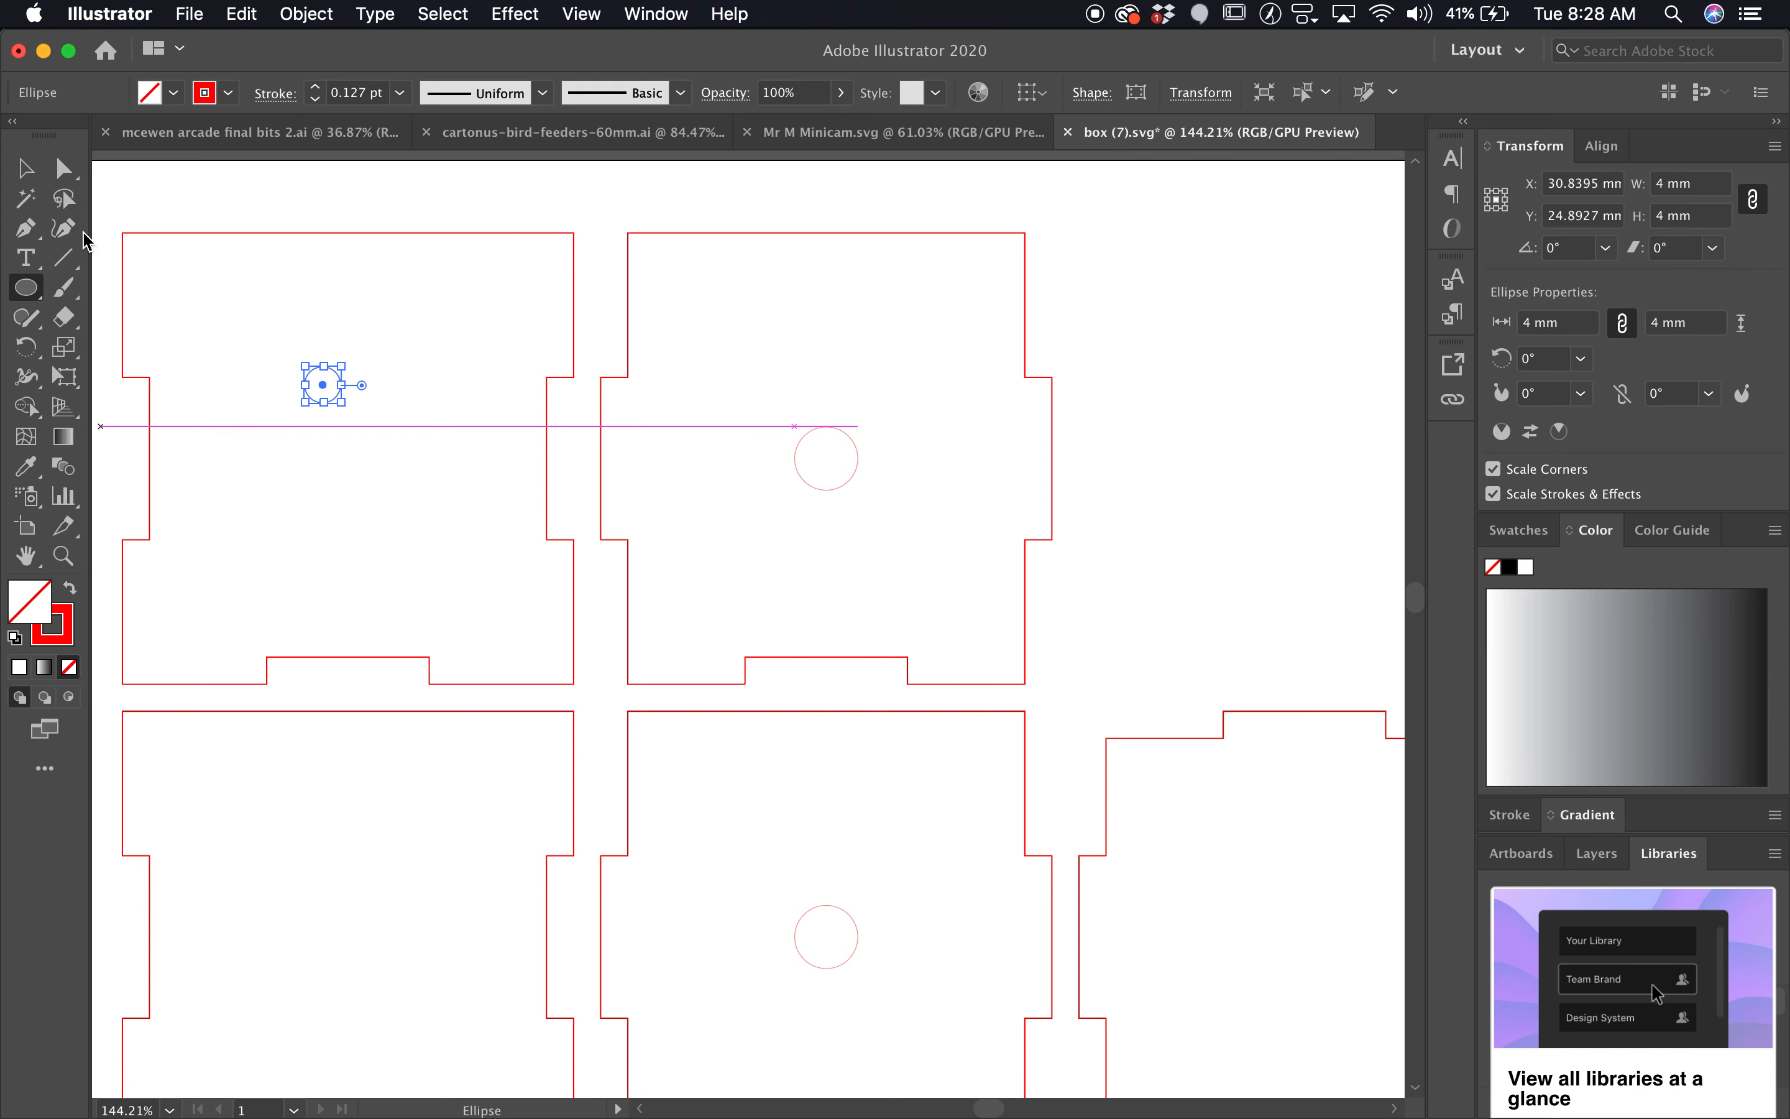
{"action": "left_click_drag", "start_coordinate": [328, 384], "coordinate": [322, 448]}
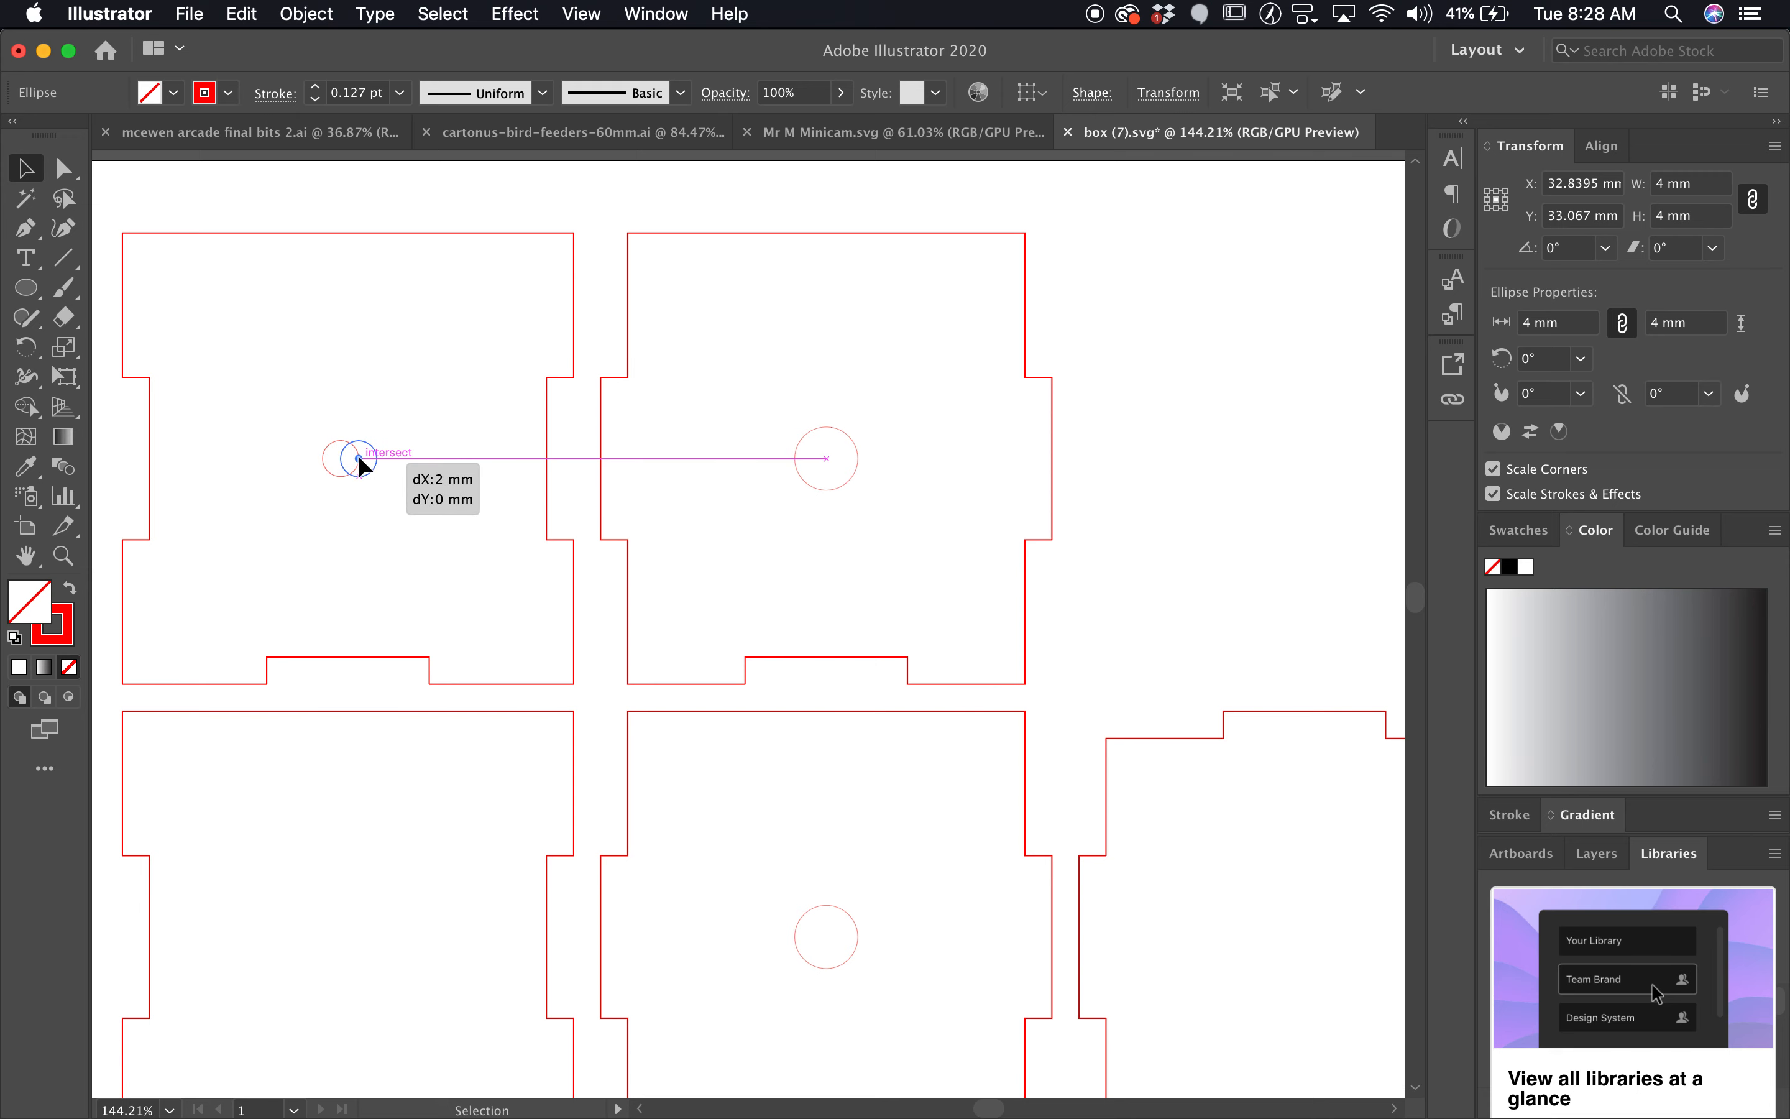
{"action": "left_click_drag", "start_coordinate": [824, 459], "coordinate": [825, 488]}
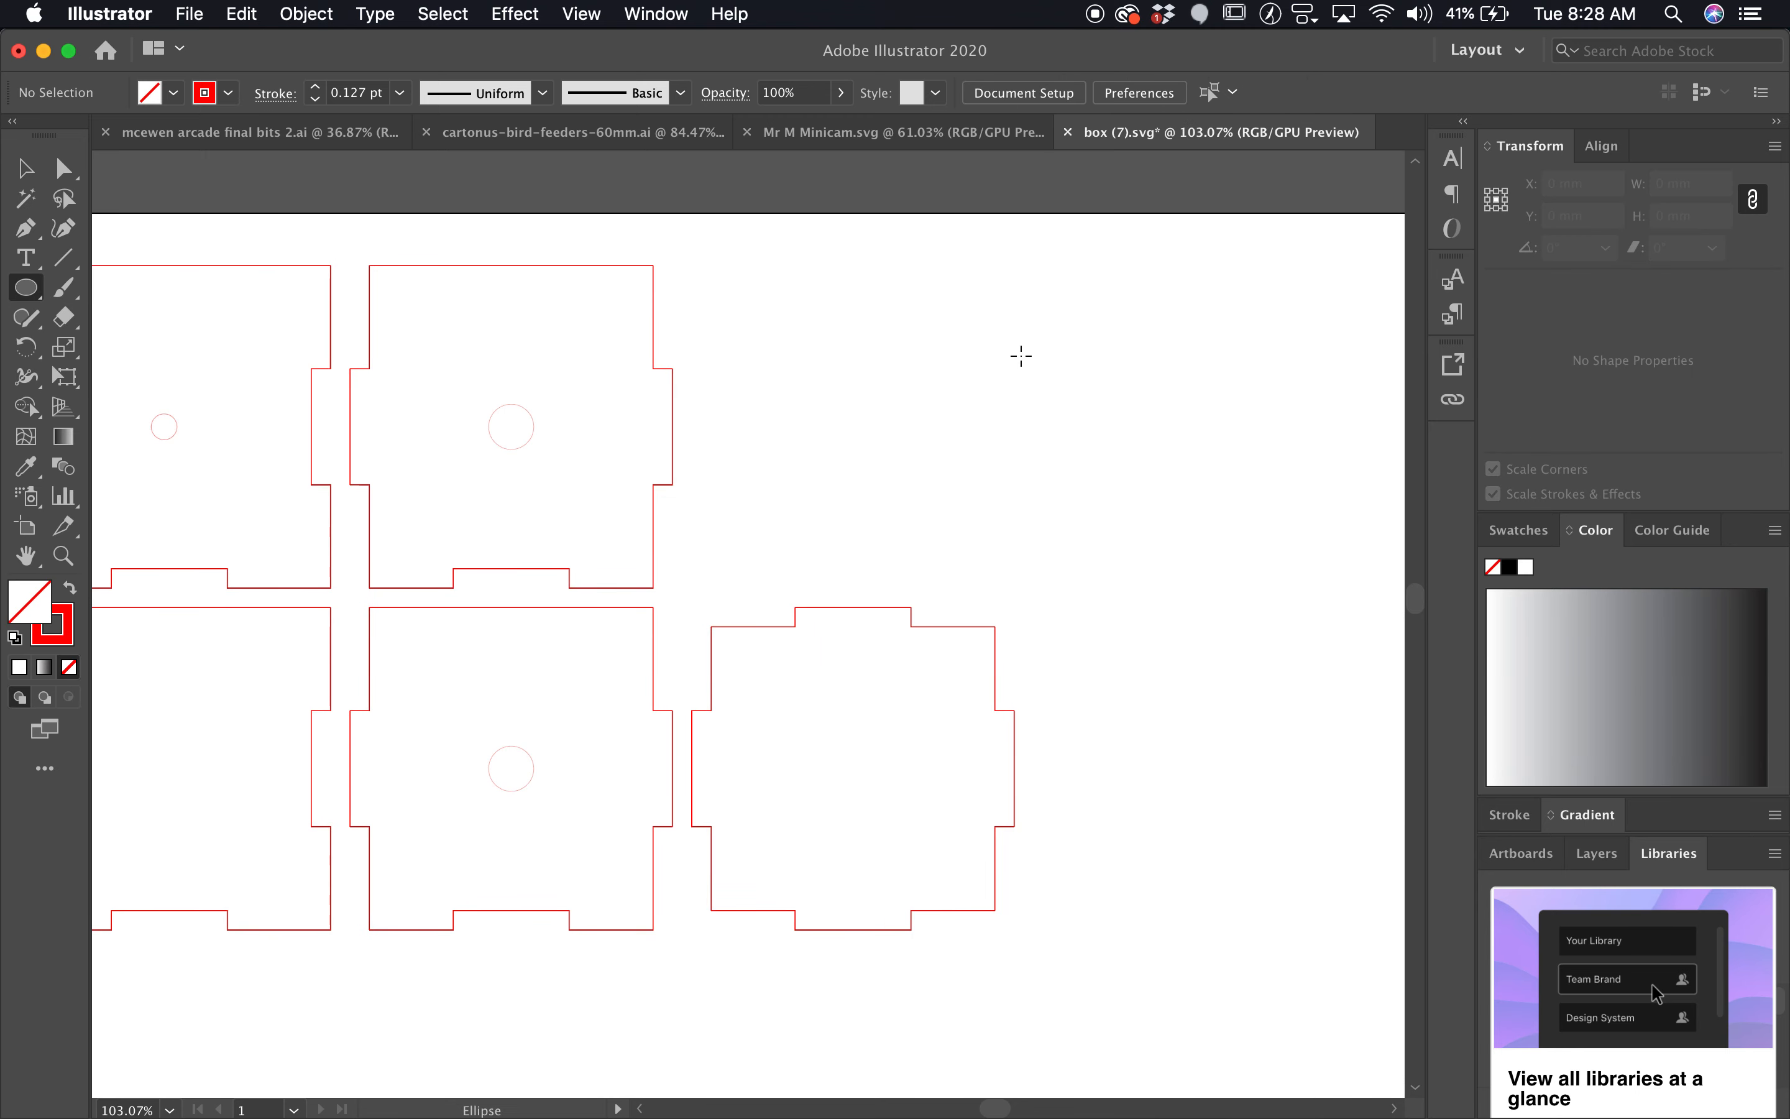
- Draw the 25 mm wheel circle above the panels and a small circle beside it, checking the example tab
{"action": "left_click_drag", "start_coordinate": [790, 287], "coordinate": [917, 413]}
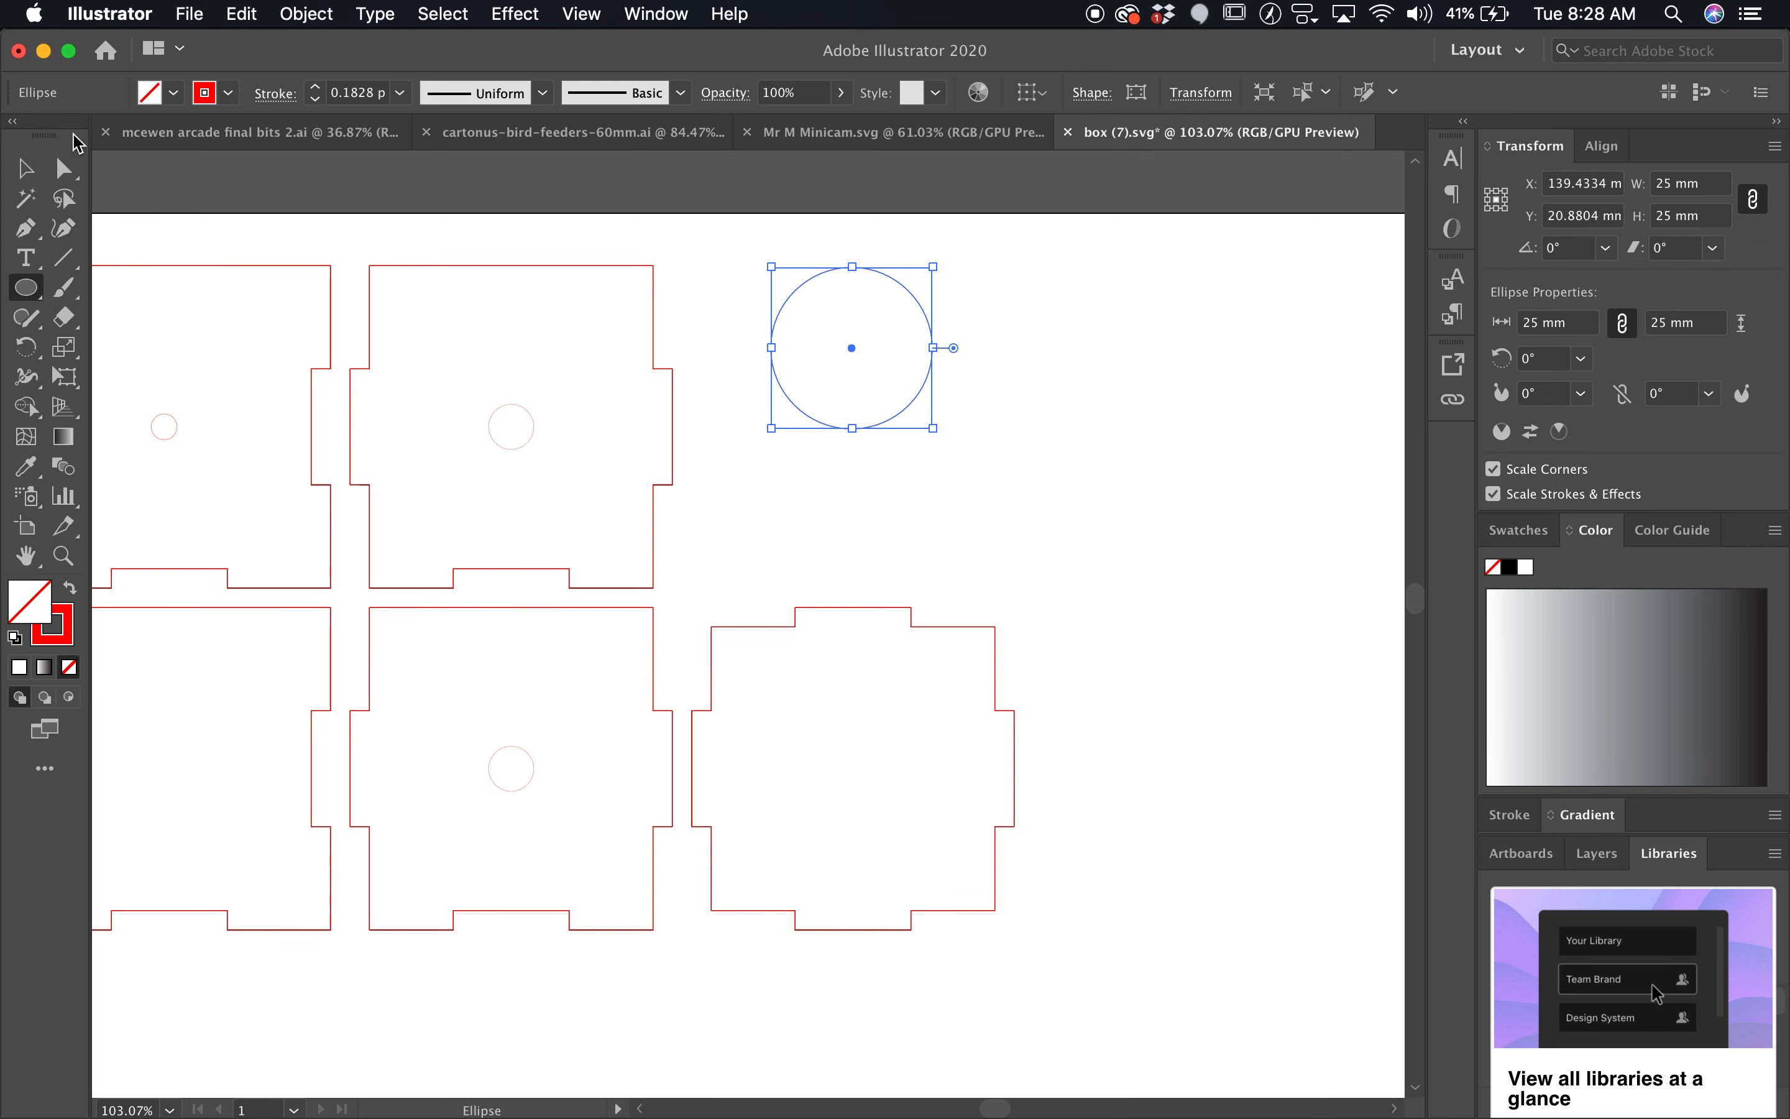
{"action": "mouse_move", "coordinate": [1028, 316]}
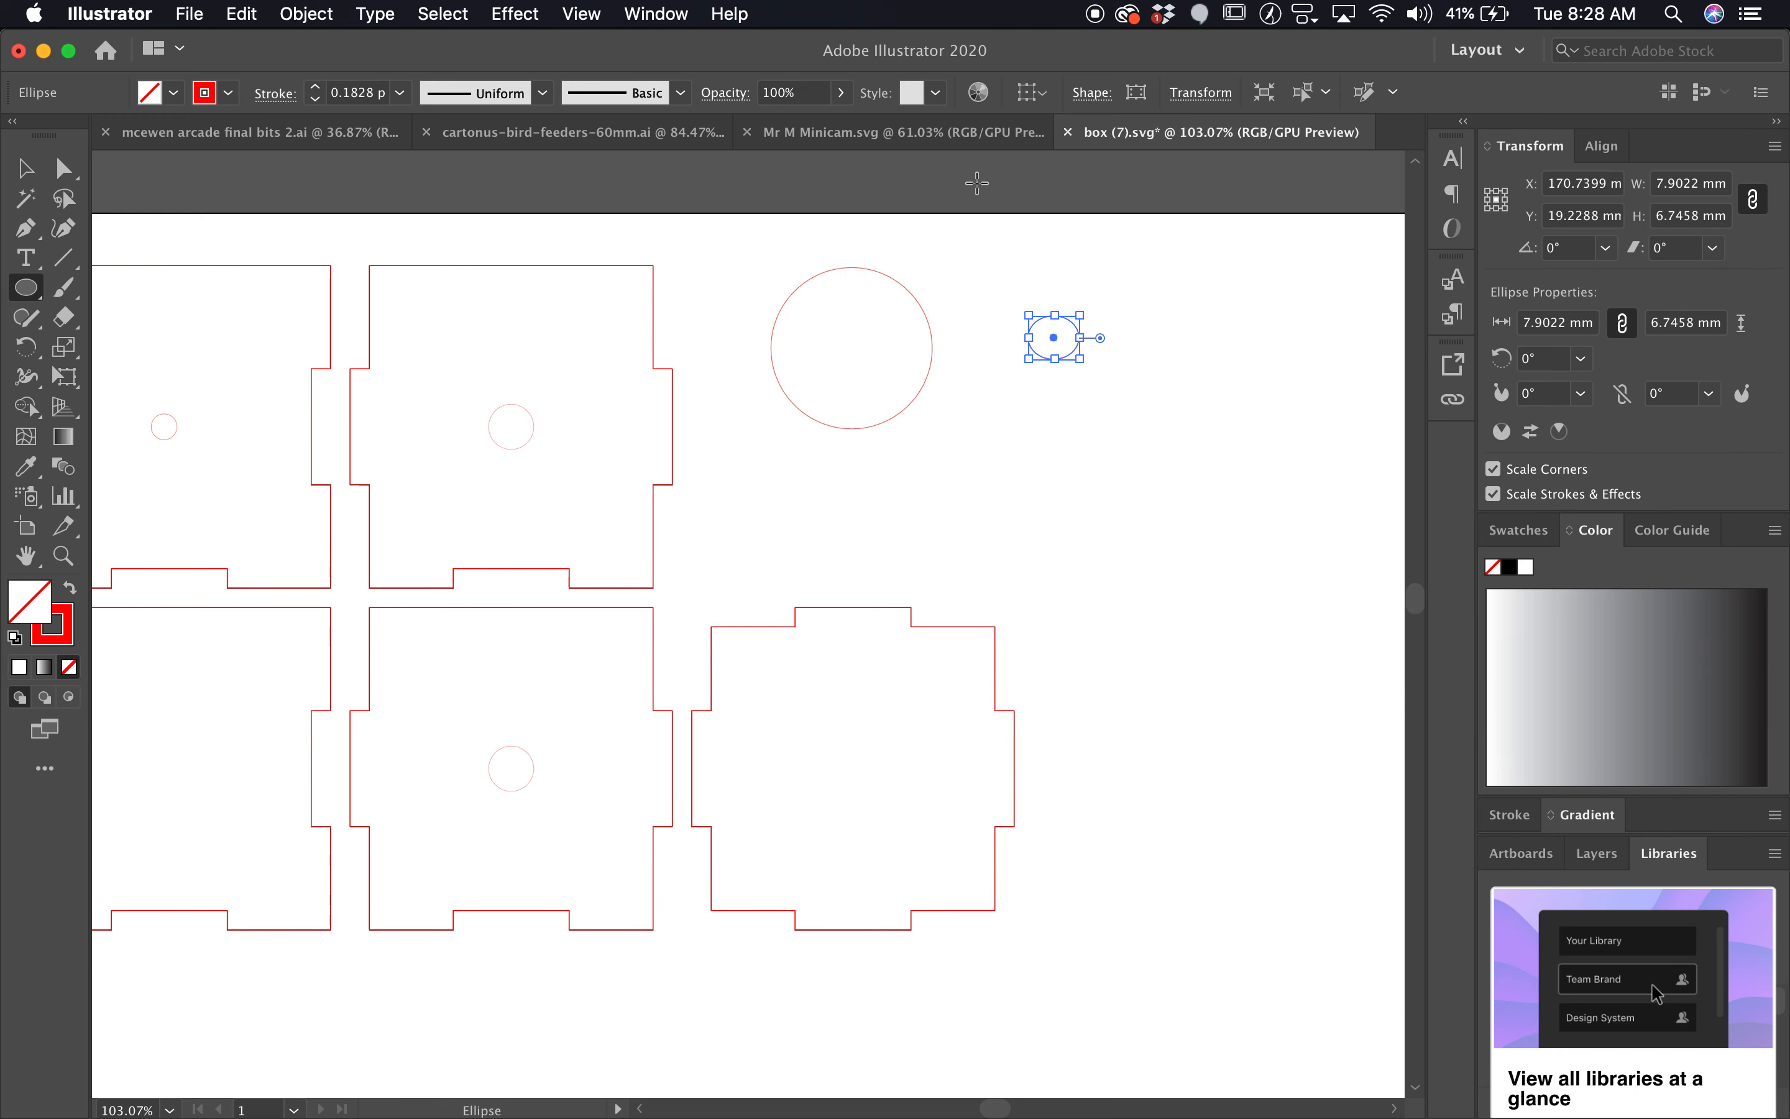
{"action": "left_click", "coordinate": [873, 132]}
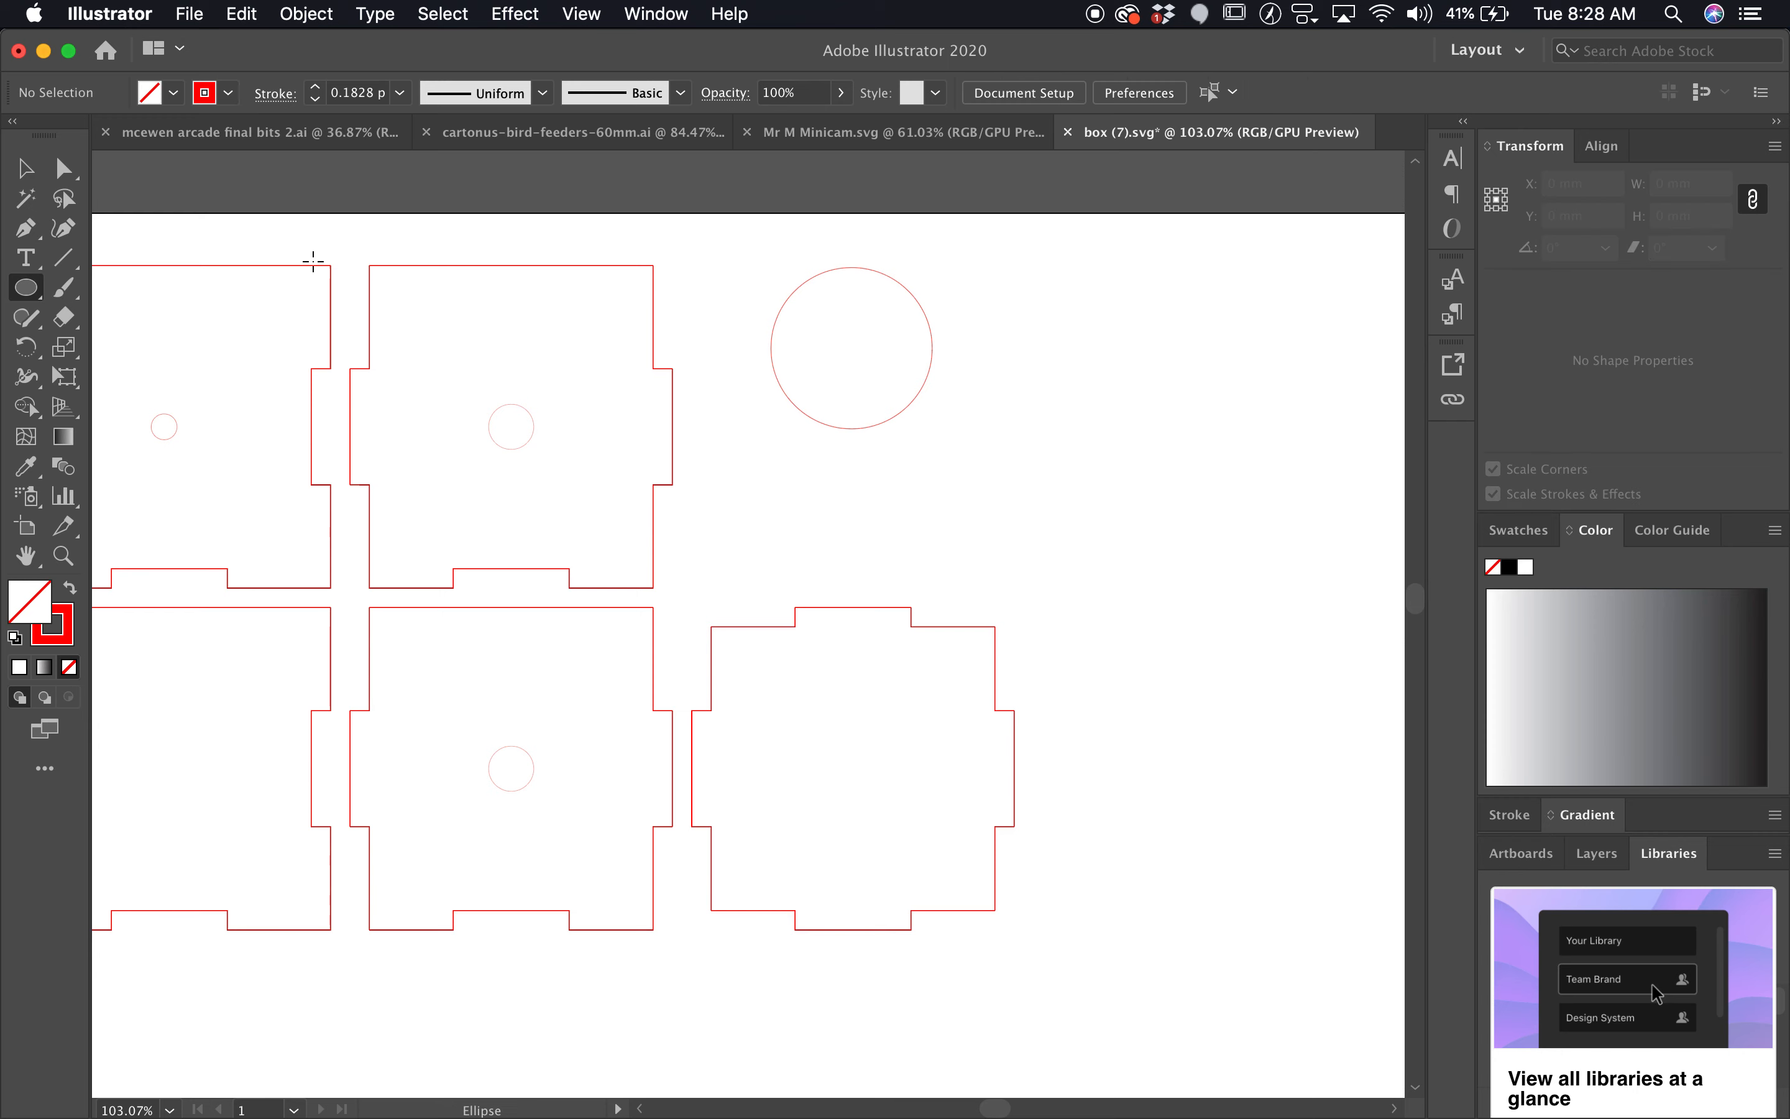
{"action": "left_click_drag", "start_coordinate": [1002, 317], "coordinate": [1028, 344]}
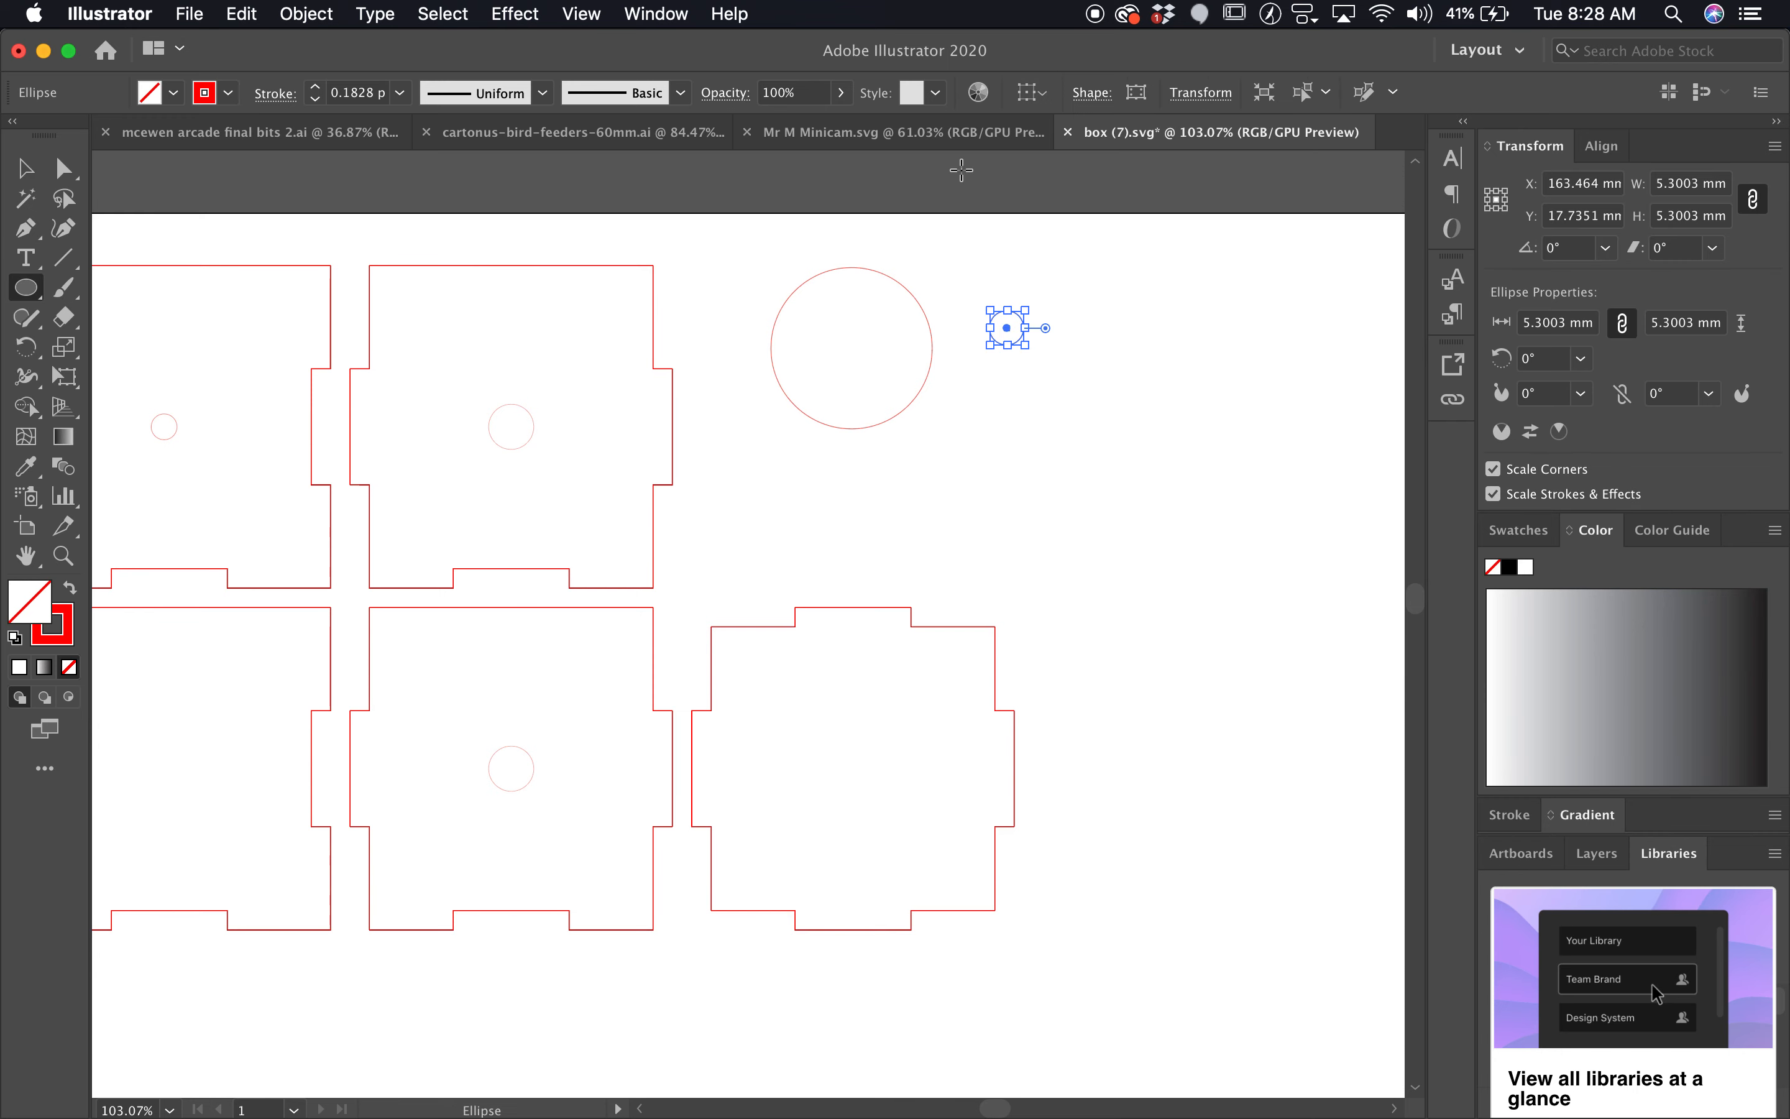
{"action": "left_click", "coordinate": [891, 132]}
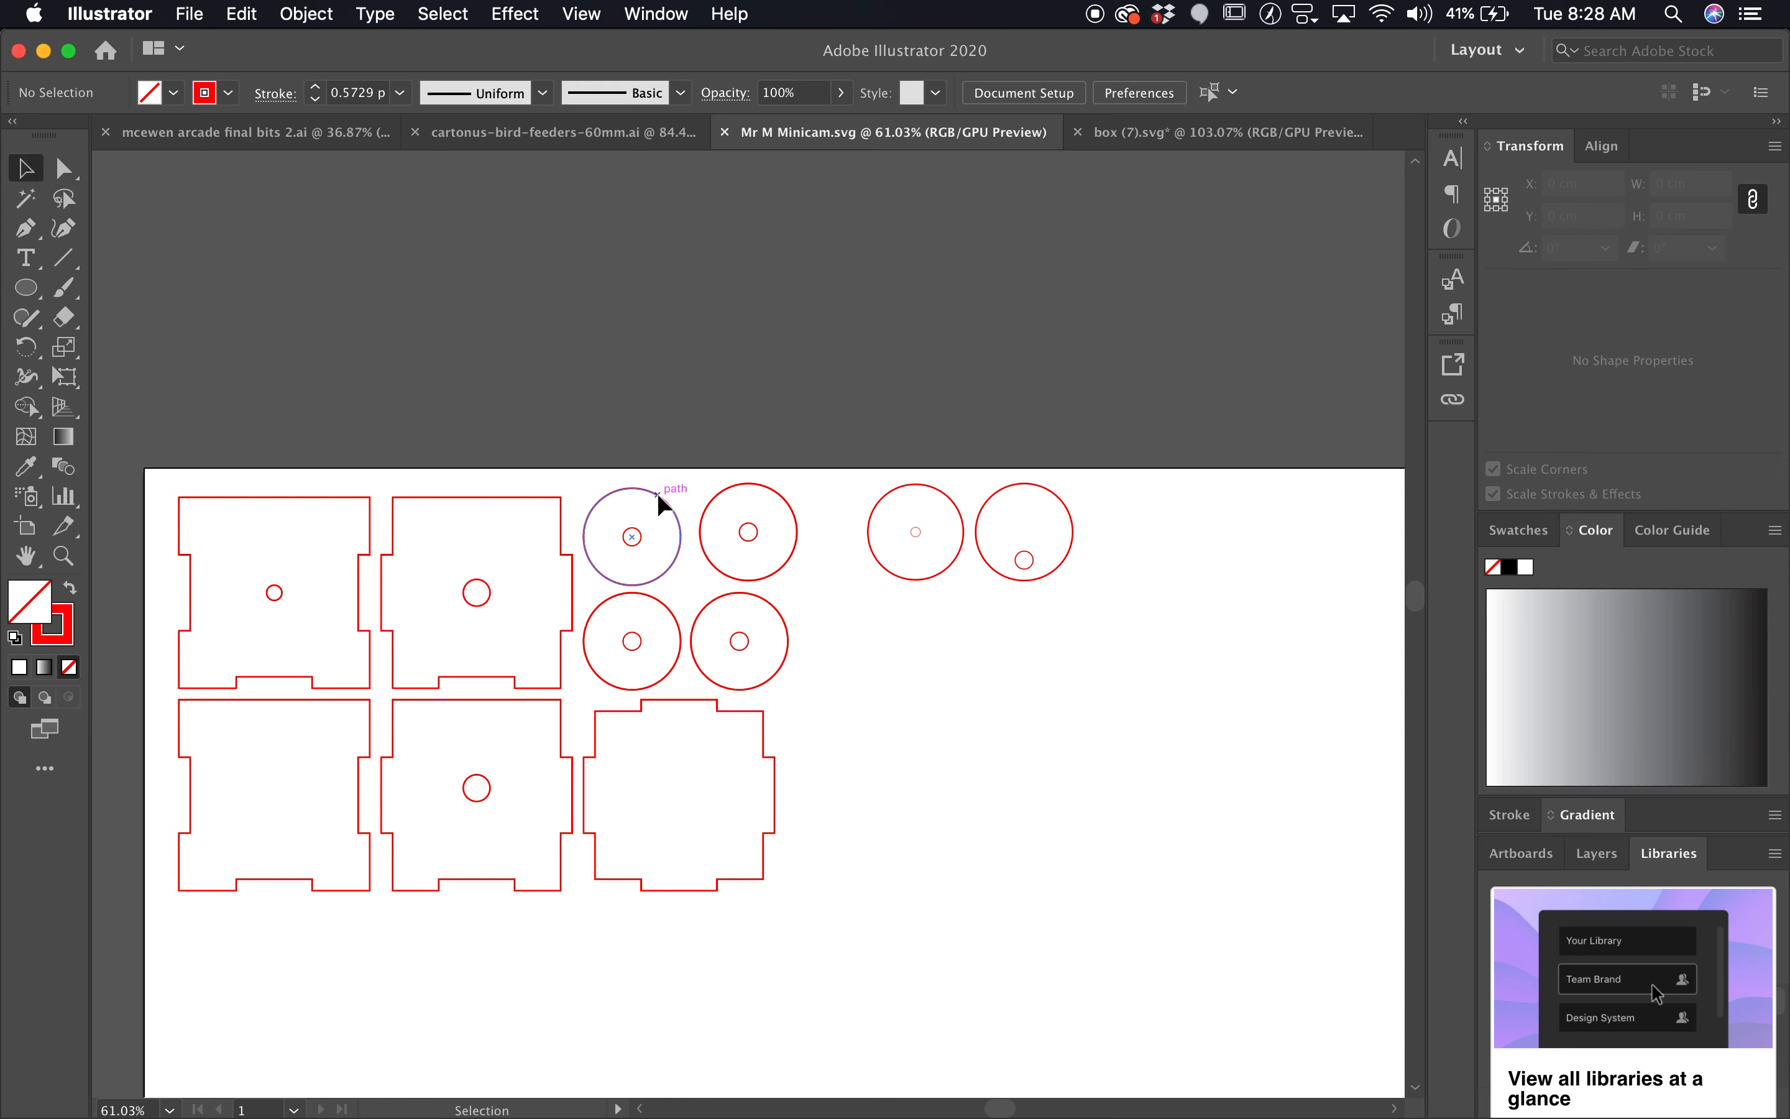
{"action": "left_click", "coordinate": [632, 536]}
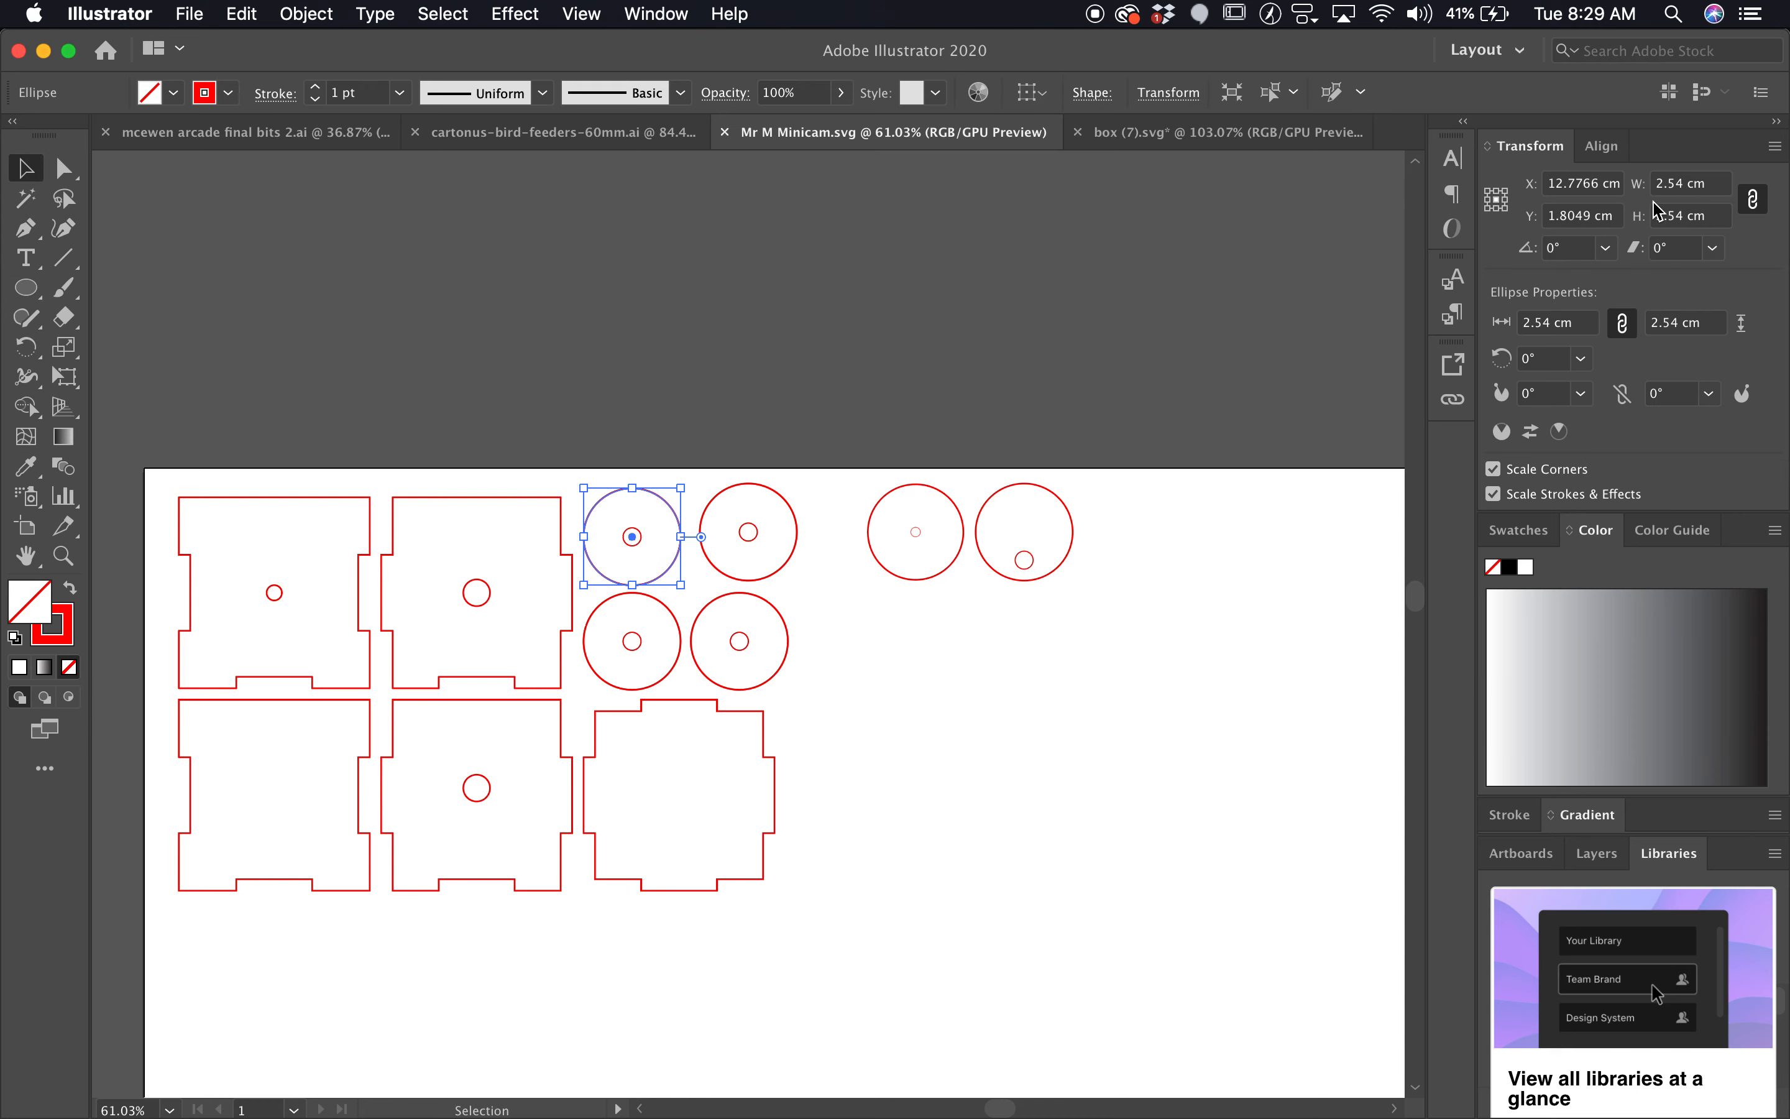
{"action": "mouse_move", "coordinate": [842, 520]}
{"action": "type", "text": "0.47"}
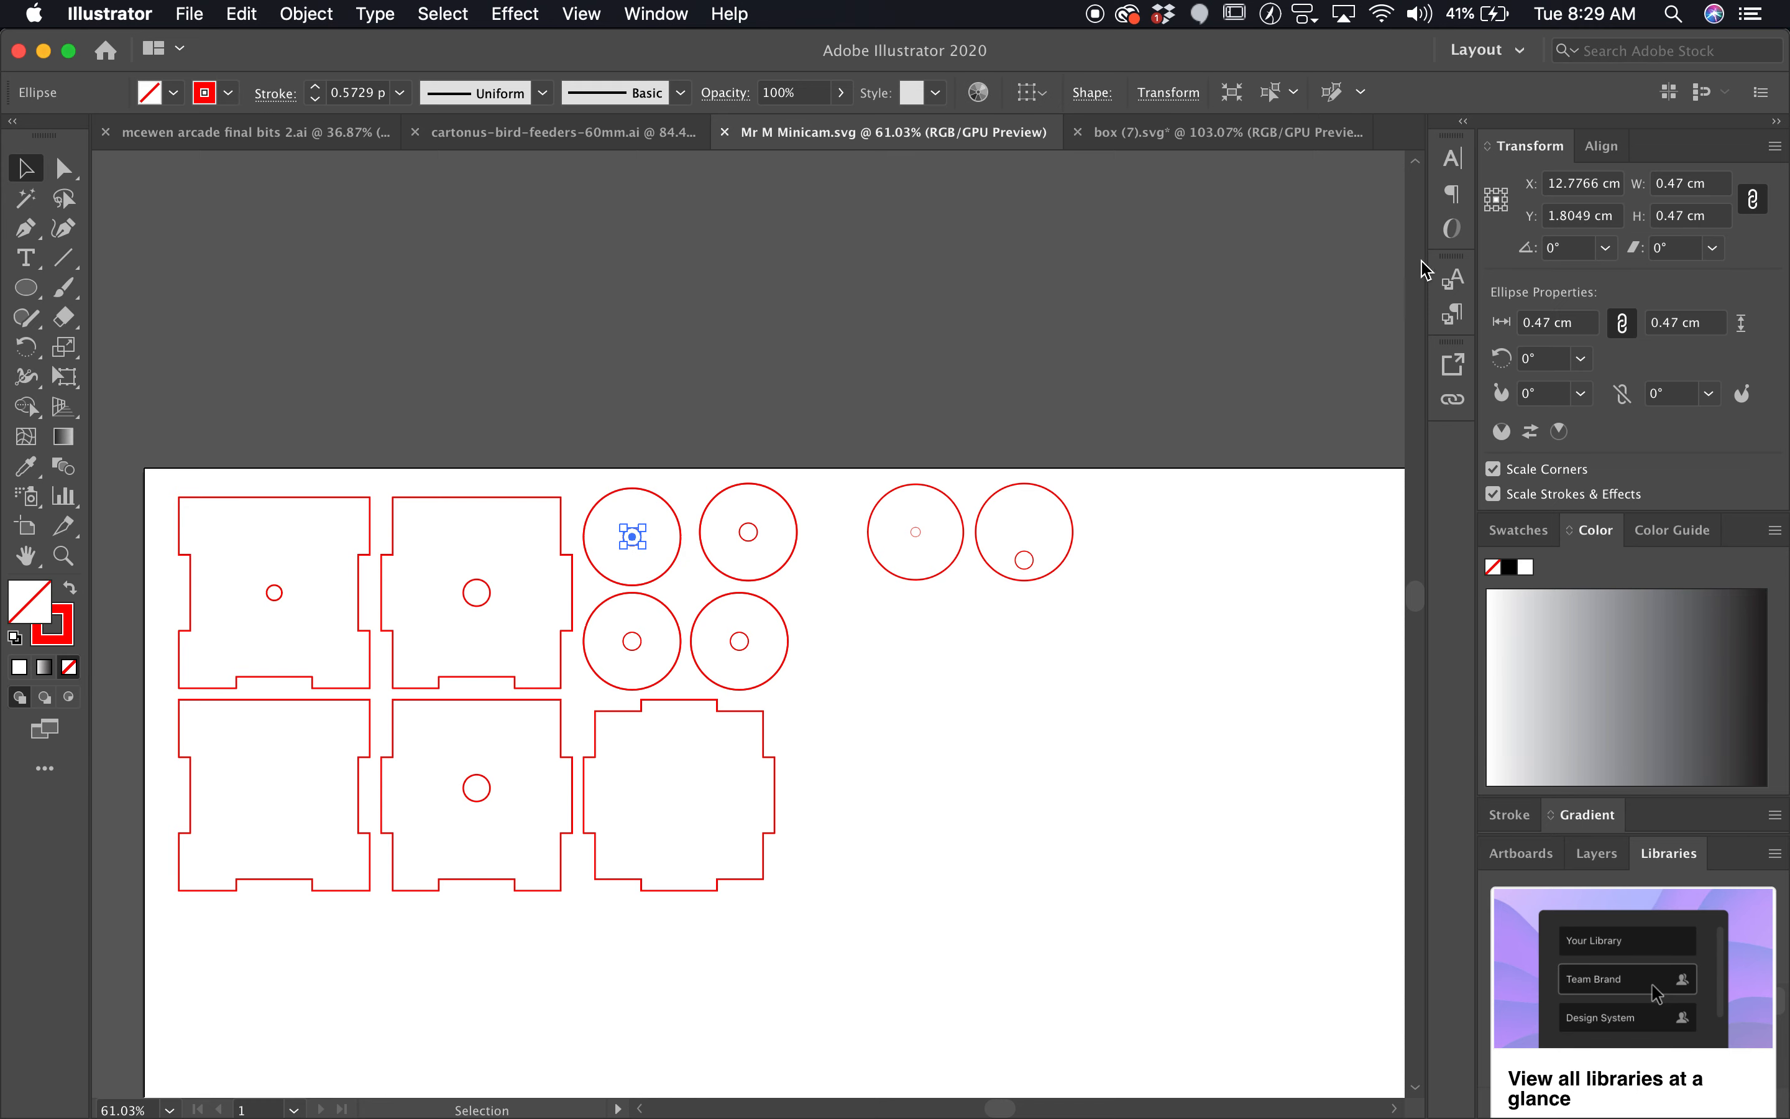
{"action": "mouse_move", "coordinate": [1687, 201]}
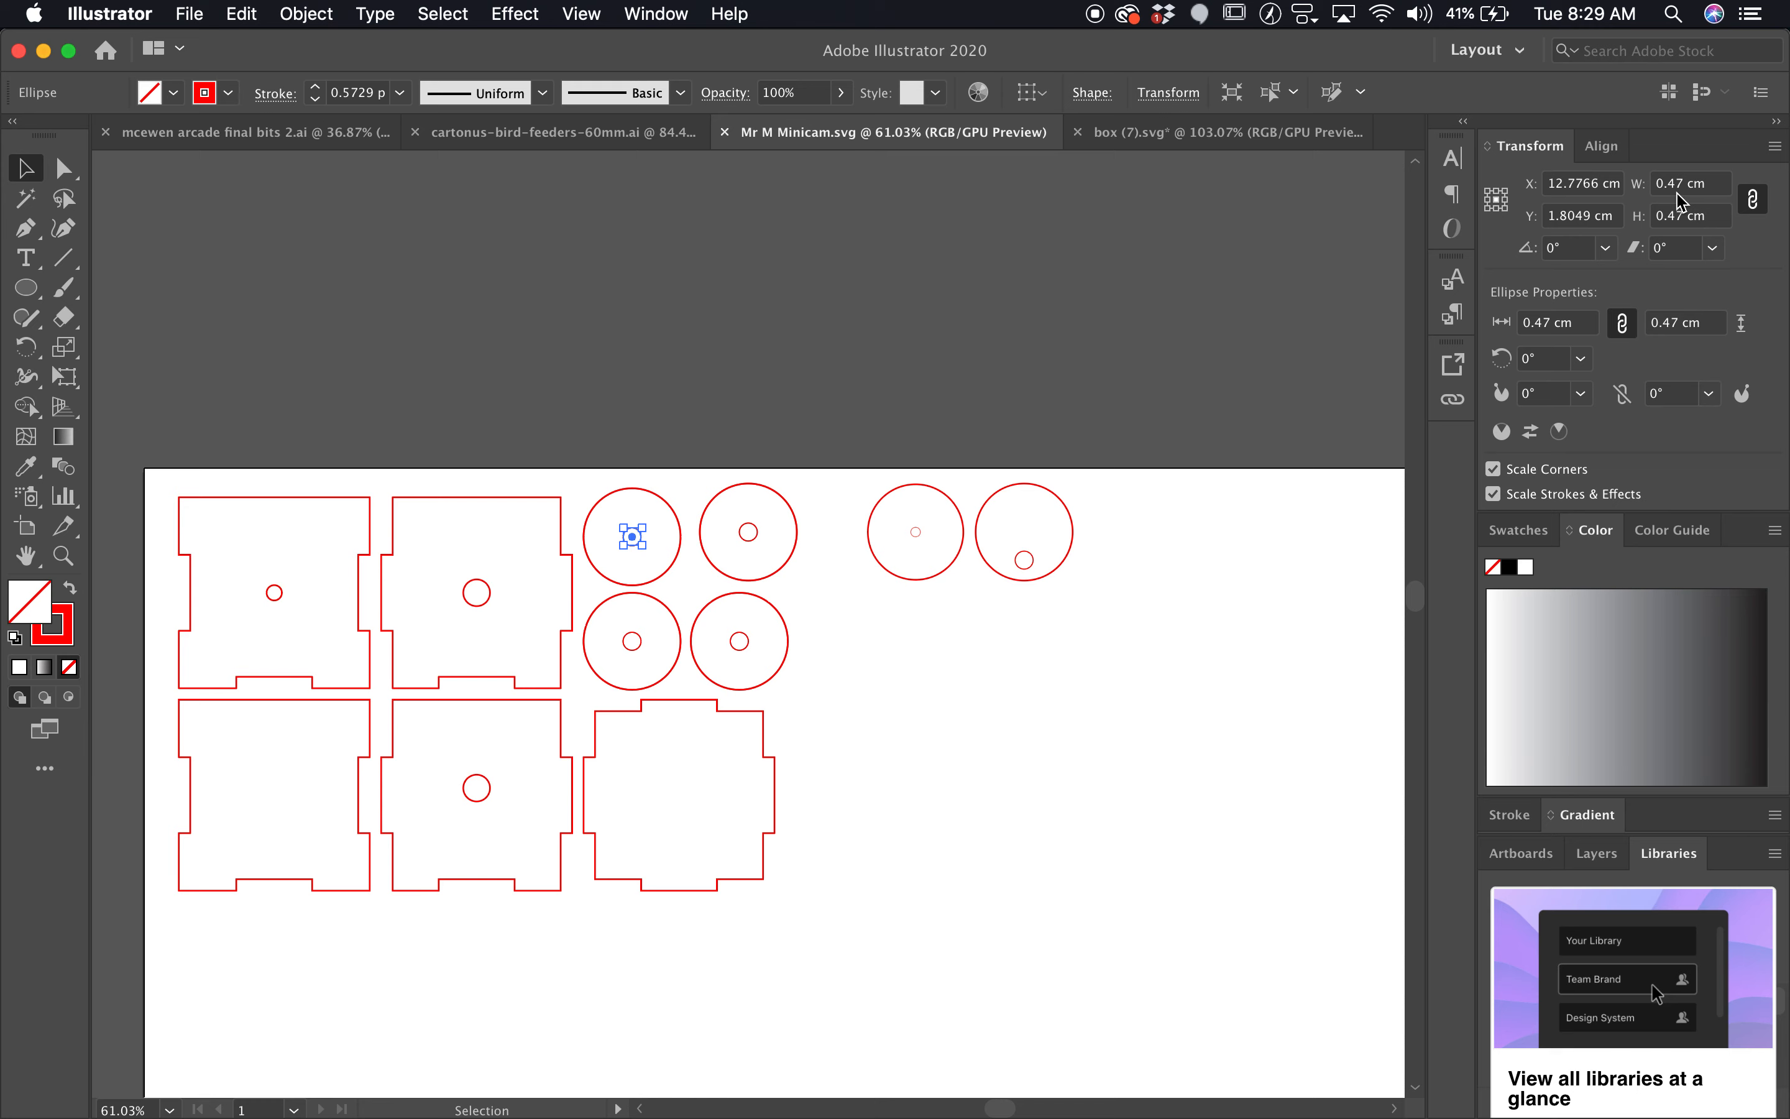
{"action": "mouse_move", "coordinate": [709, 517]}
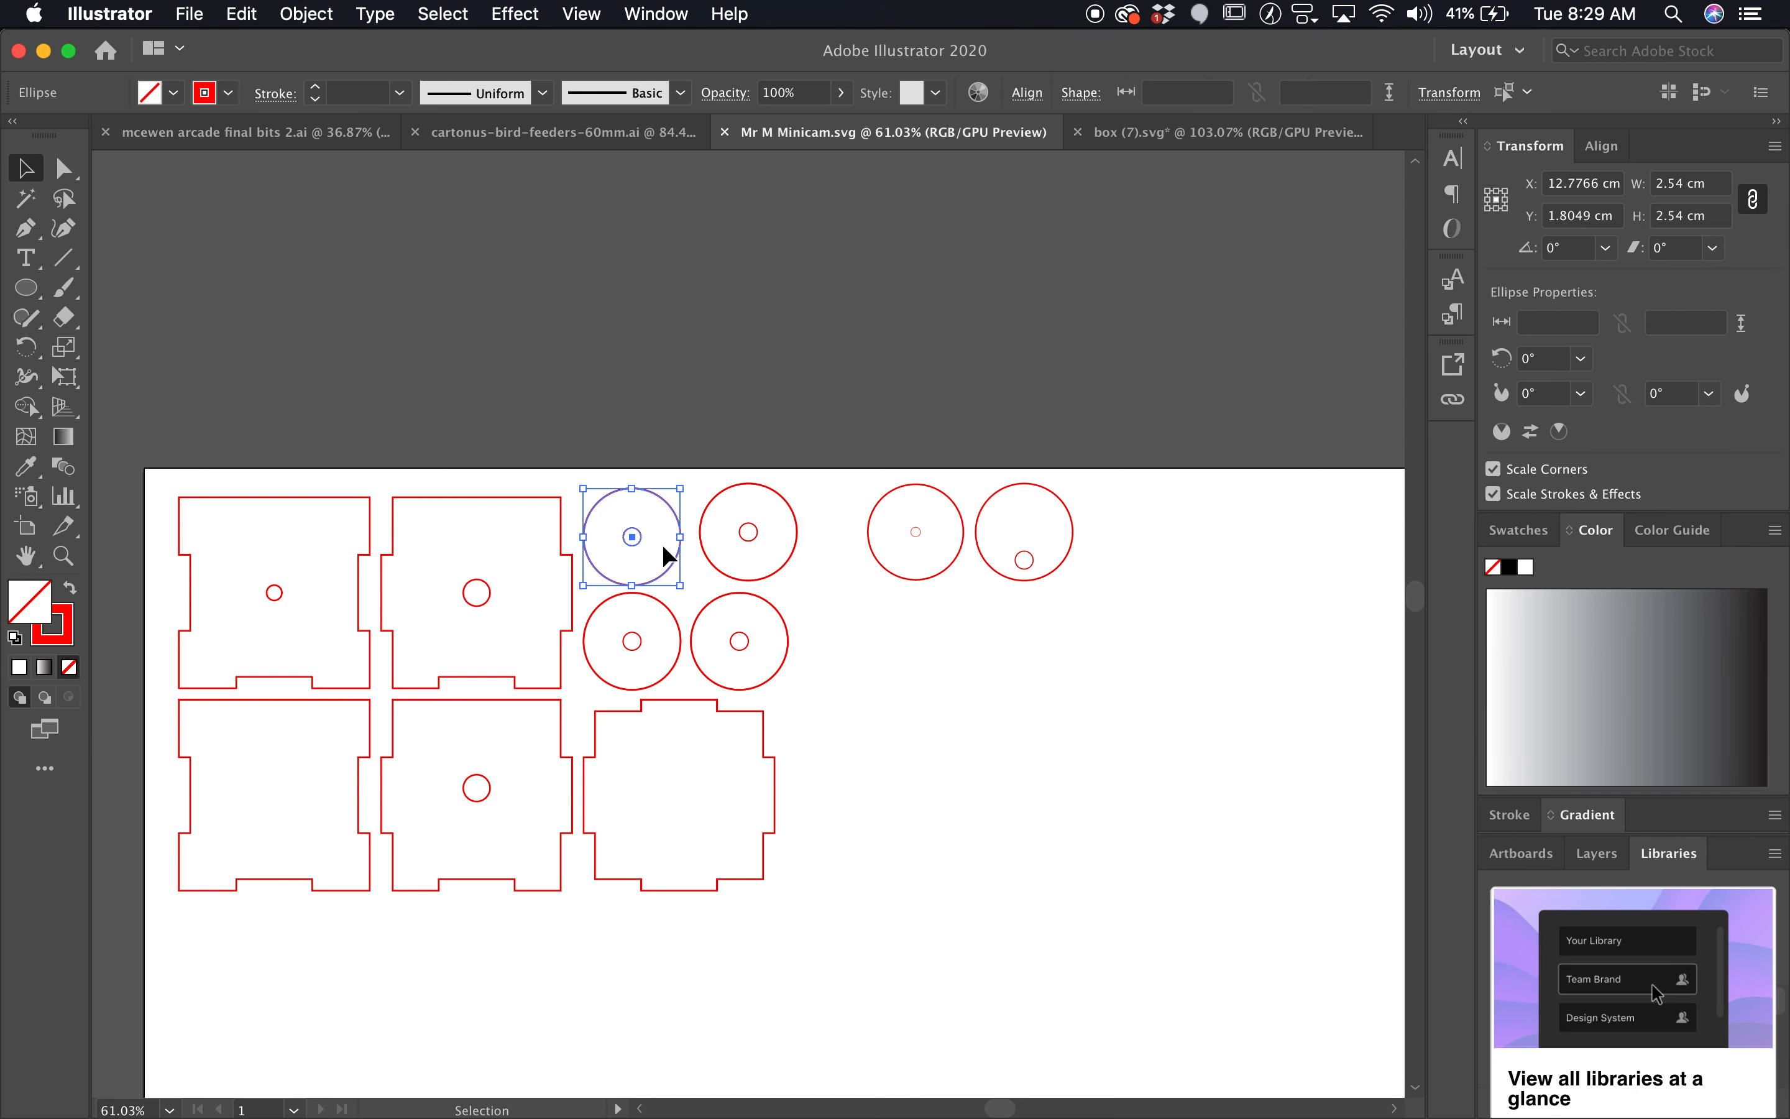
{"action": "left_click_drag", "start_coordinate": [632, 537], "coordinate": [747, 624]}
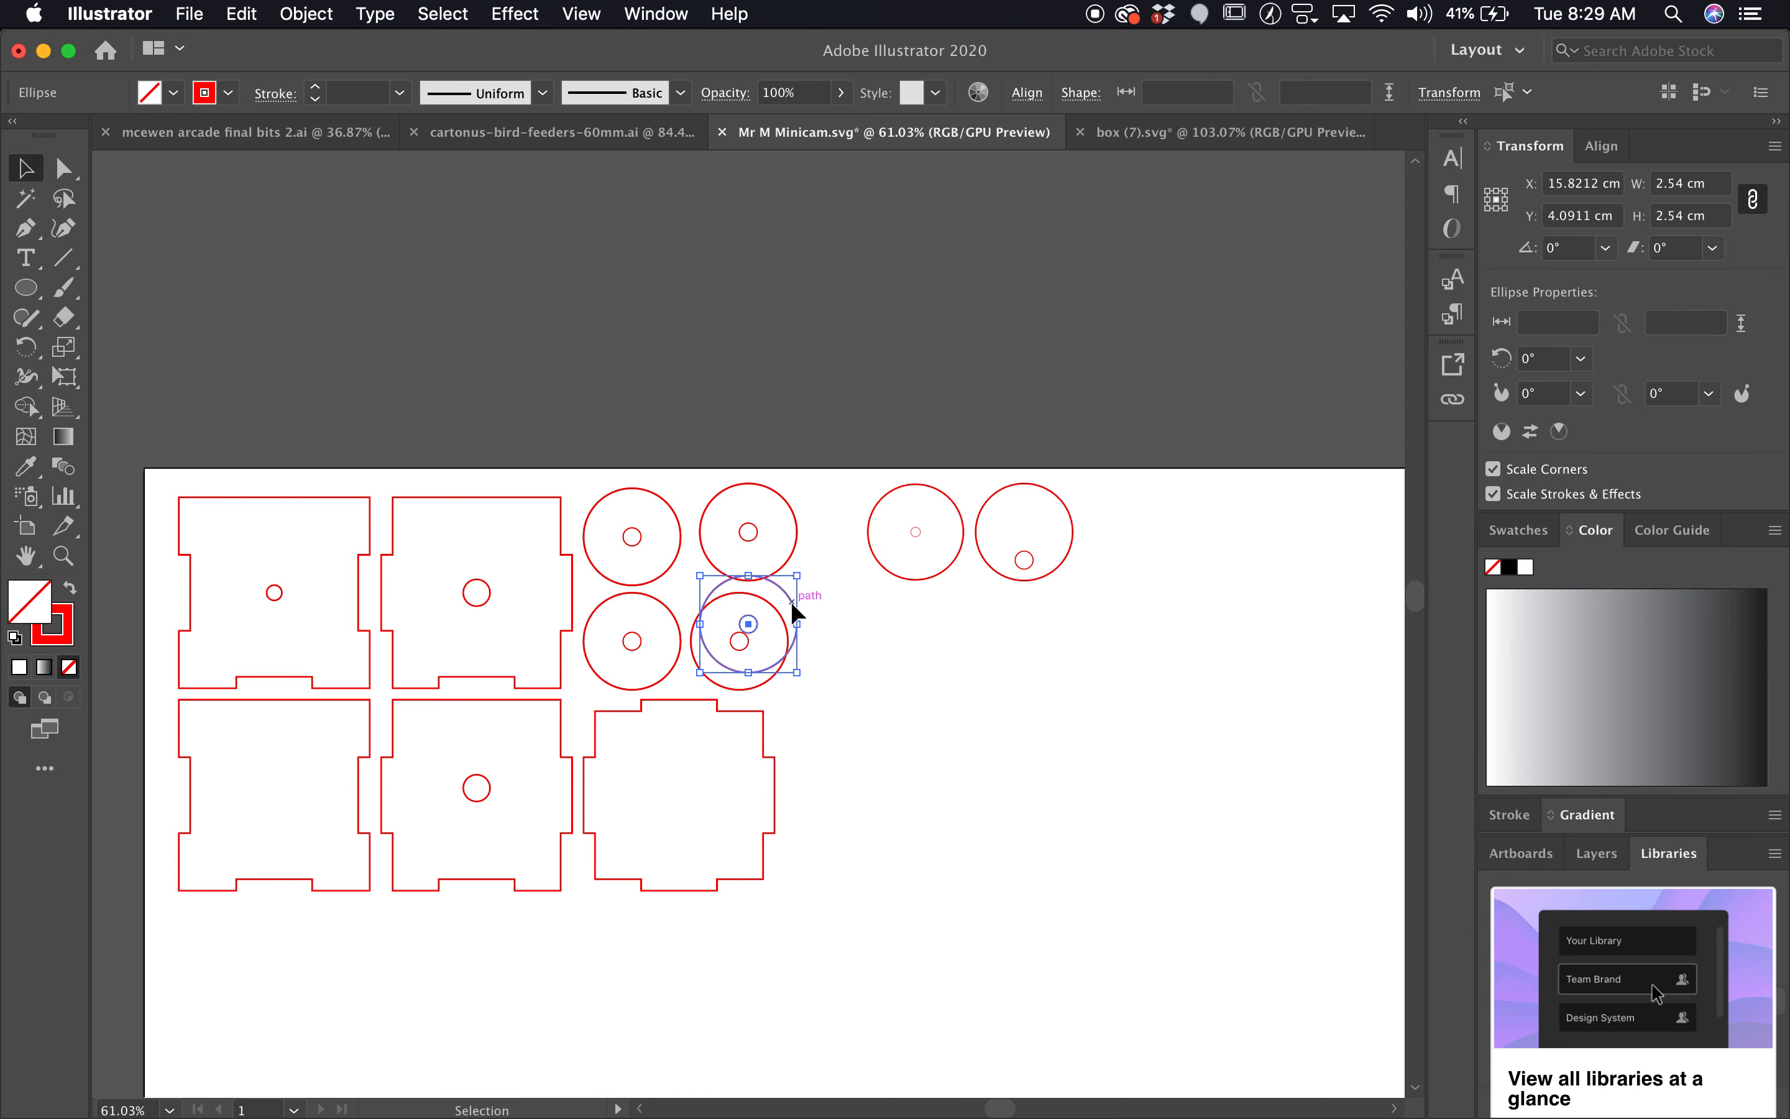
{"action": "mouse_move", "coordinate": [759, 525]}
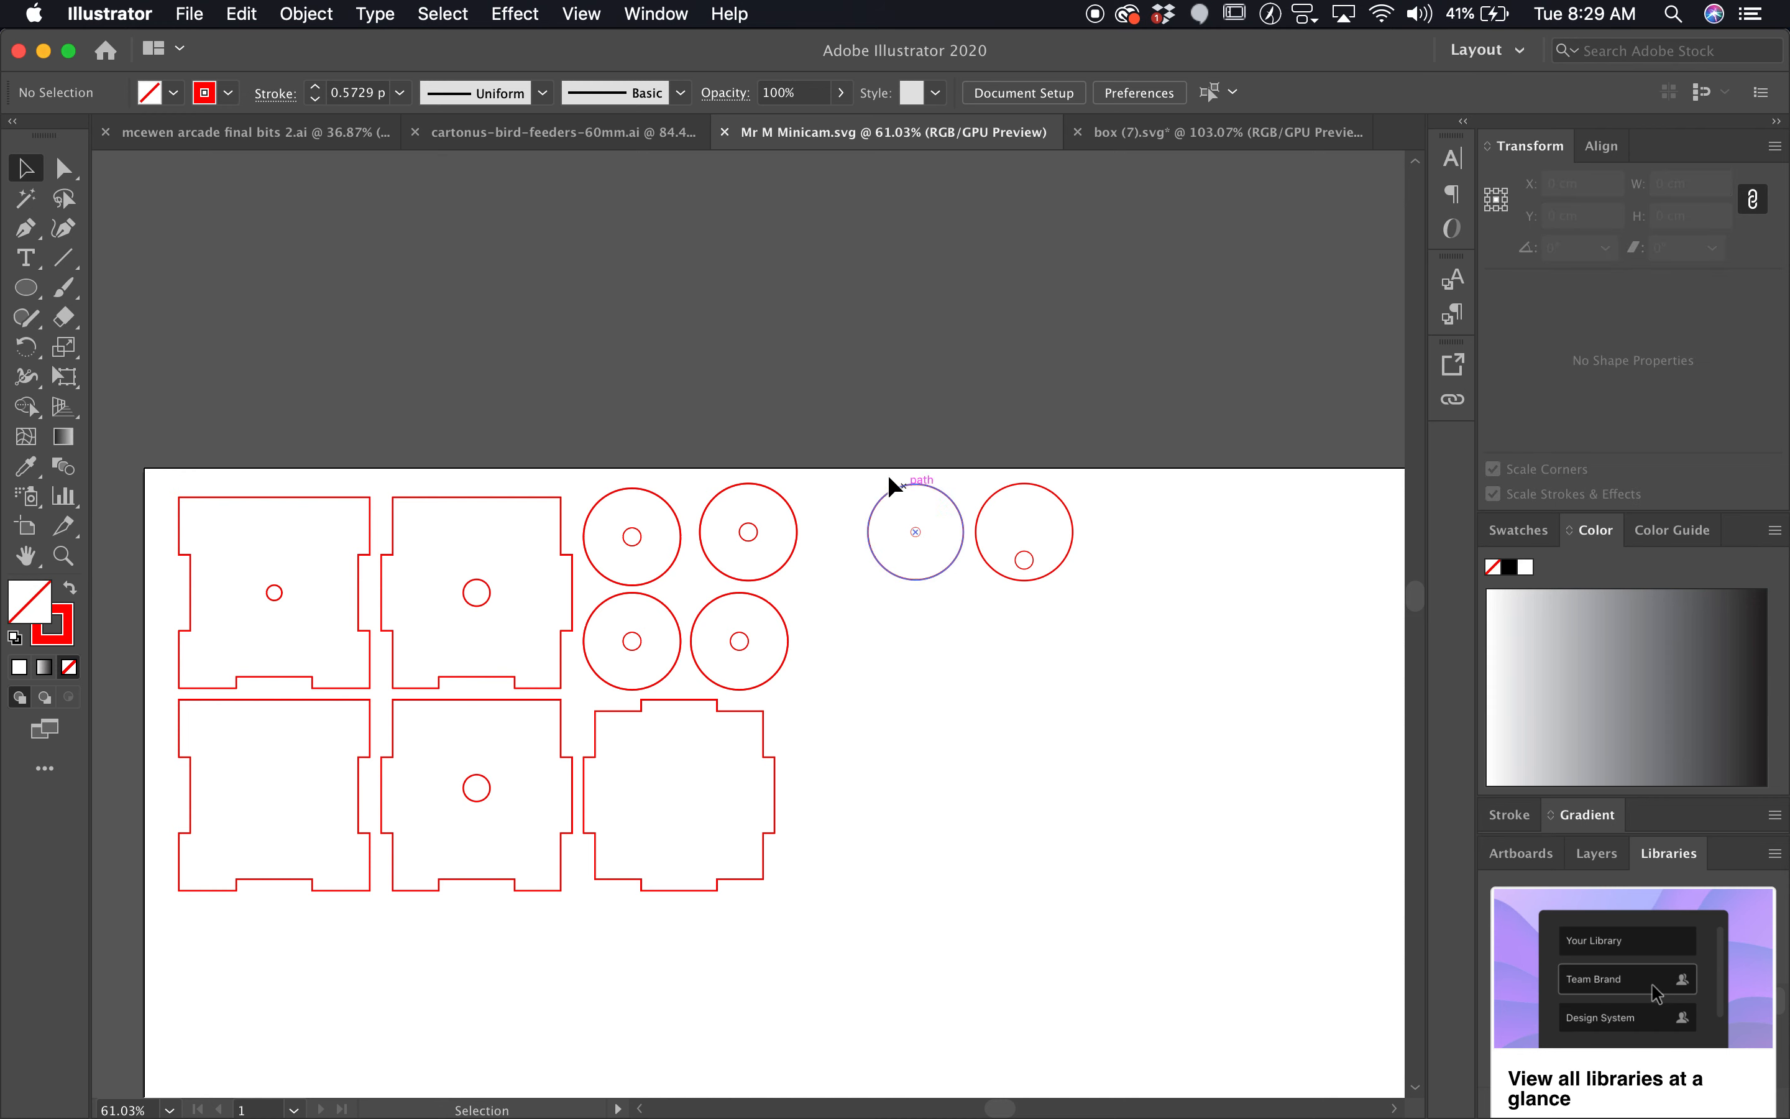
{"action": "mouse_move", "coordinate": [1073, 524]}
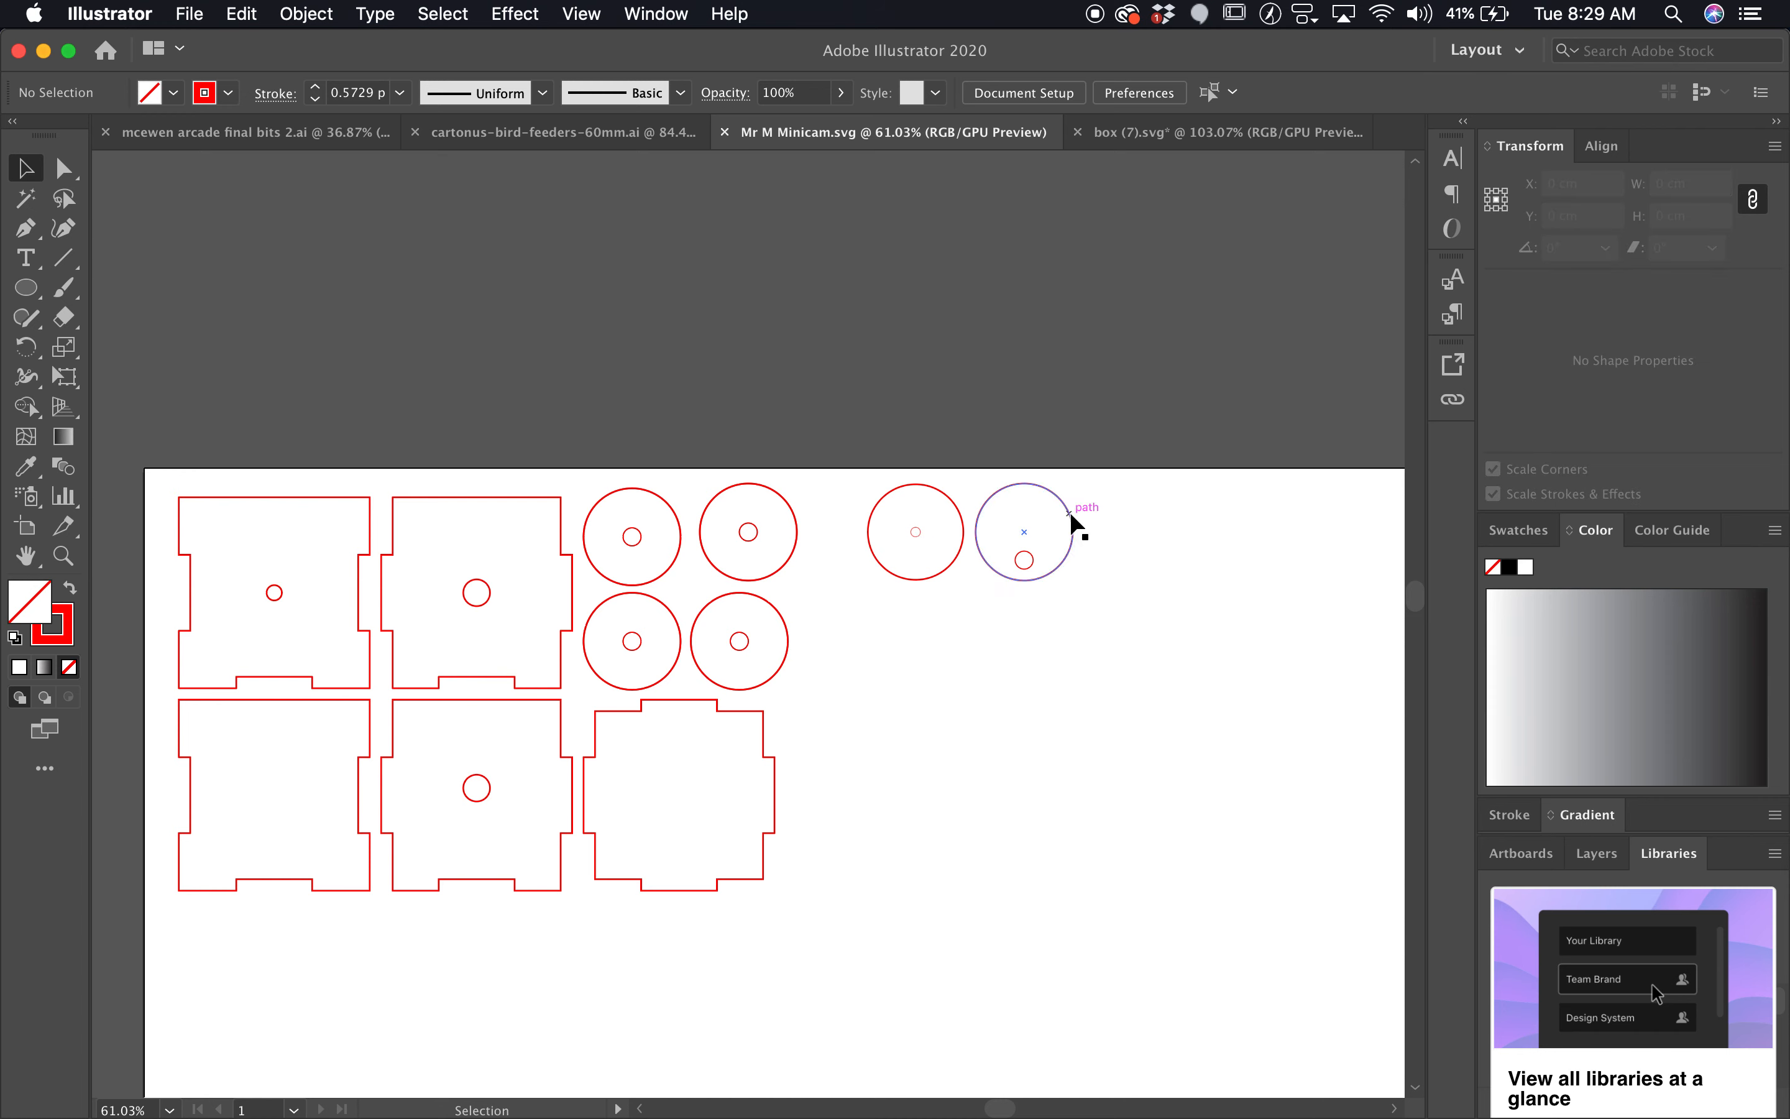
- Select the cam circle and its tiny centre hole to read their sizes, then go to the File commands
{"action": "left_click", "coordinate": [1024, 531]}
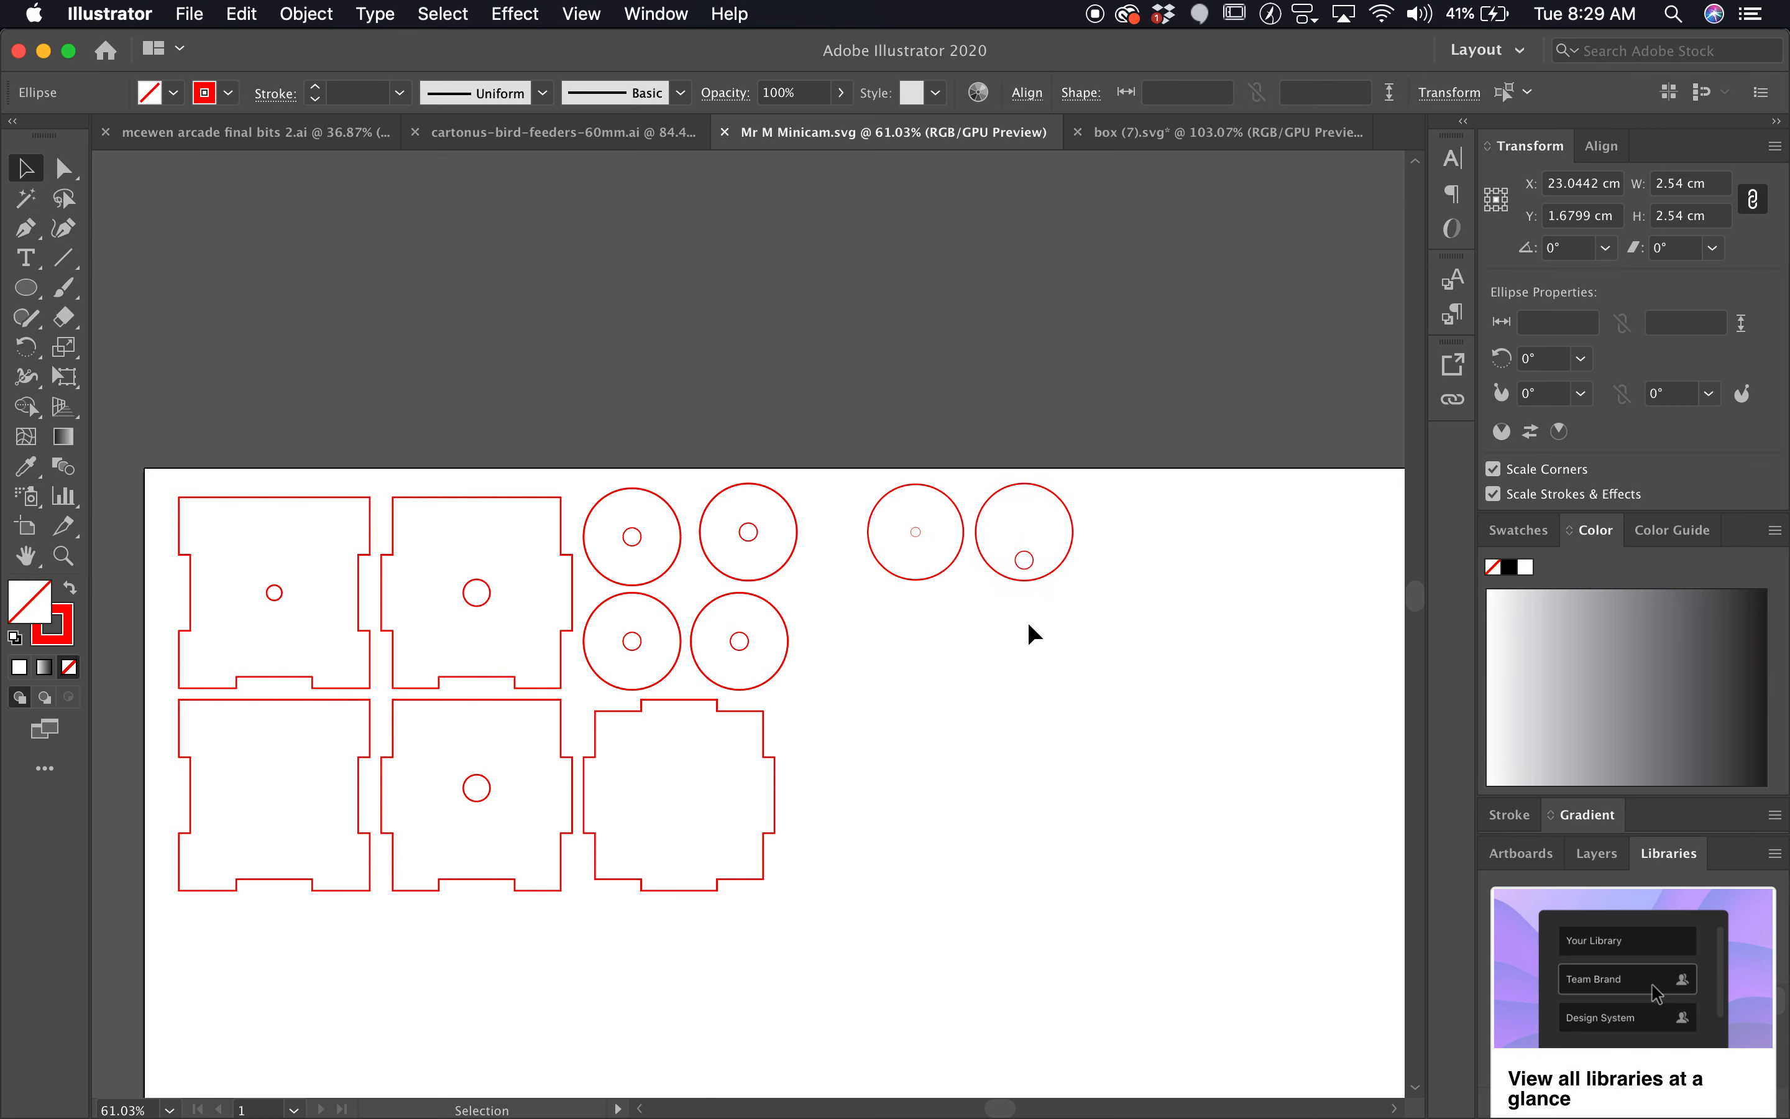
{"action": "left_click", "coordinate": [914, 534]}
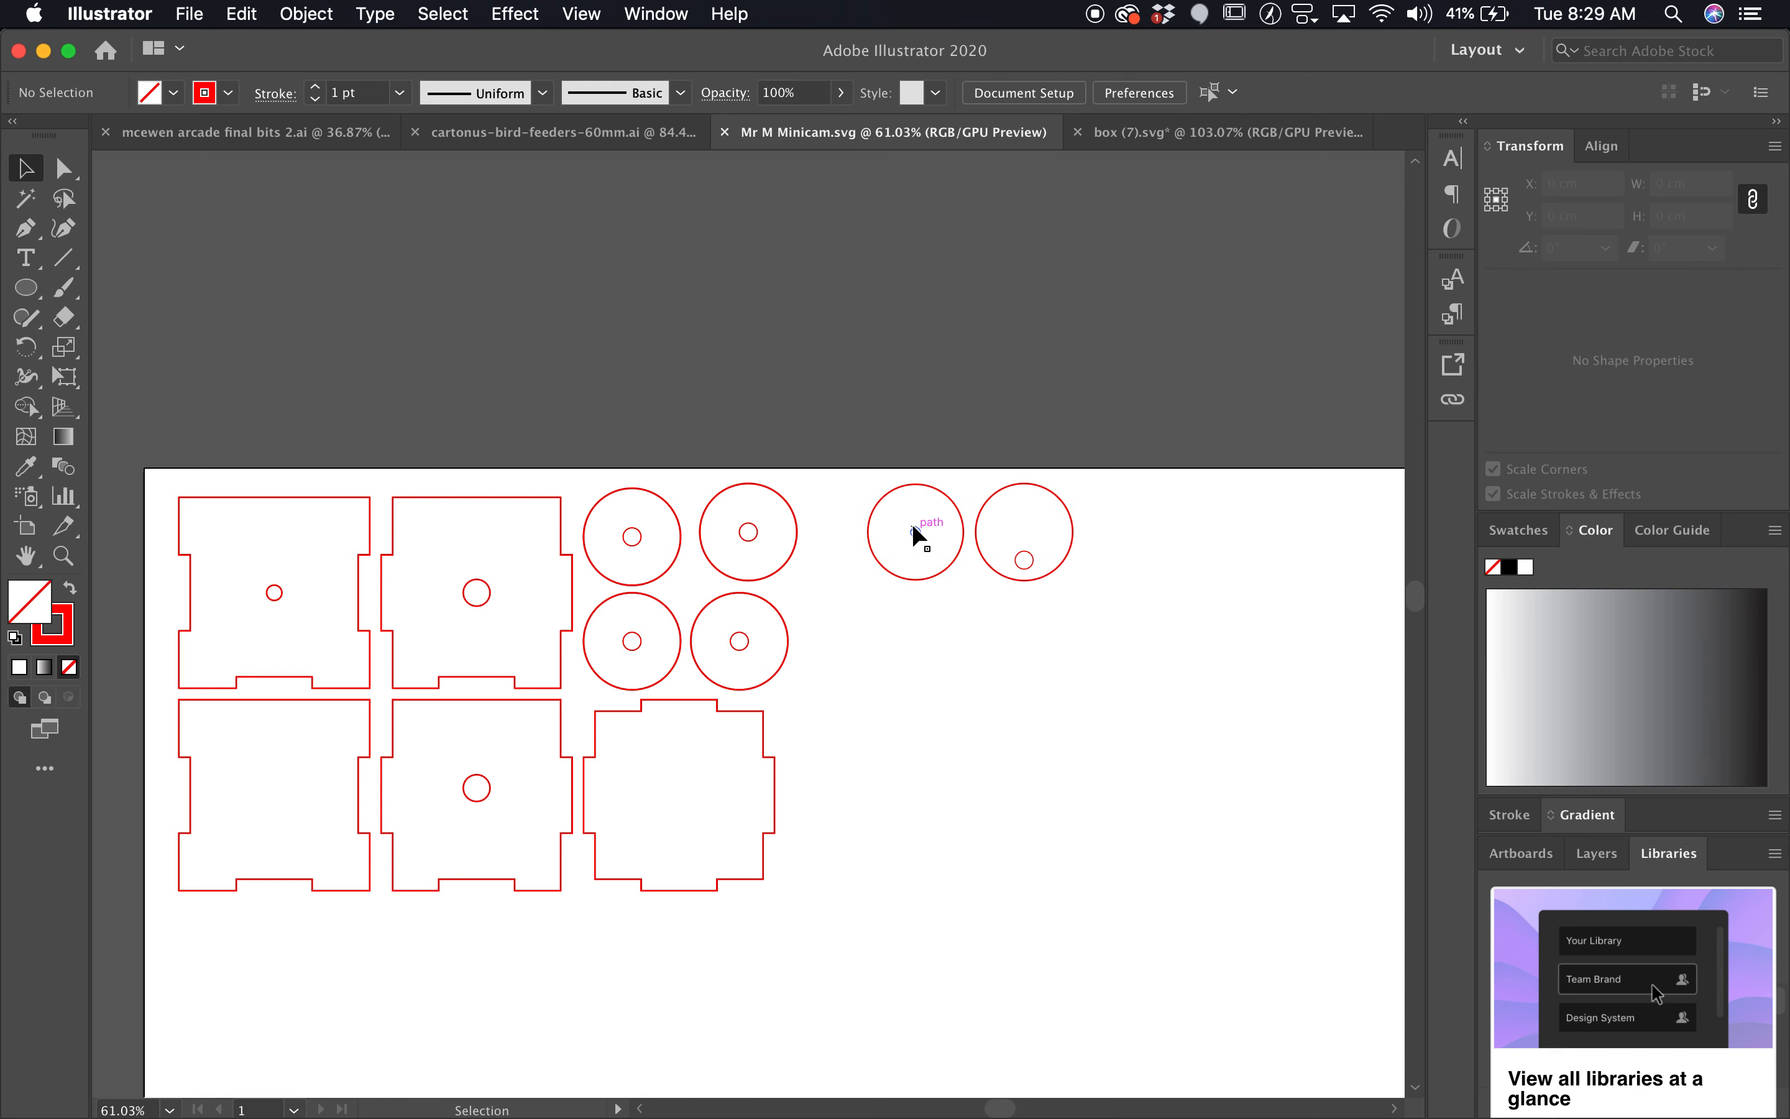
{"action": "left_click", "coordinate": [914, 532]}
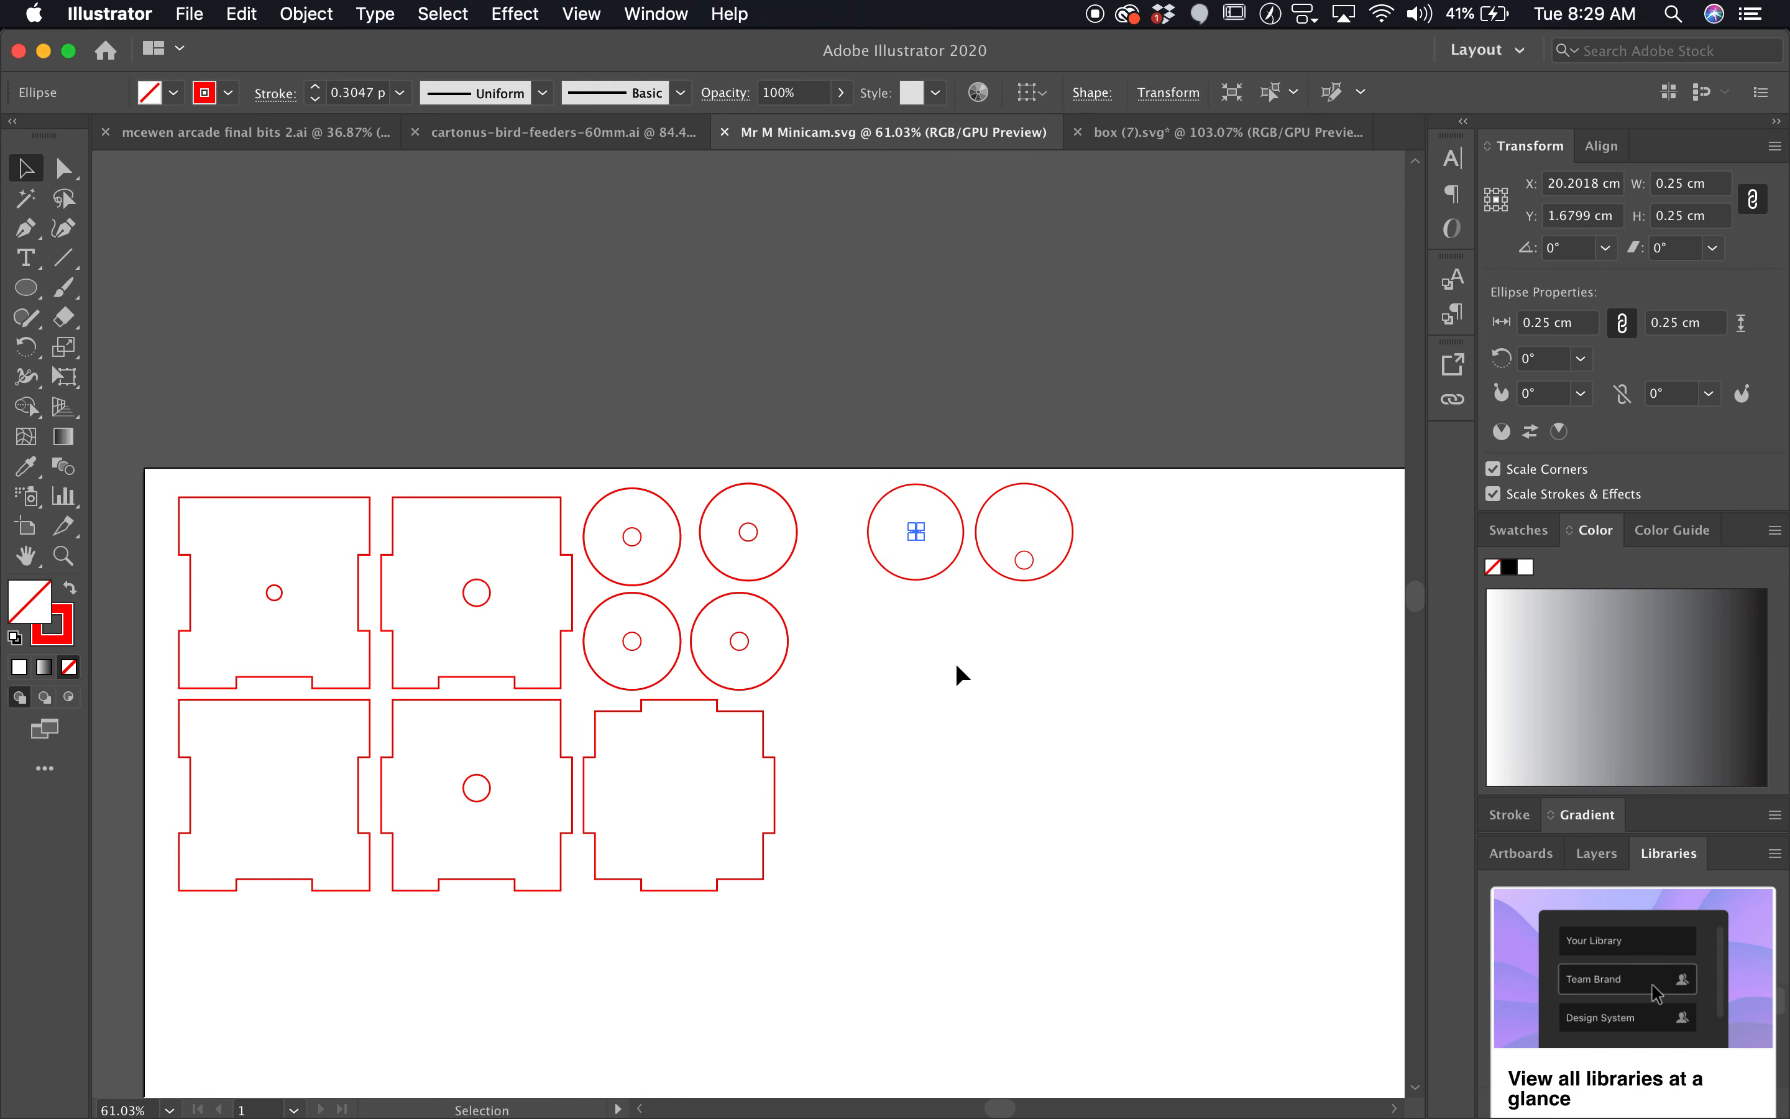
{"action": "mouse_move", "coordinate": [1167, 523]}
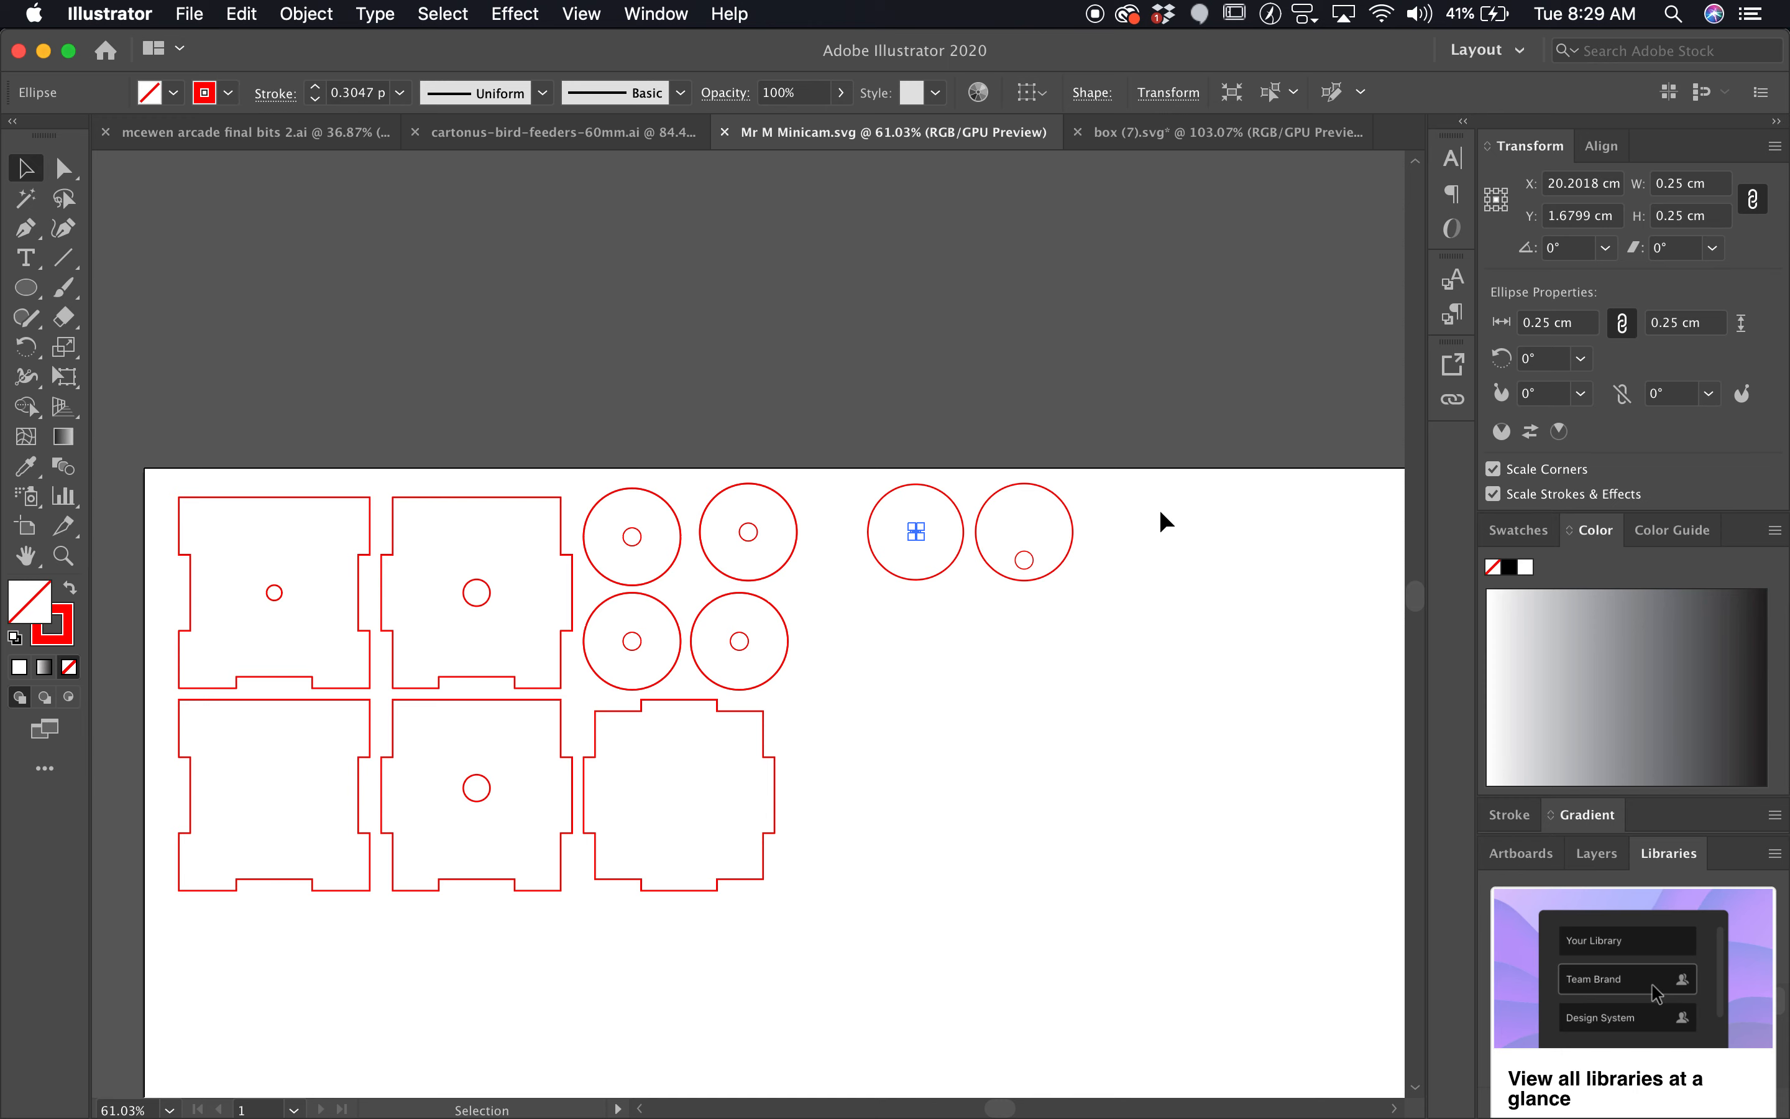
{"action": "left_click", "coordinate": [189, 14]}
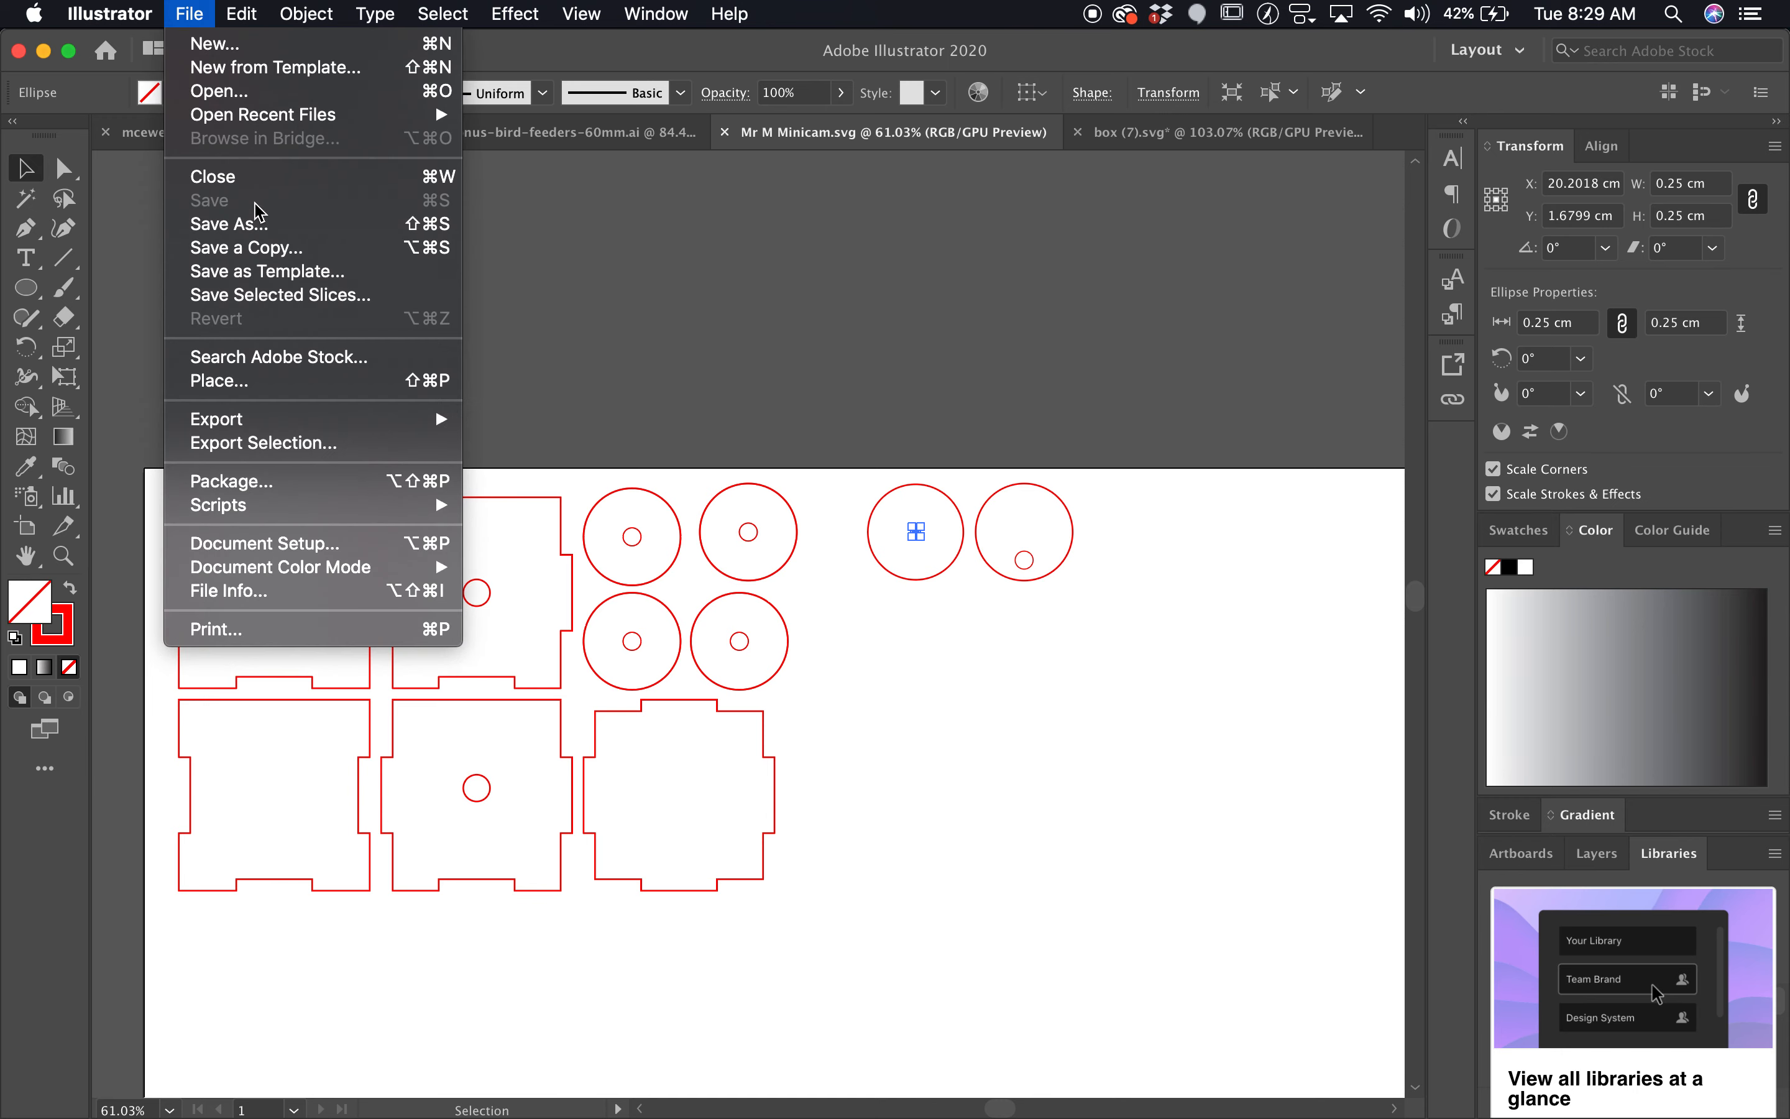
- Set the document units to Millimeters in Document Setup
{"action": "left_click", "coordinate": [262, 544]}
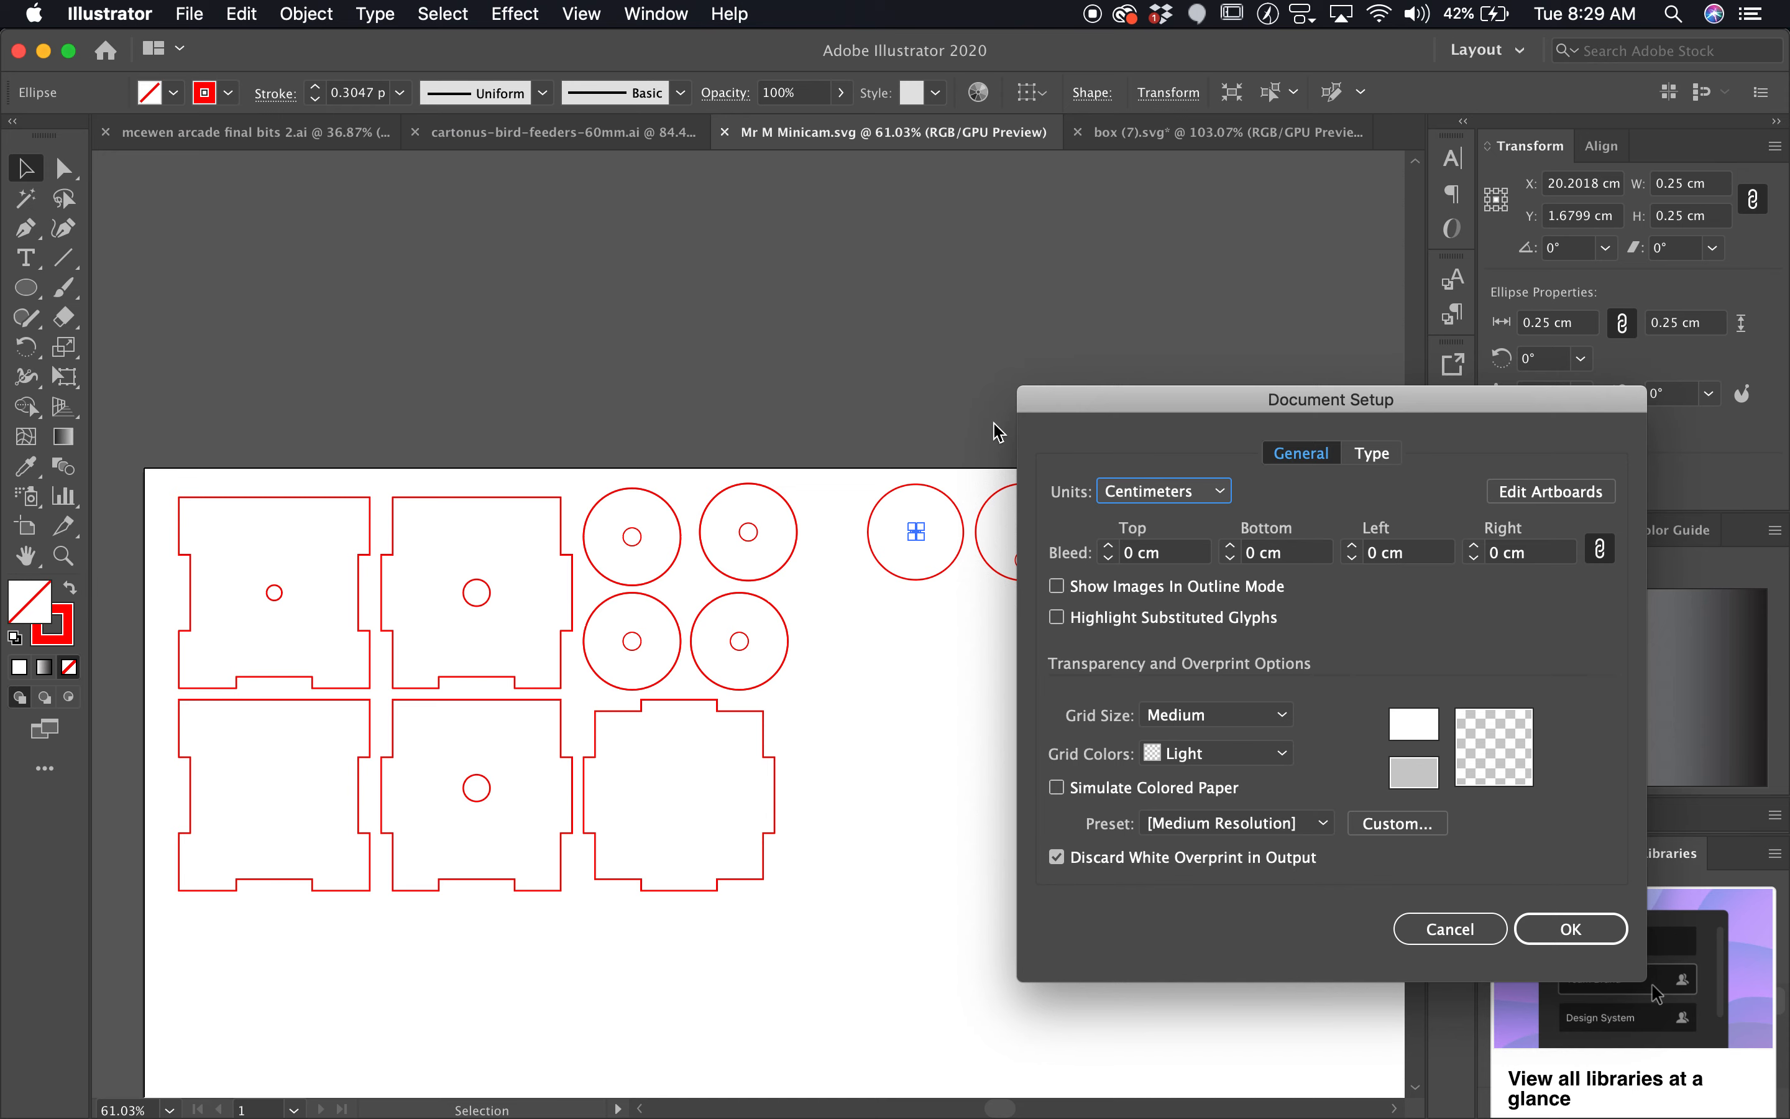
{"action": "left_click", "coordinate": [1161, 491]}
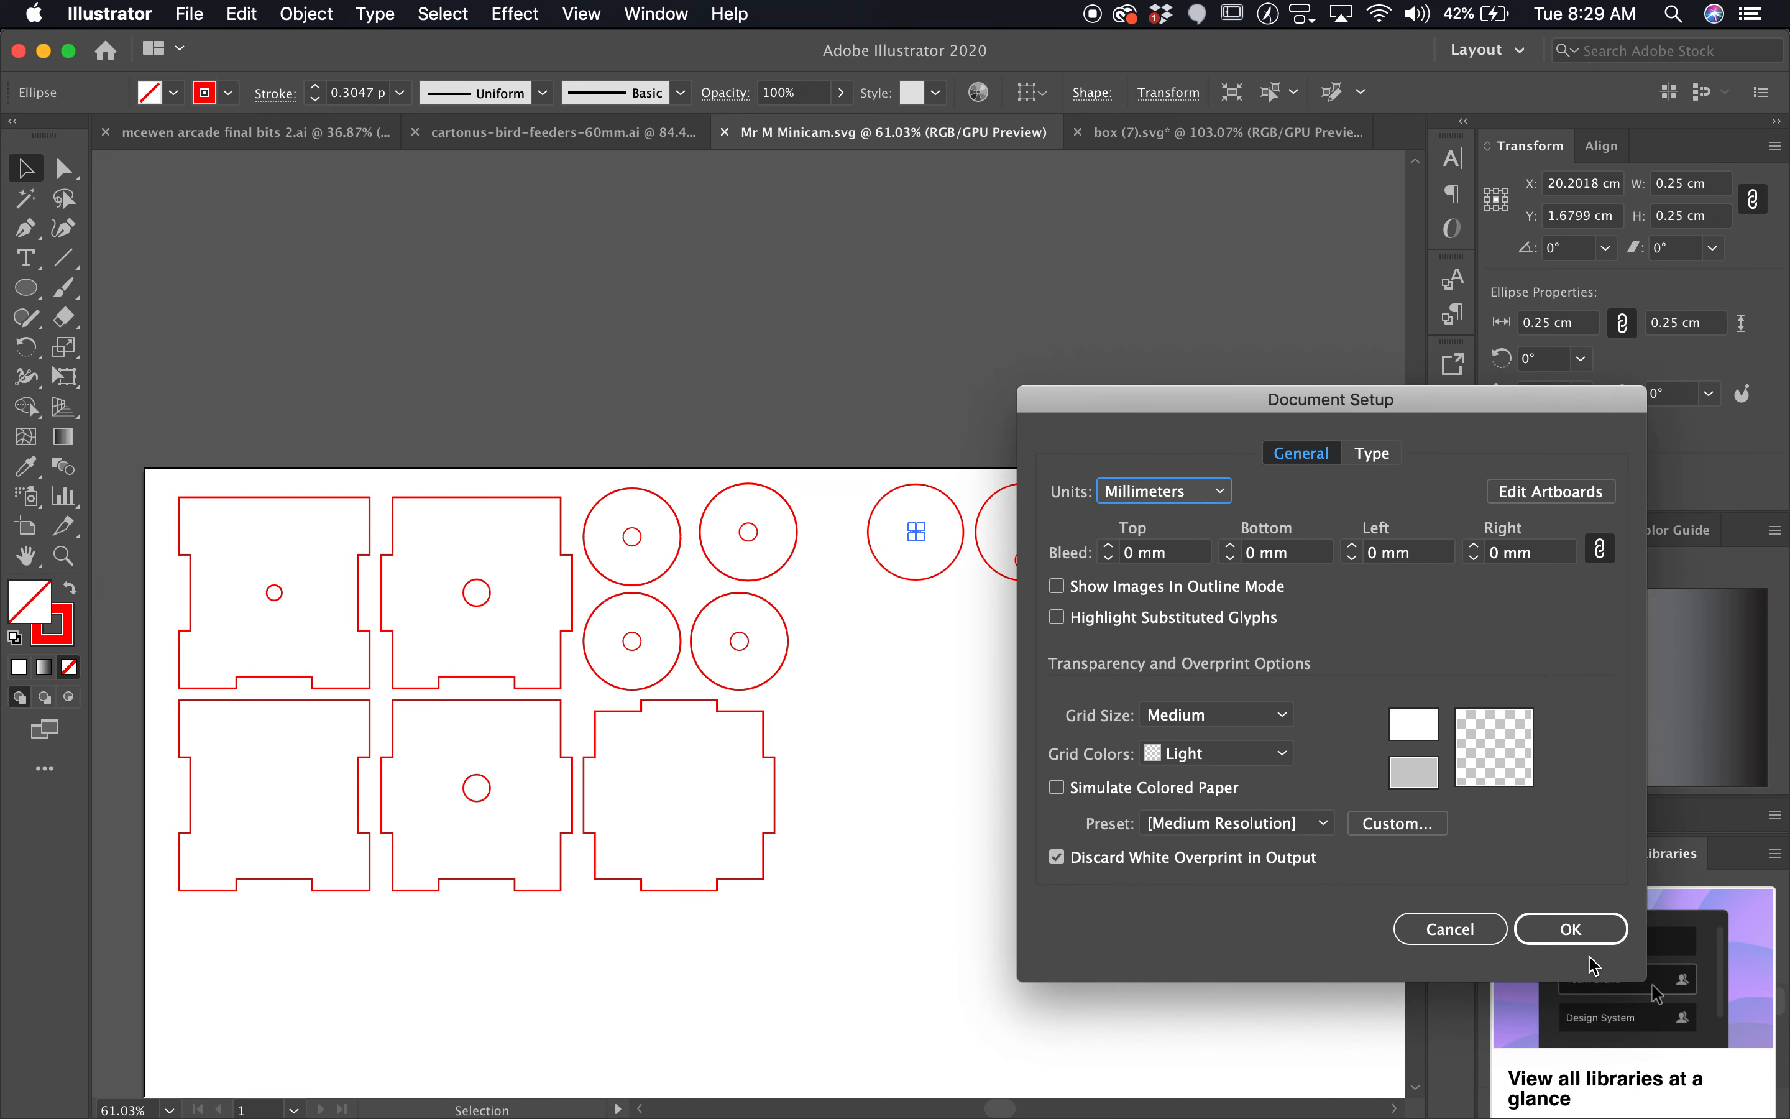
{"action": "left_click", "coordinate": [1570, 929]}
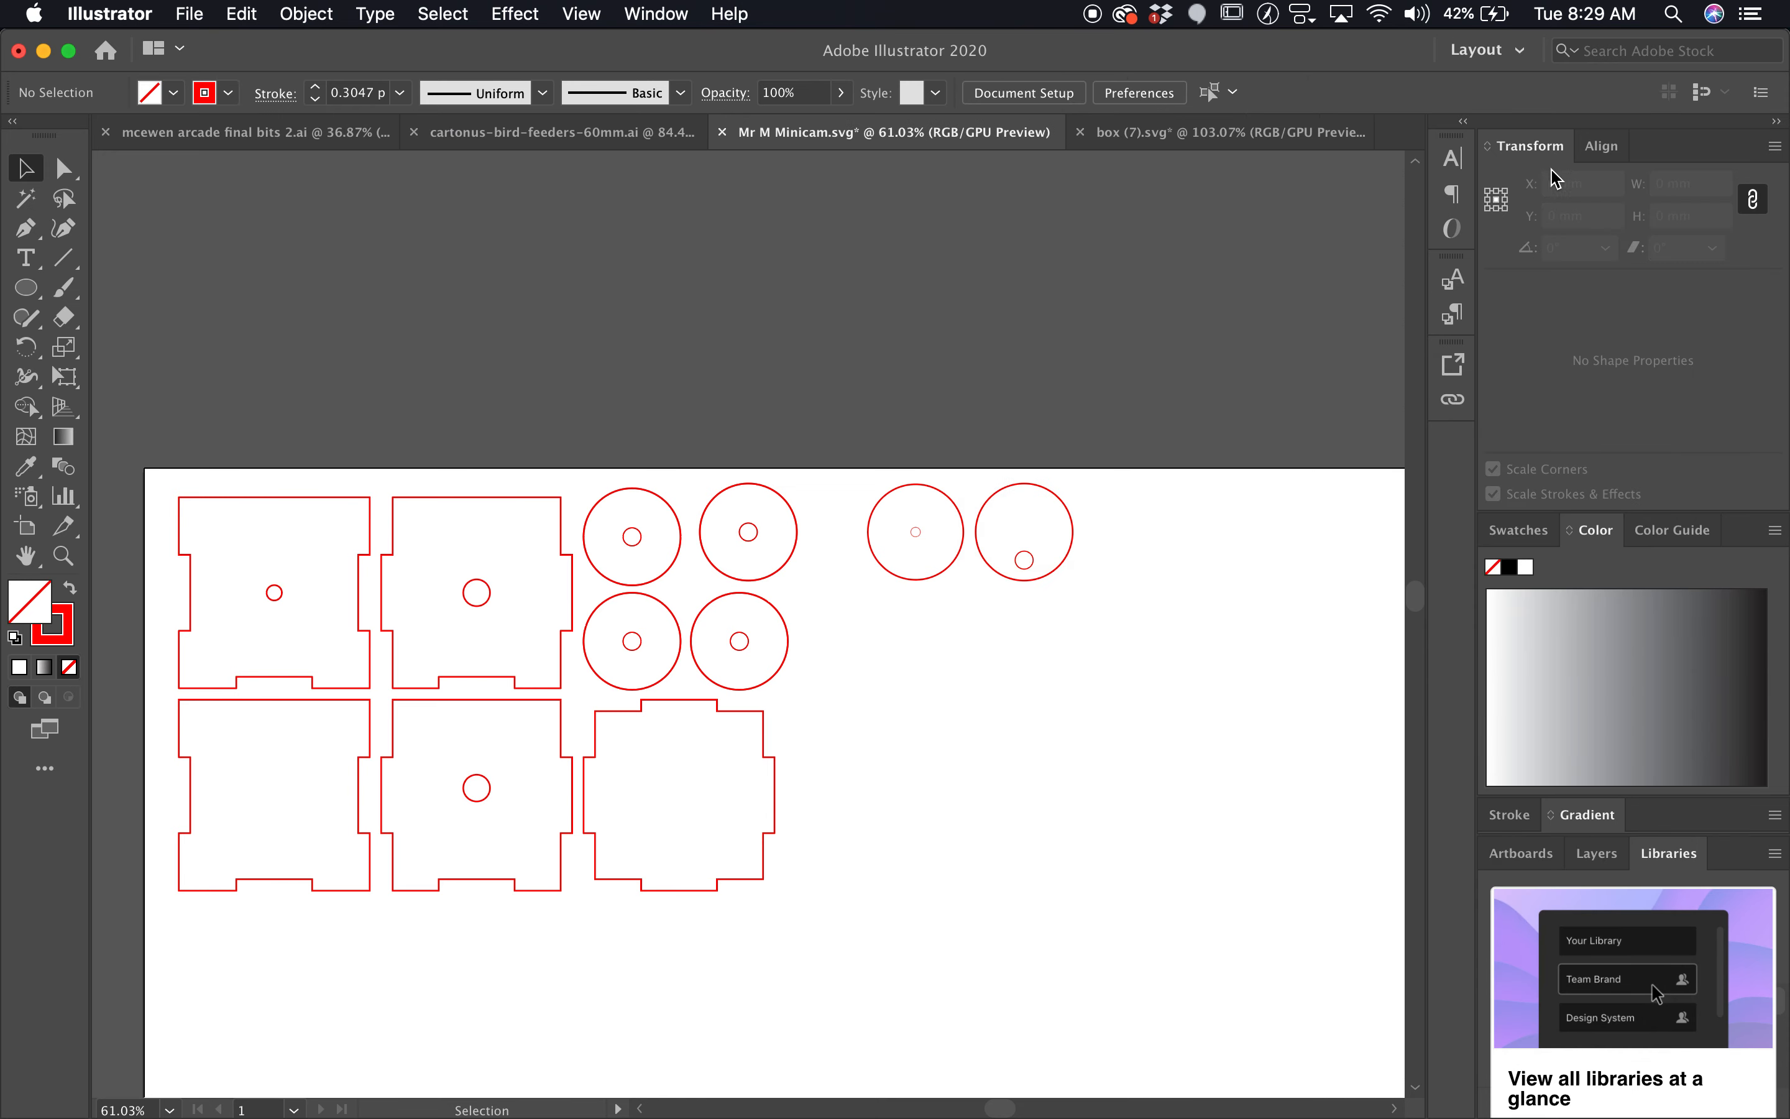
- Check the centre holes now read 2.5 mm and 4.7 mm in the Transform panel
{"action": "left_click", "coordinate": [915, 532]}
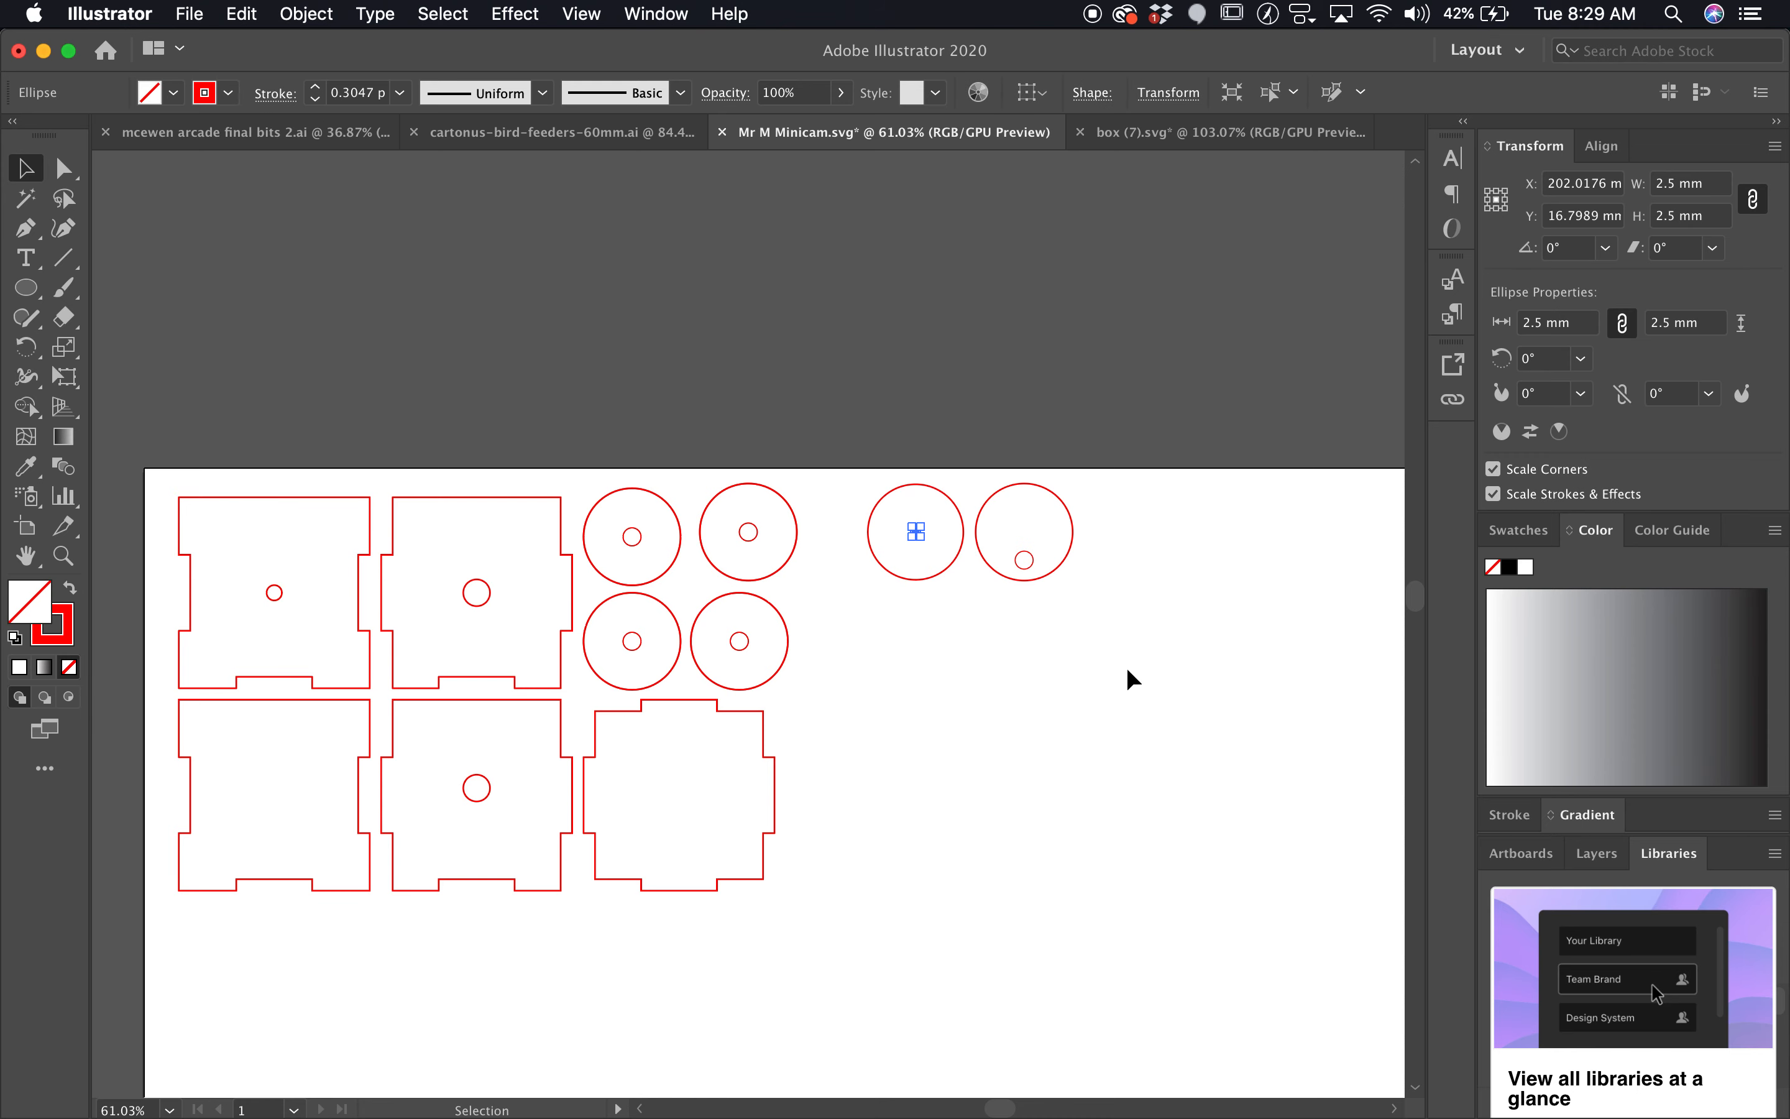
{"action": "mouse_move", "coordinate": [1674, 196]}
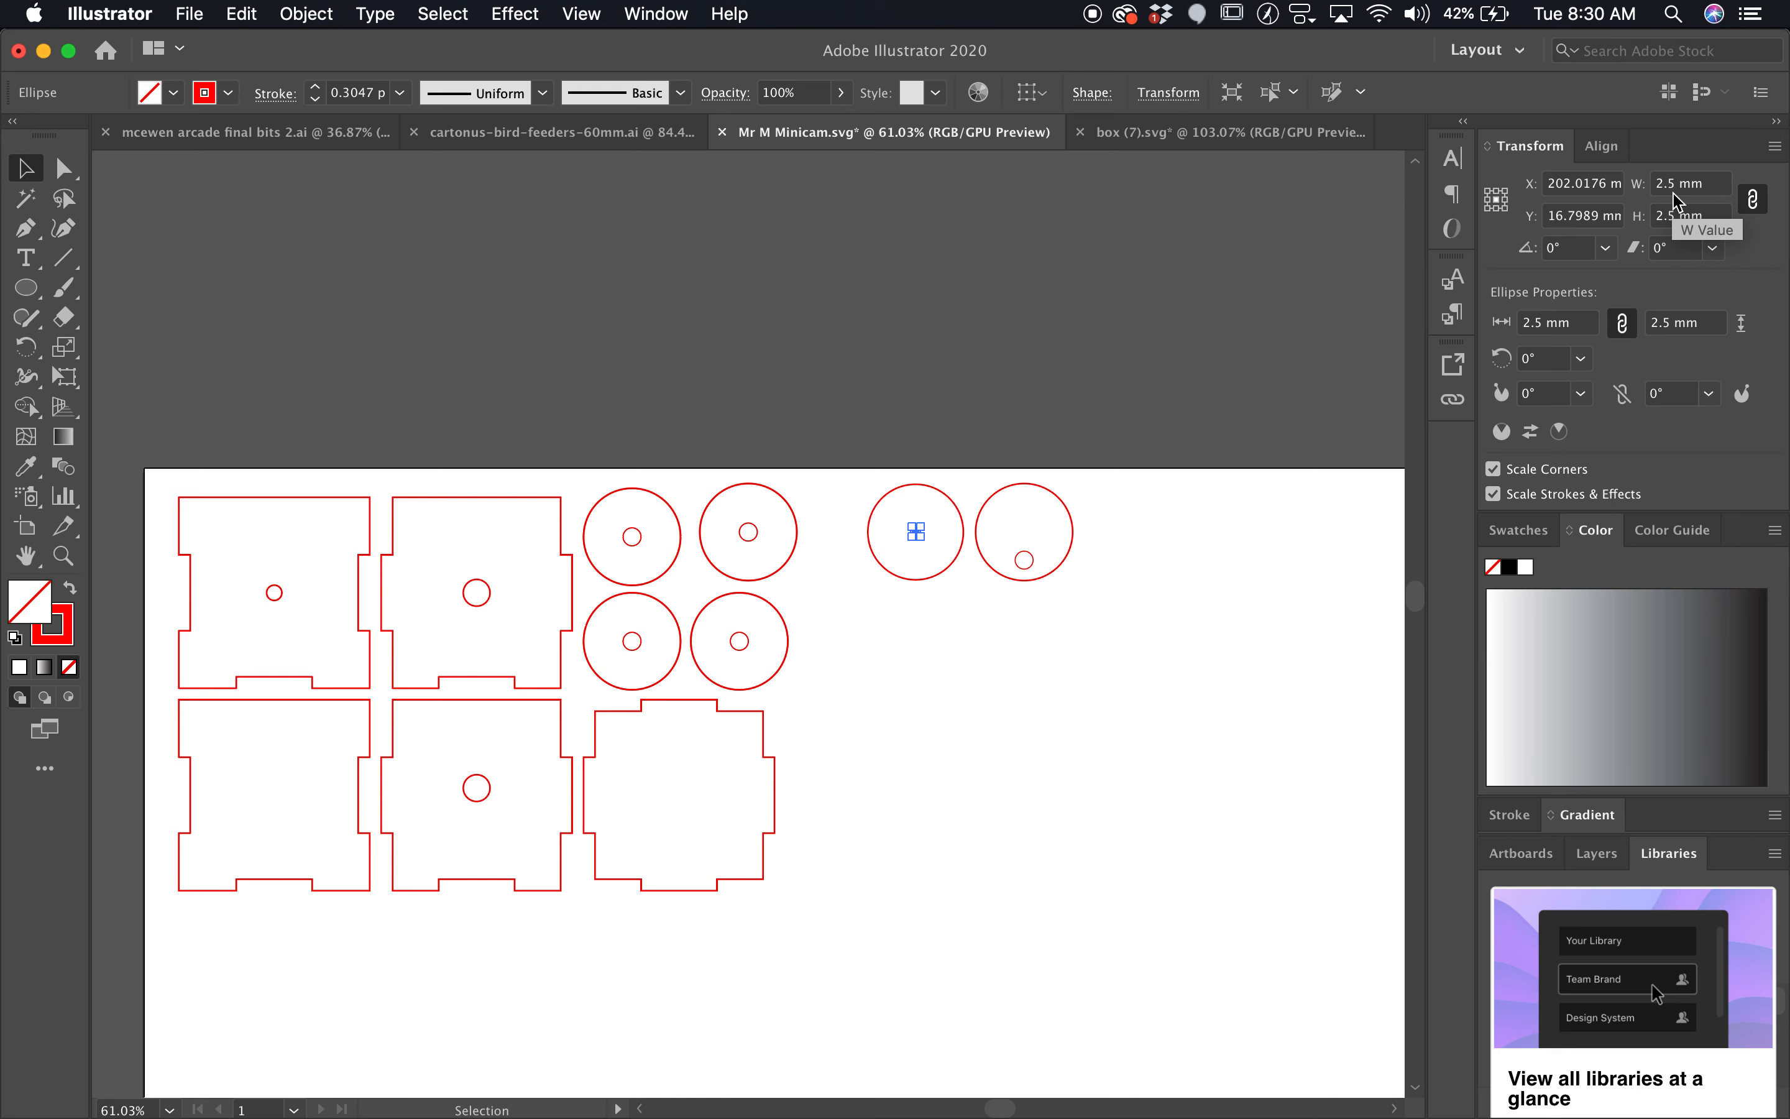
{"action": "mouse_move", "coordinate": [1139, 398]}
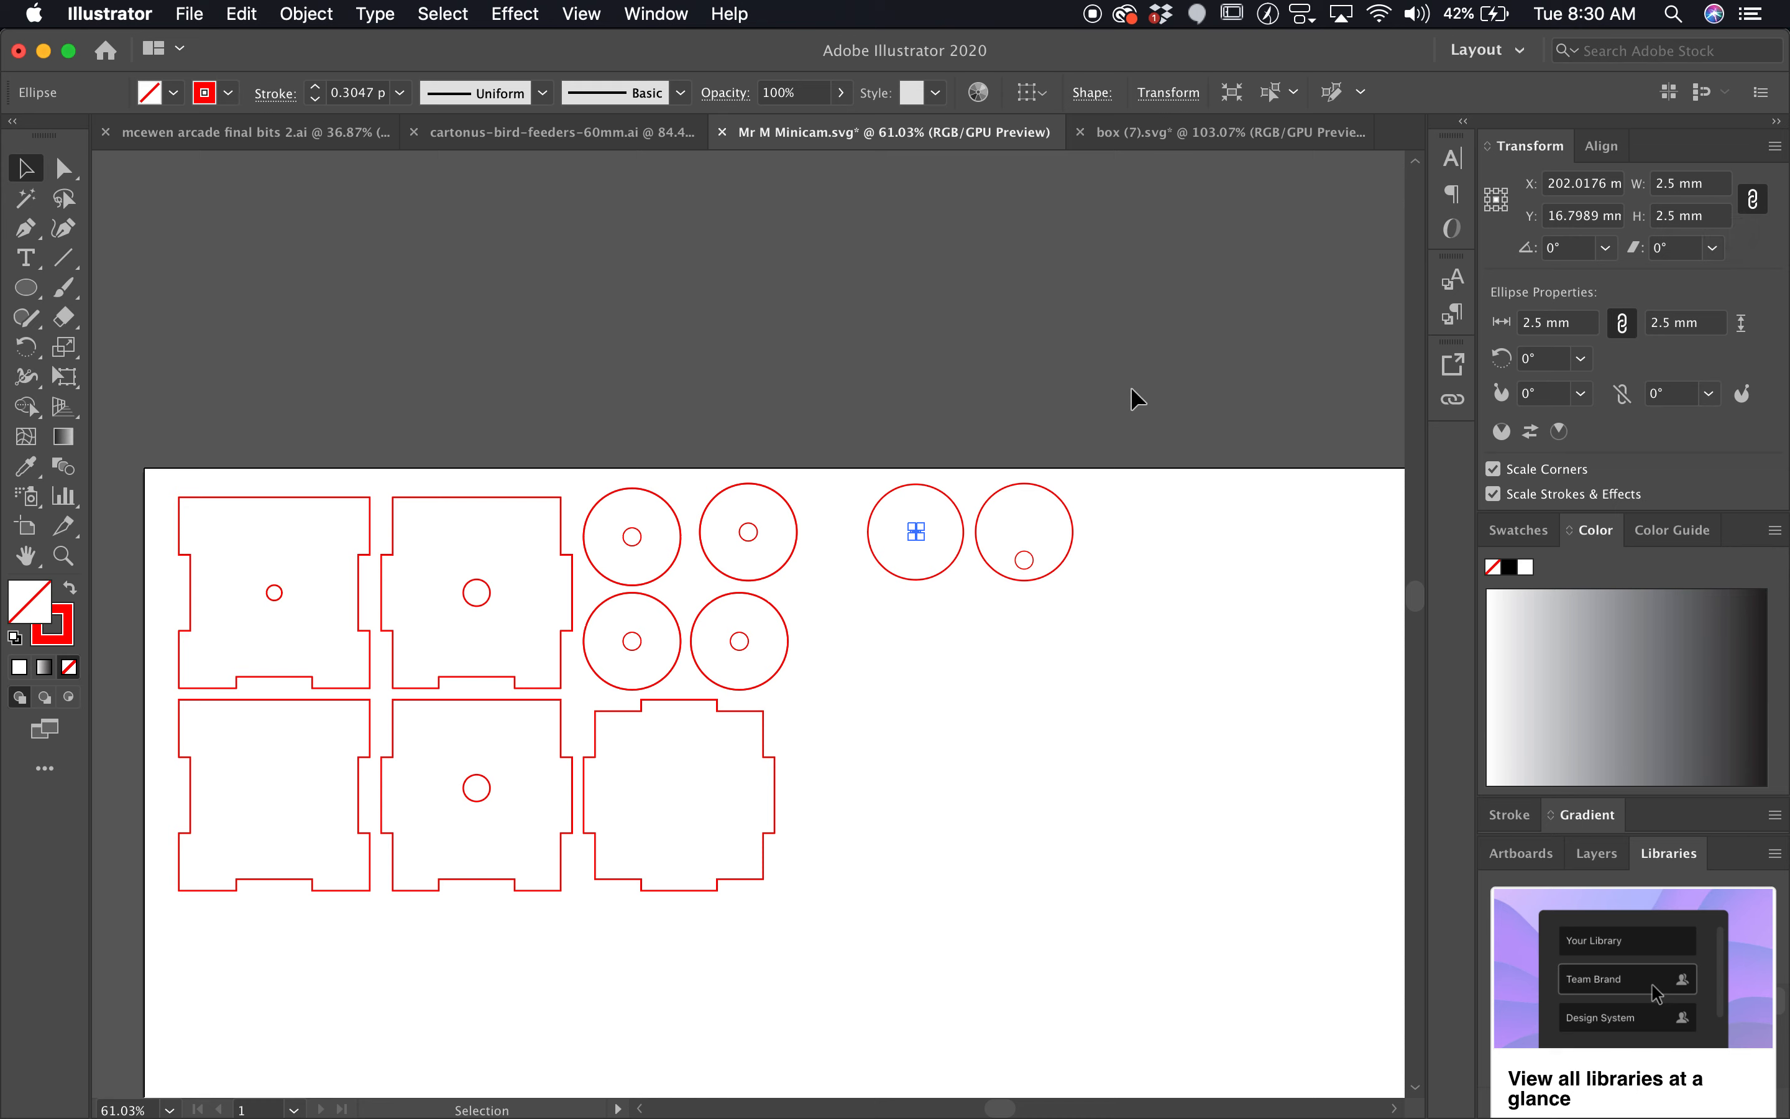
{"action": "left_click", "coordinate": [1028, 560]}
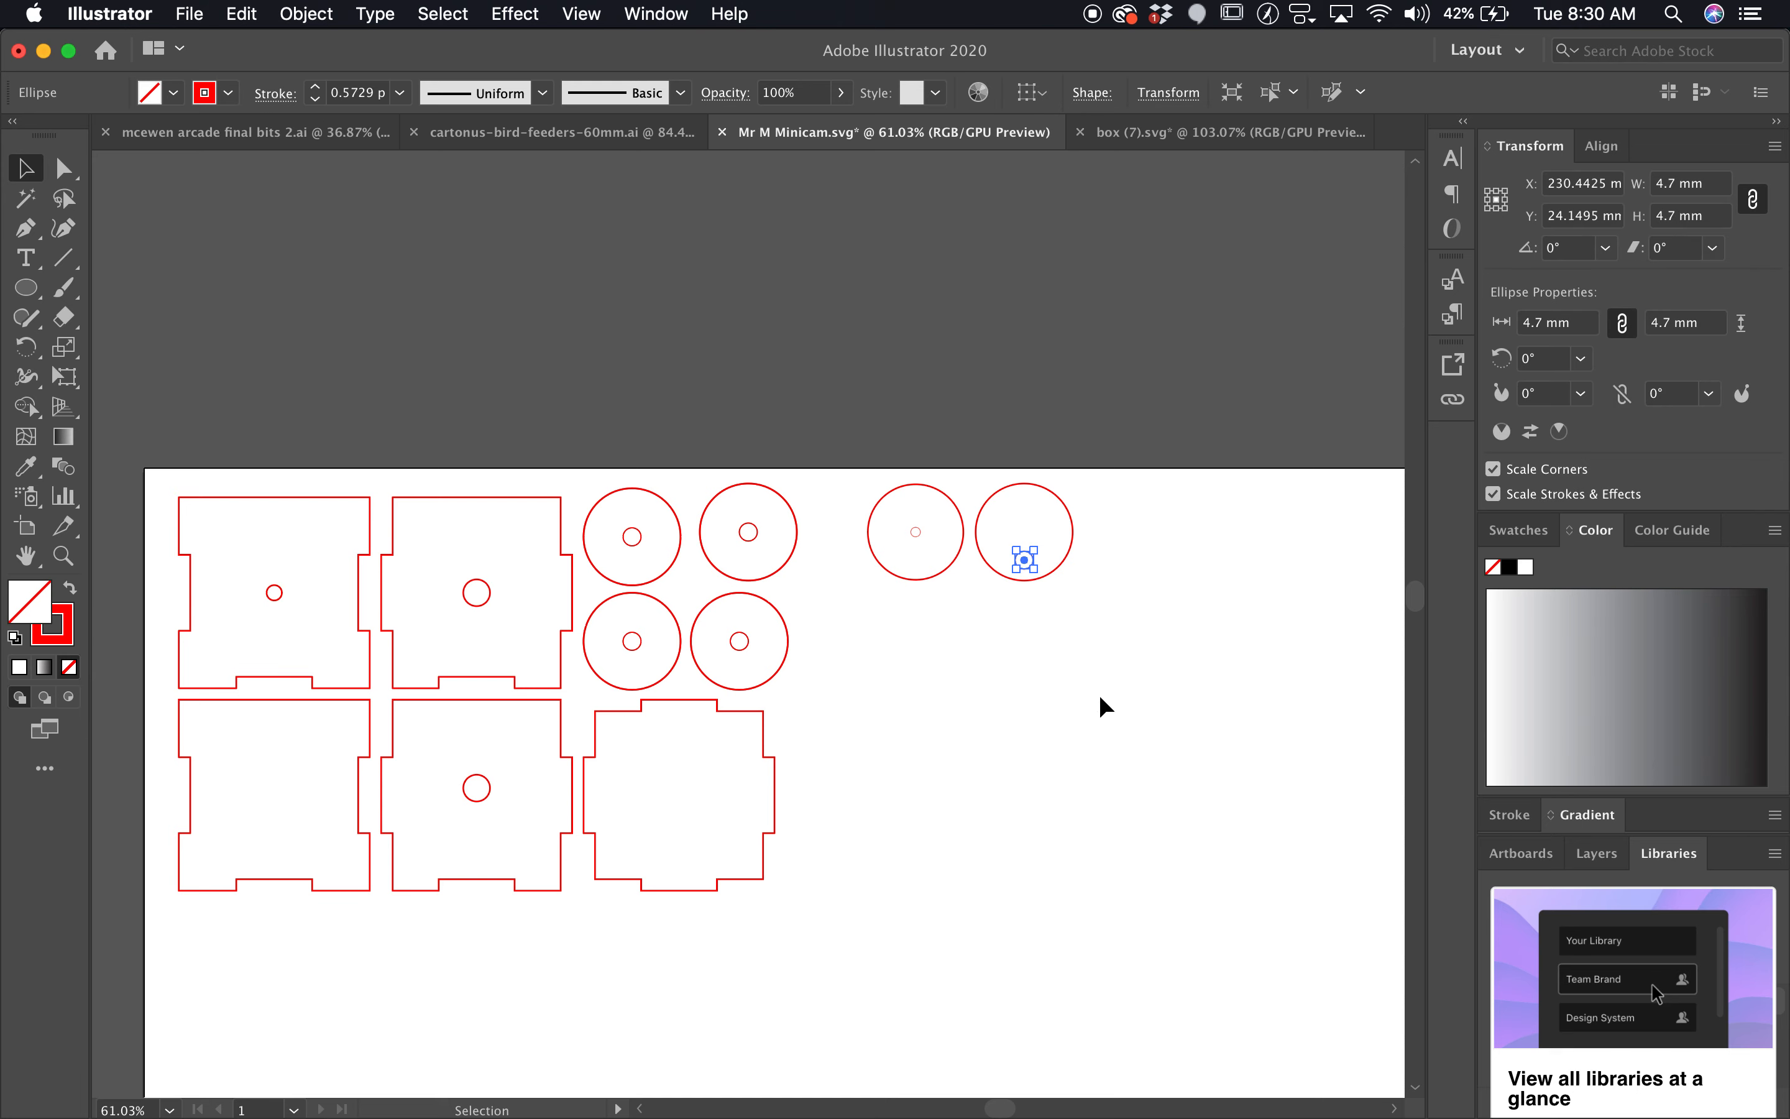
{"action": "left_click", "coordinate": [1104, 706]}
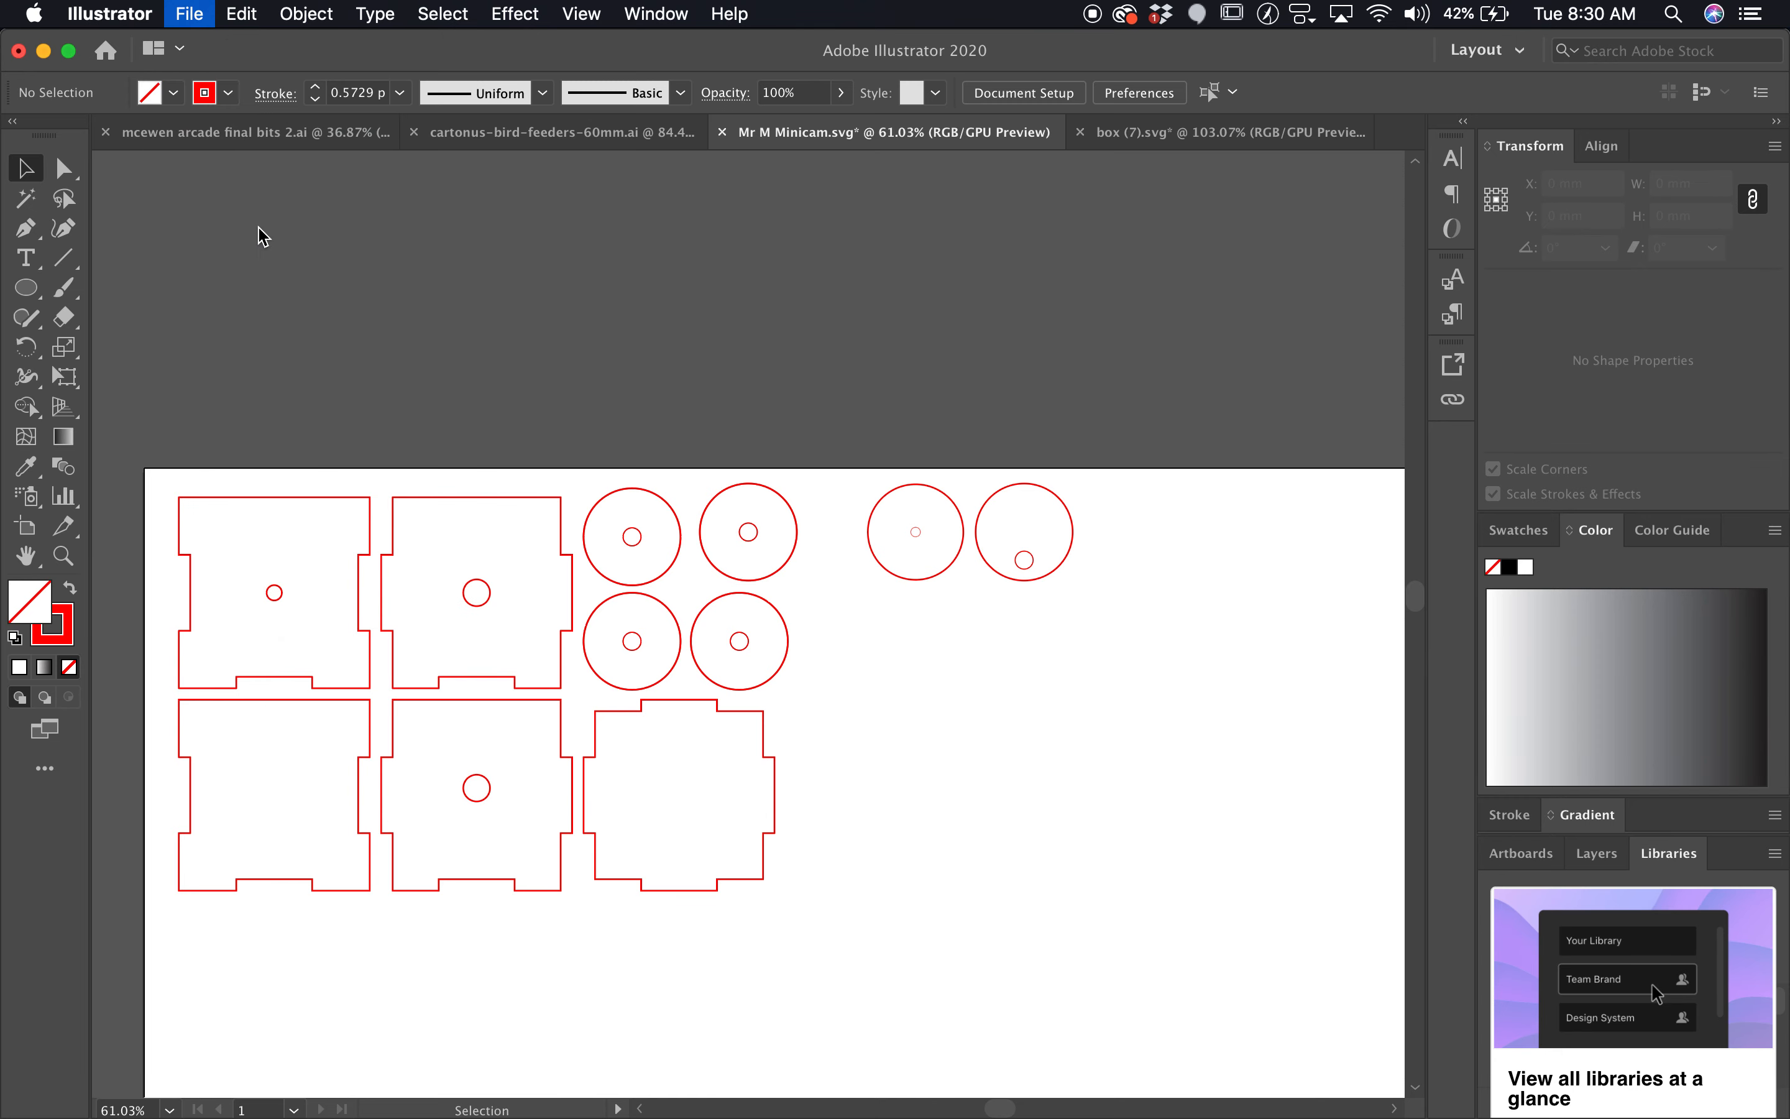
- Save the layout as Mr M Minicam.ai in Adobe Illustrator format in Downloads
{"action": "left_click", "coordinate": [189, 14]}
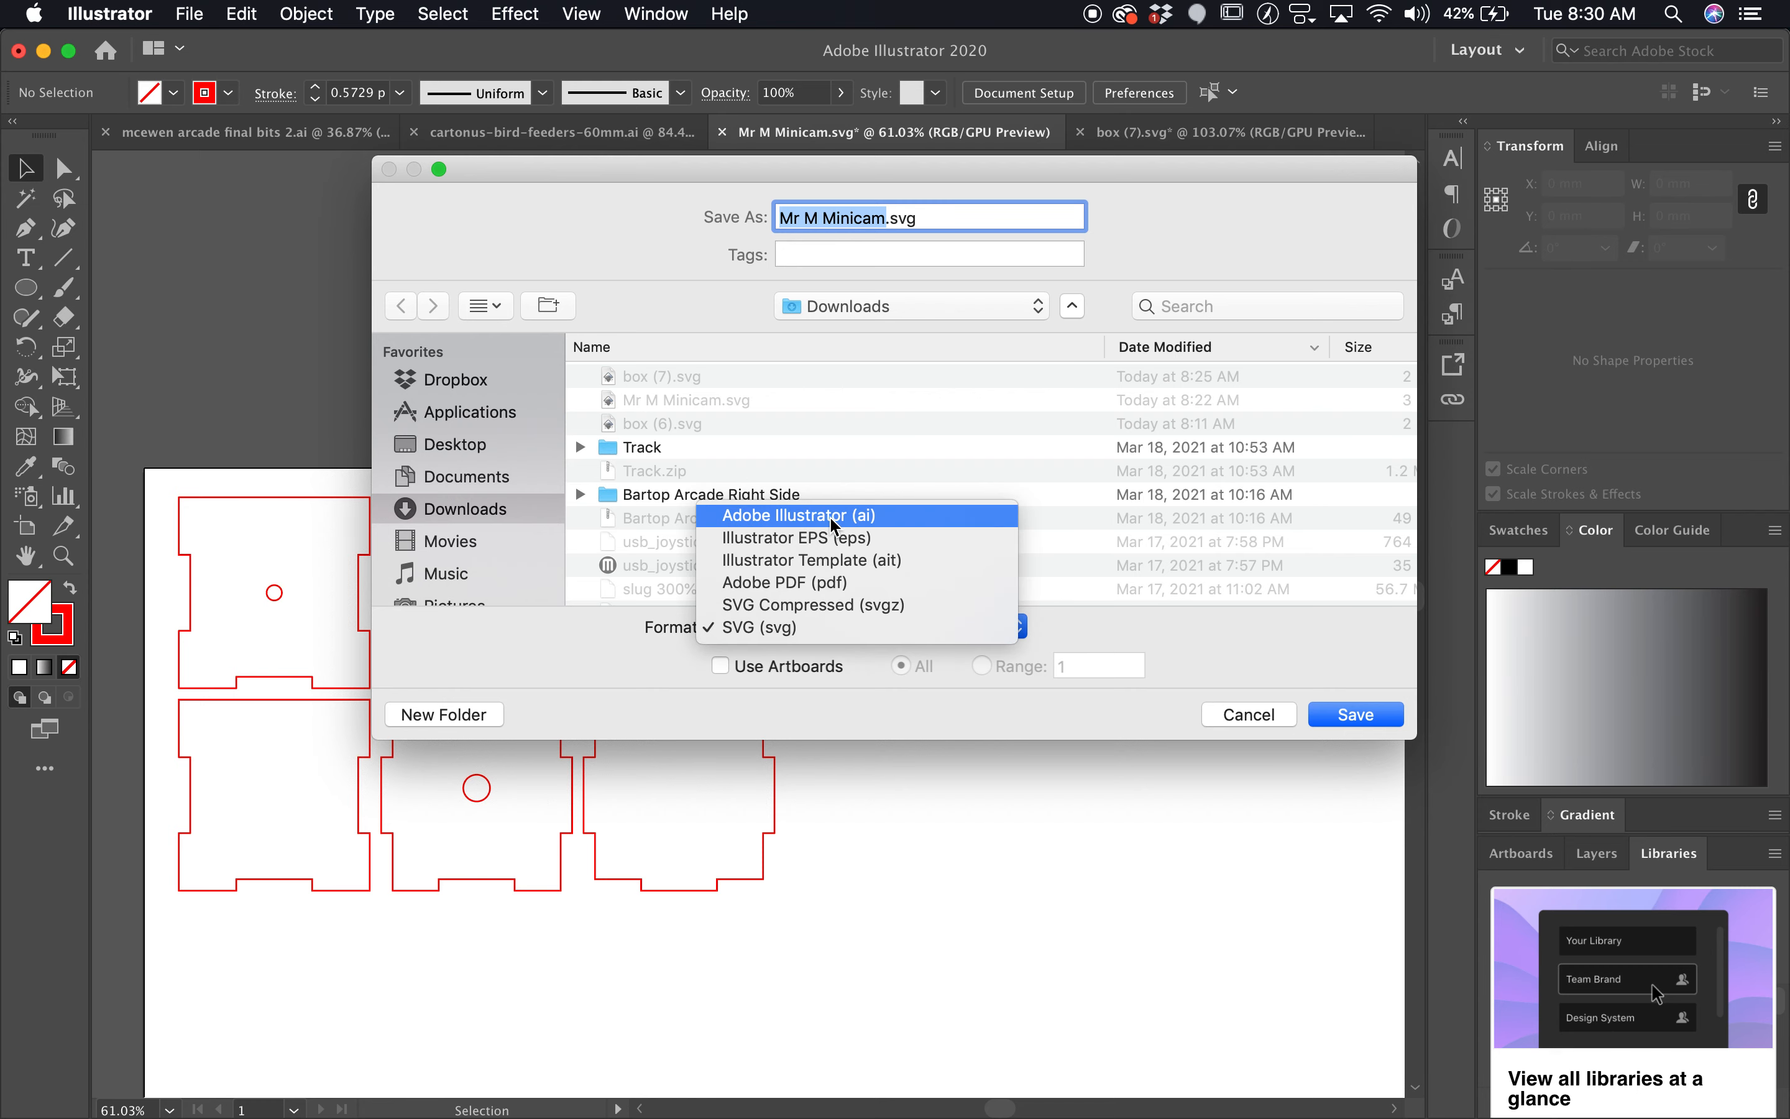
{"action": "left_click", "coordinate": [796, 514]}
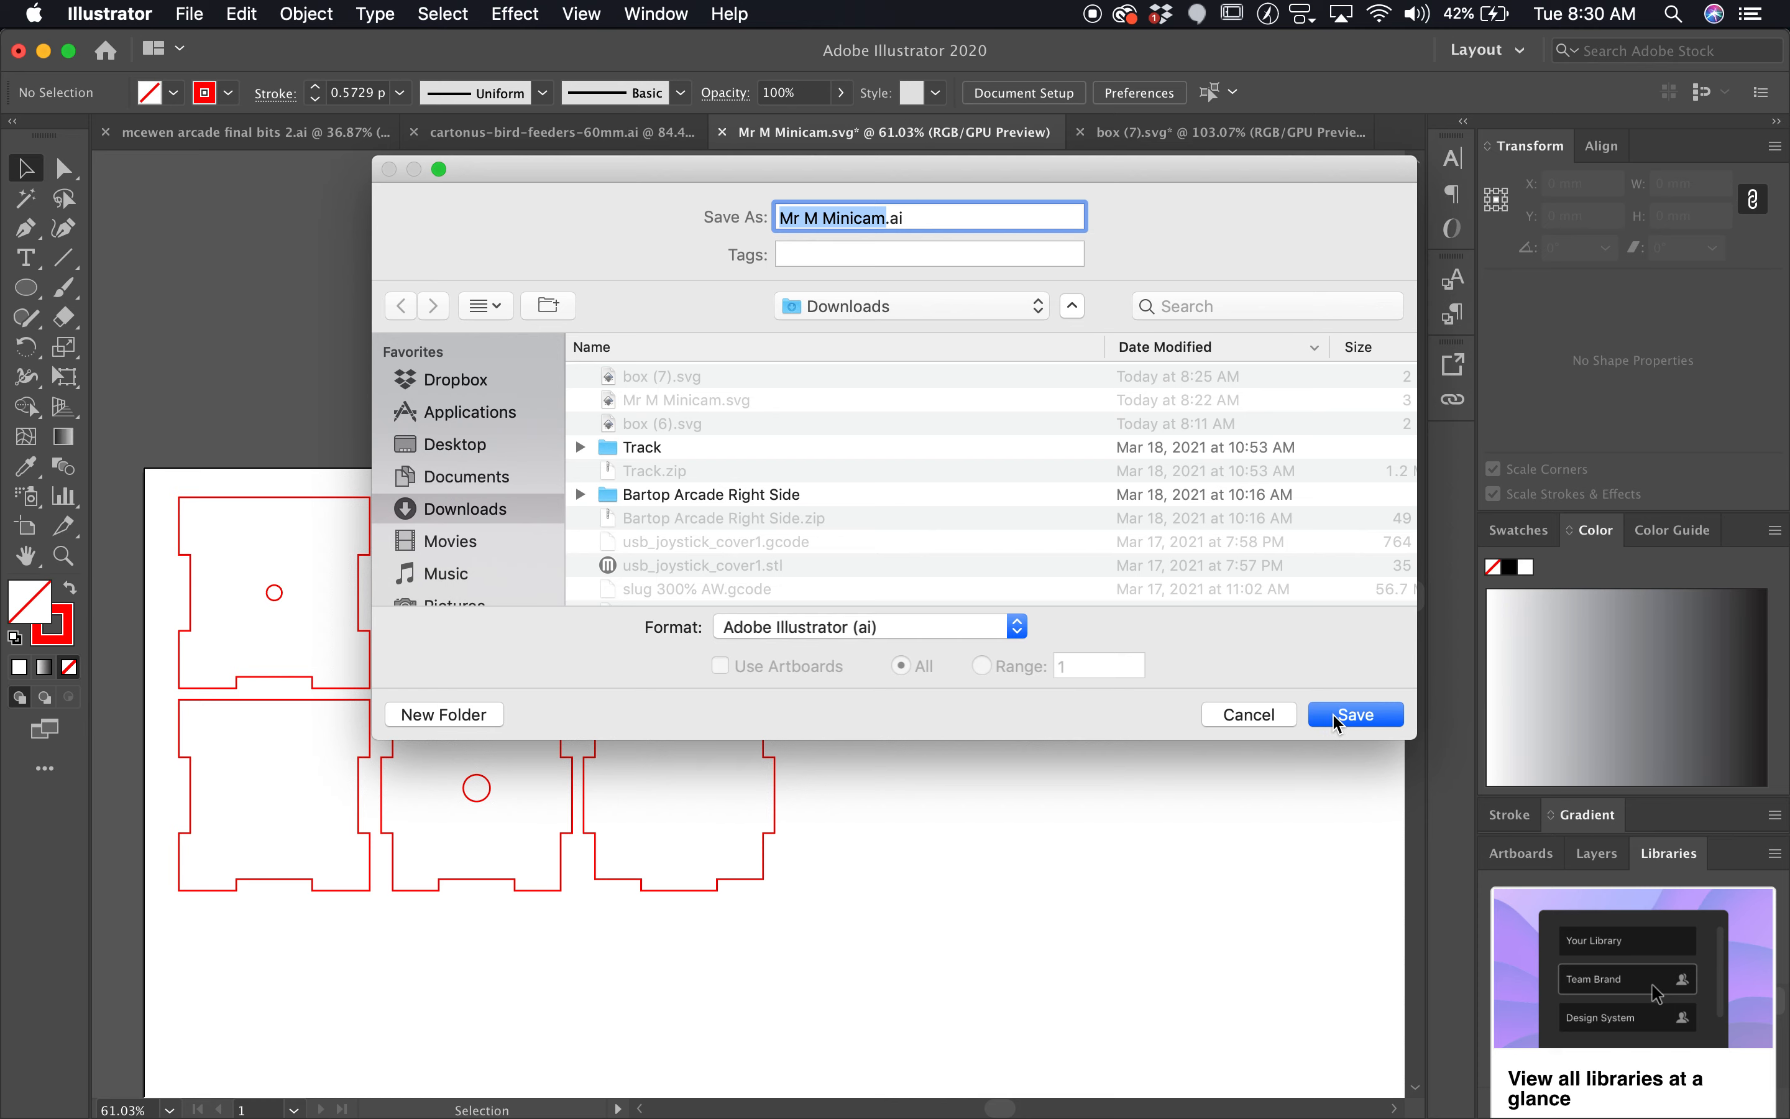
{"action": "left_click", "coordinate": [1354, 713]}
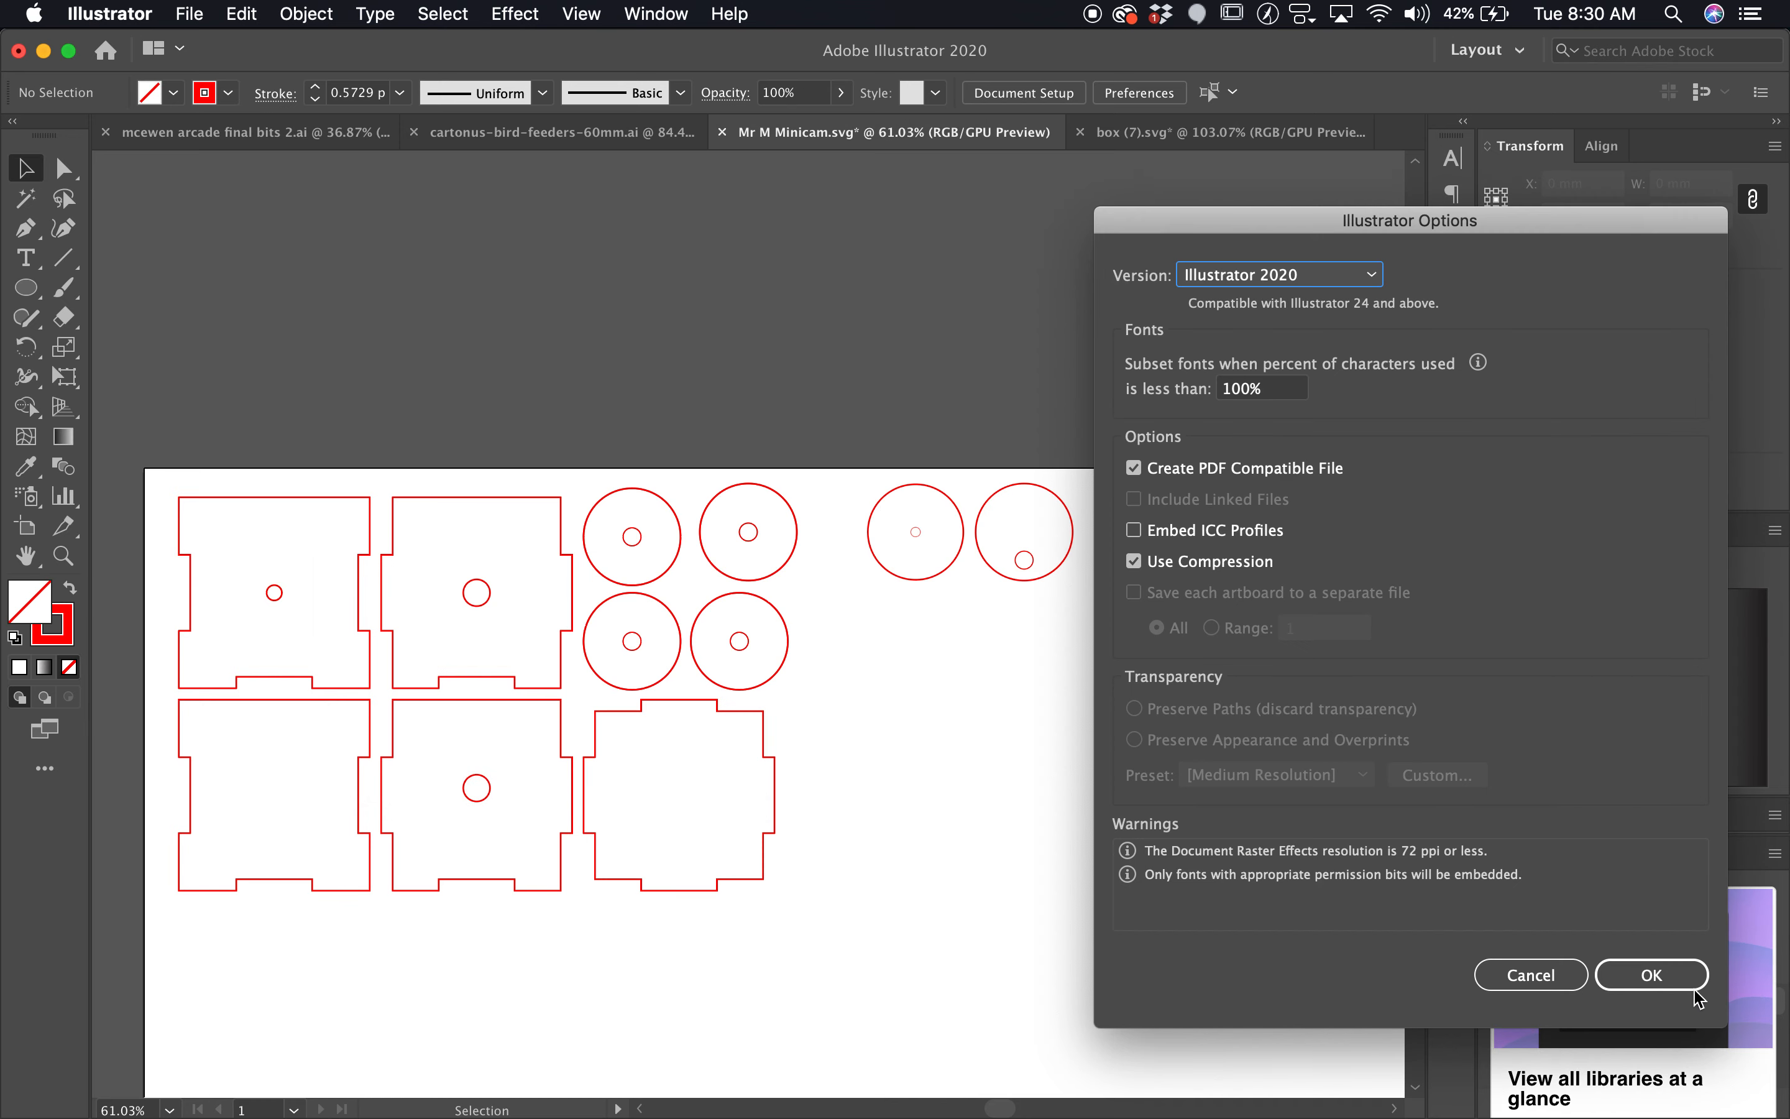
{"action": "left_click", "coordinate": [1650, 973]}
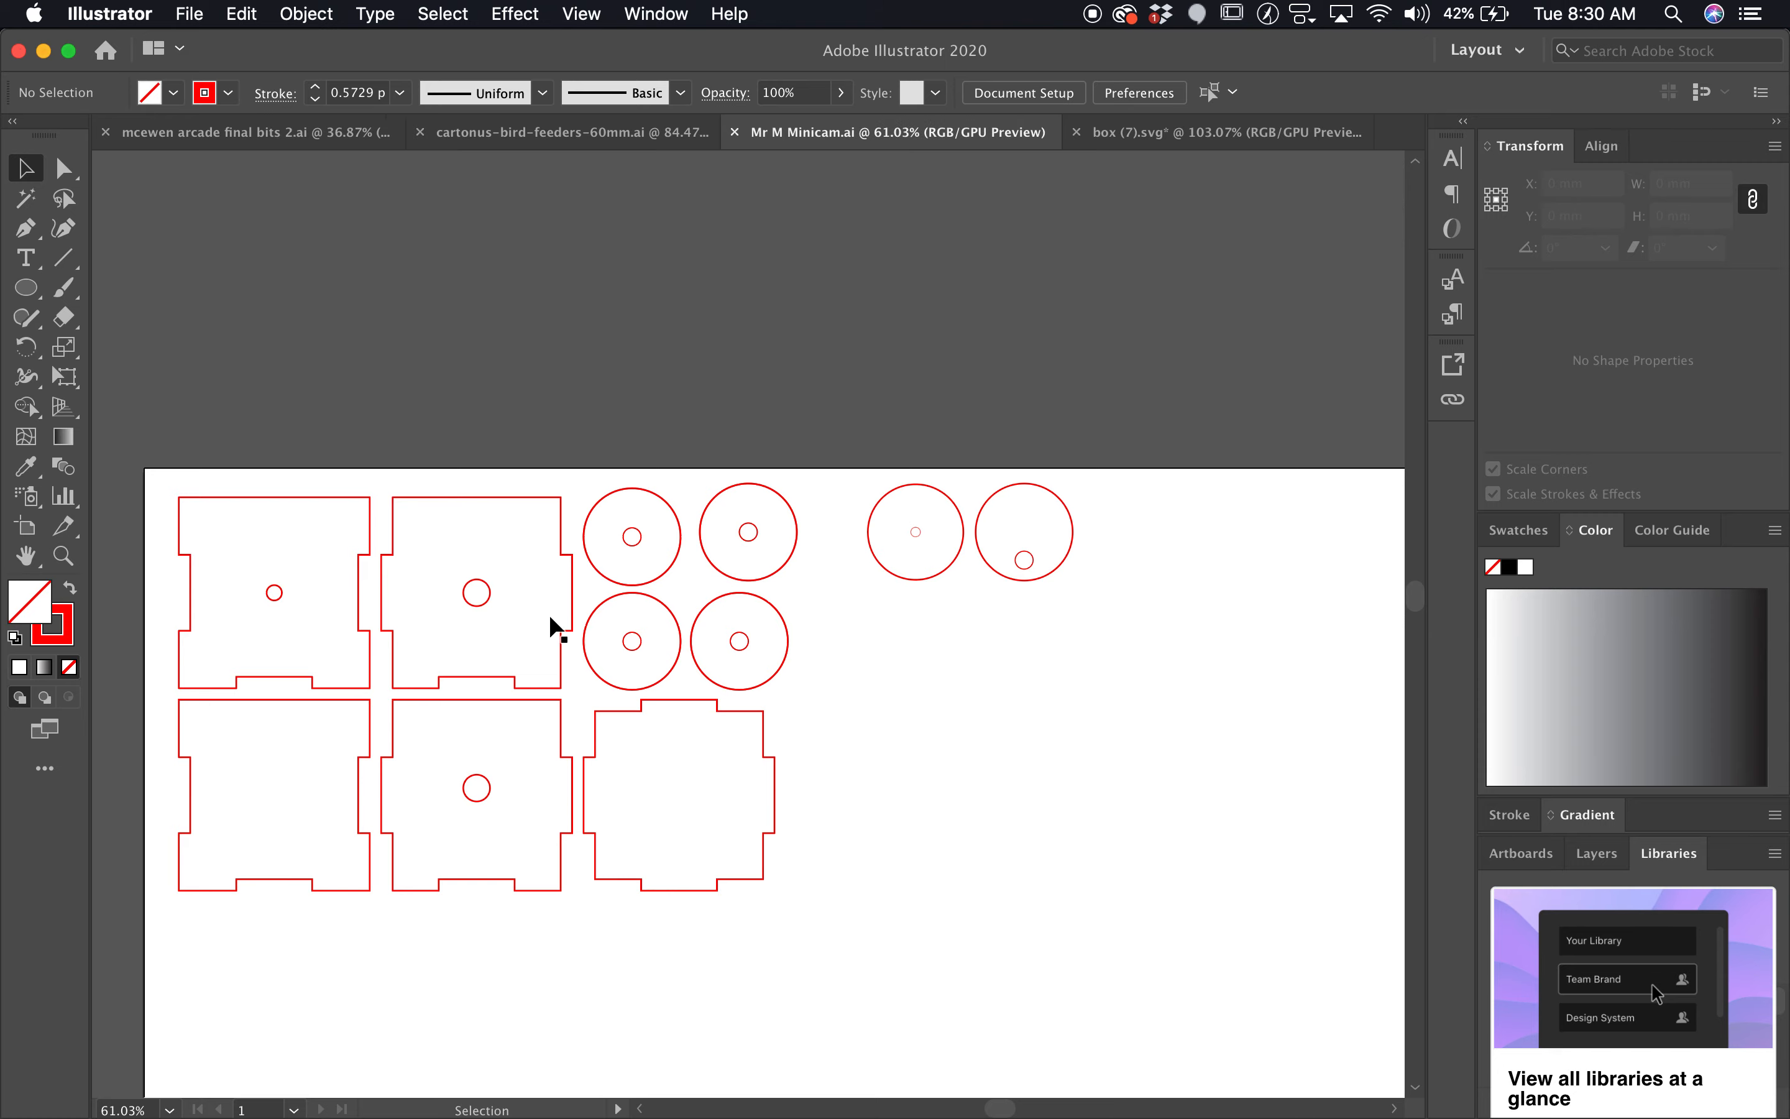
- Save the layout again as Mr M Minicam.svg in SVG format
{"action": "key", "text": "cmd+a"}
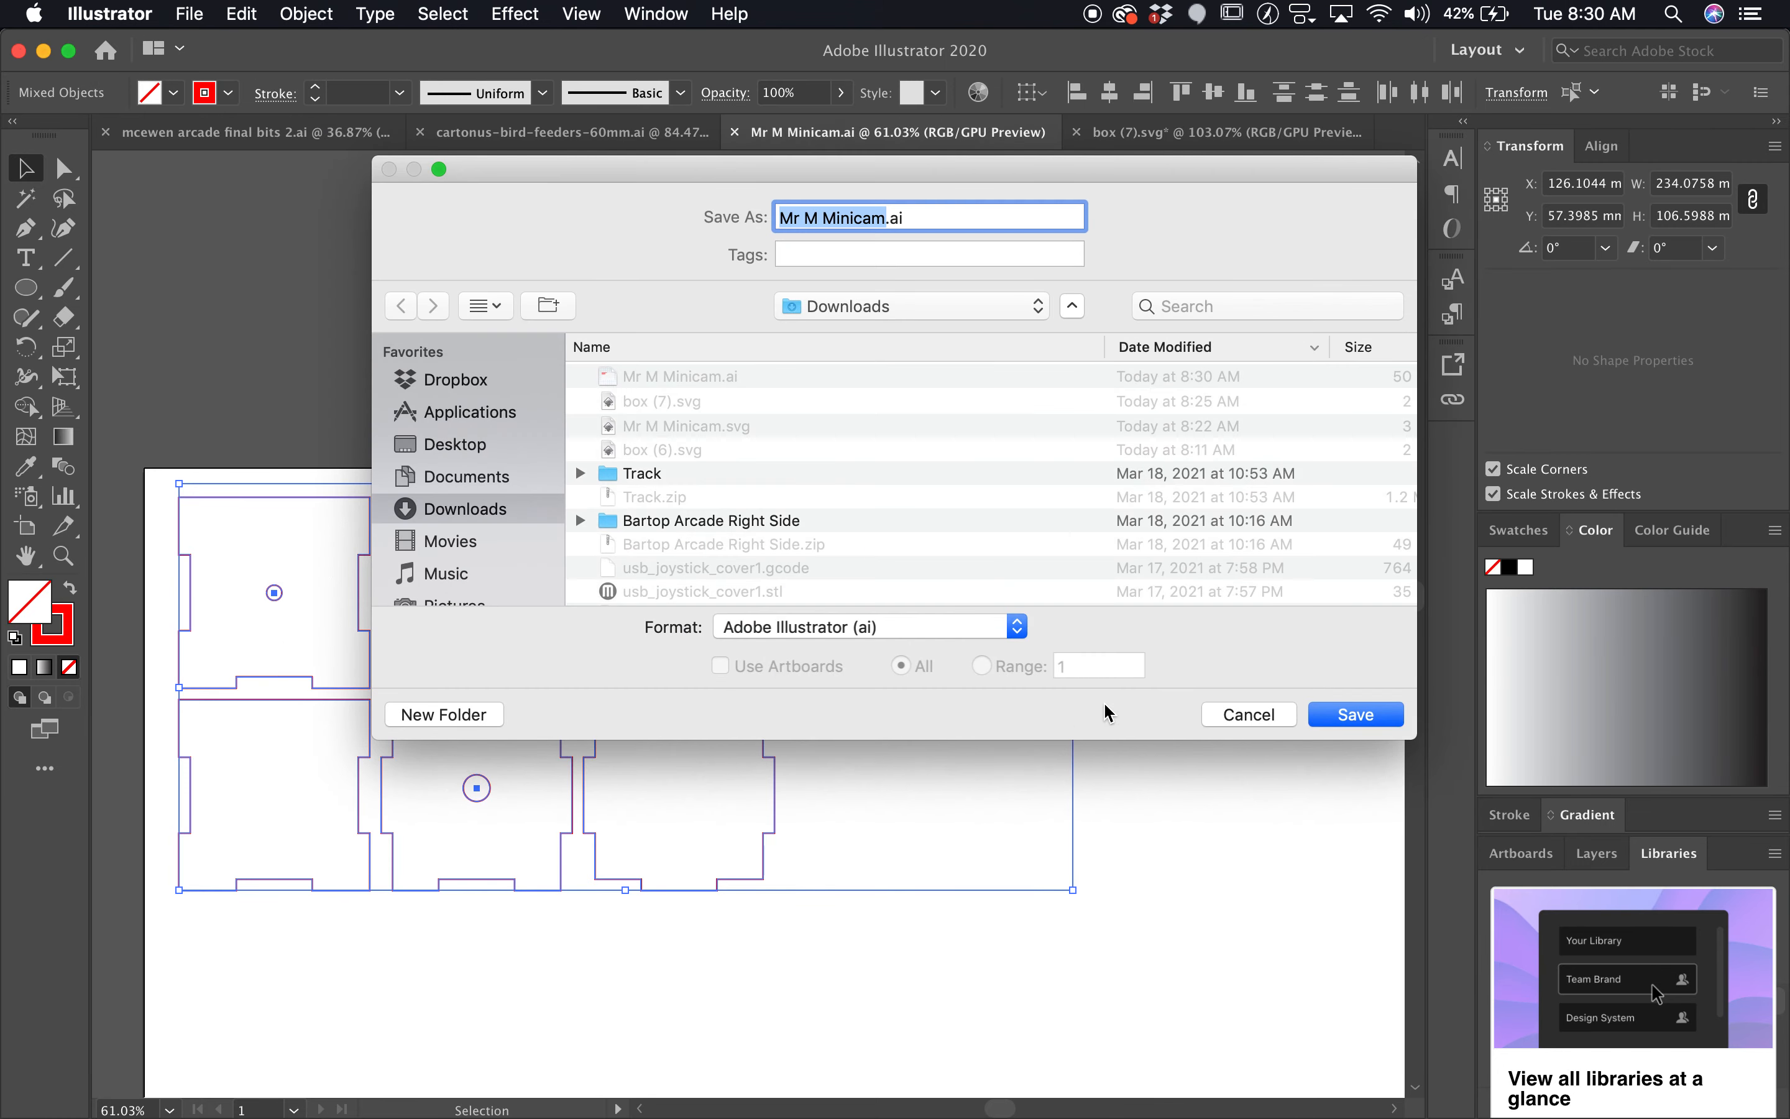
{"action": "left_click", "coordinate": [865, 625]}
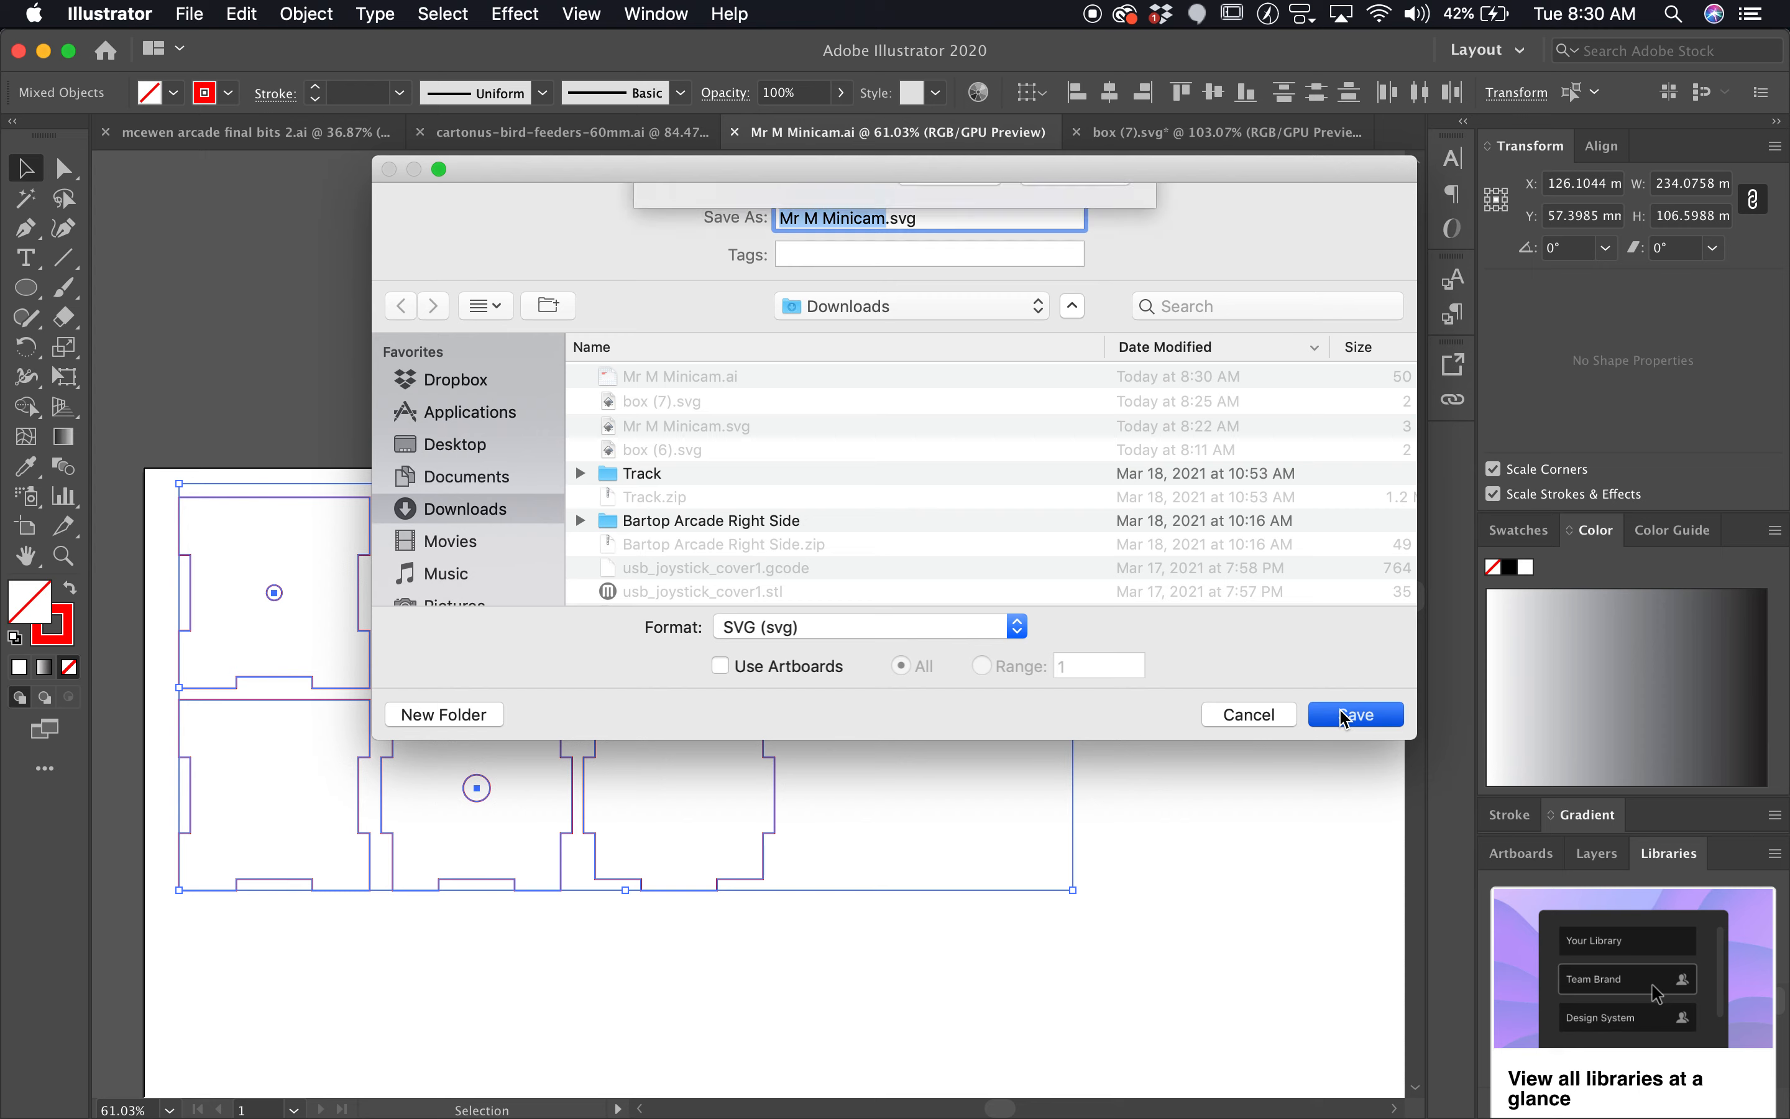
{"action": "left_click", "coordinate": [1353, 714]}
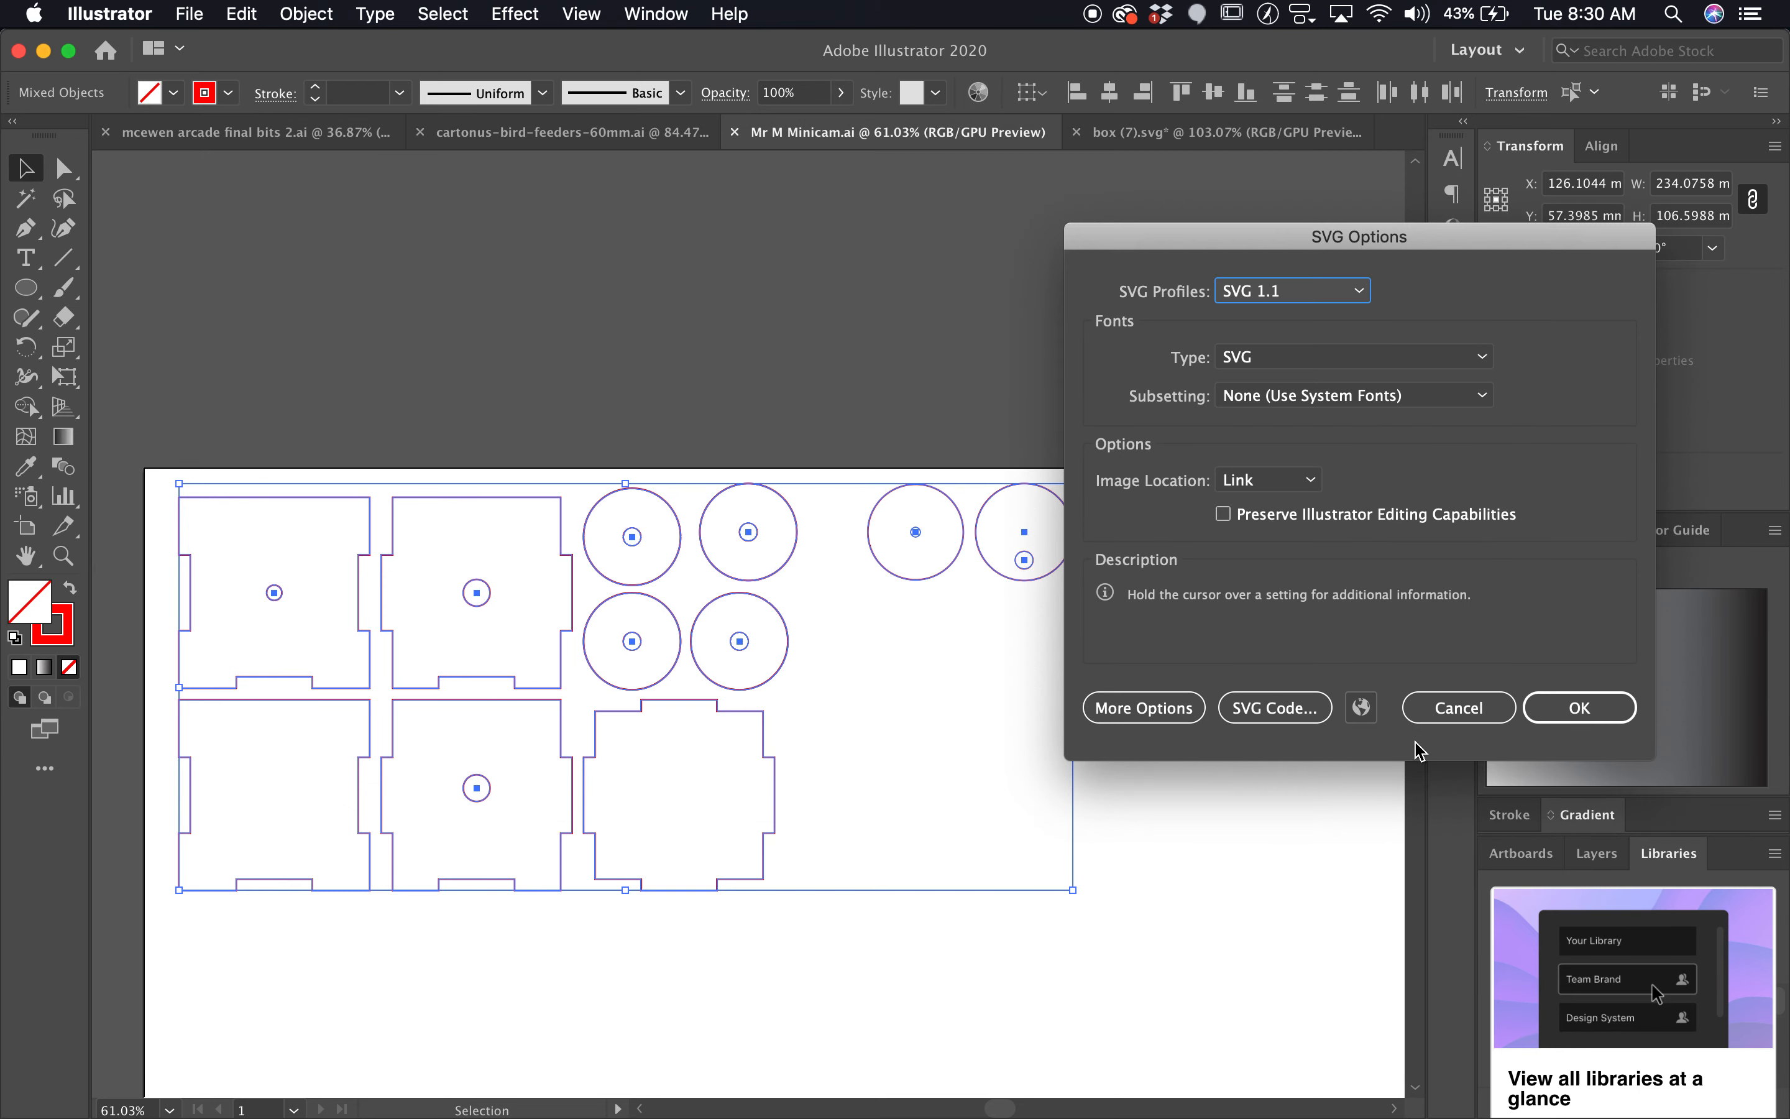